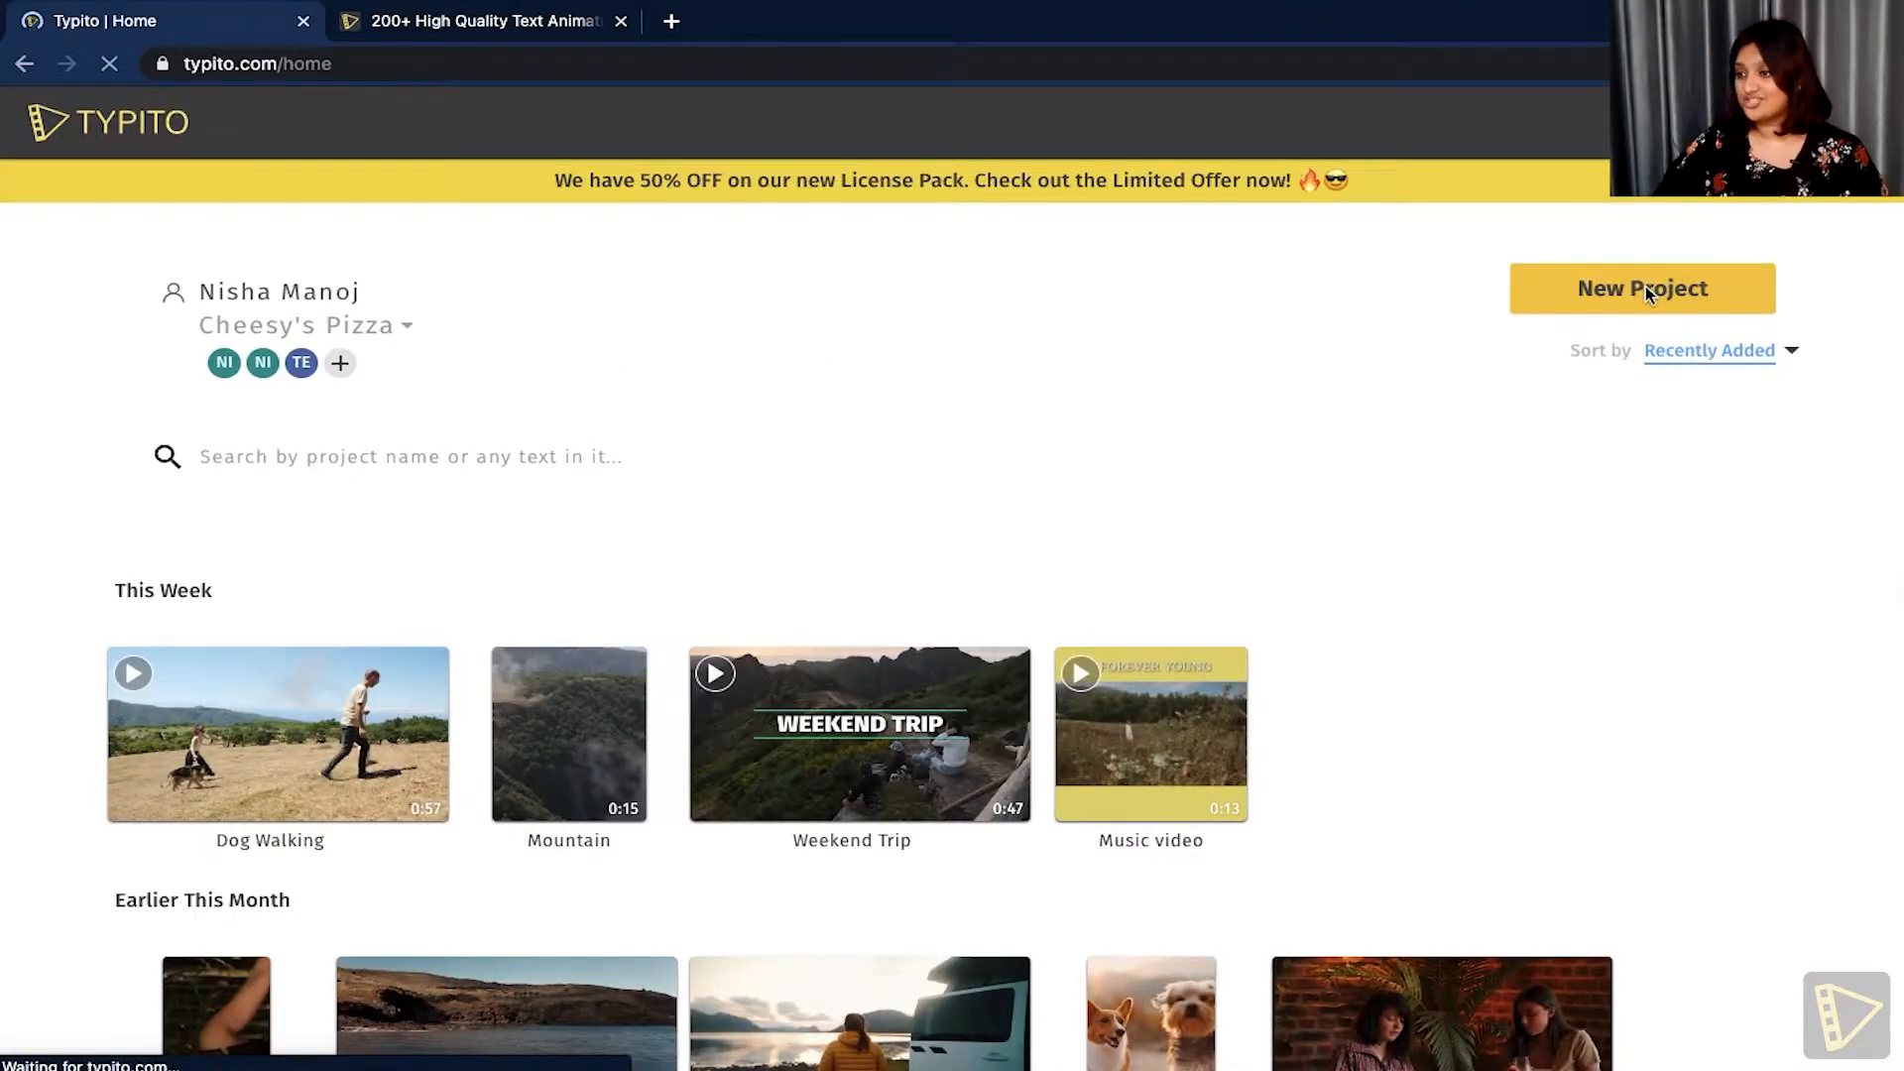
# Create a new project using Instagram's 1:1 Square format.
pyautogui.click(1642, 288)
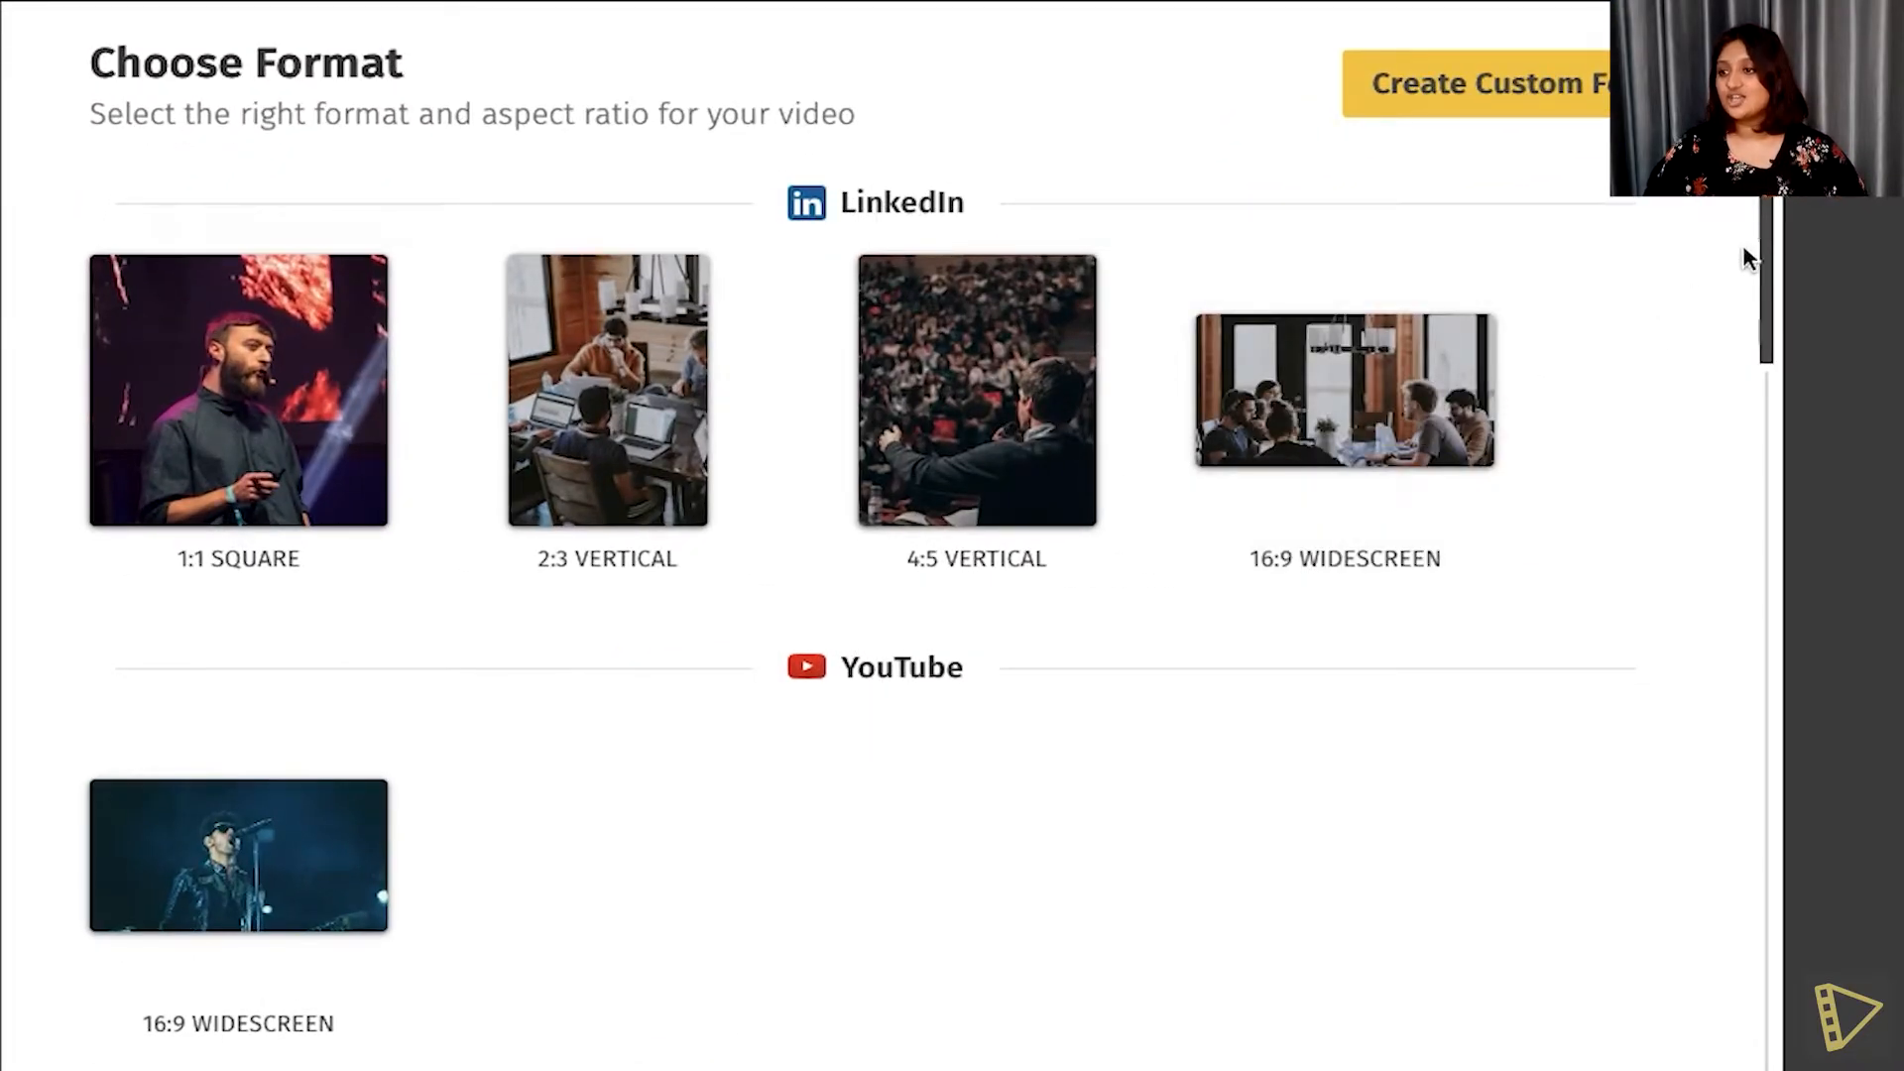
pyautogui.scroll(-3)
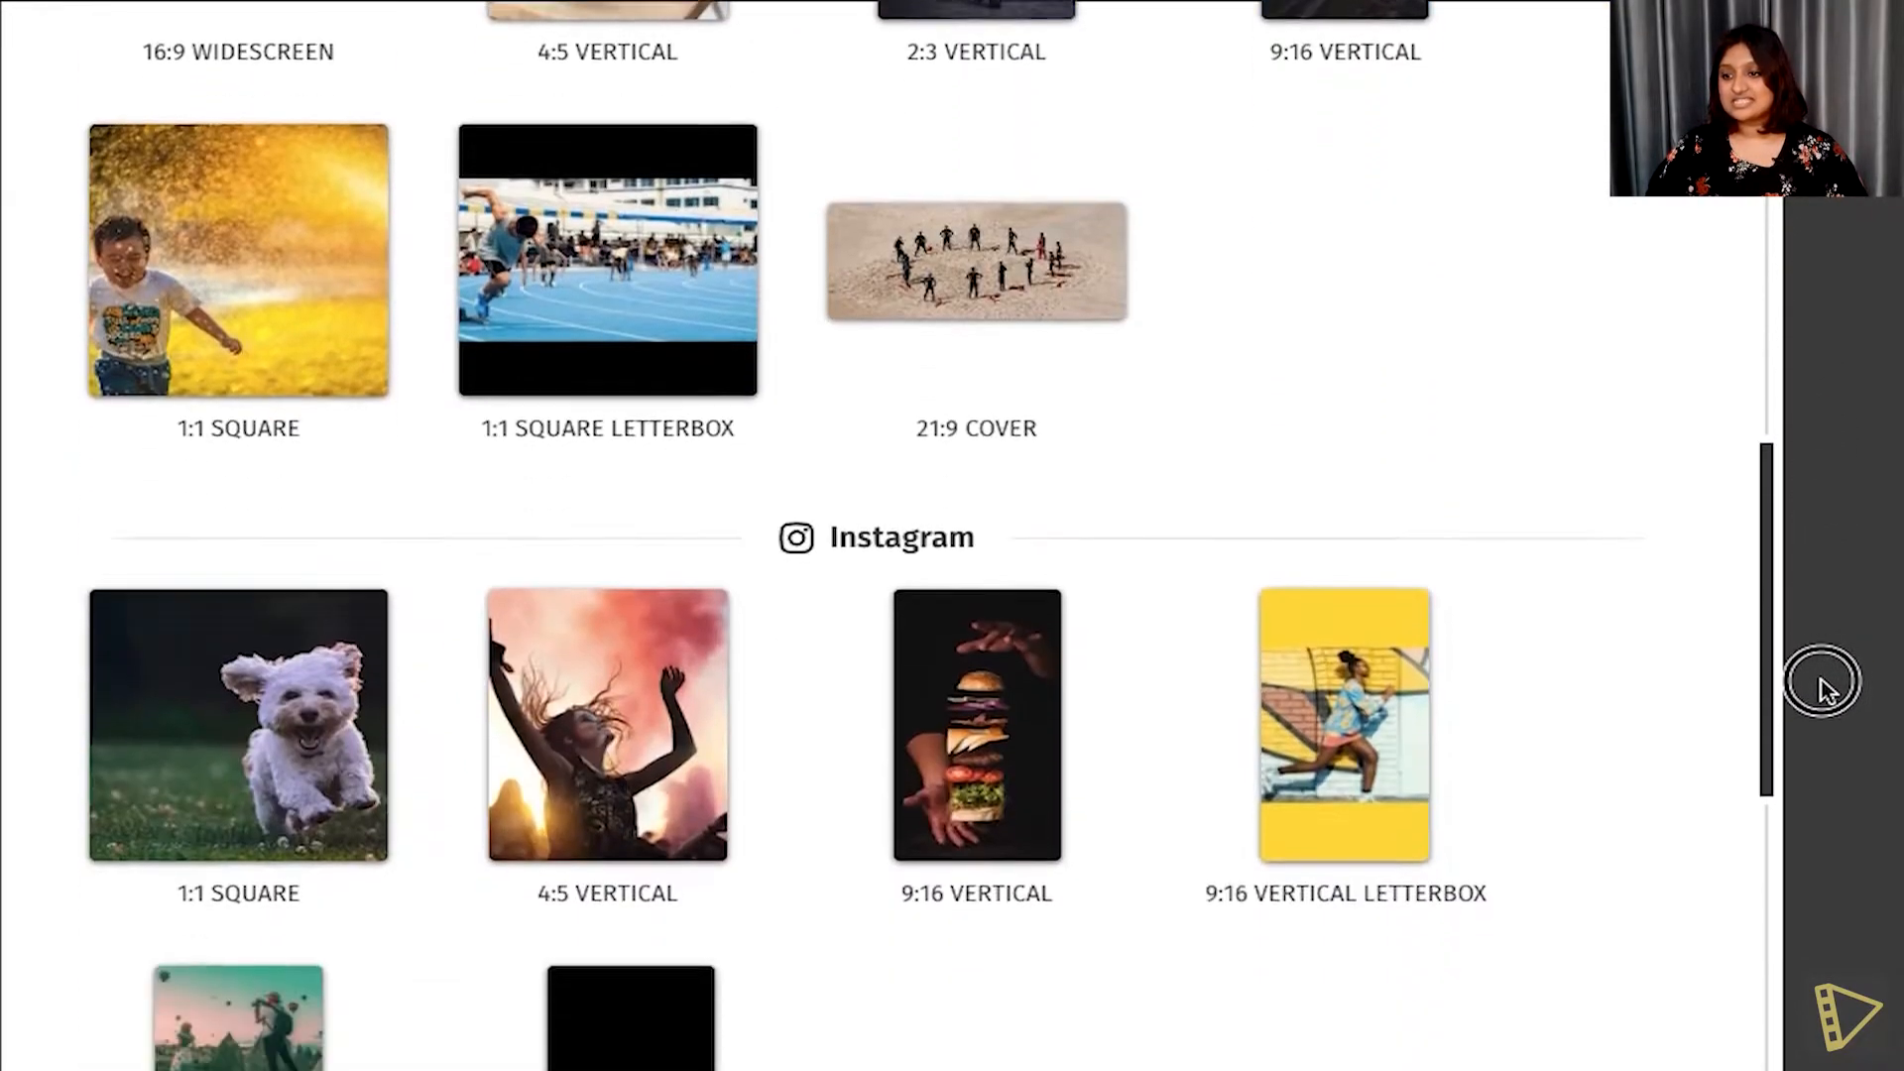
pyautogui.scroll(-3)
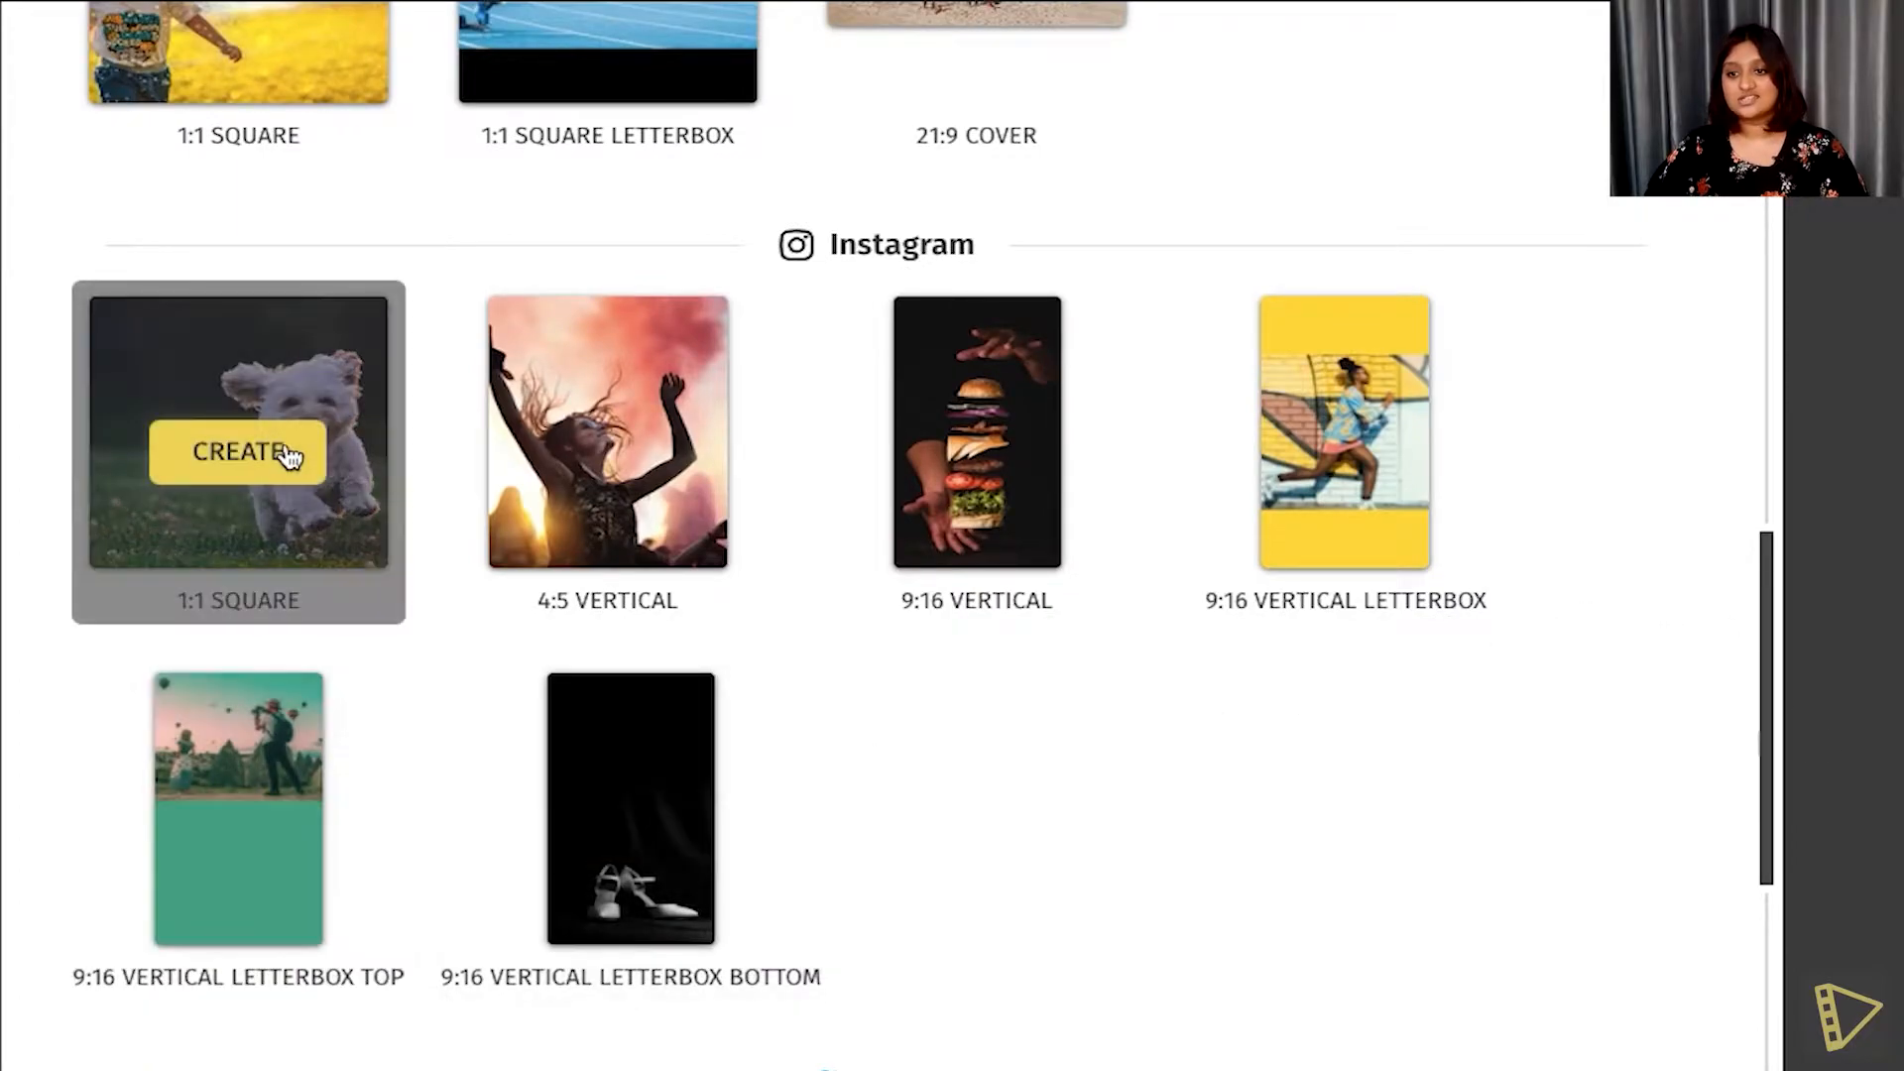
pyautogui.click(238, 453)
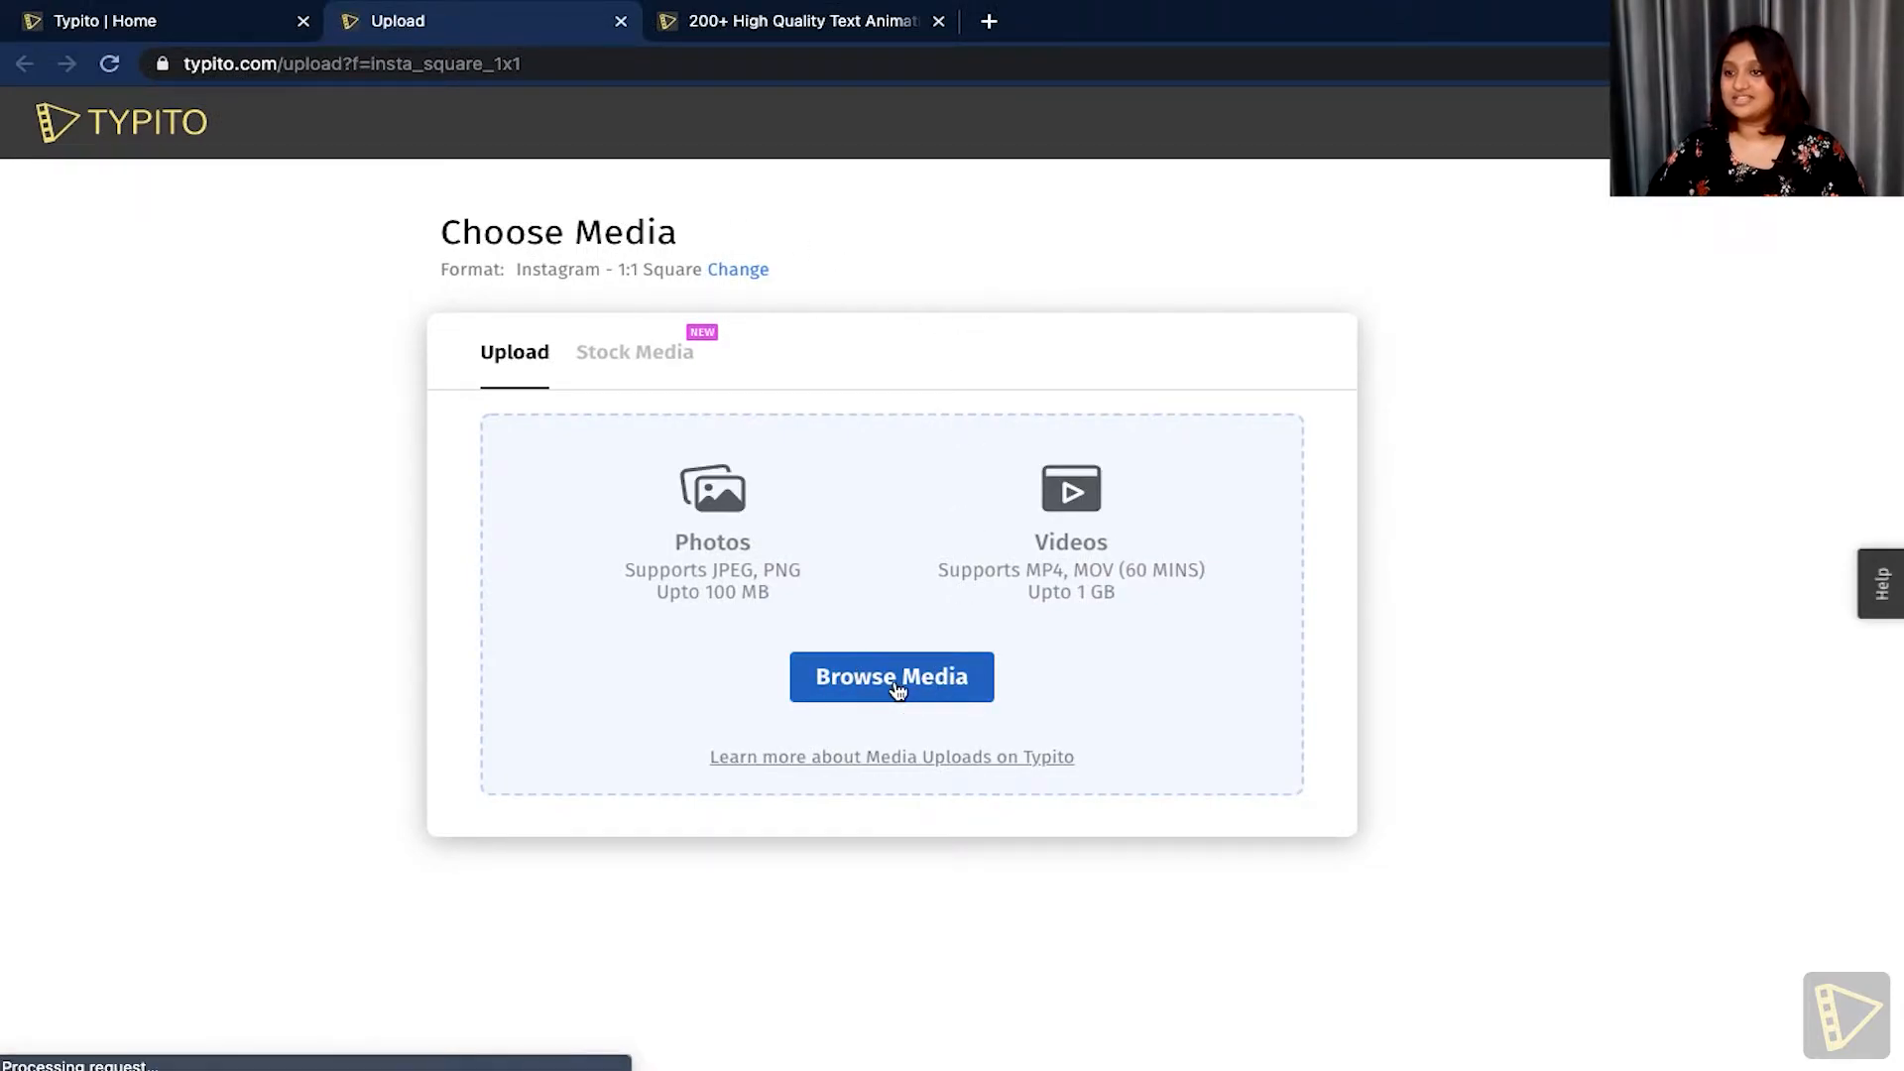
# Browse and upload the video clips, opening the 'Sale' project editor.
pyautogui.click(892, 676)
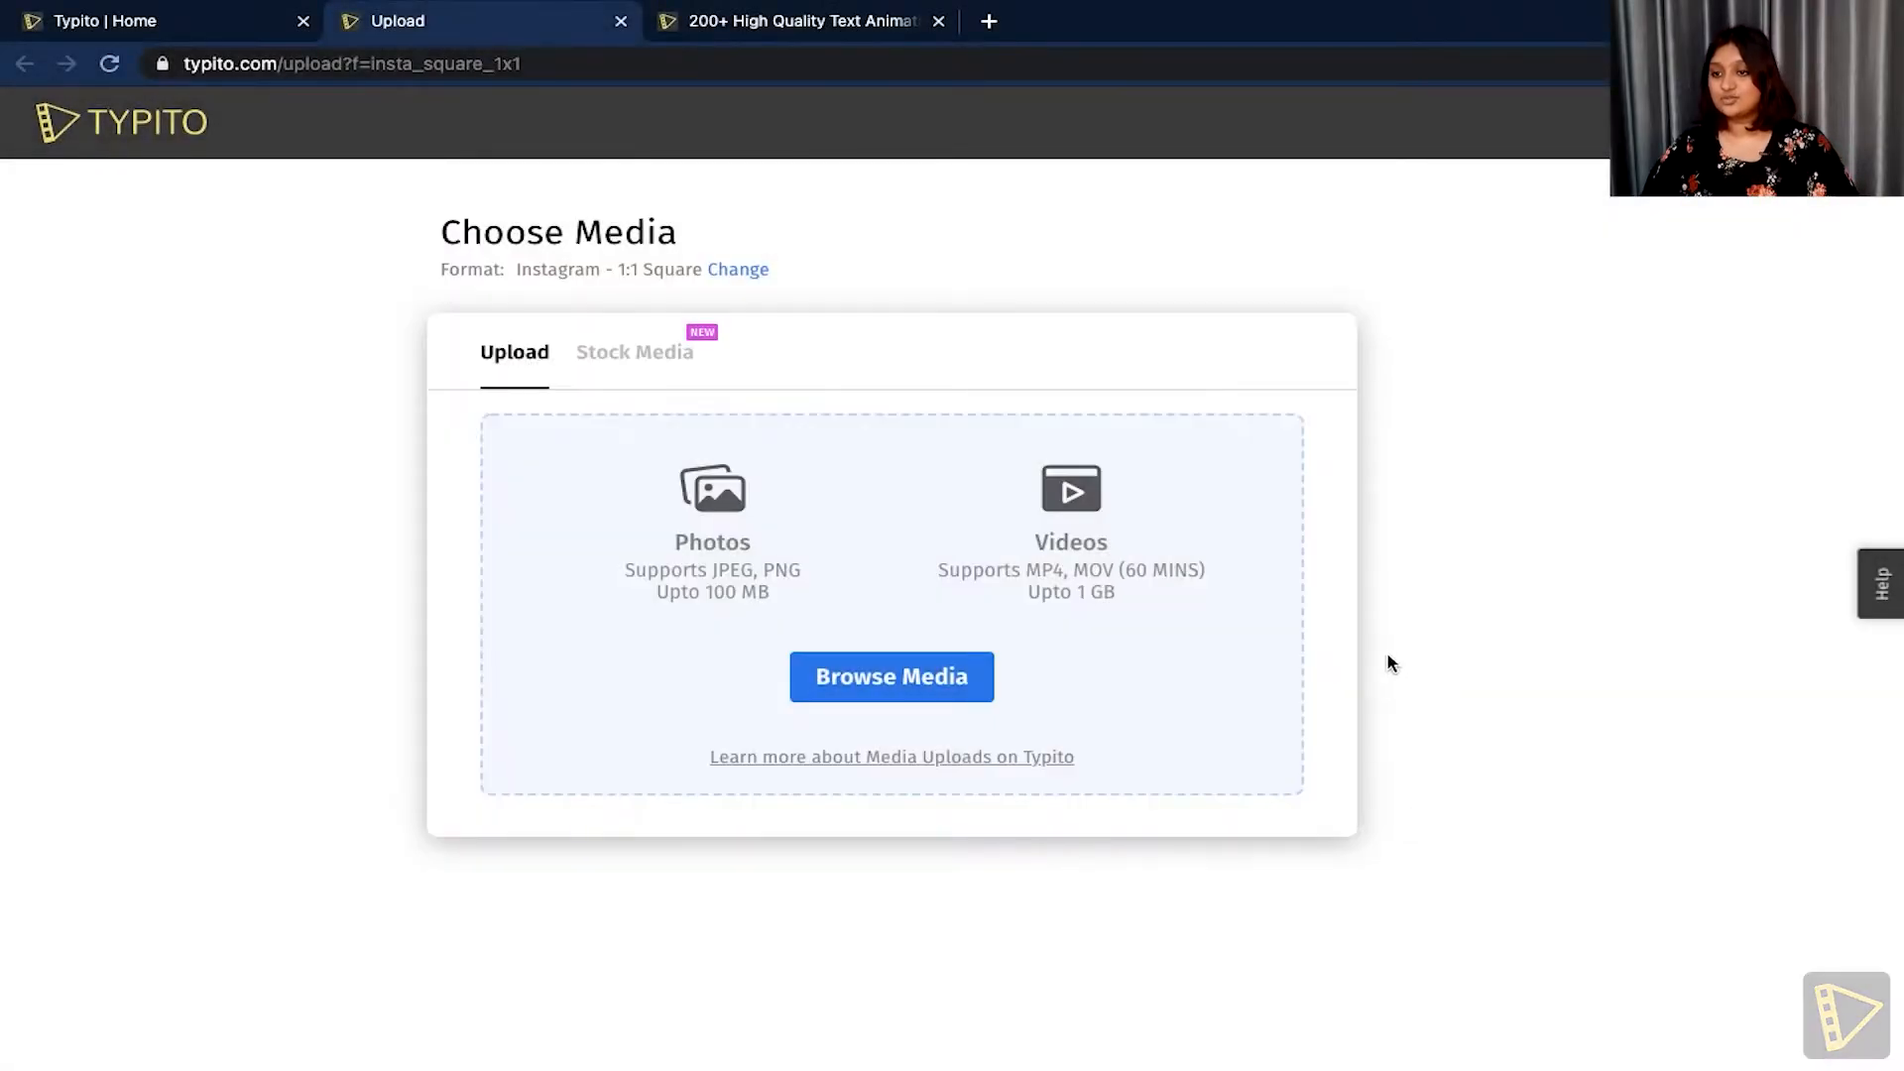
pyautogui.click(891, 676)
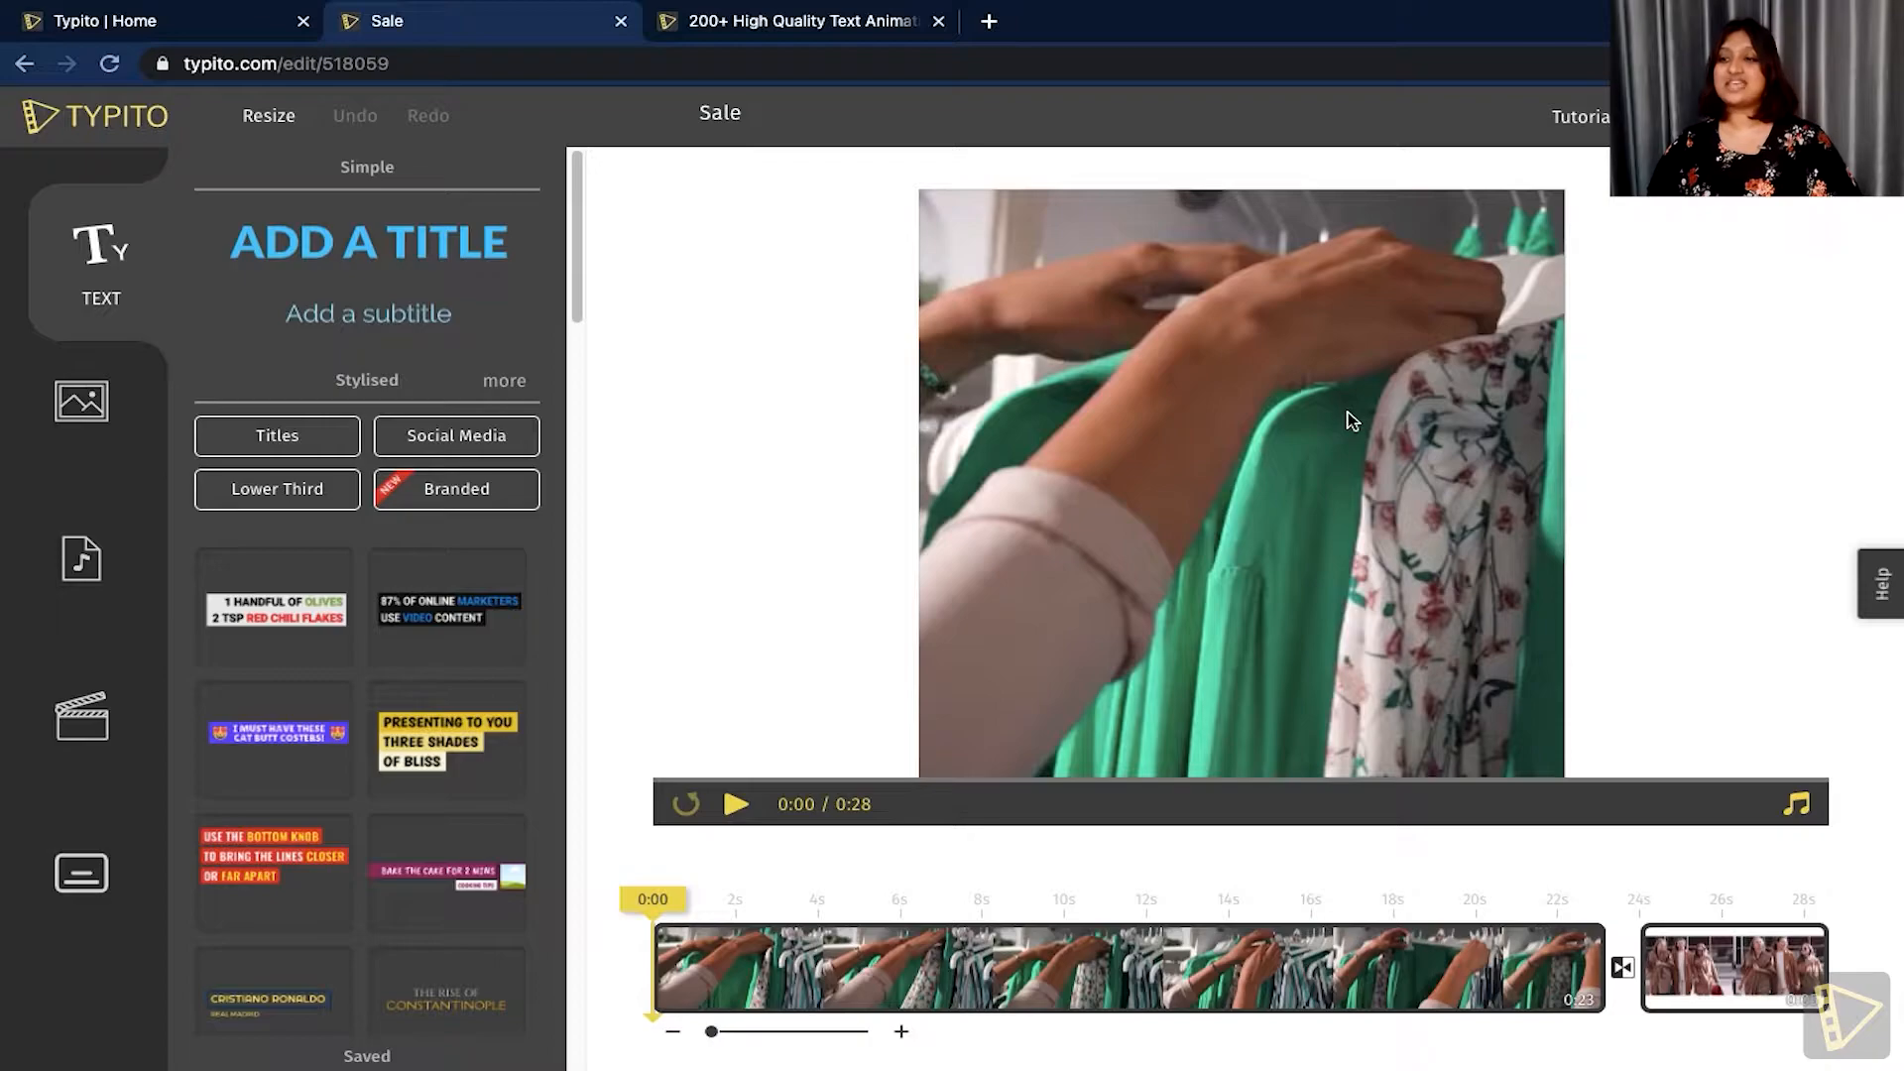
pyautogui.moveTo(1394, 374)
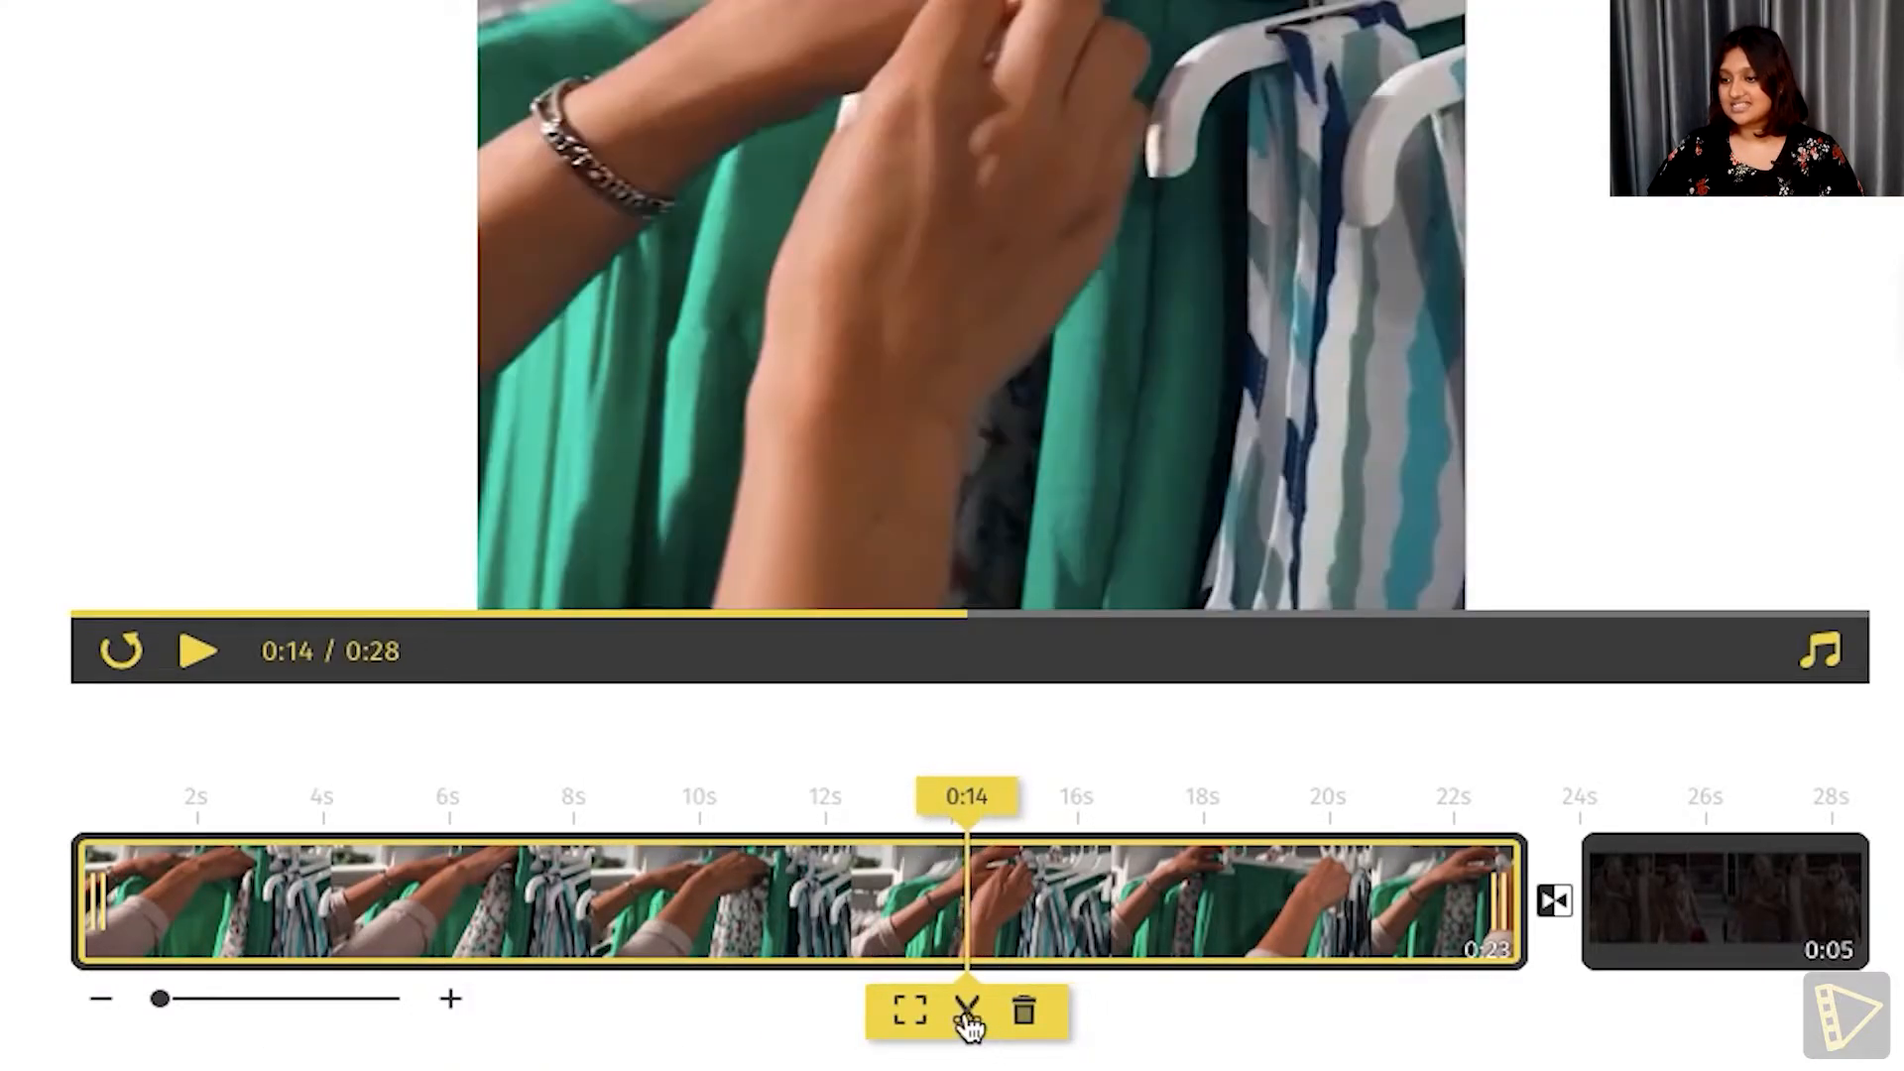
# Split the clothing-rack clip at 0:14 and remove the rest, leaving a 19-second video.
pyautogui.click(967, 1005)
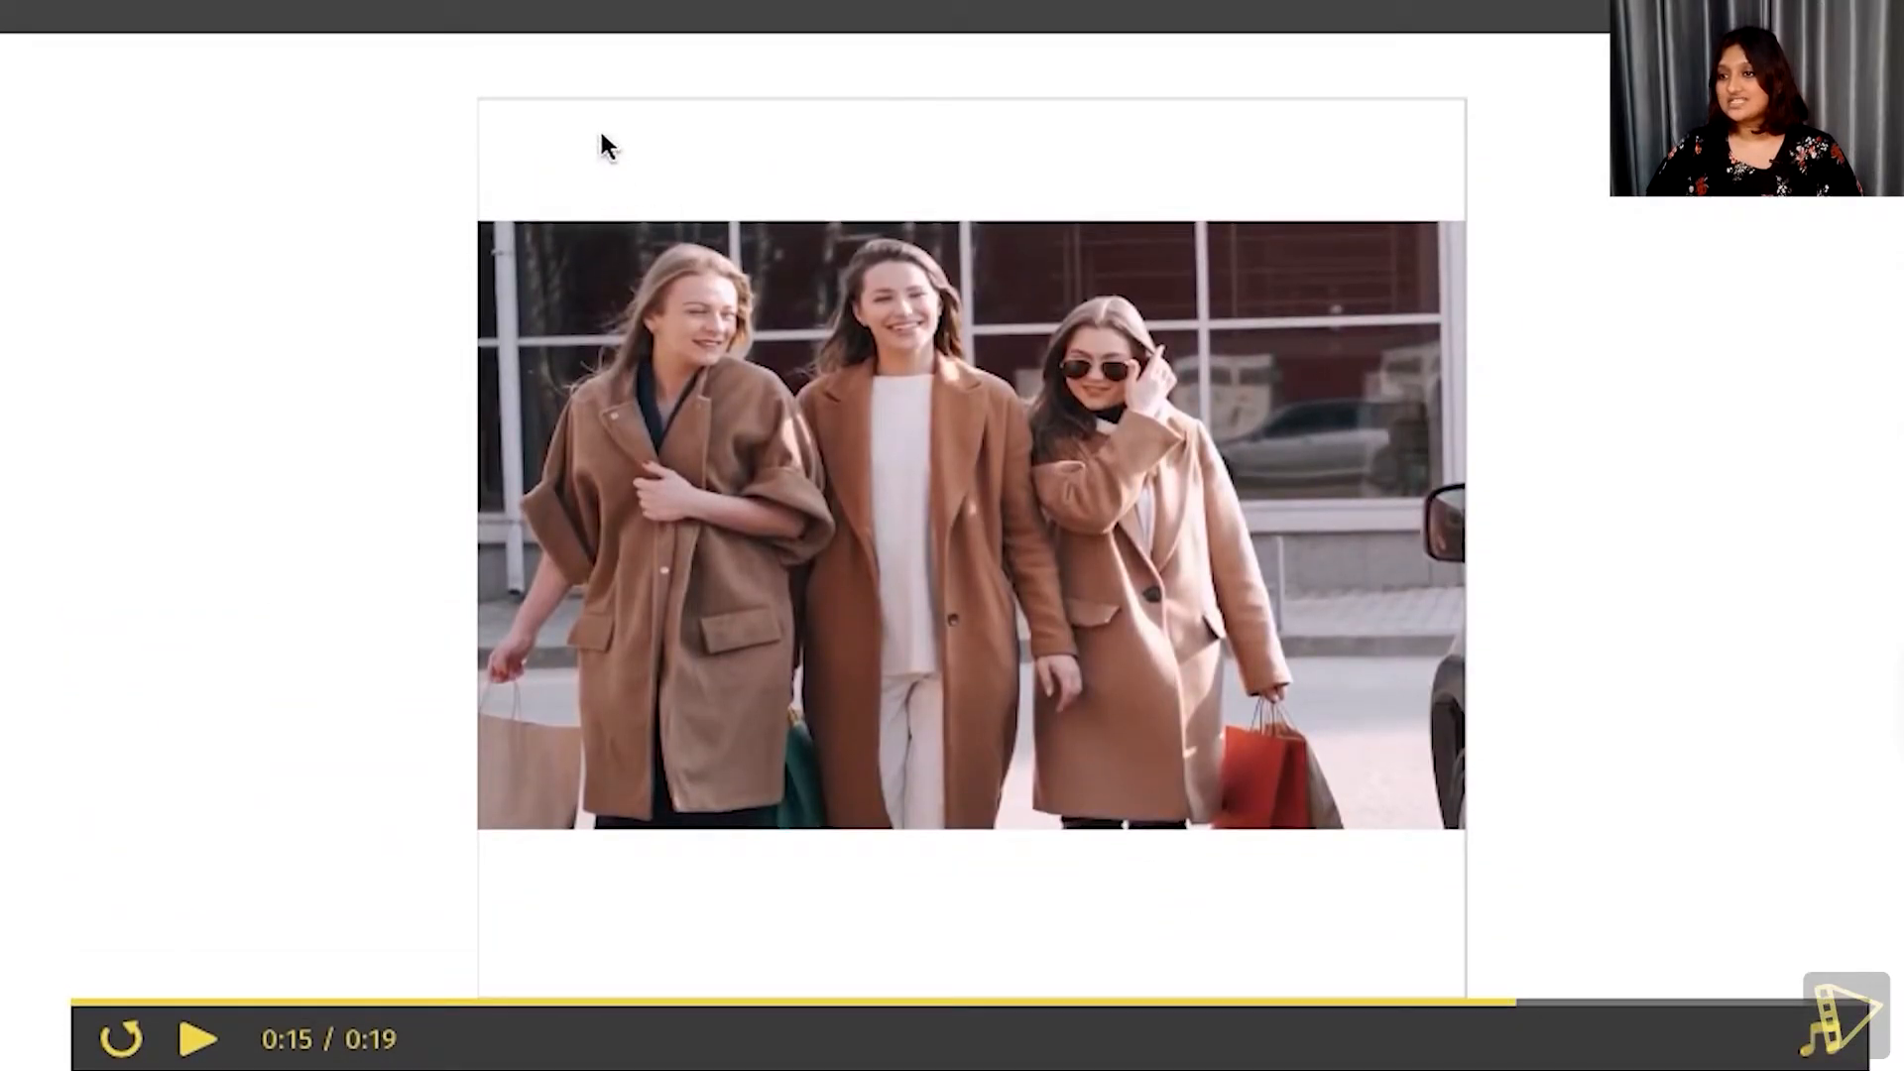
pyautogui.moveTo(980, 953)
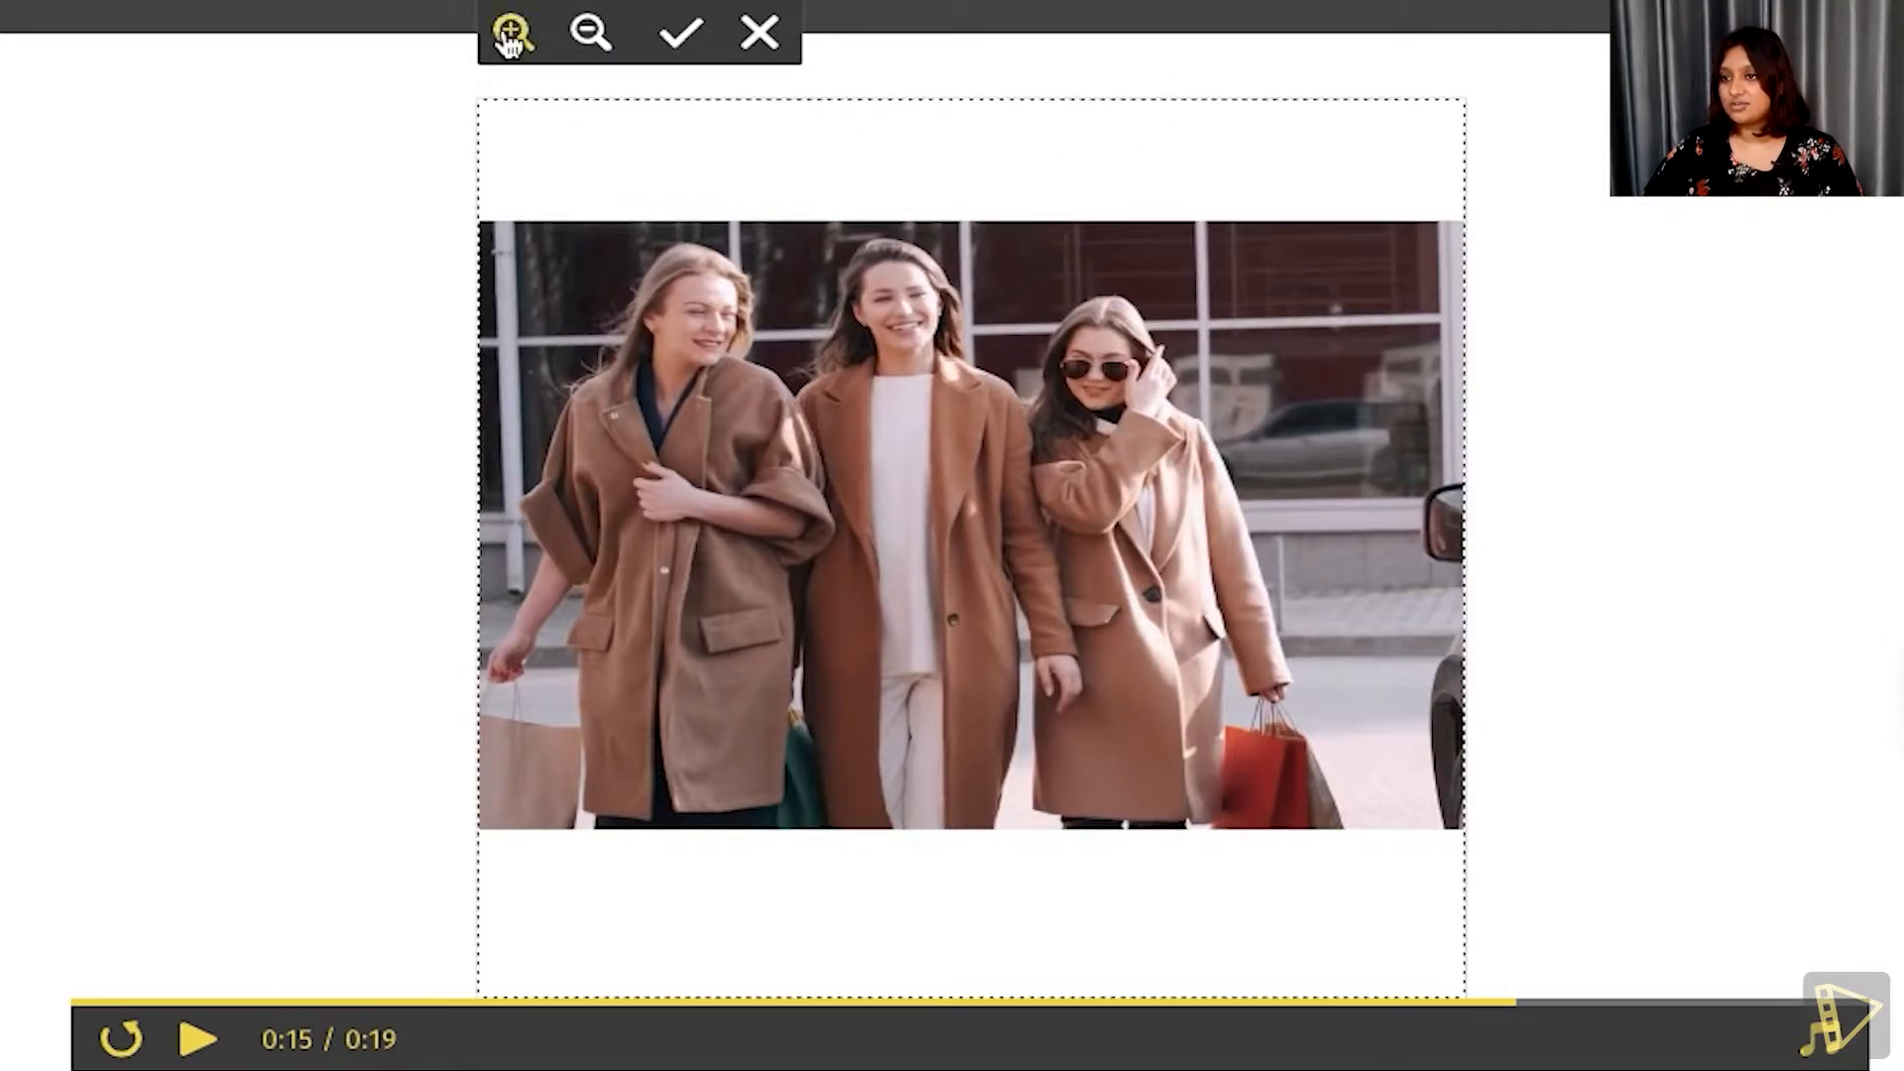
# Zoom the three-women-in-coats clip in three times until it fills the square.
pyautogui.click(517, 32)
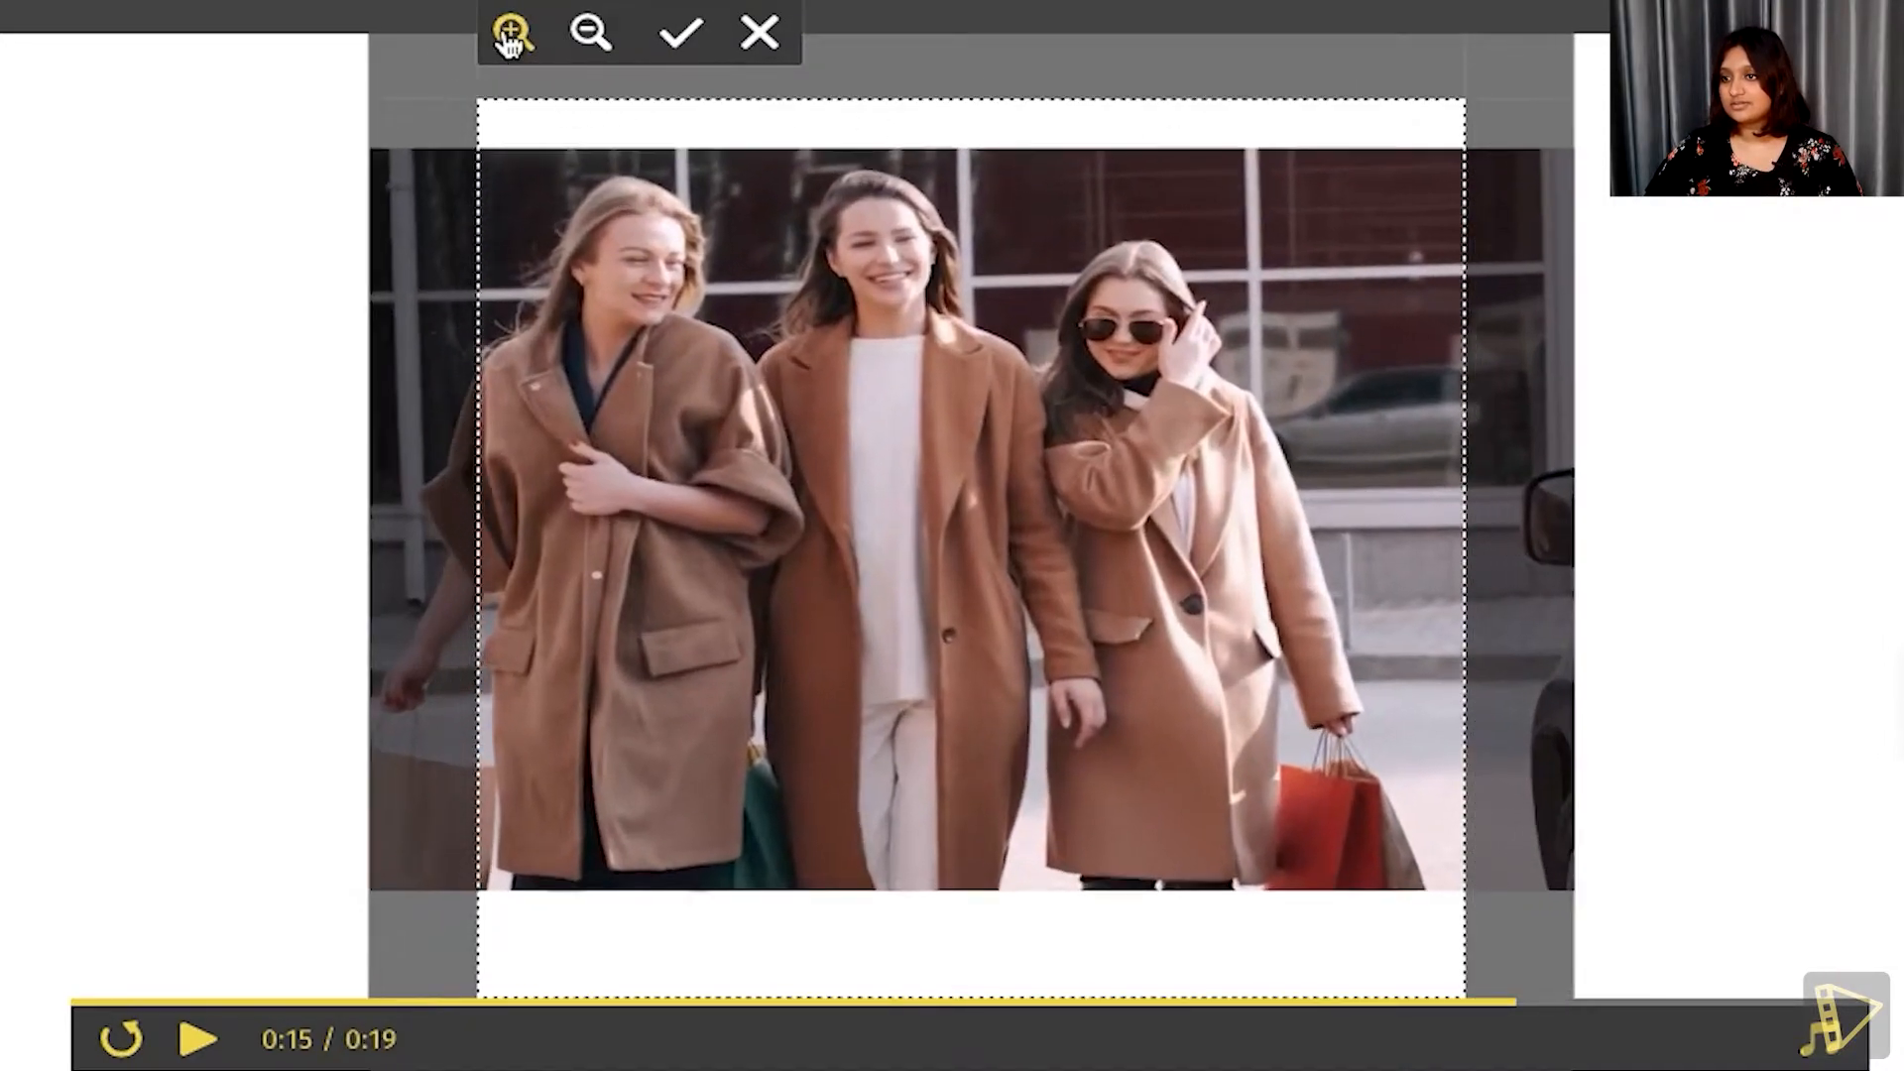
pyautogui.click(515, 31)
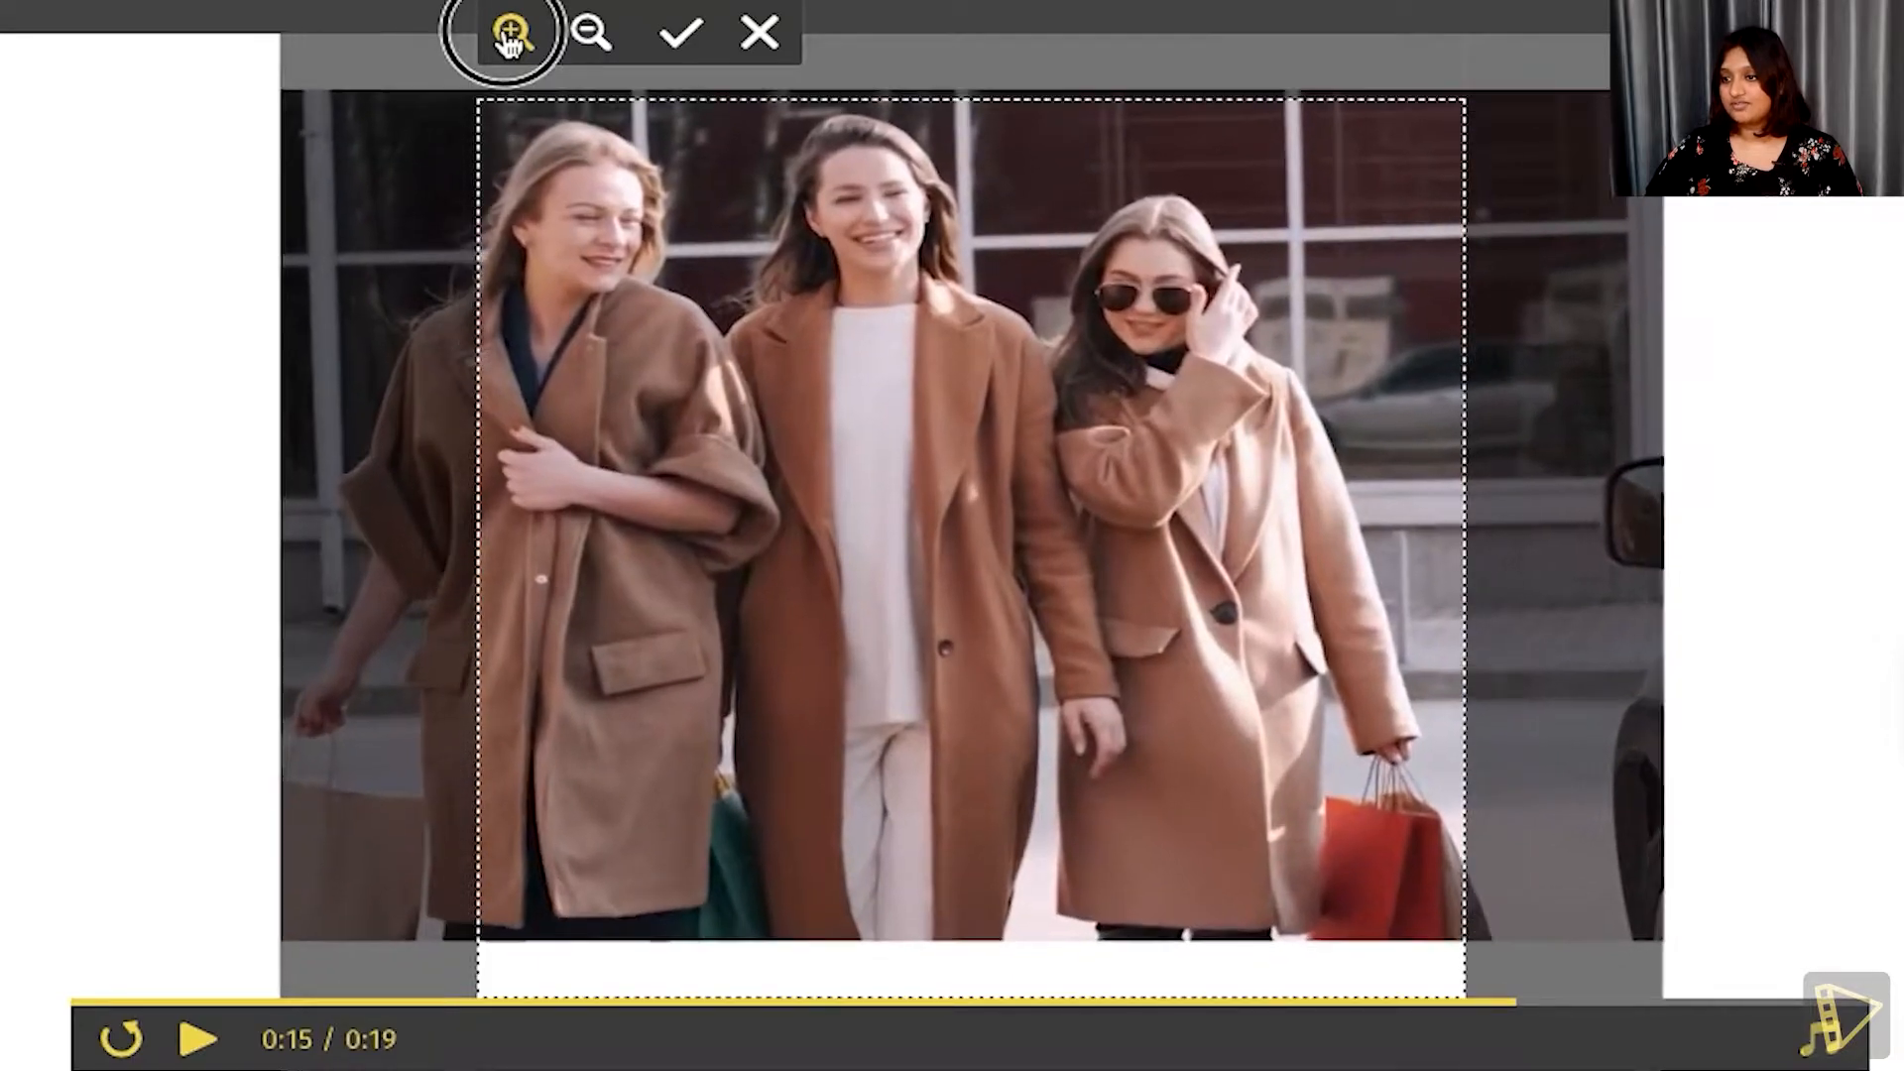
pyautogui.click(509, 30)
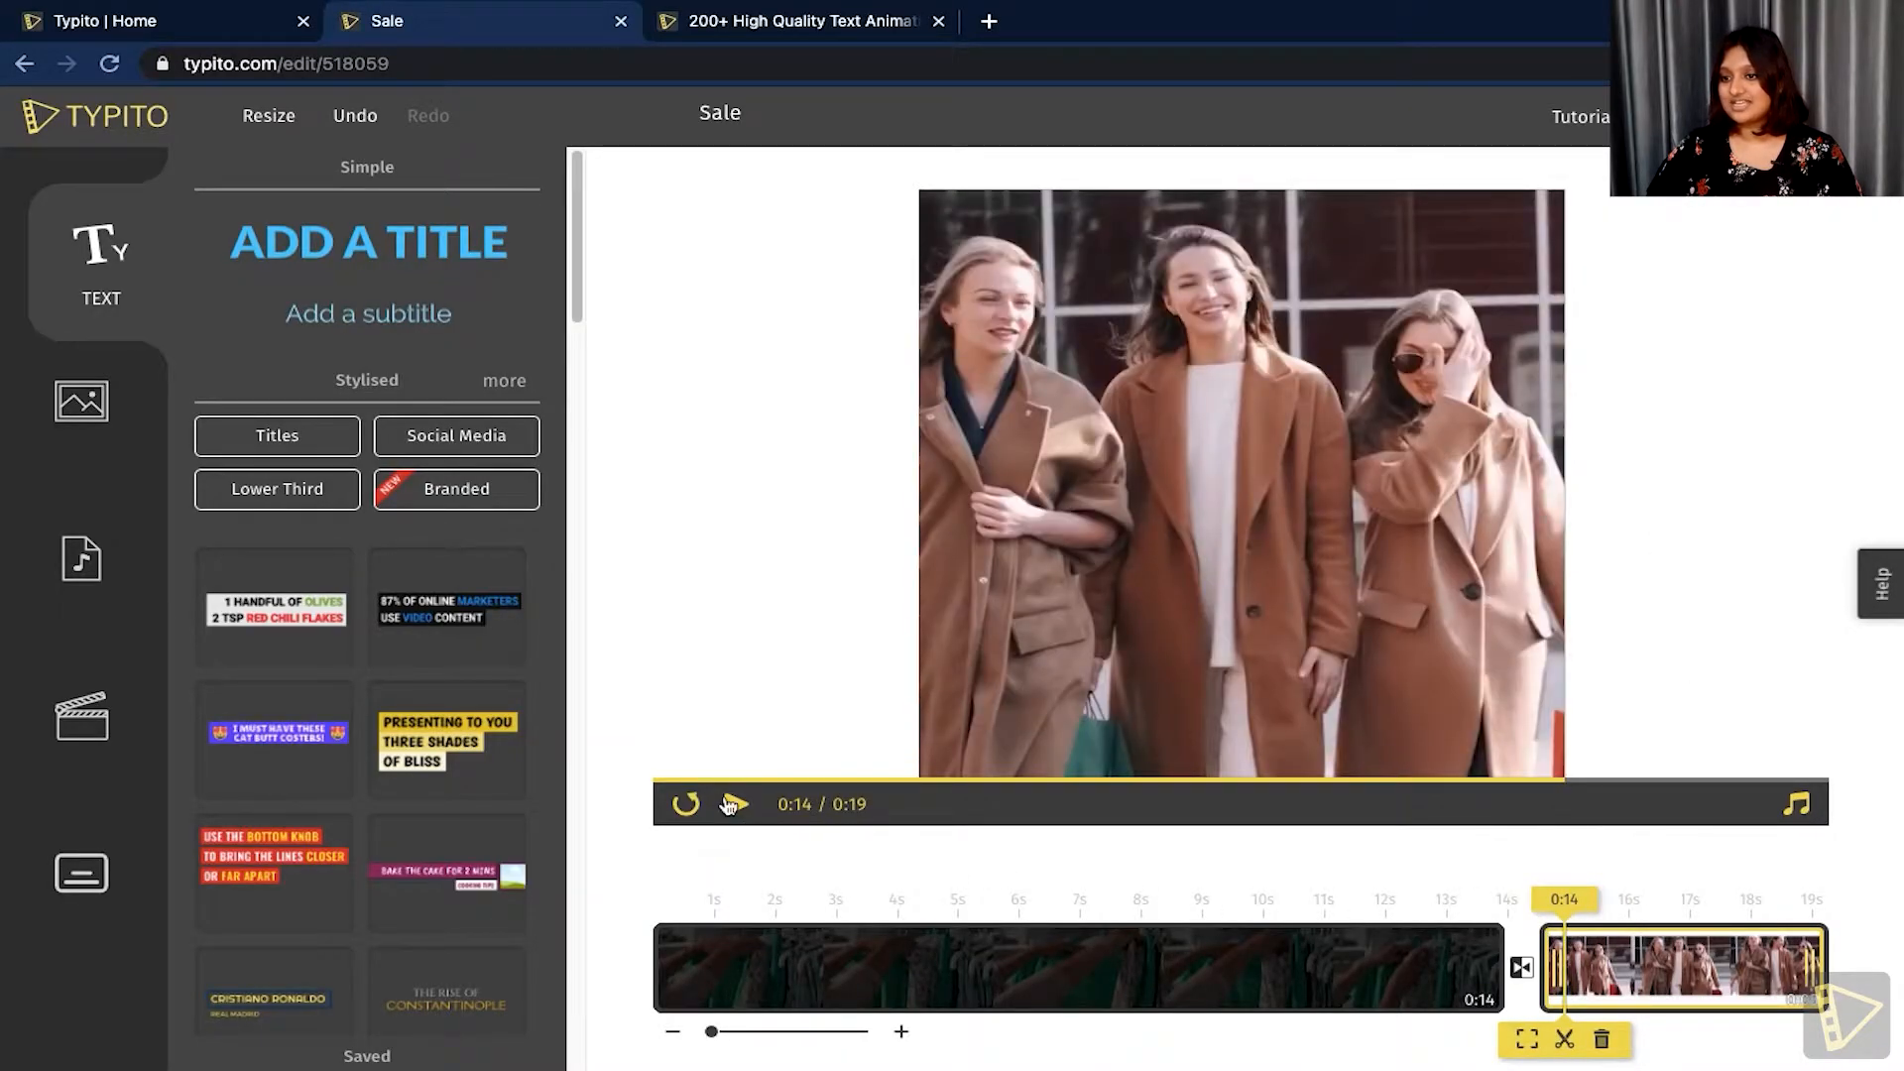
# Cut the clothing-rack clip to 8 seconds, making the video 11 seconds long.
pyautogui.click(733, 805)
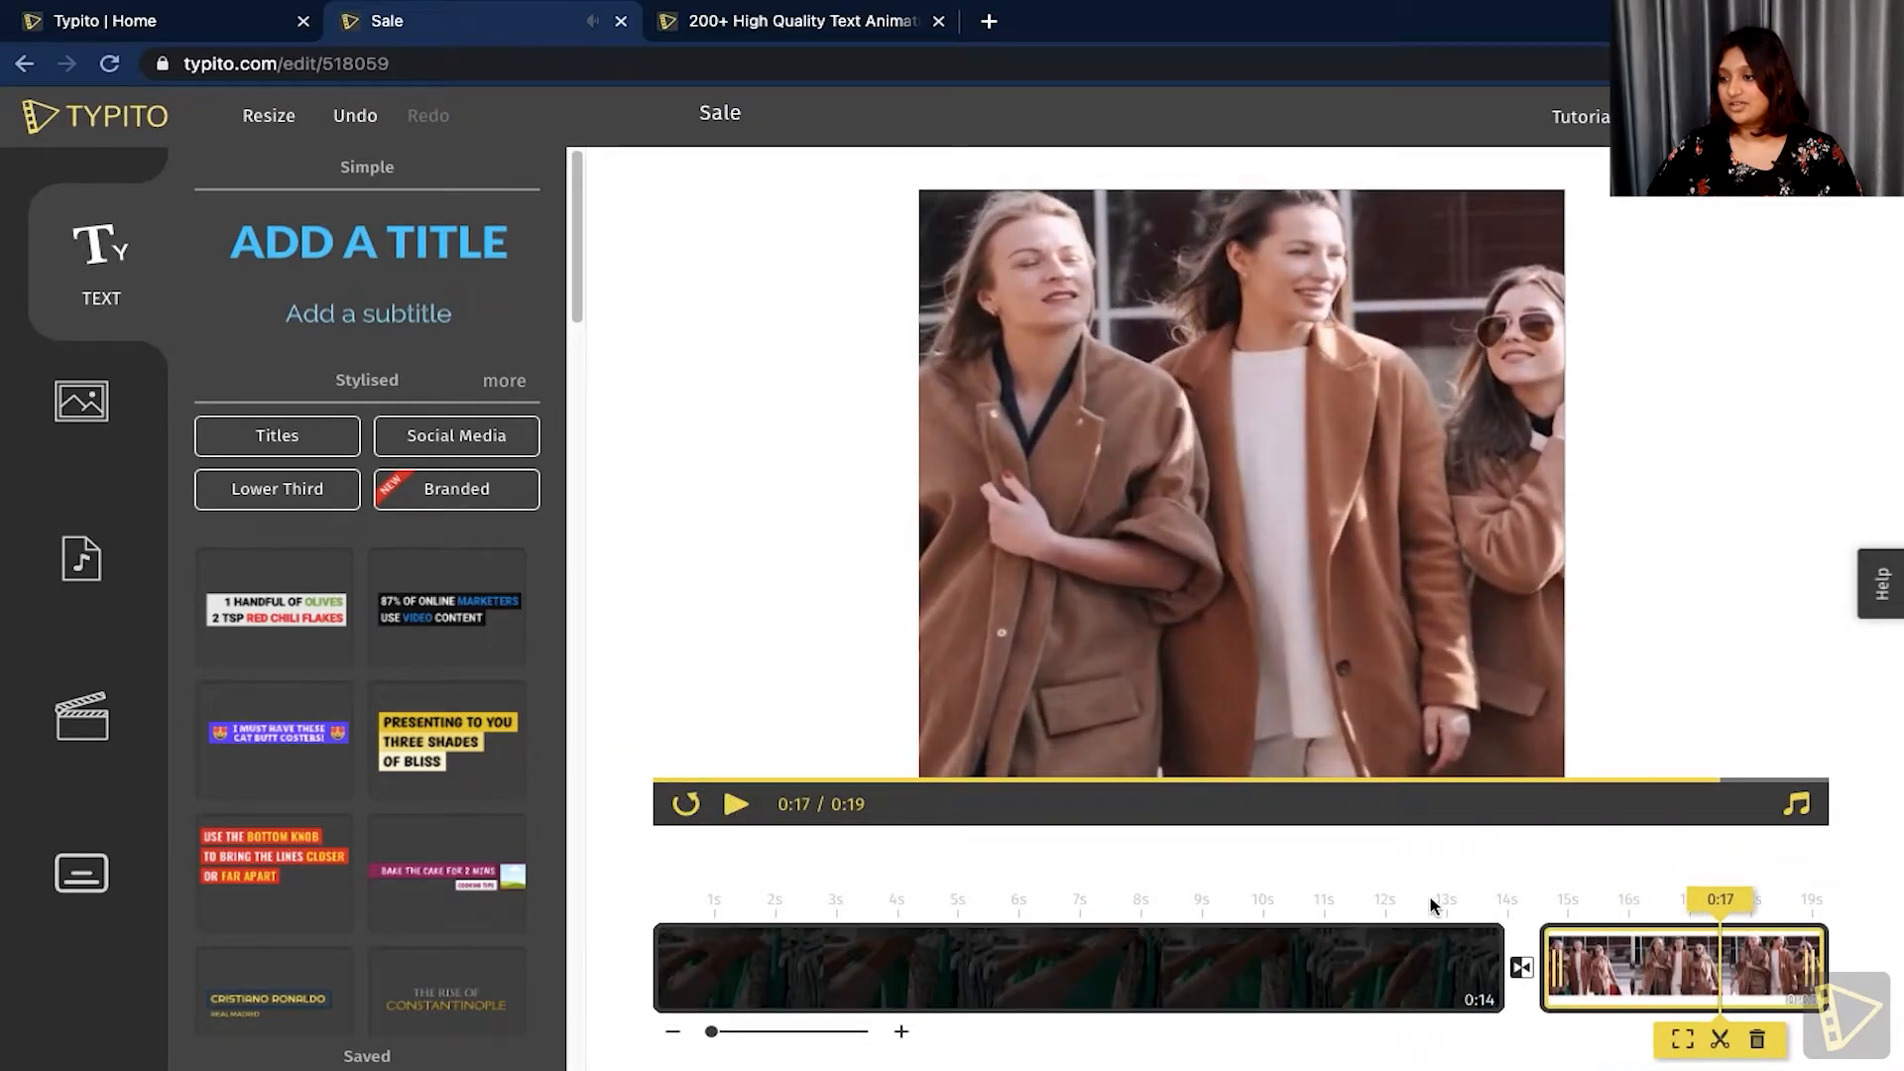
pyautogui.click(851, 900)
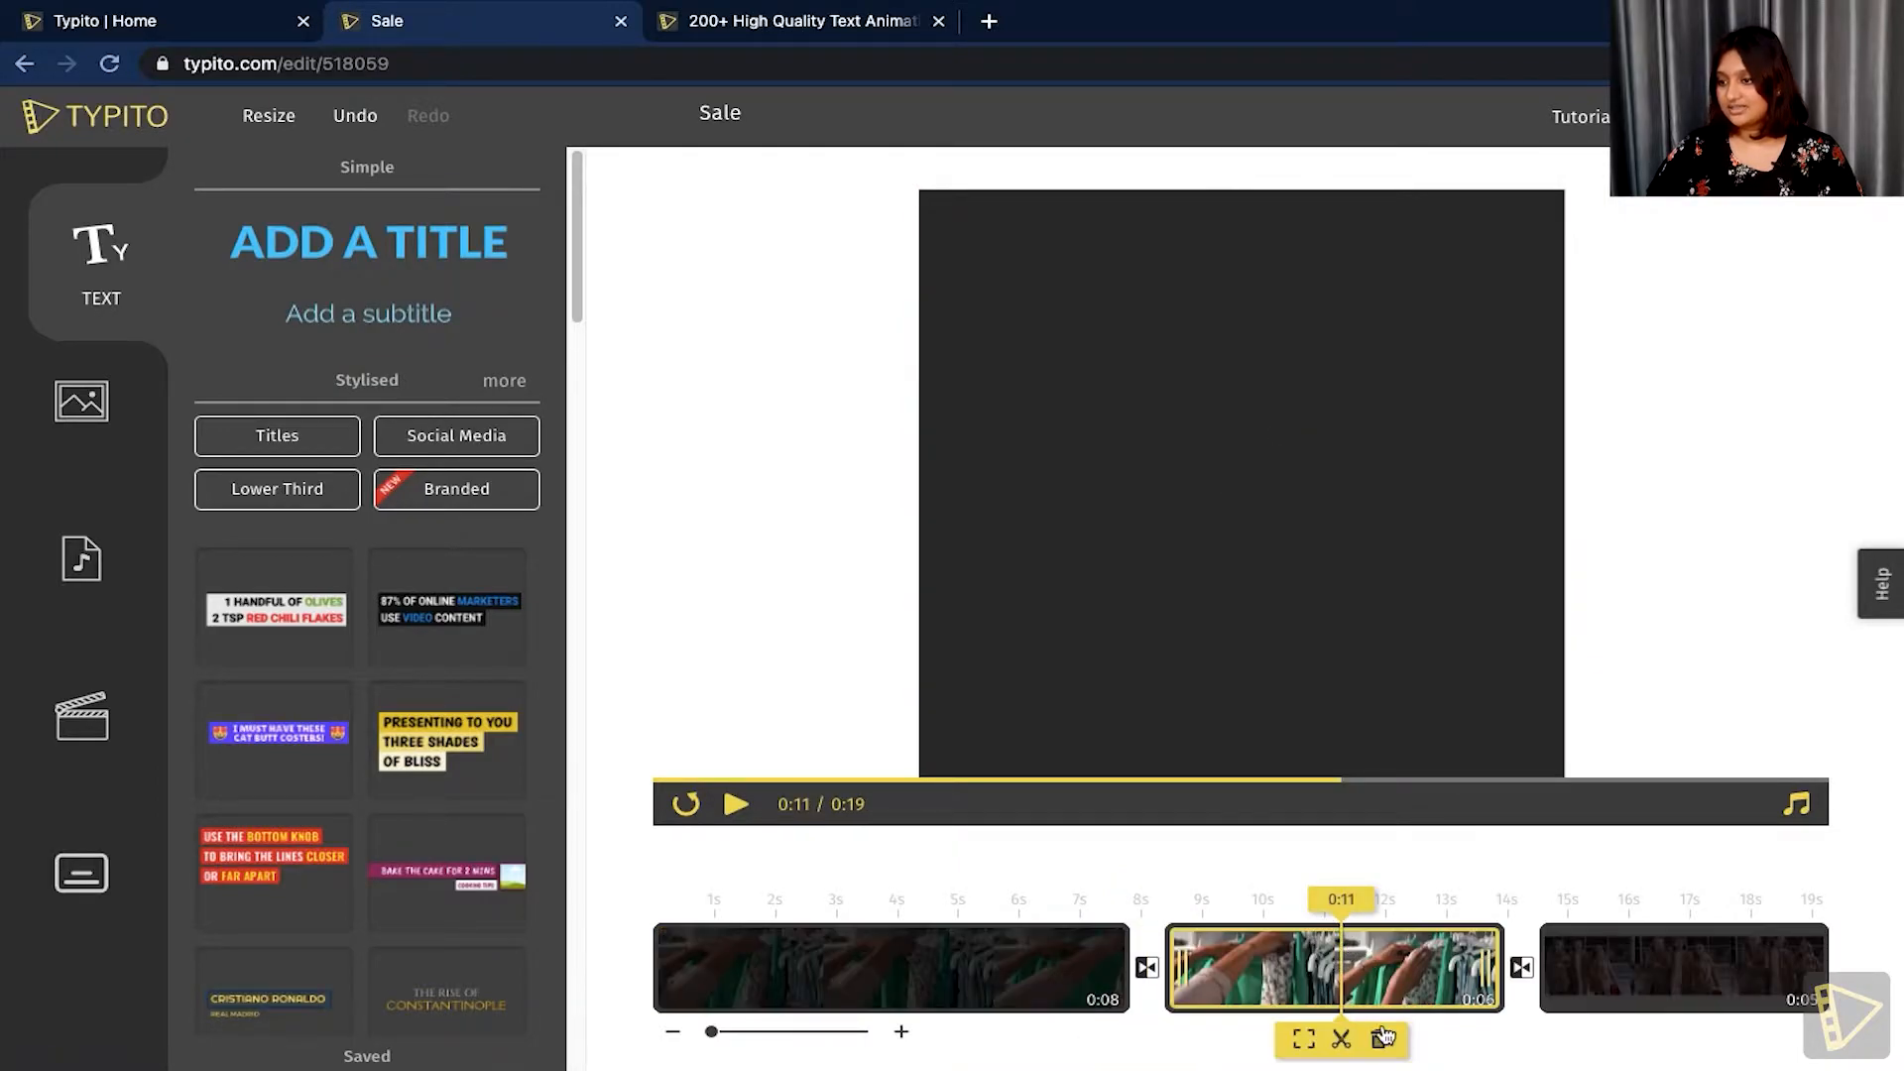
pyautogui.click(1384, 1037)
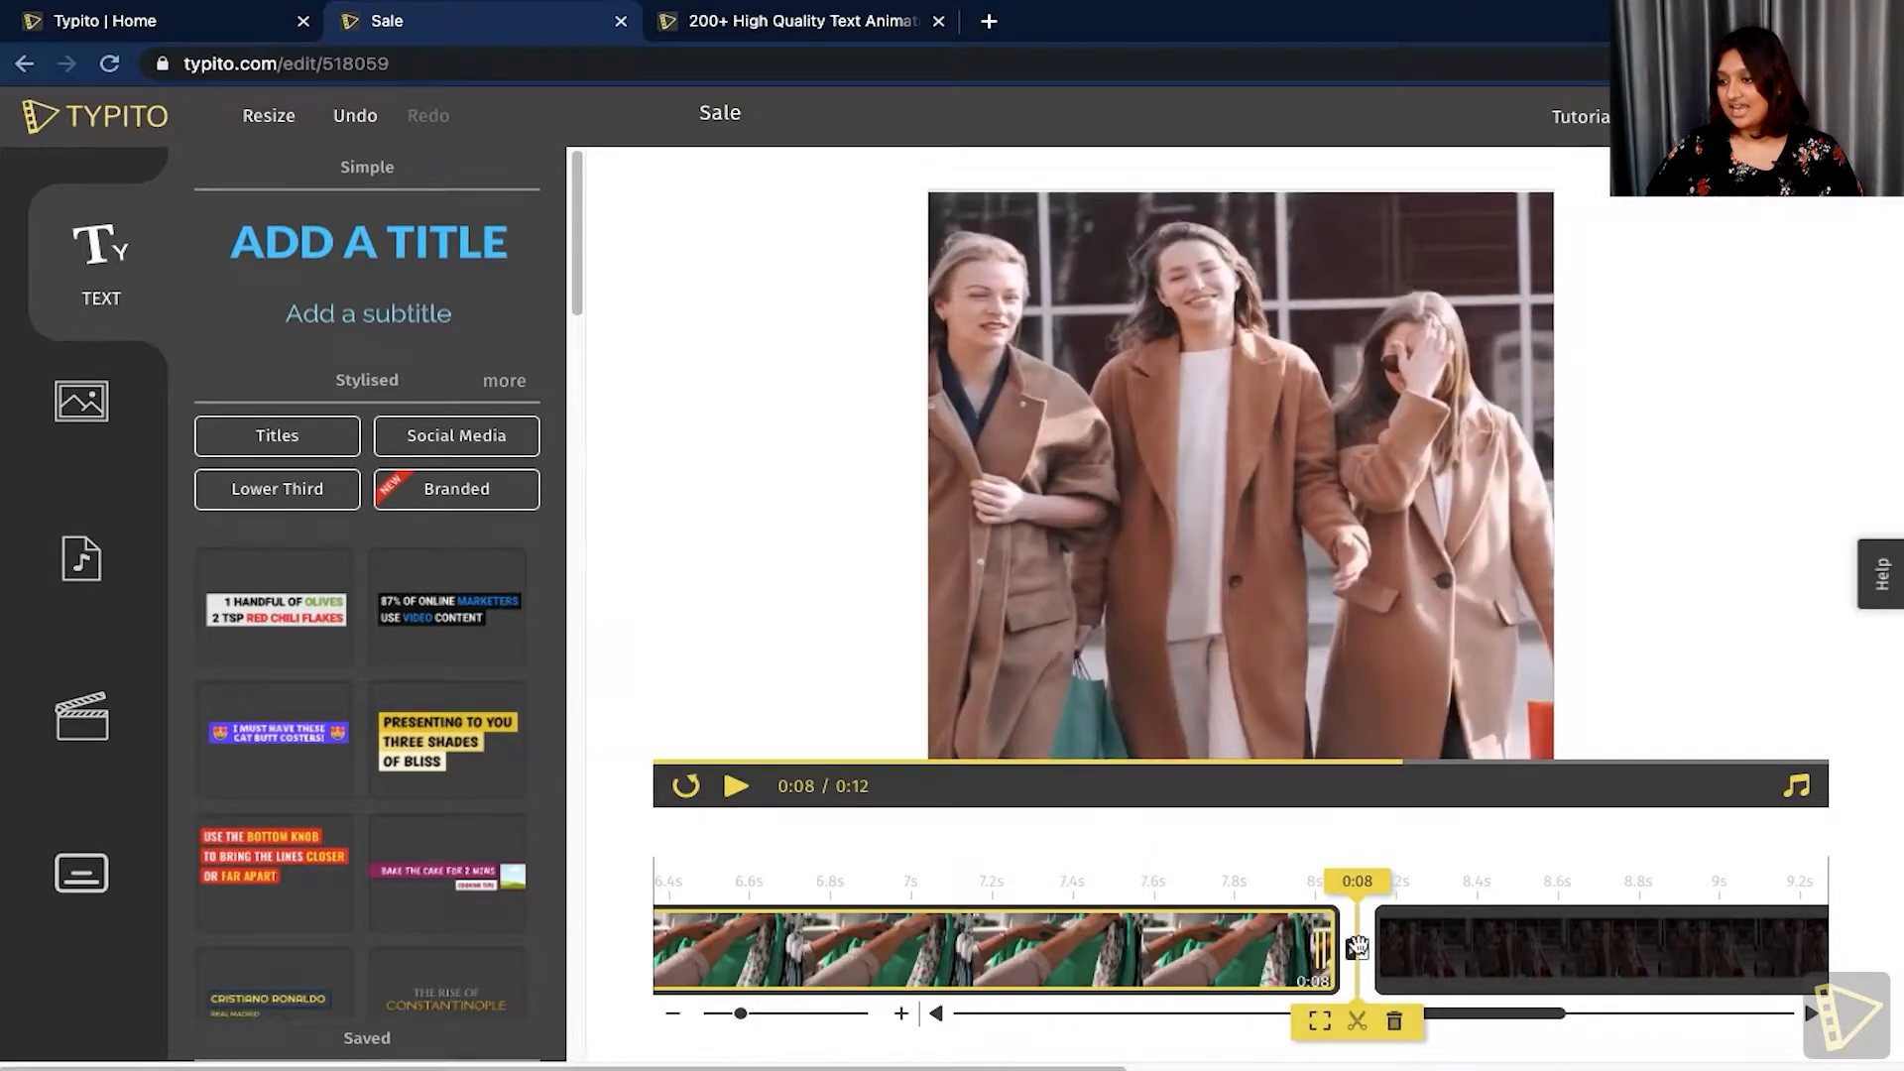
pyautogui.click(1352, 949)
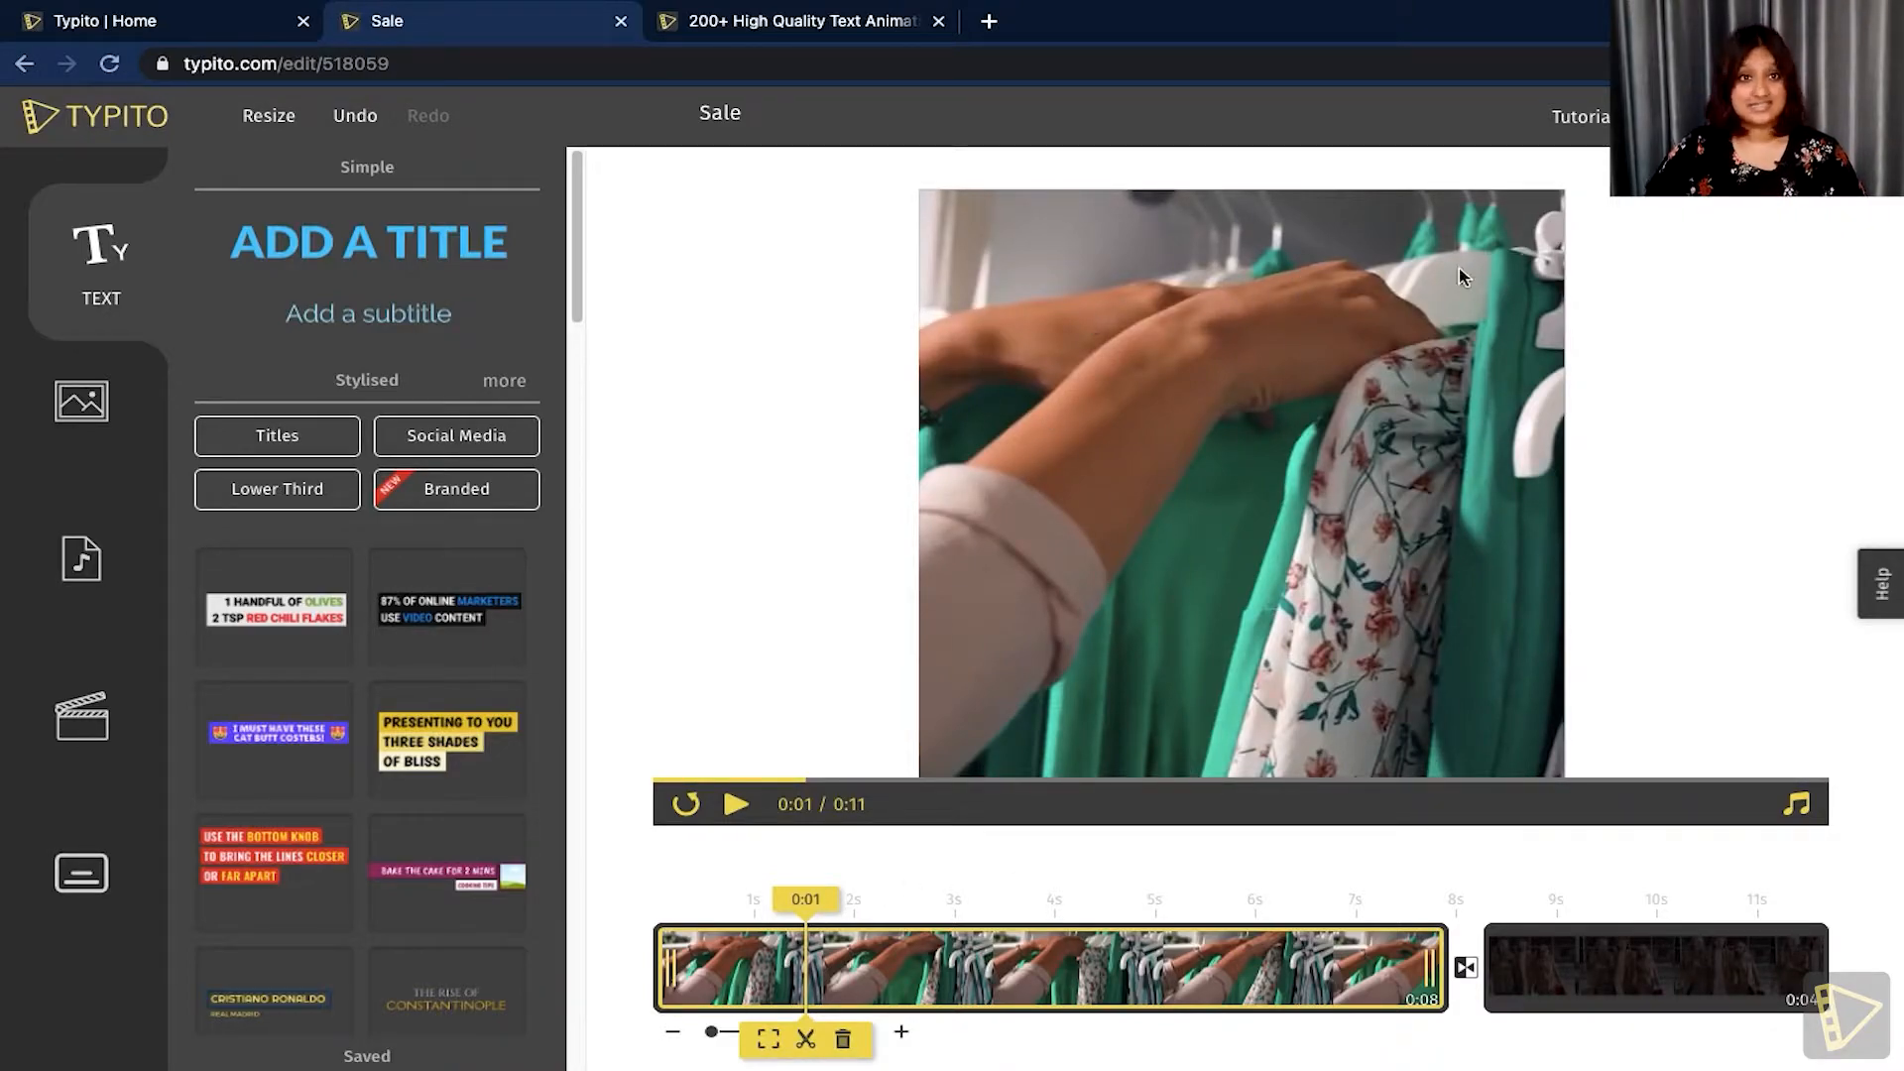
pyautogui.moveTo(1550, 293)
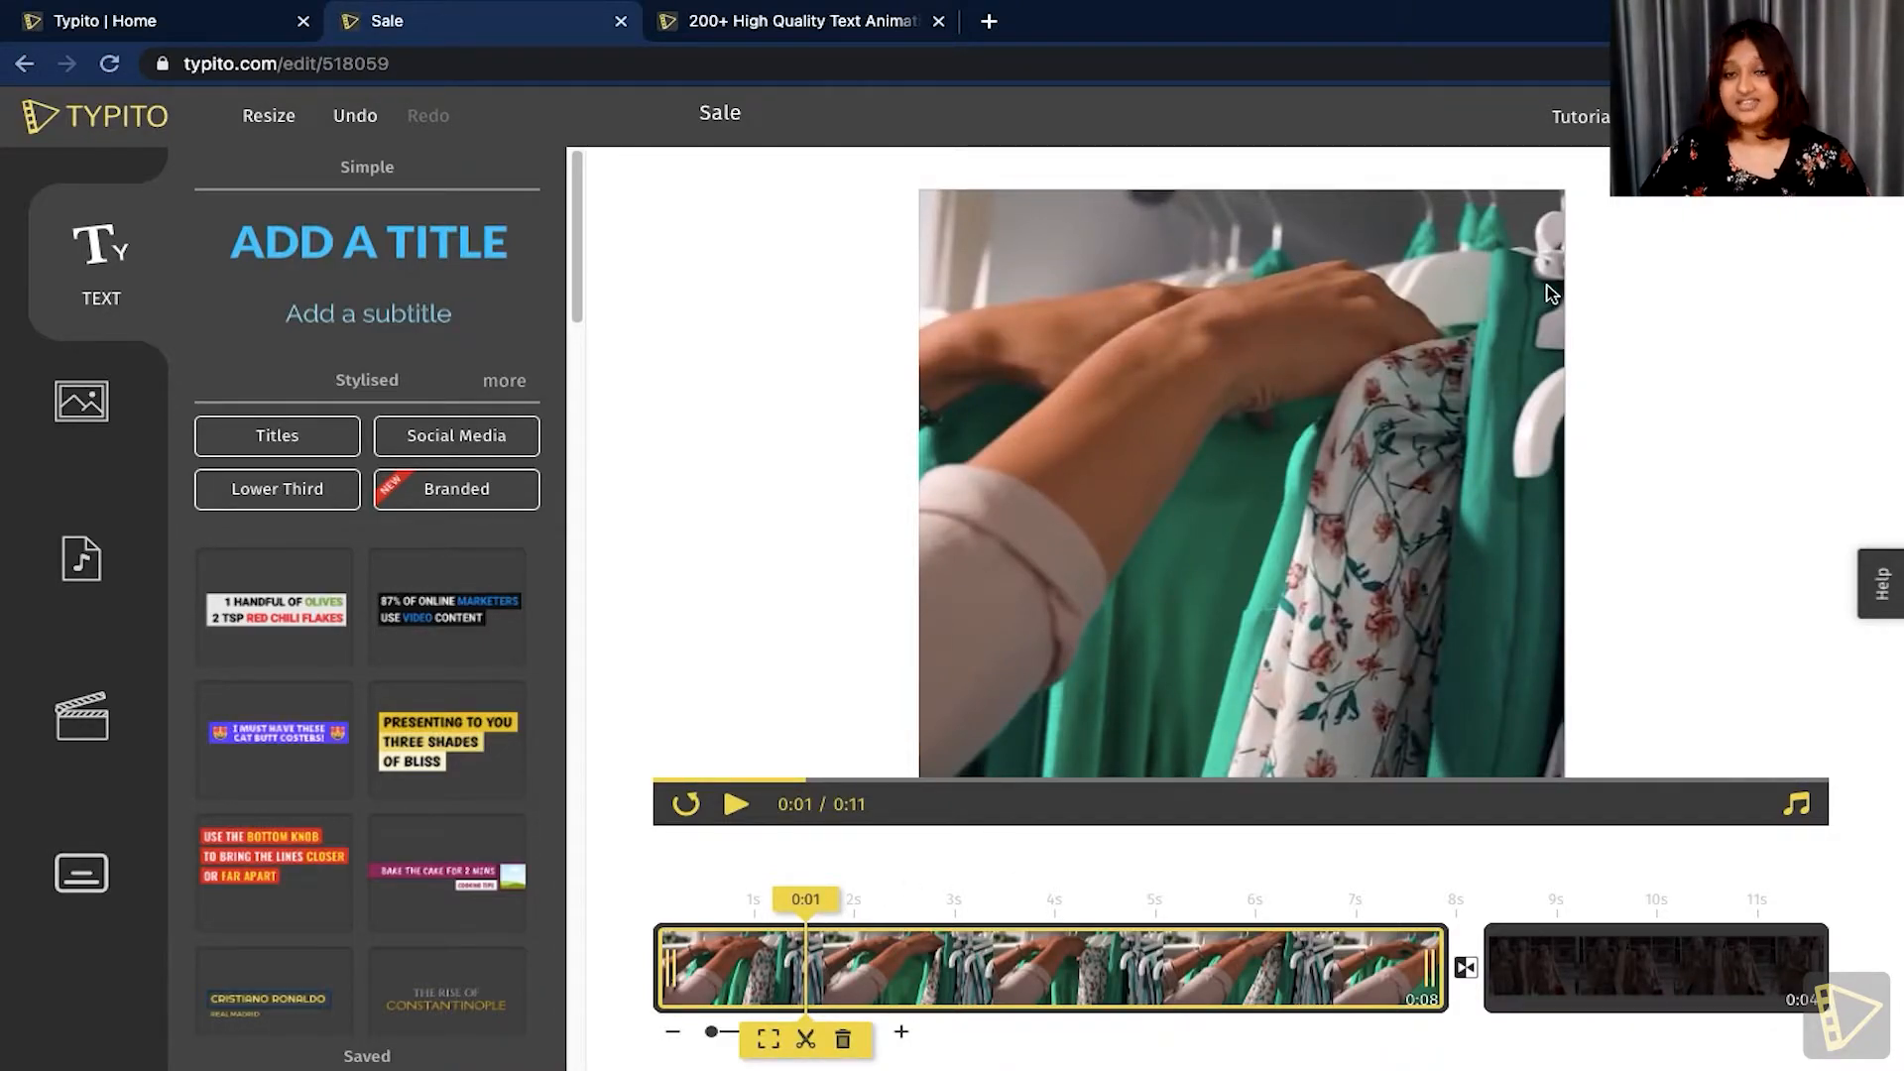
pyautogui.moveTo(863, 298)
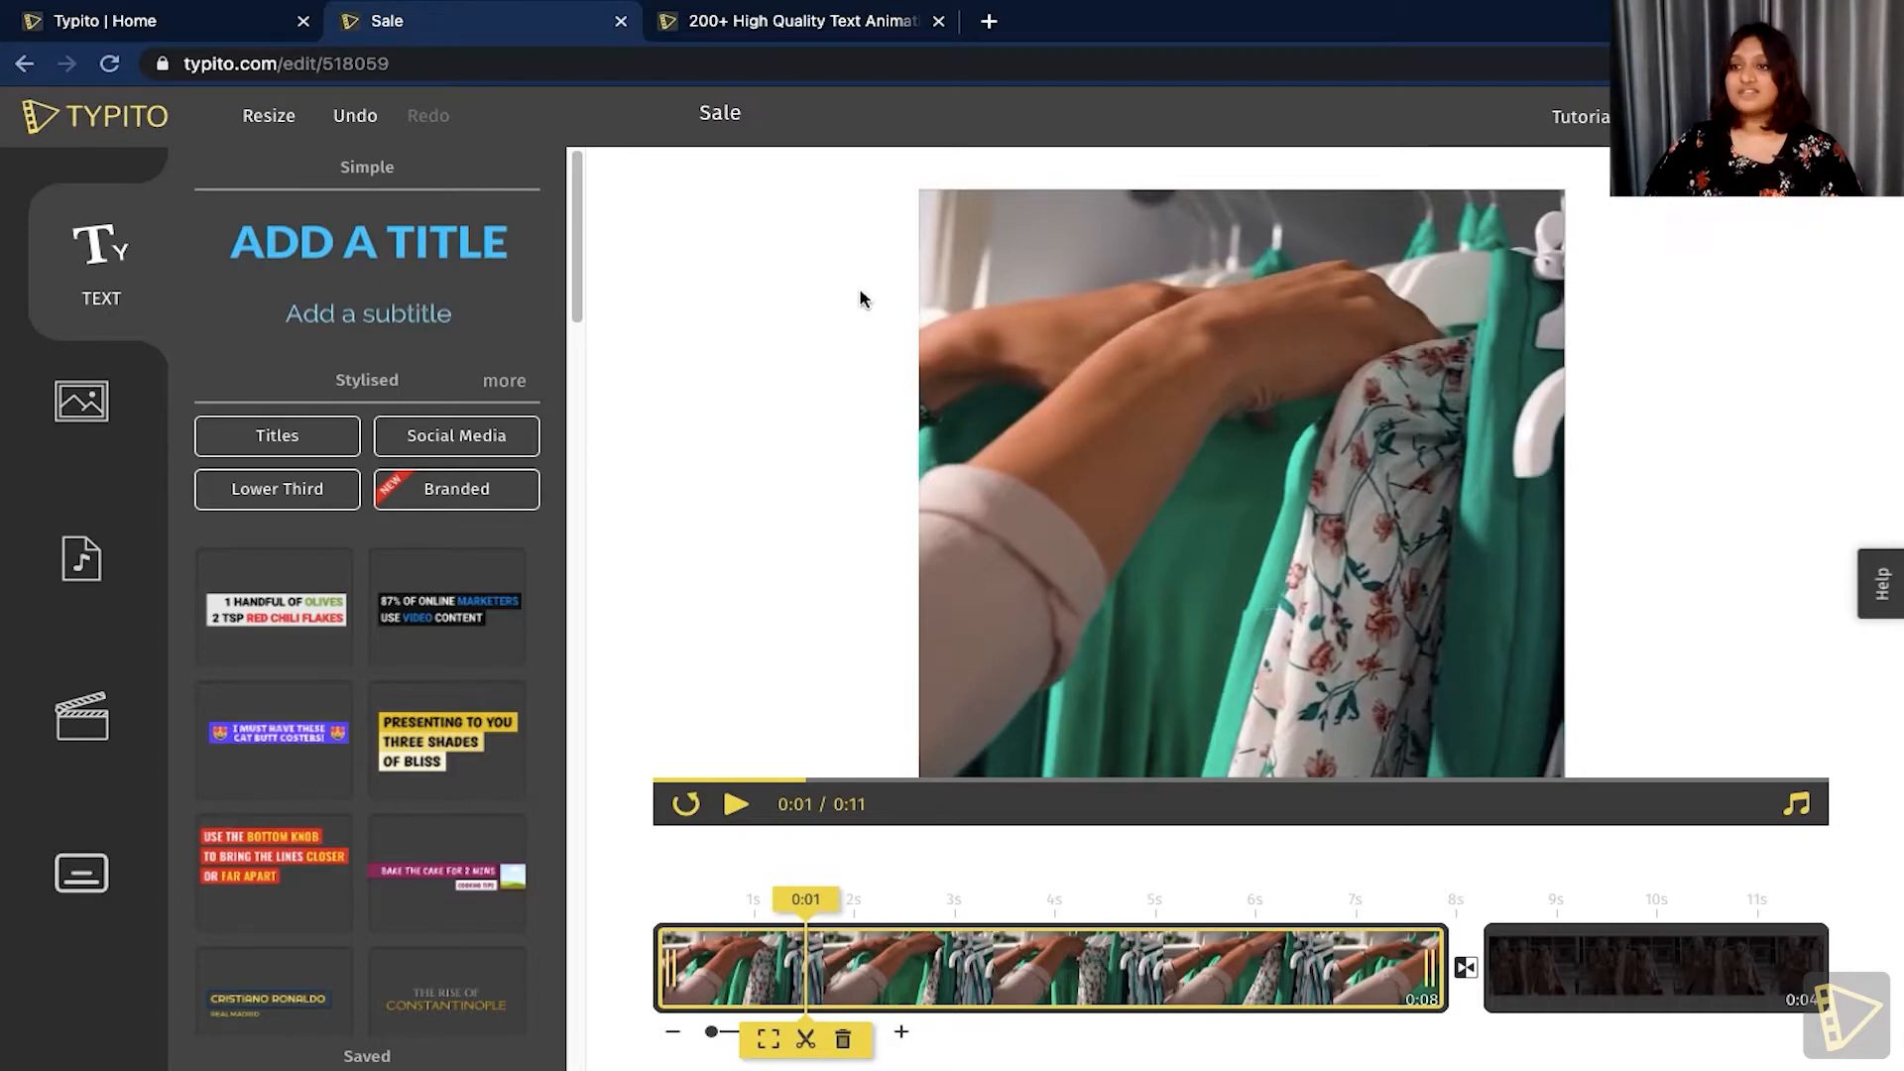
pyautogui.click(805, 22)
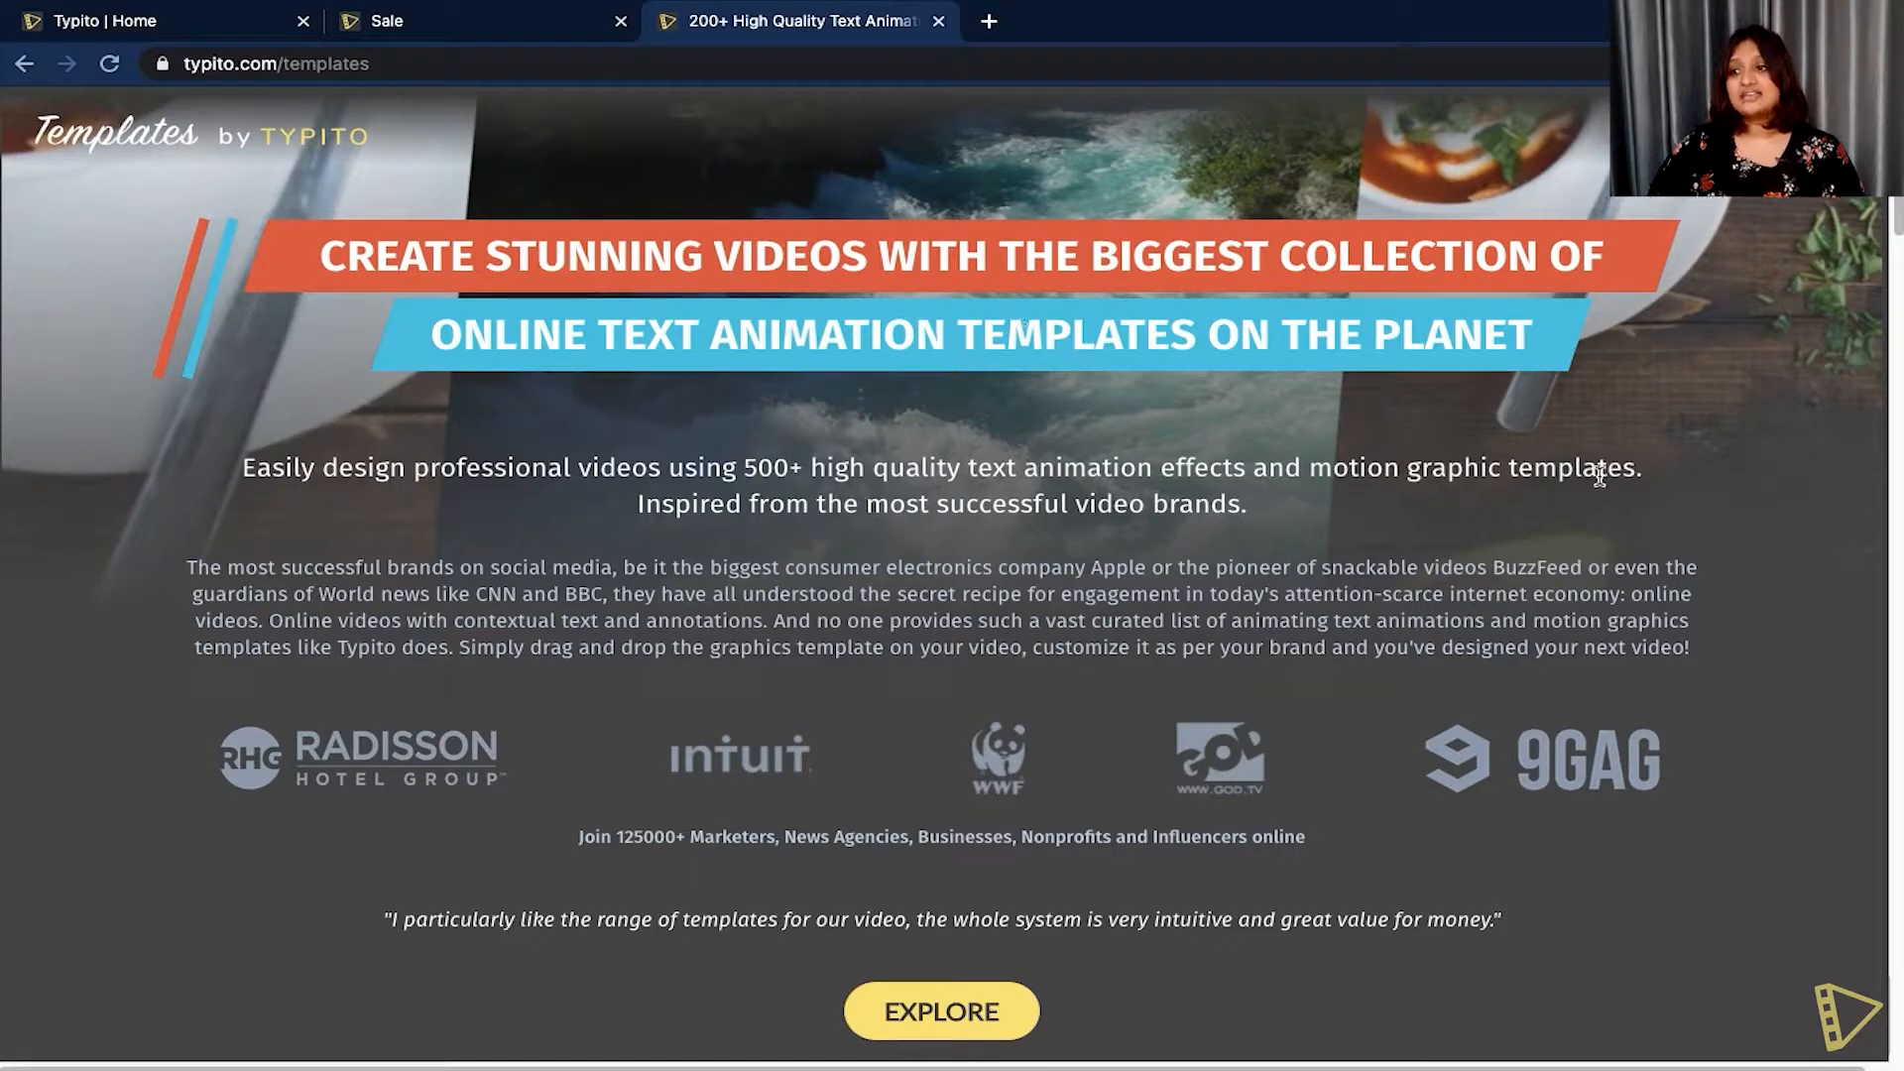
# Search the template gallery for 'emoji' and open the Emoji Sandwich template.
pyautogui.scroll(-3)
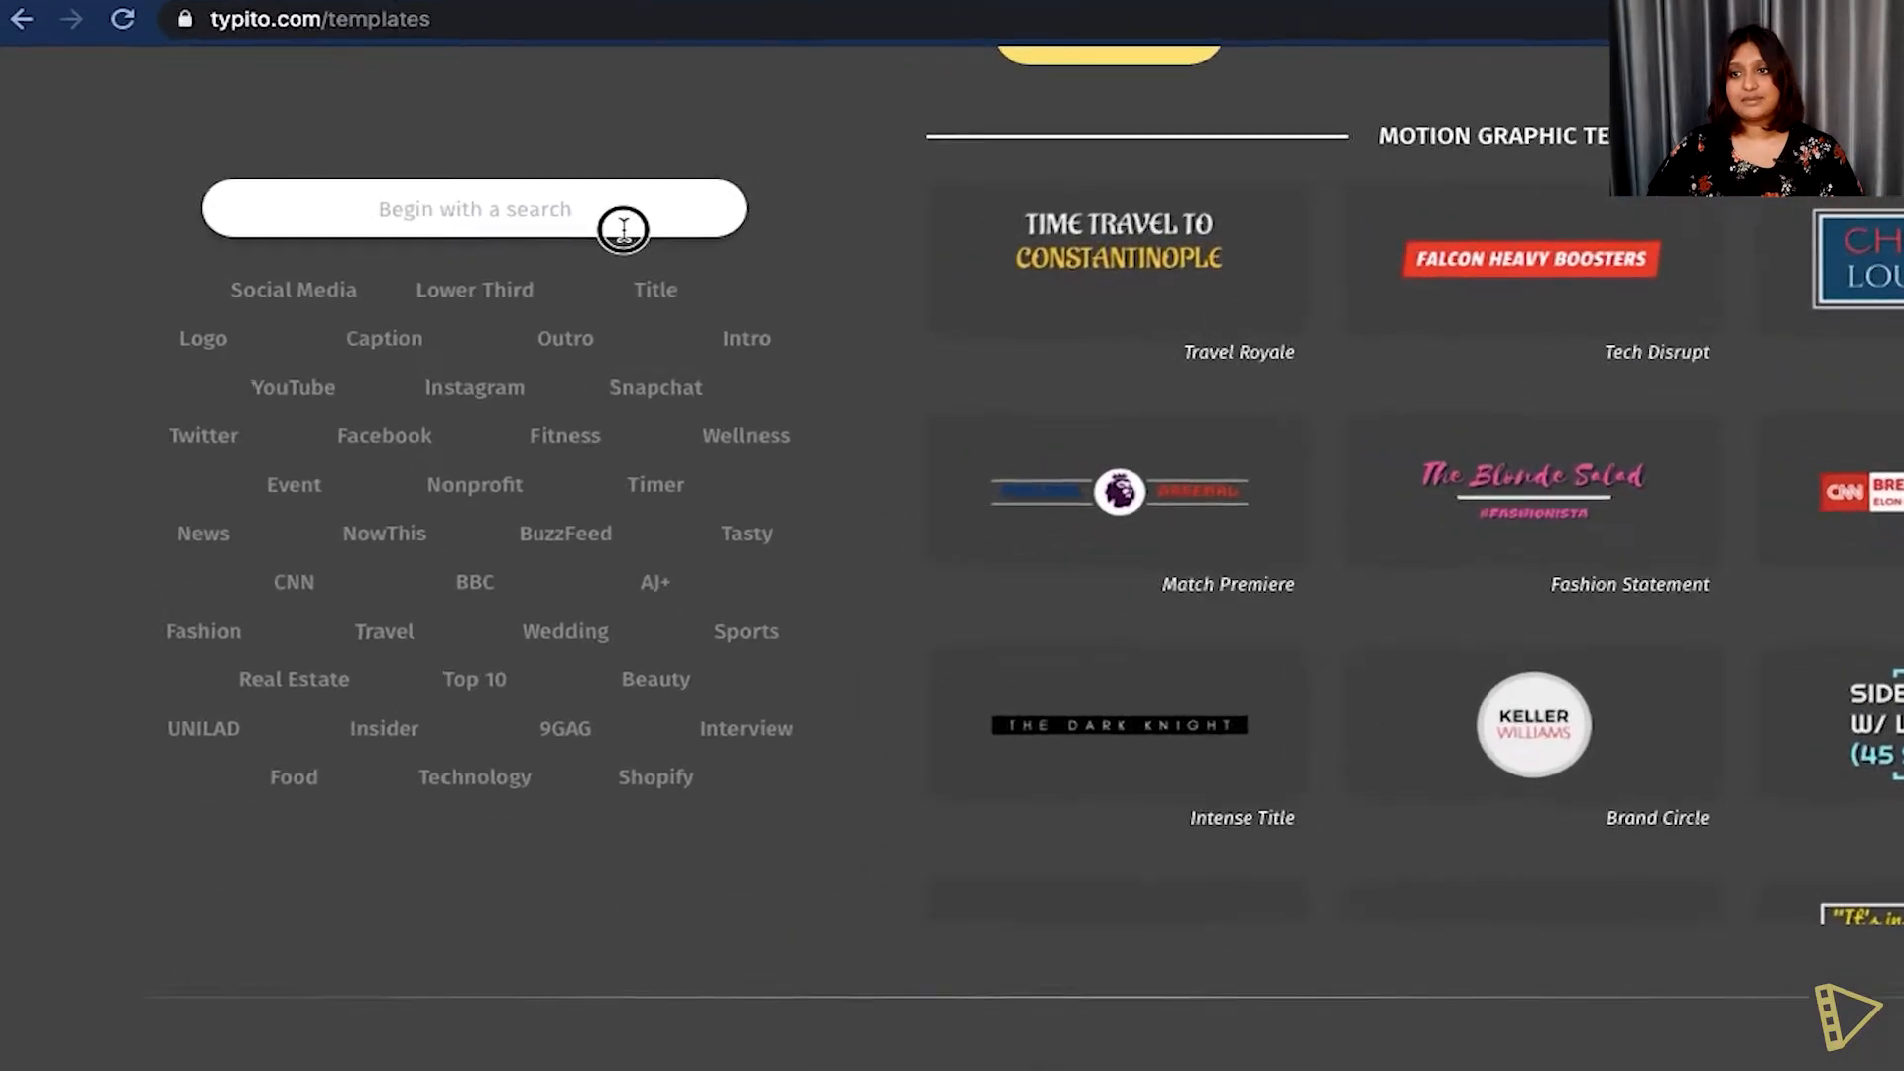
pyautogui.write('emoji')
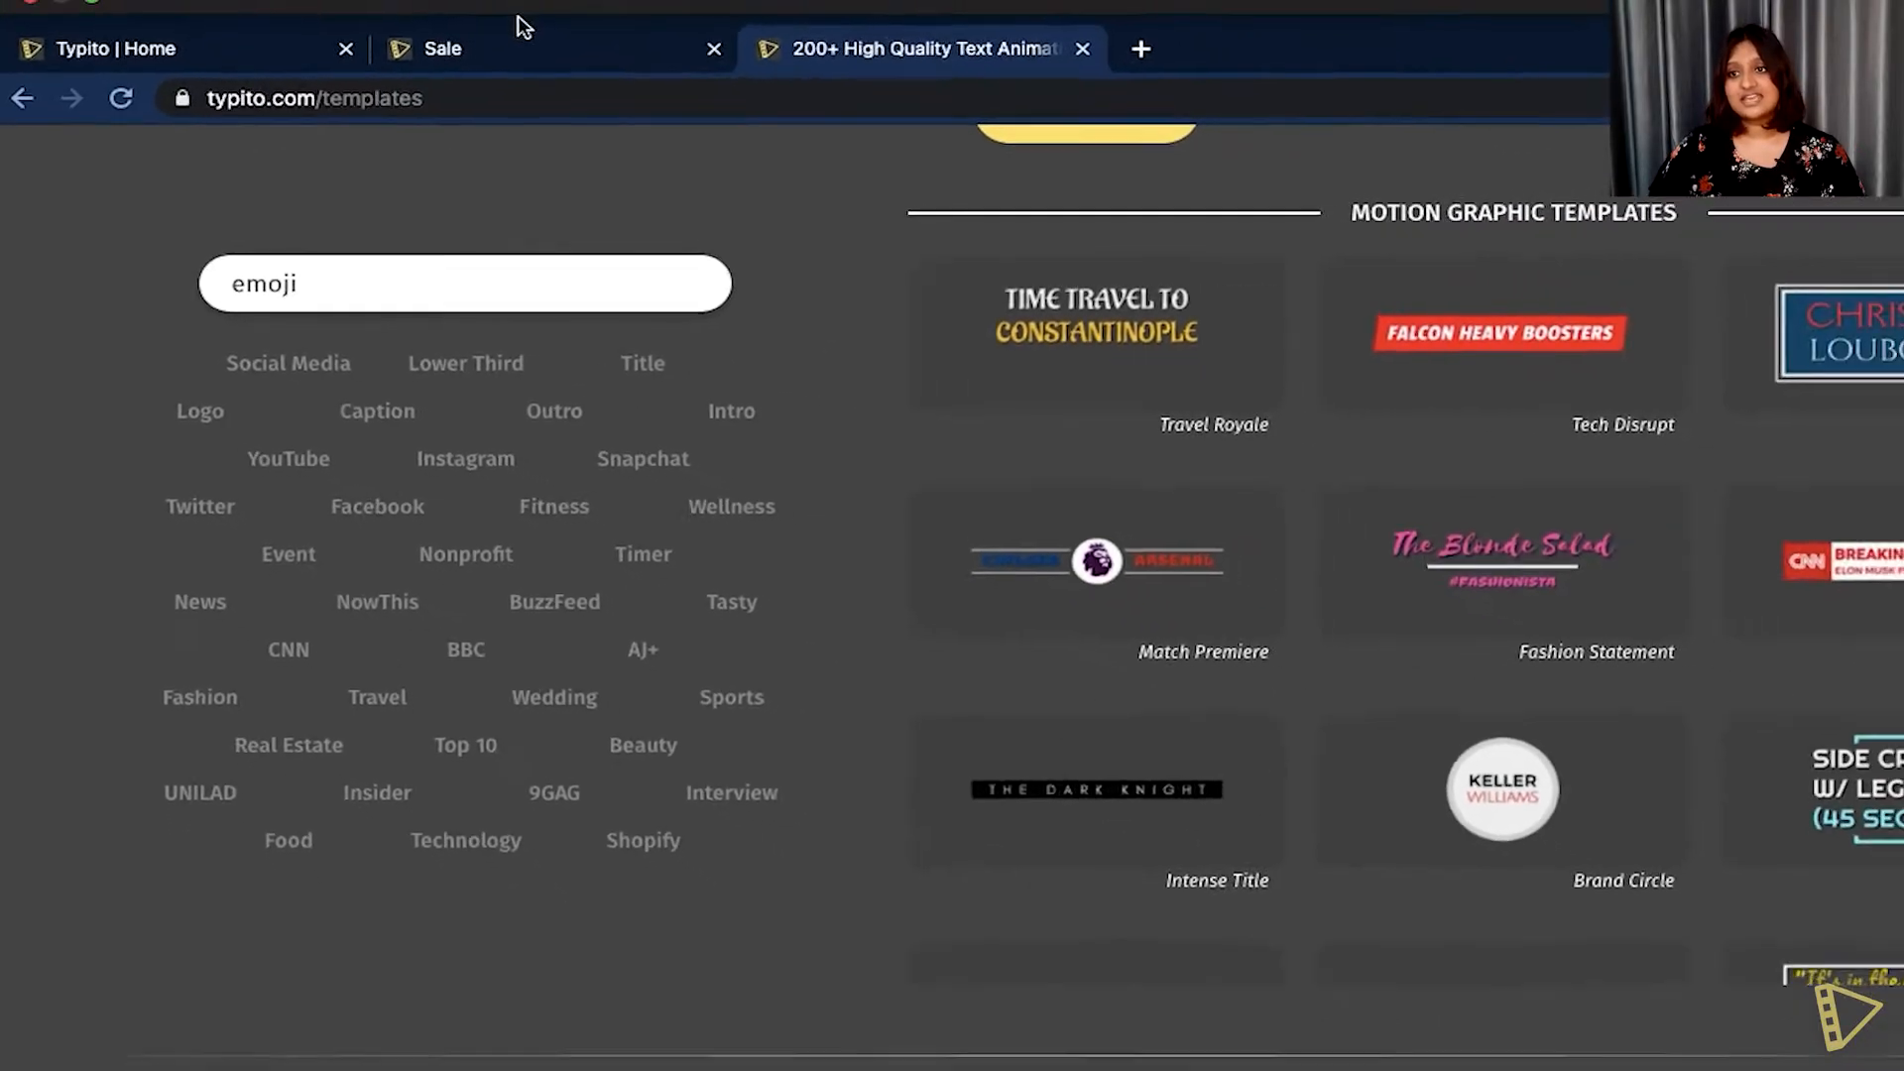
pyautogui.click(441, 47)
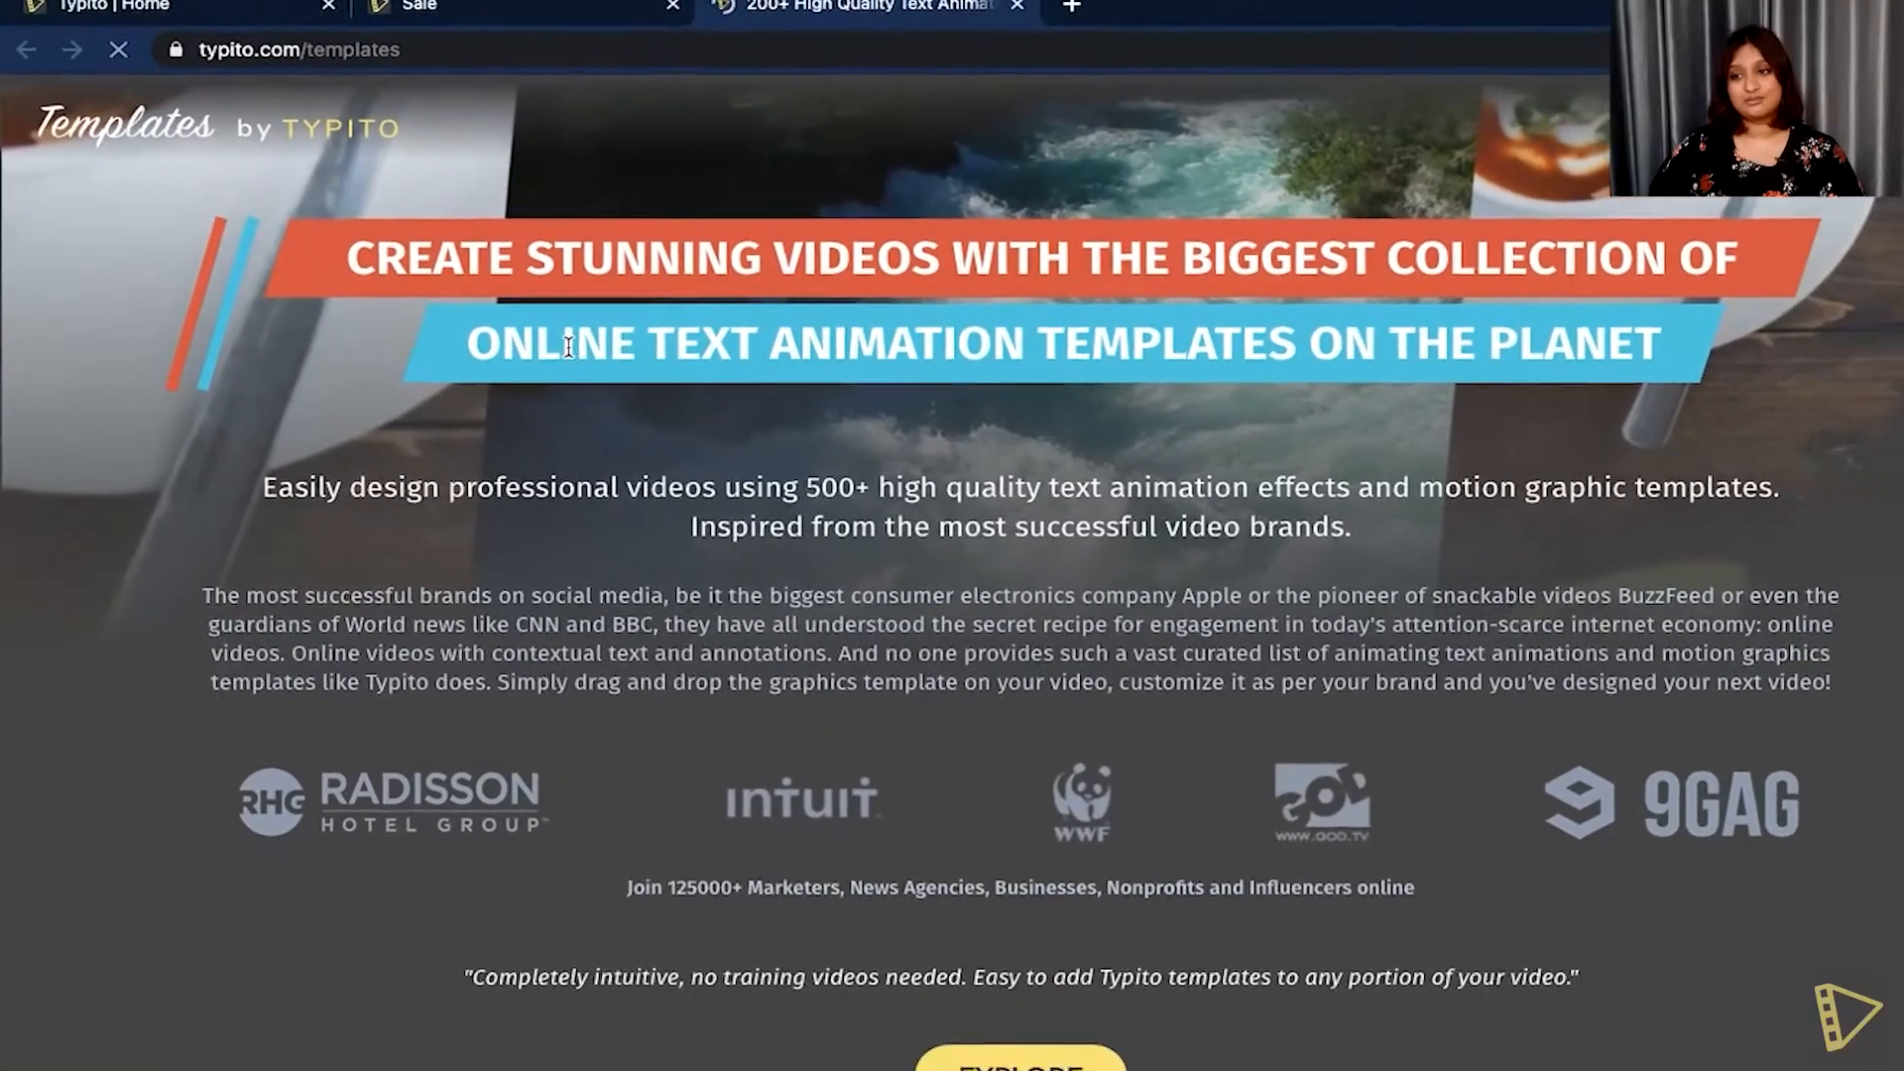
pyautogui.scroll(-3)
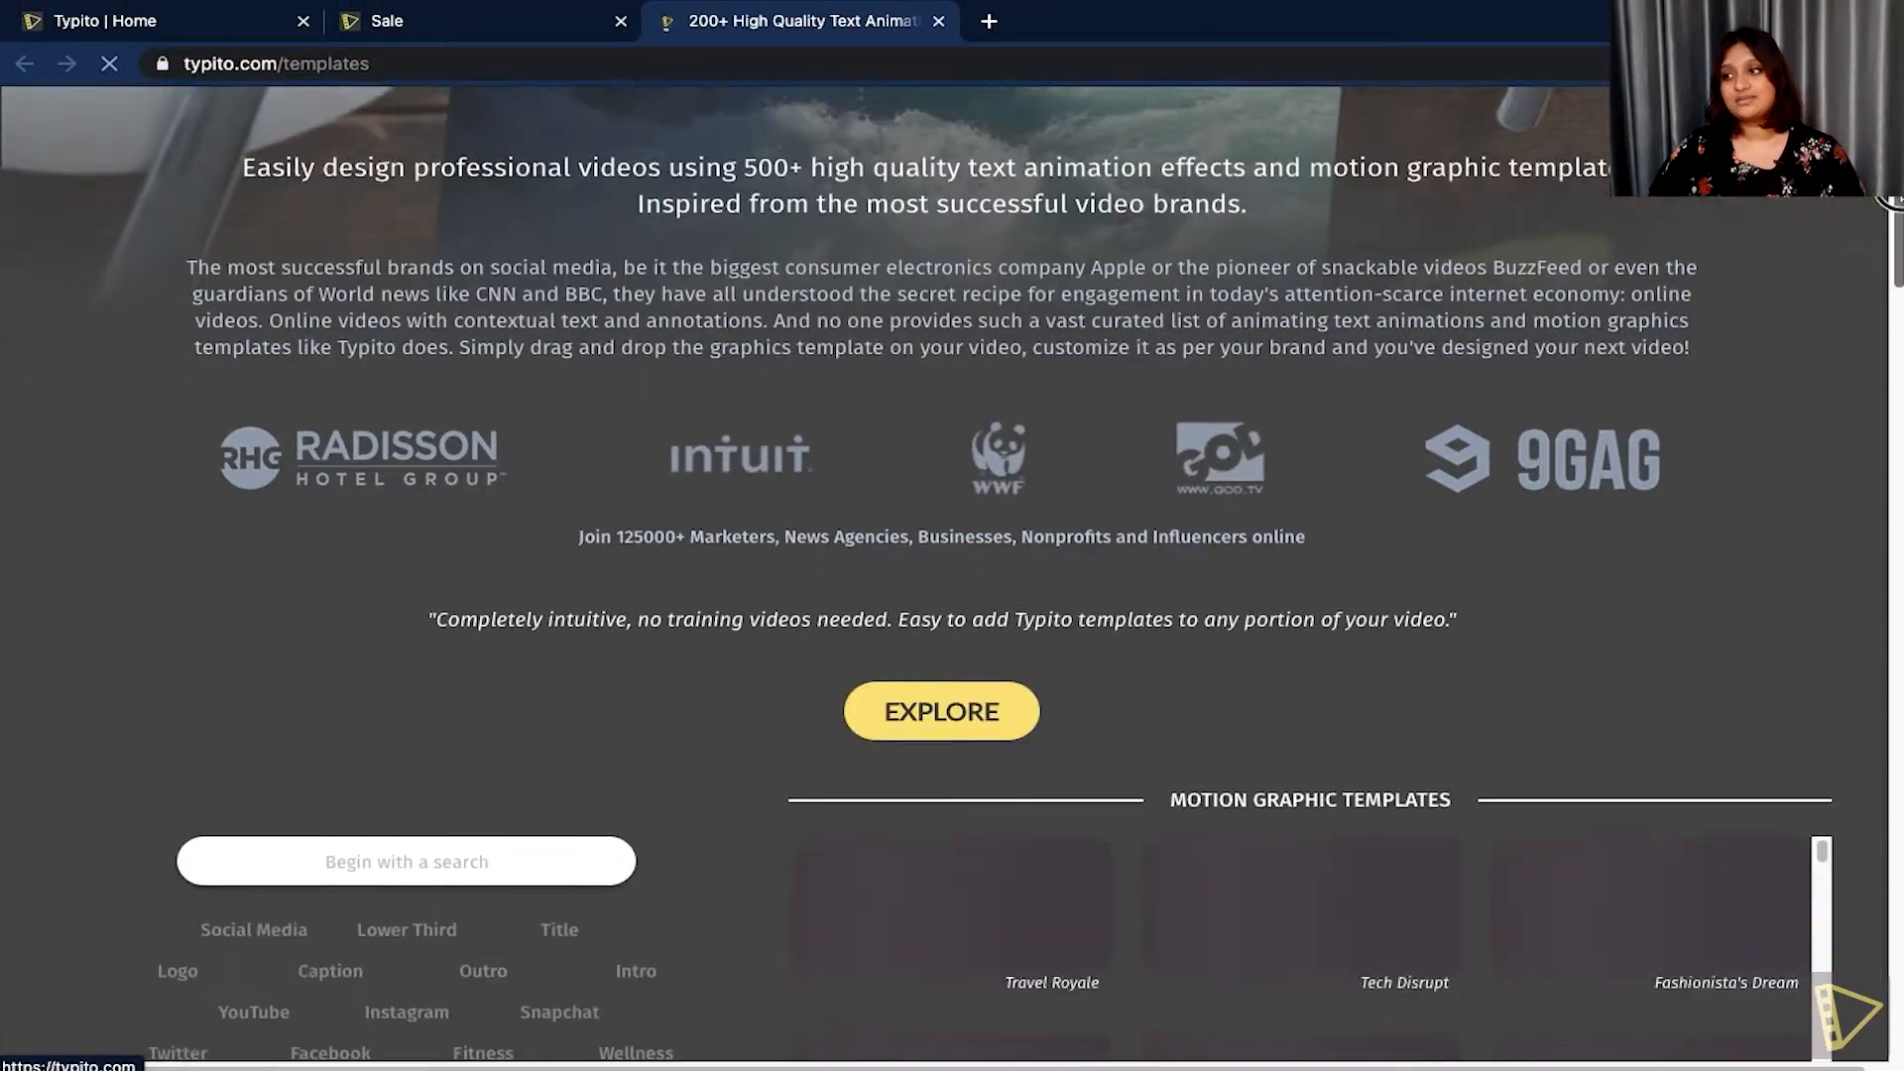
pyautogui.scroll(-3)
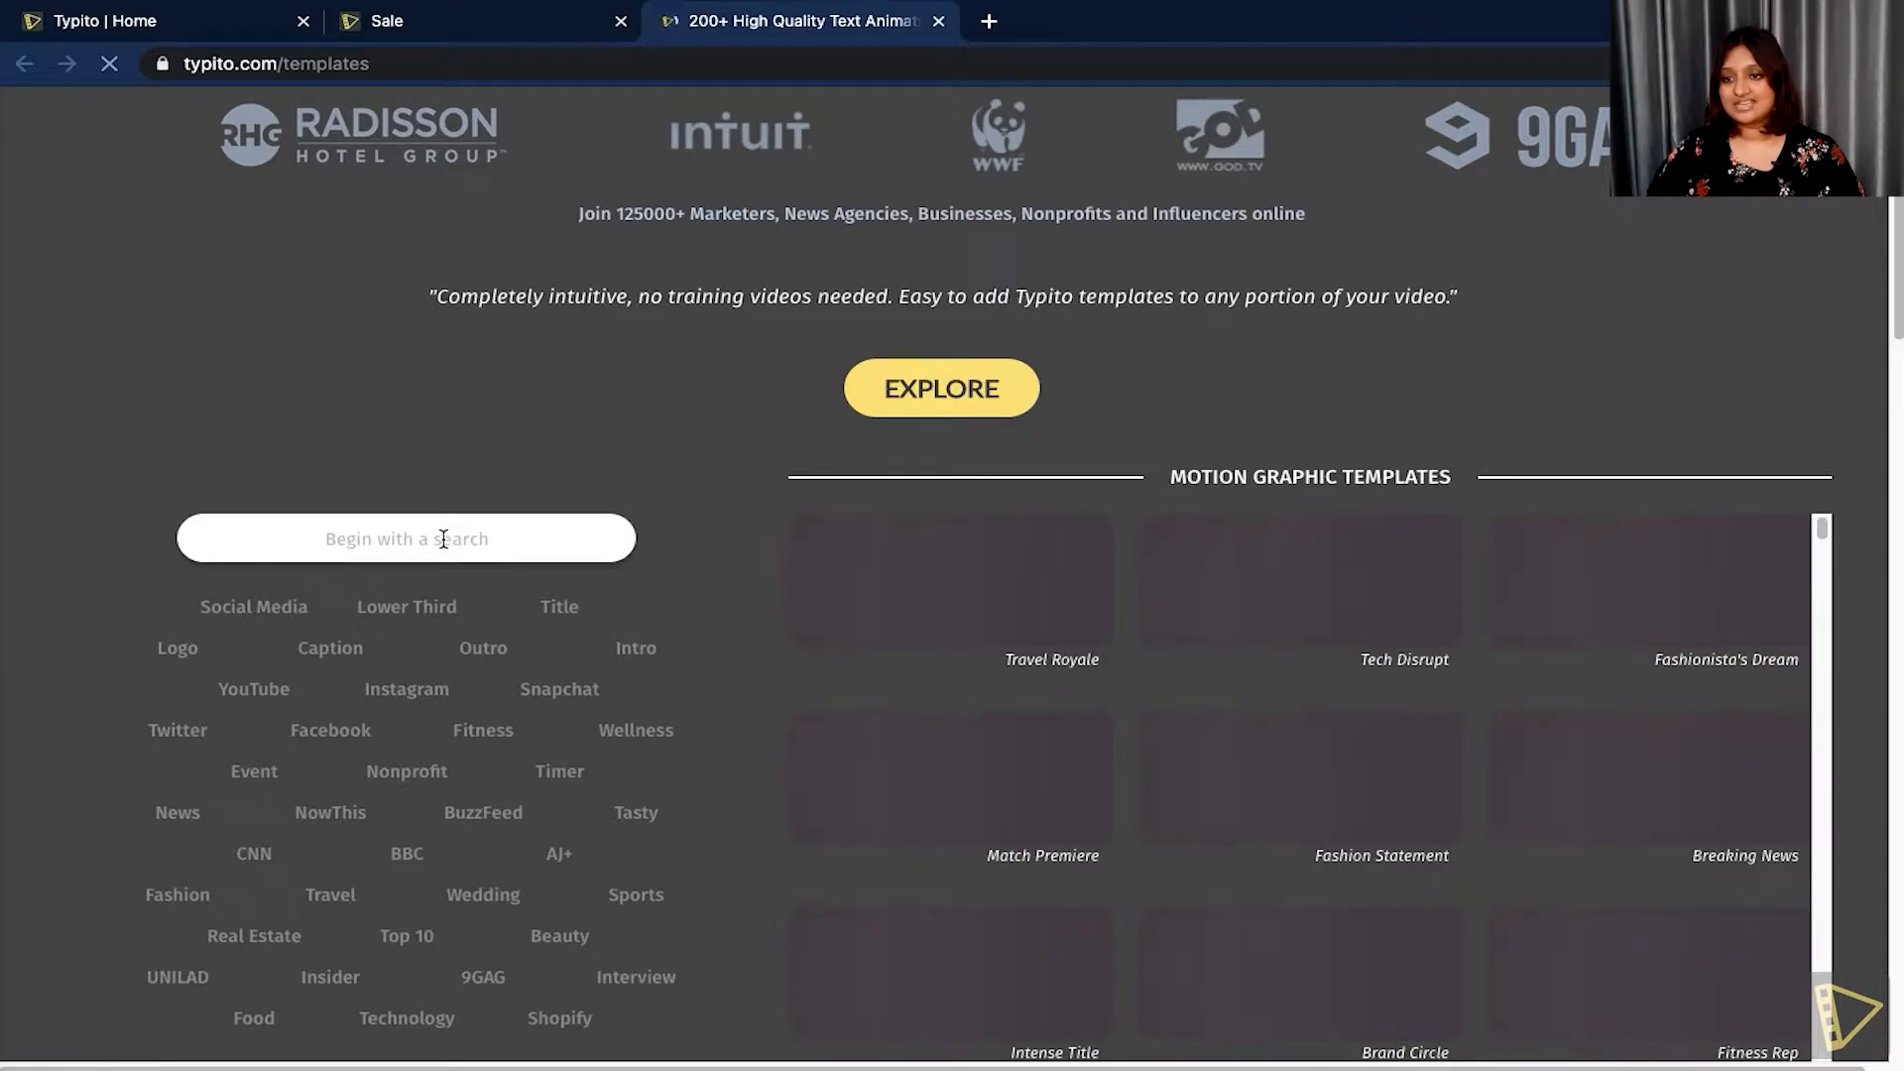
pyautogui.write('e')
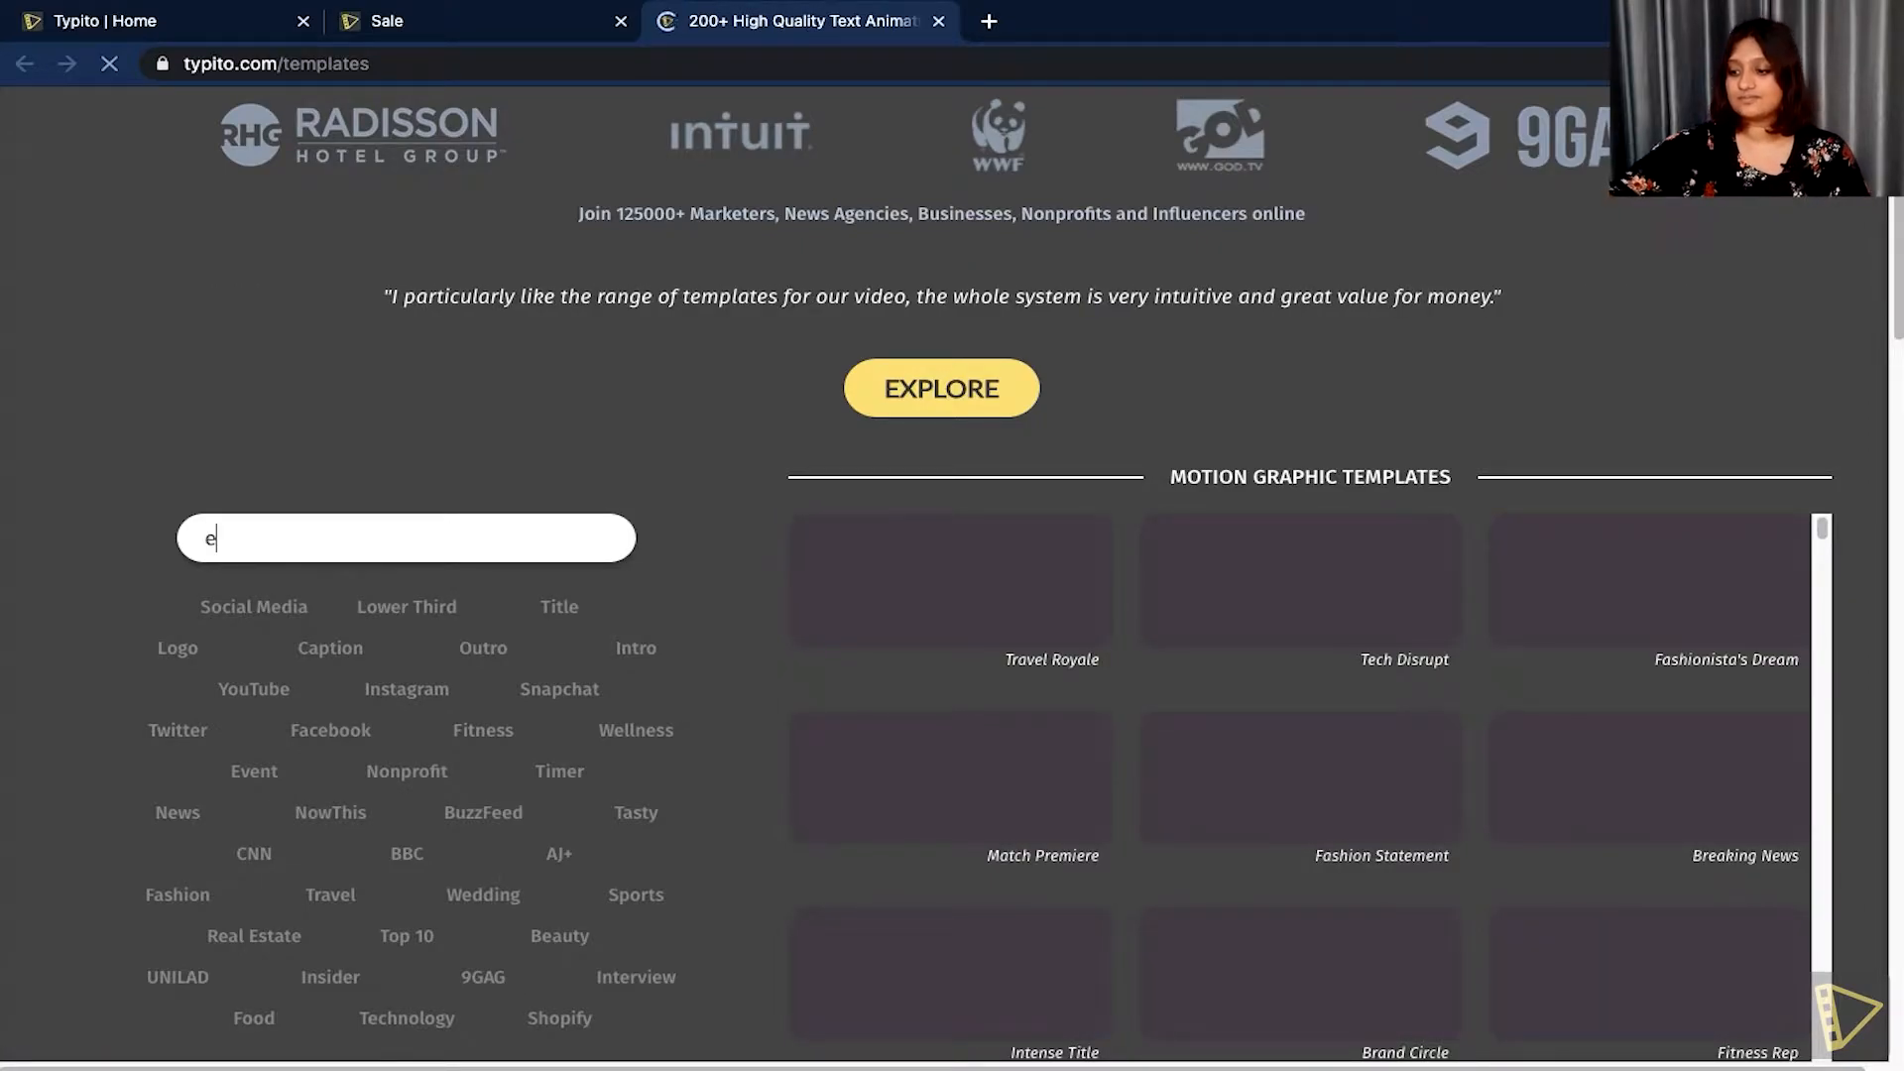
pyautogui.write('moji')
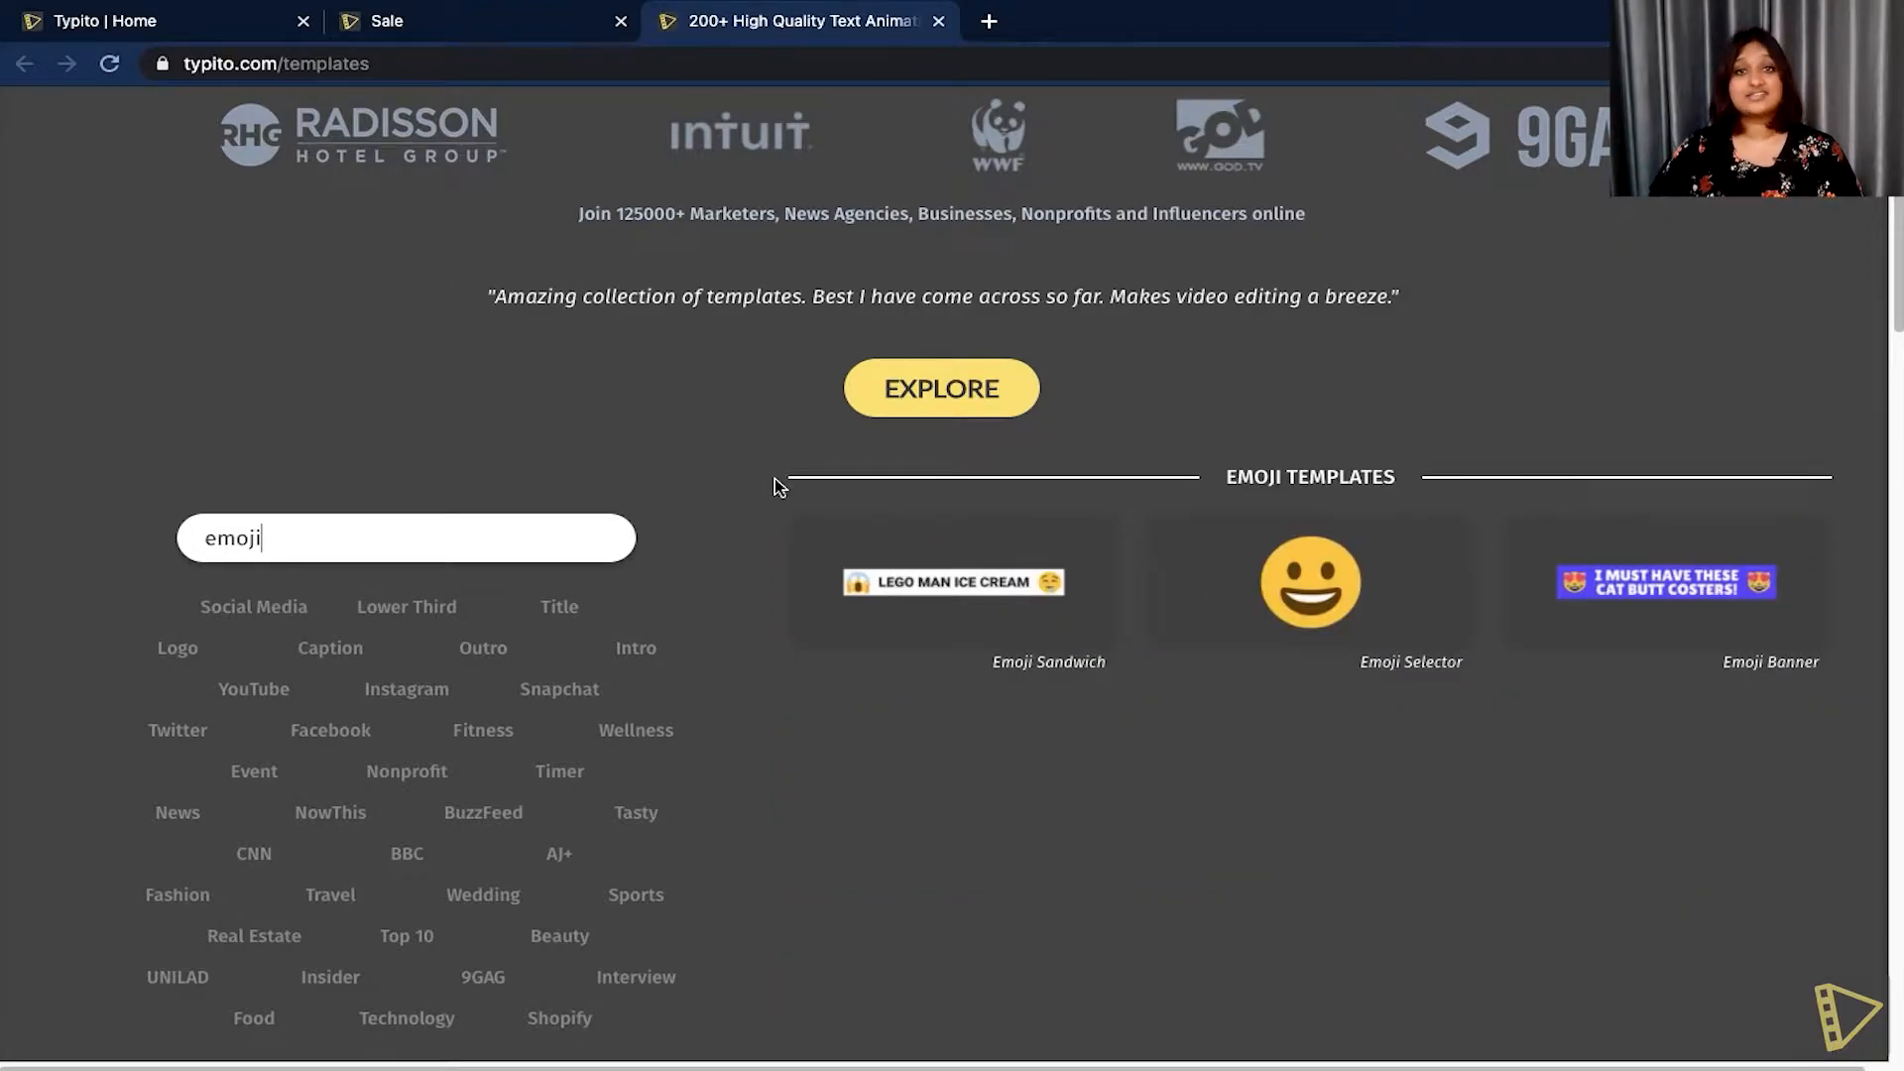
pyautogui.moveTo(1045, 639)
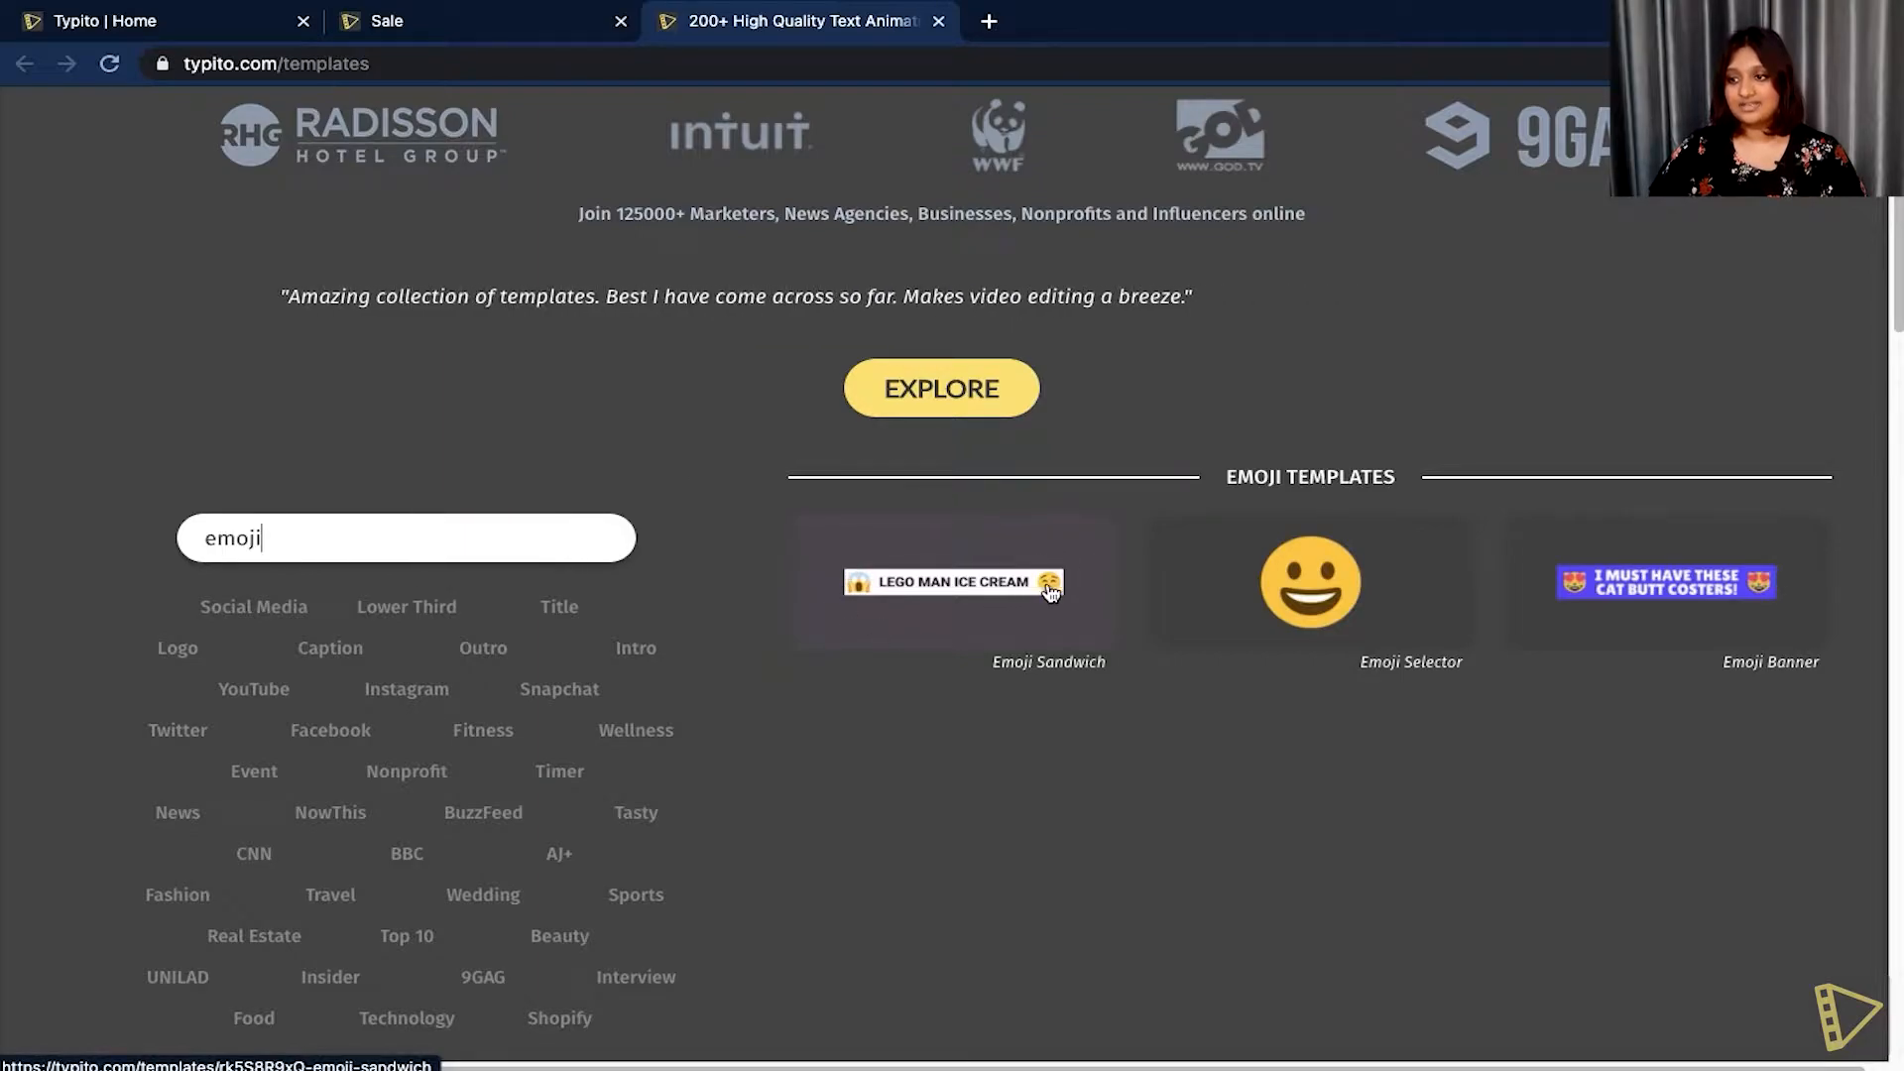
pyautogui.moveTo(1307, 602)
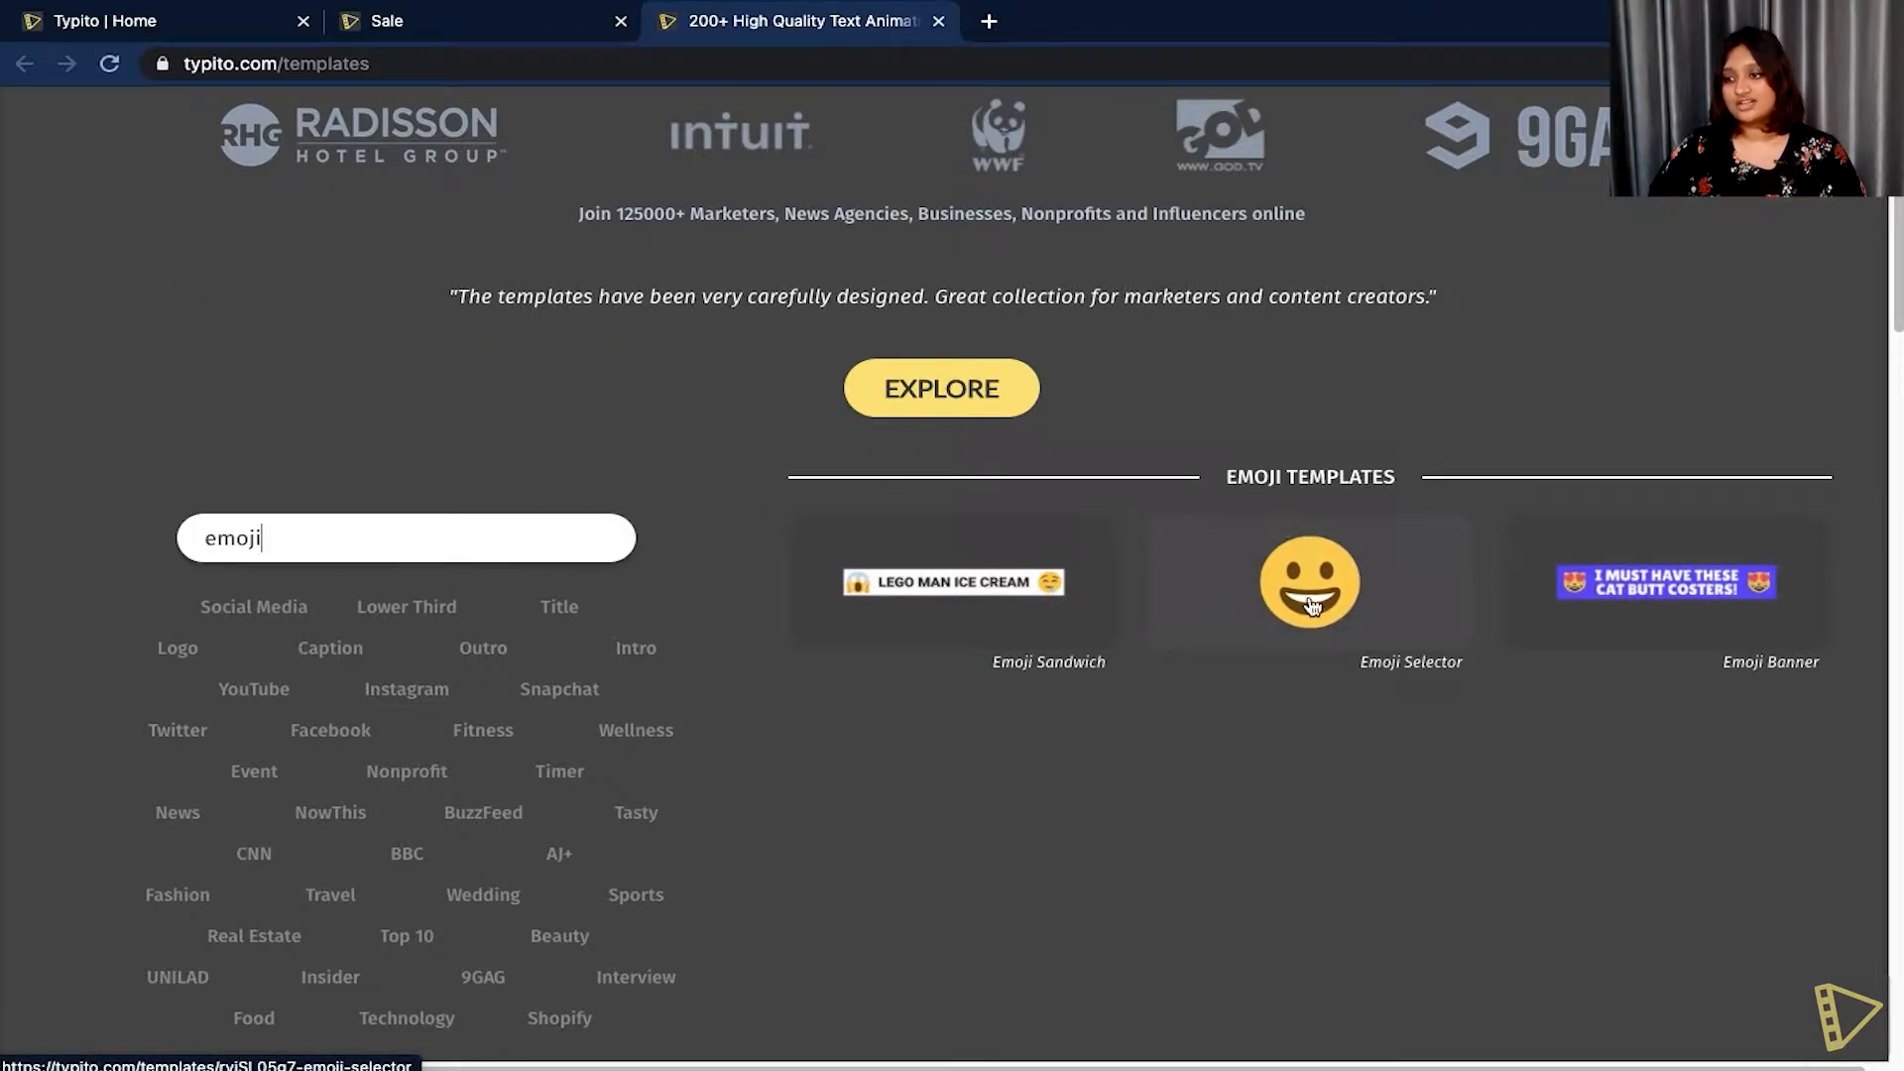
pyautogui.moveTo(1571, 618)
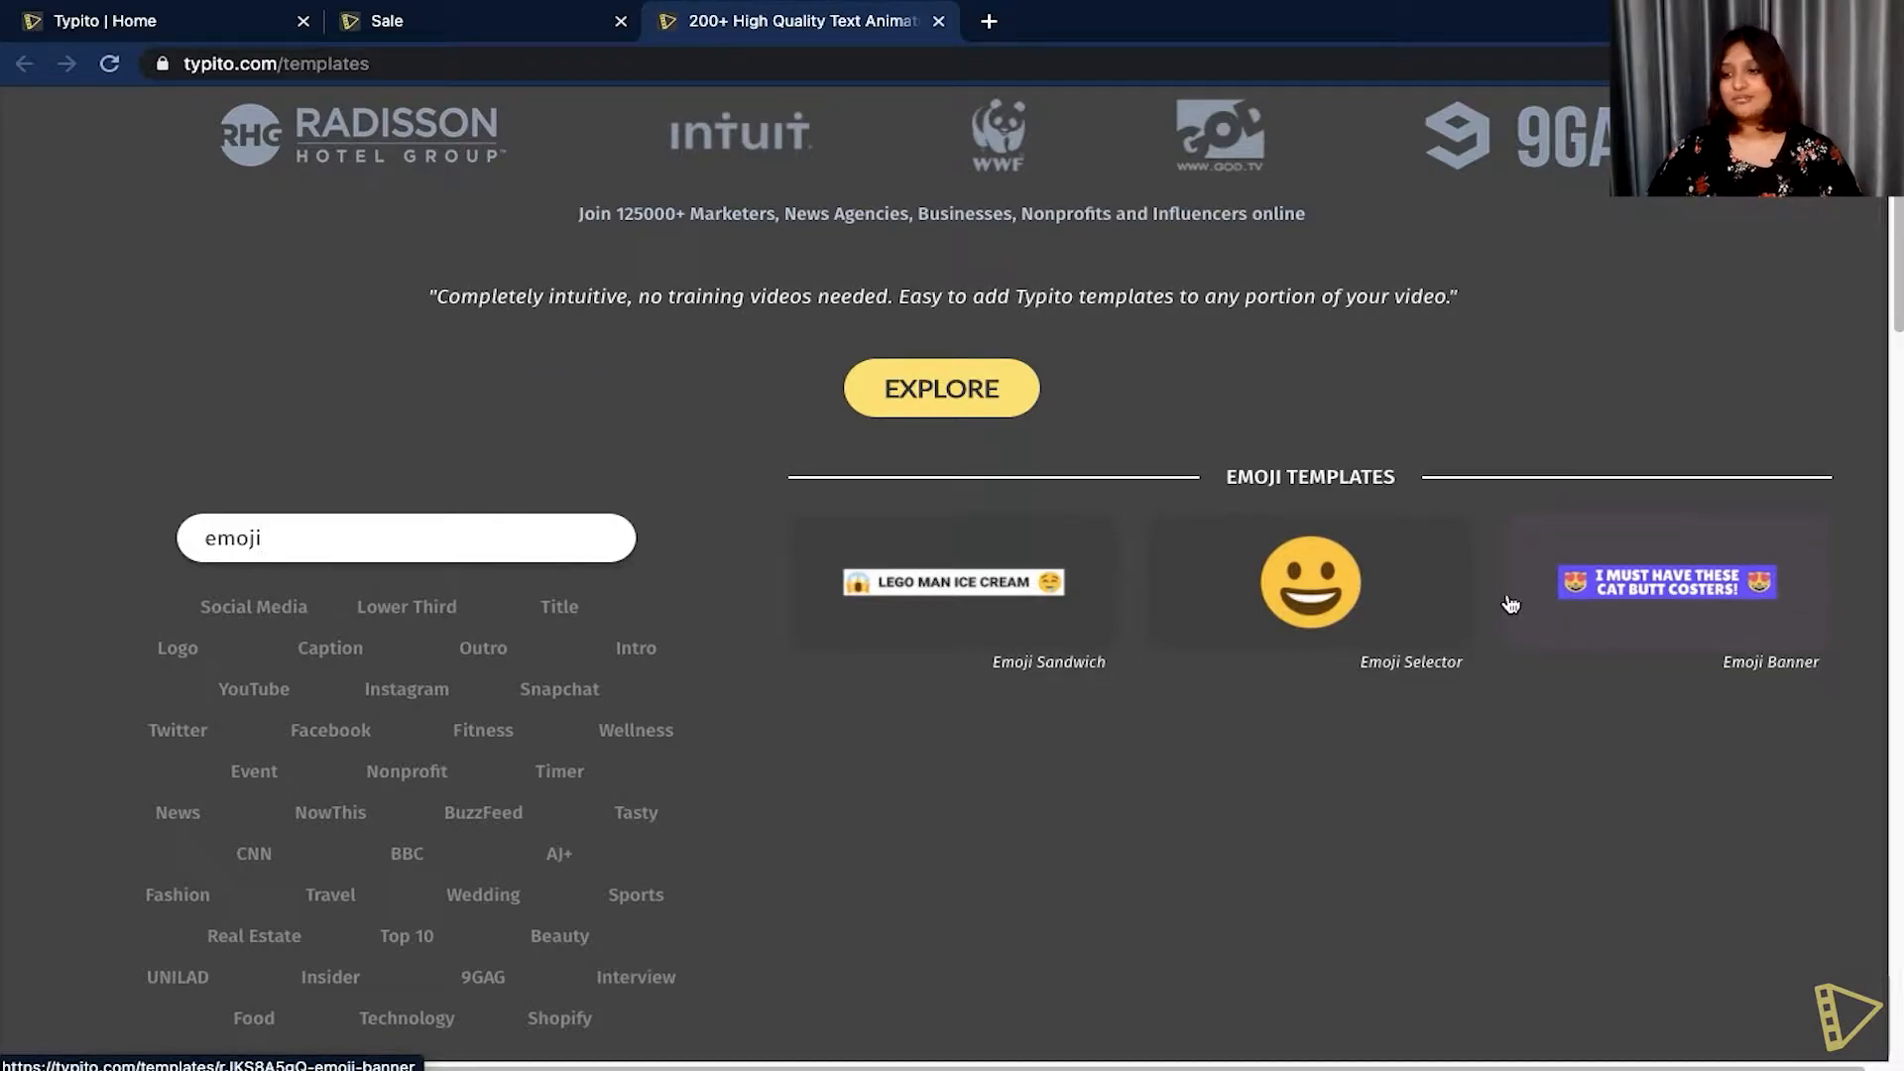
pyautogui.moveTo(896, 606)
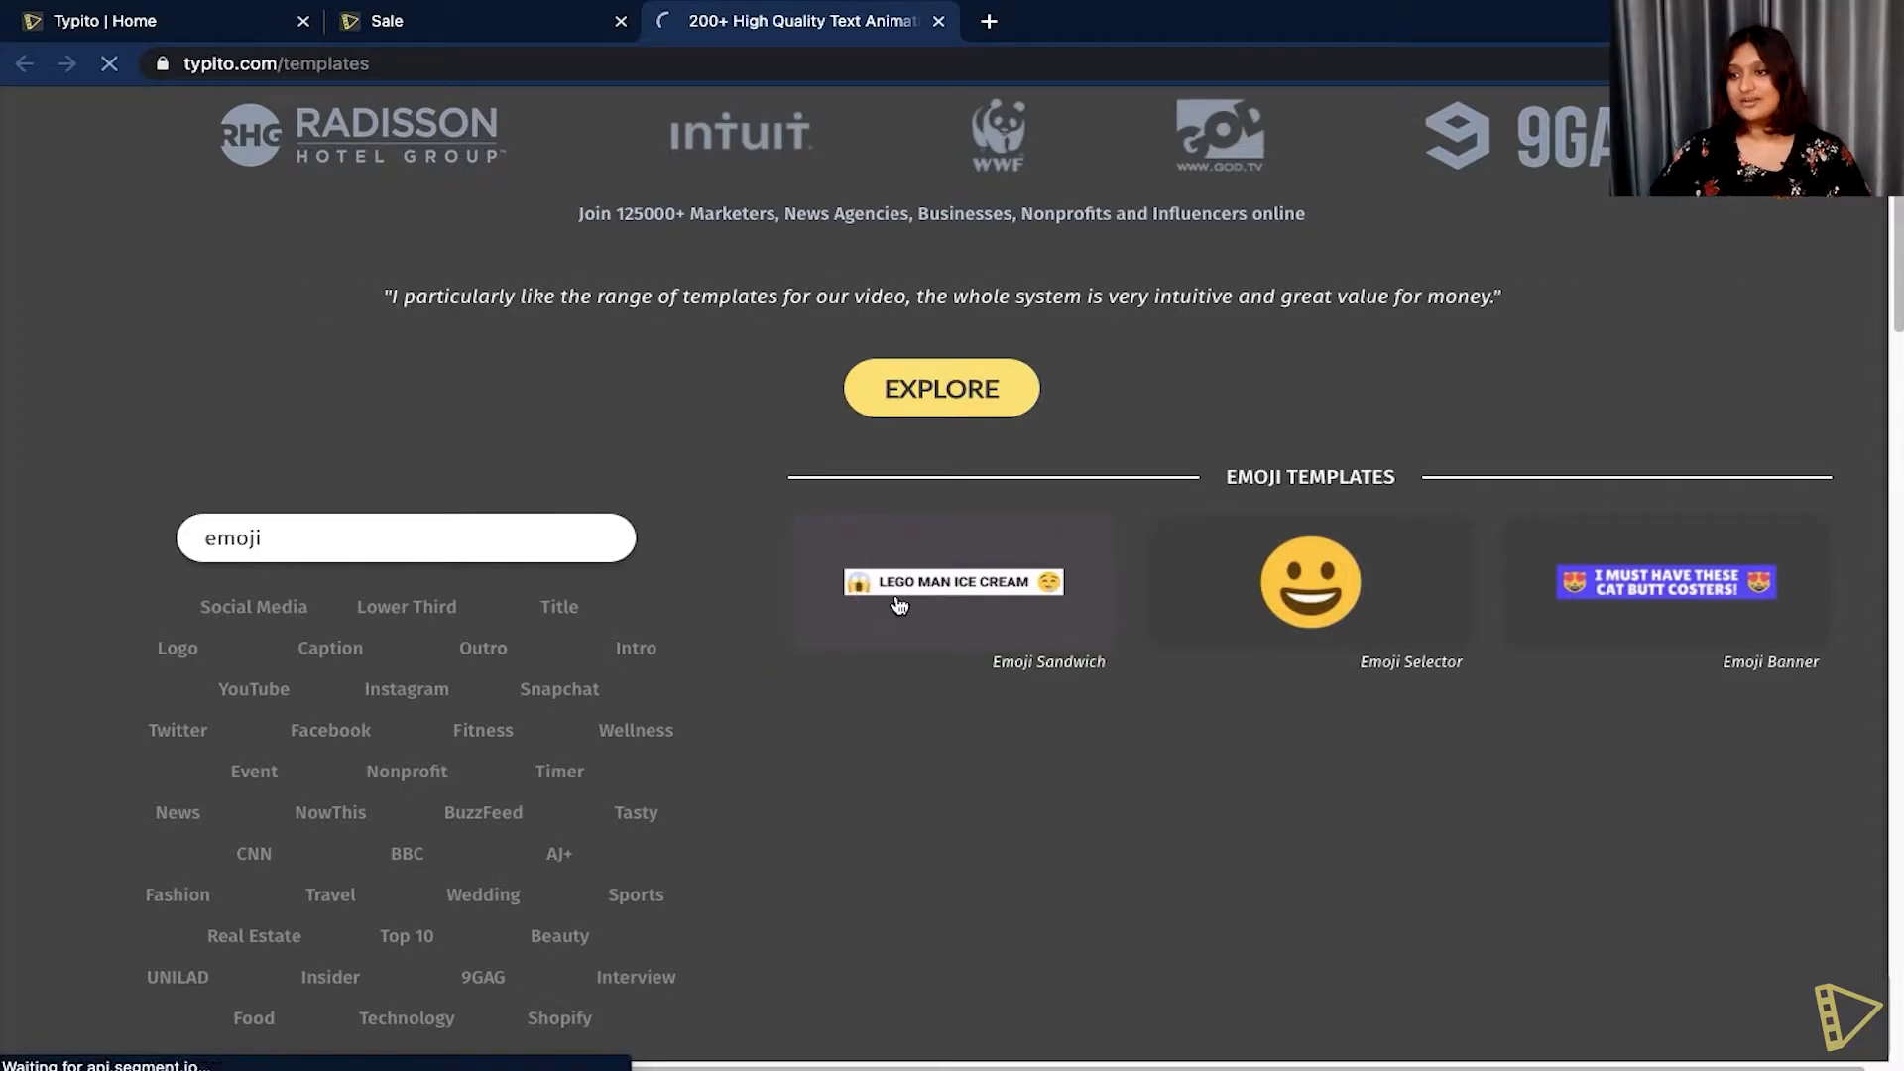
pyautogui.click(898, 606)
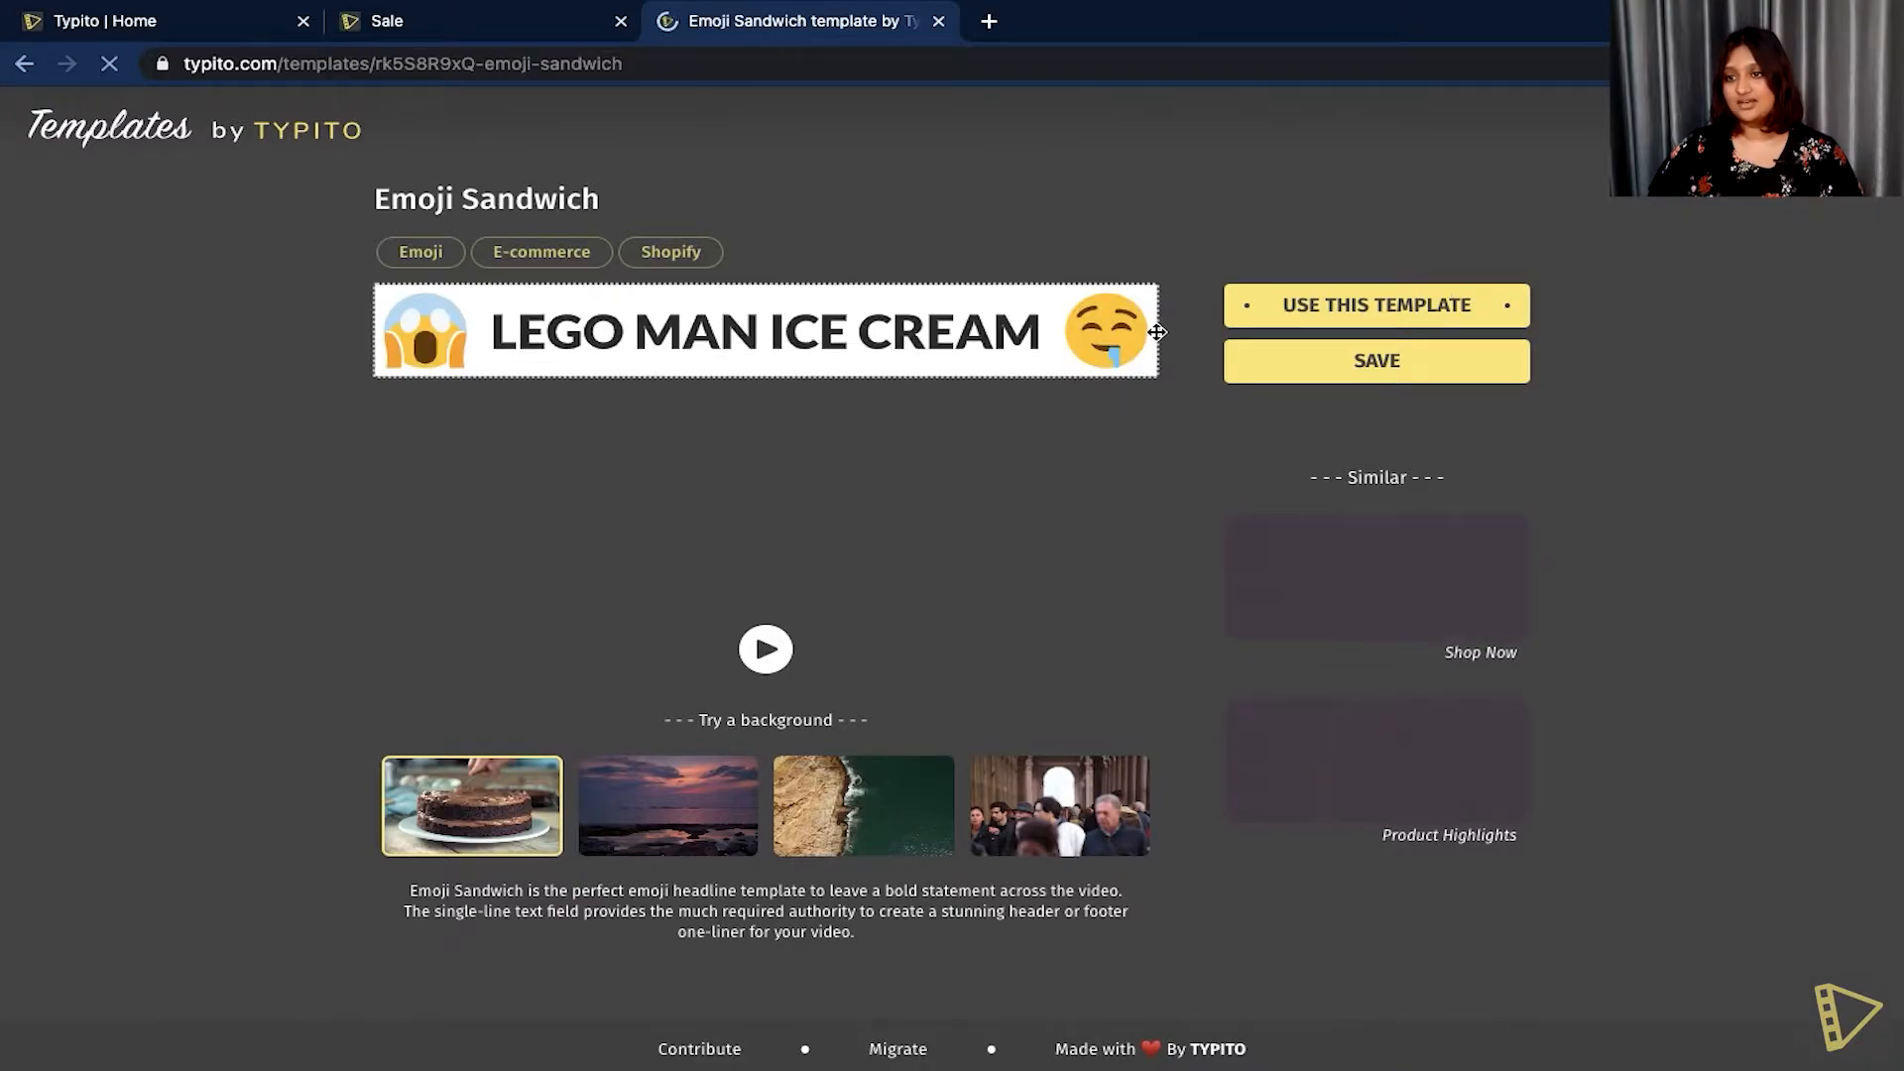
# Restyle Emoji Sandwich in Alfa Slab One and save it to the team.
pyautogui.click(1058, 807)
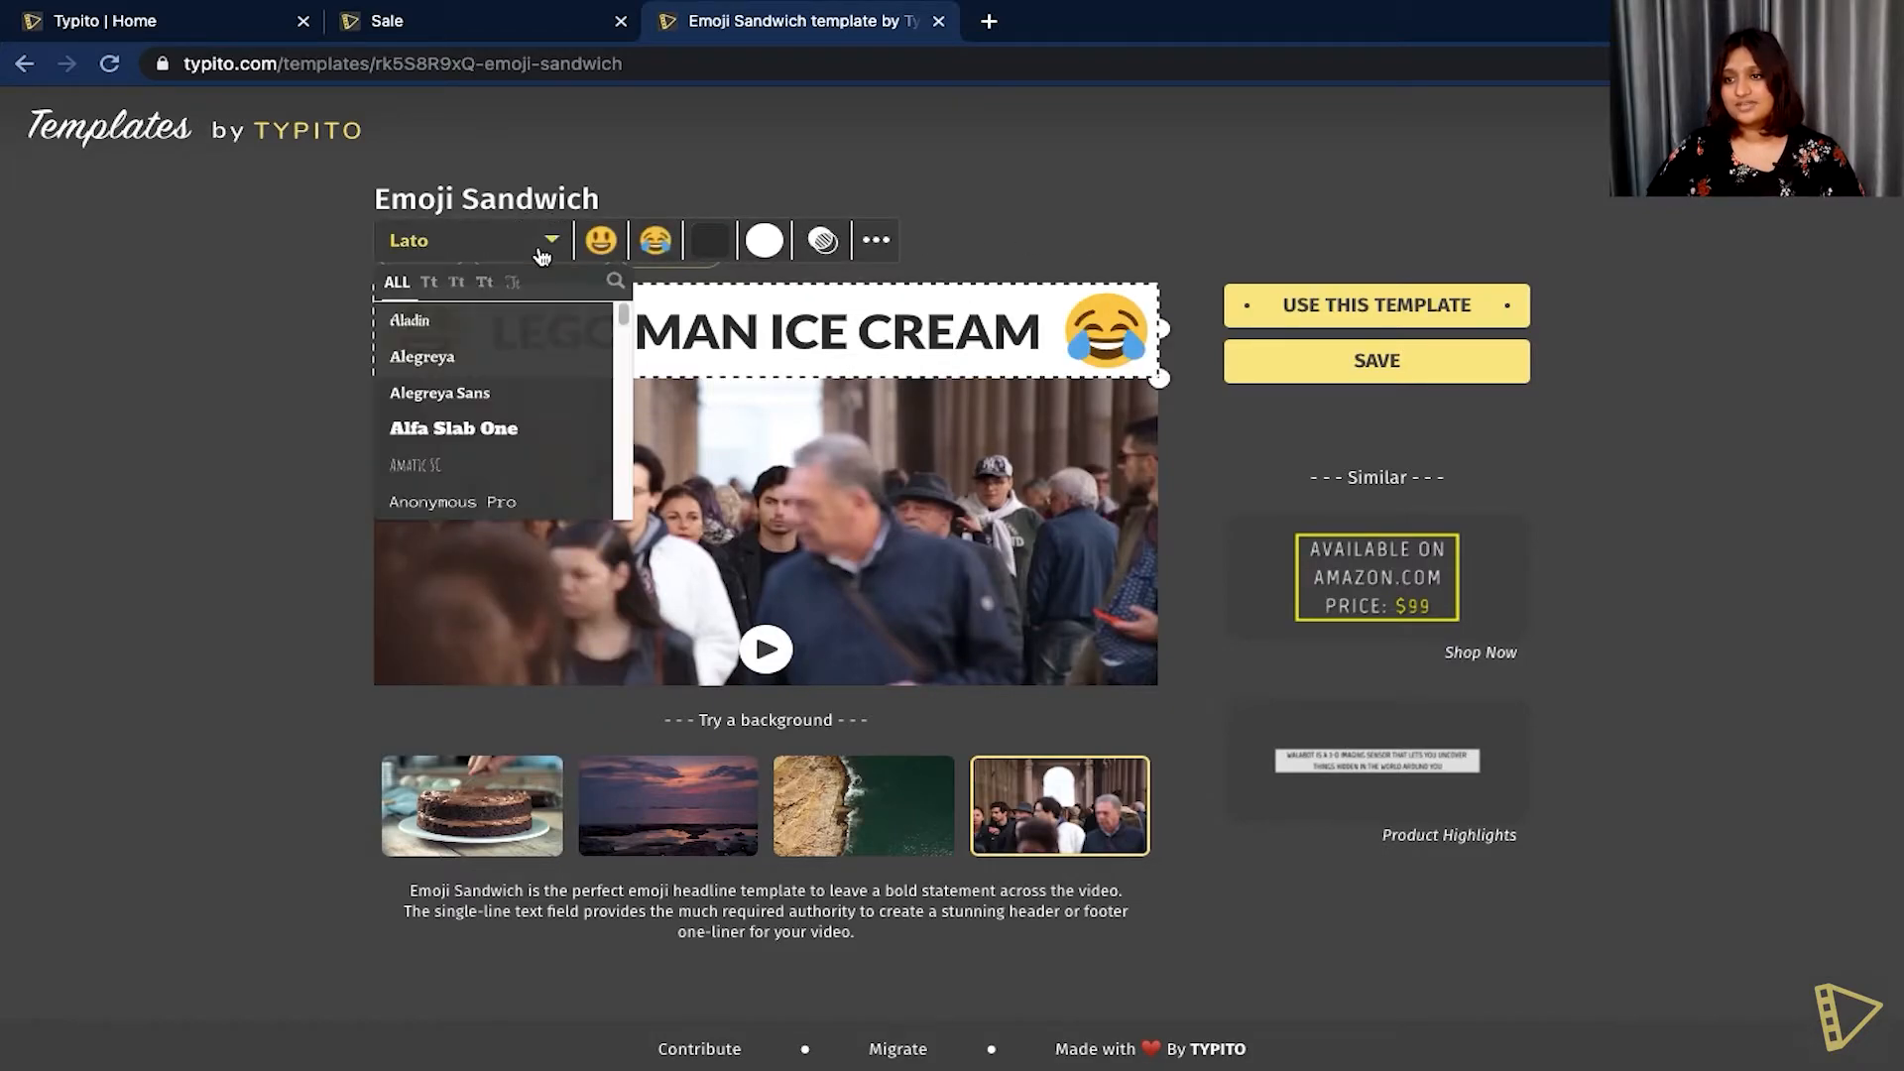
pyautogui.click(453, 428)
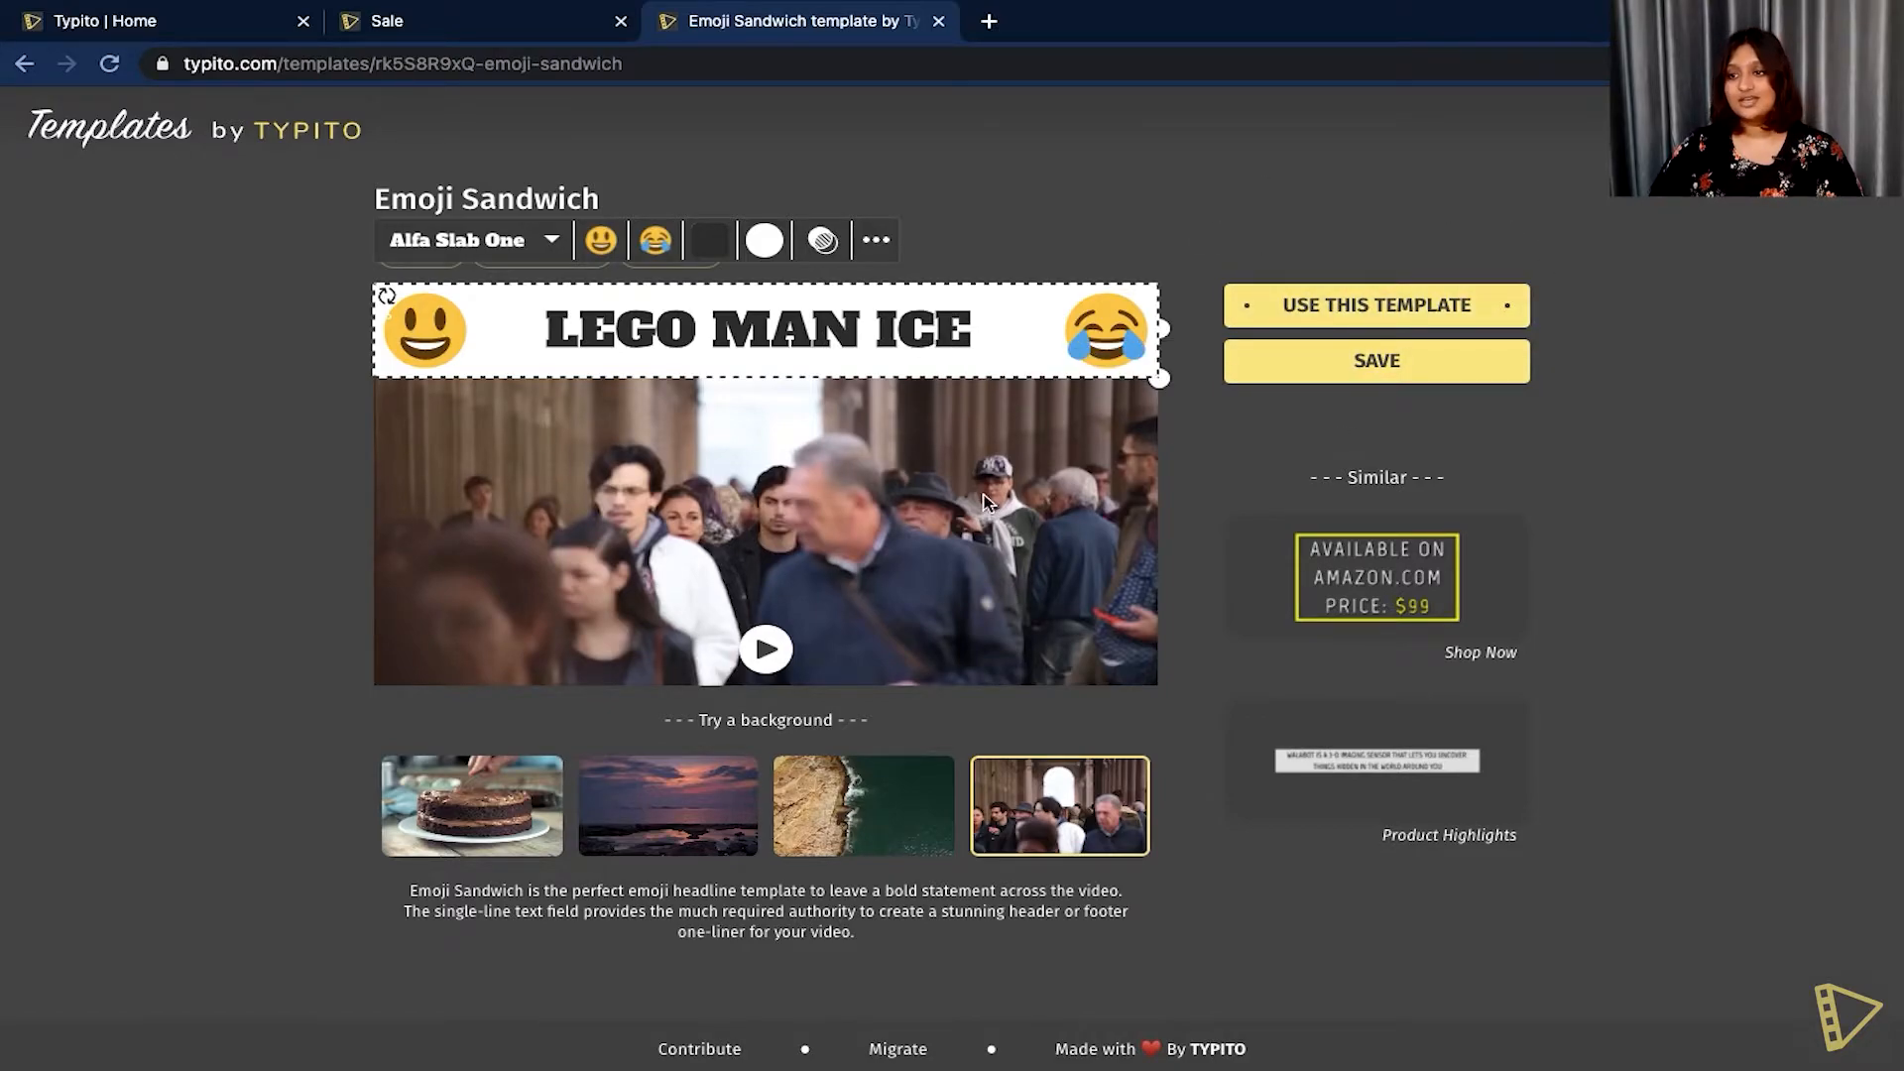
pyautogui.moveTo(902, 382)
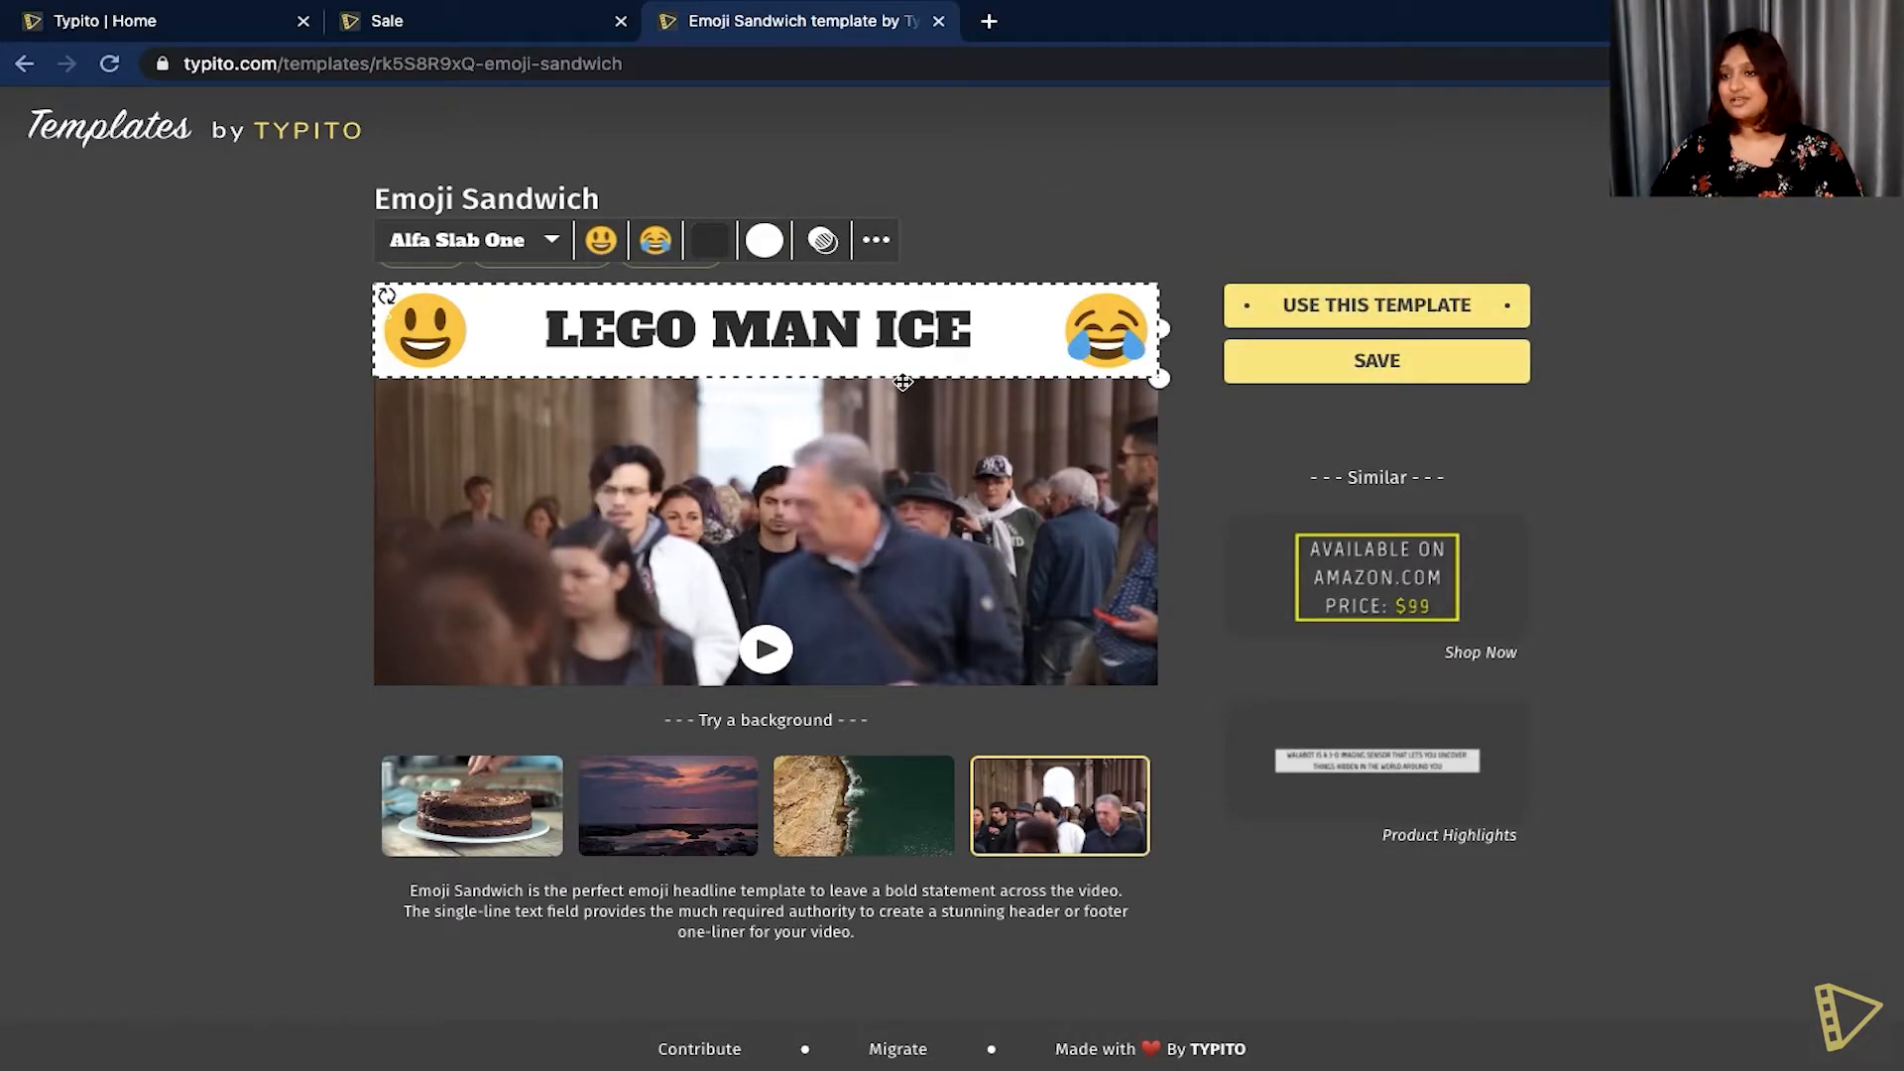
pyautogui.click(1377, 361)
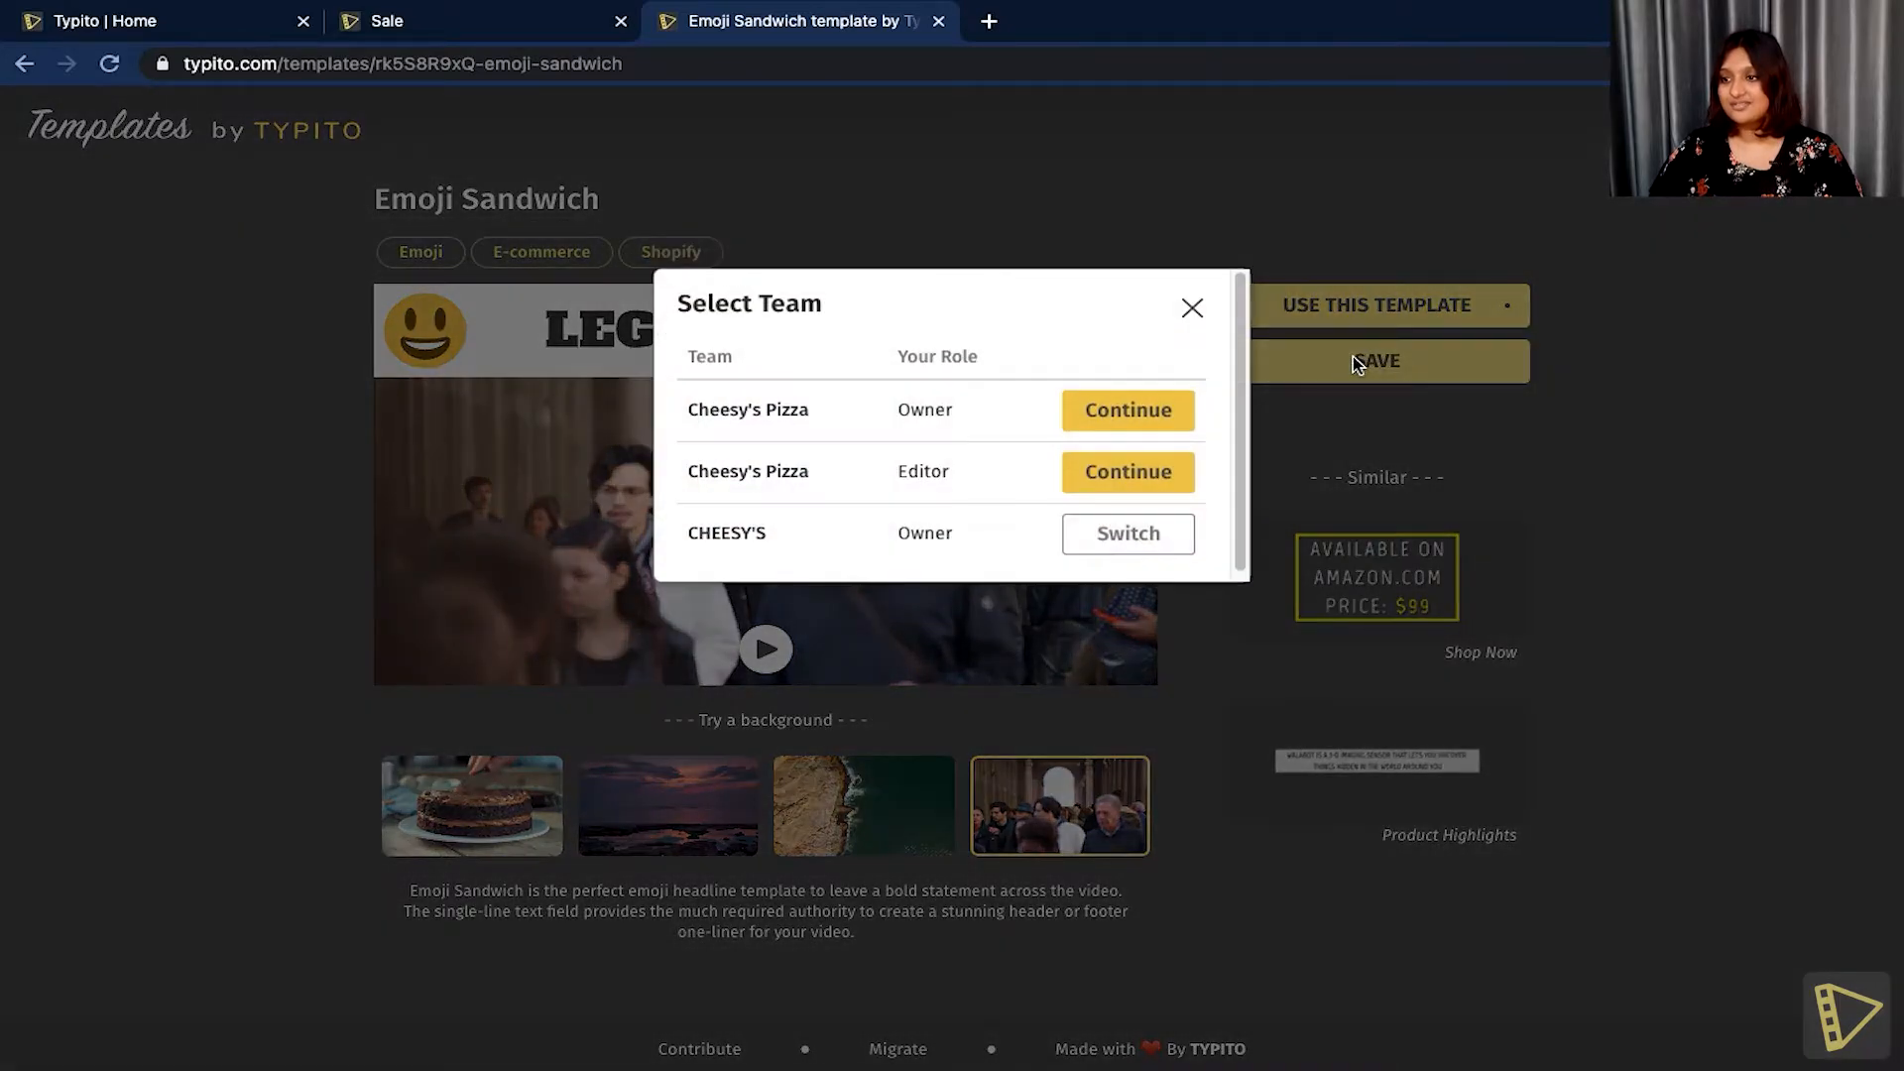
pyautogui.moveTo(1147, 480)
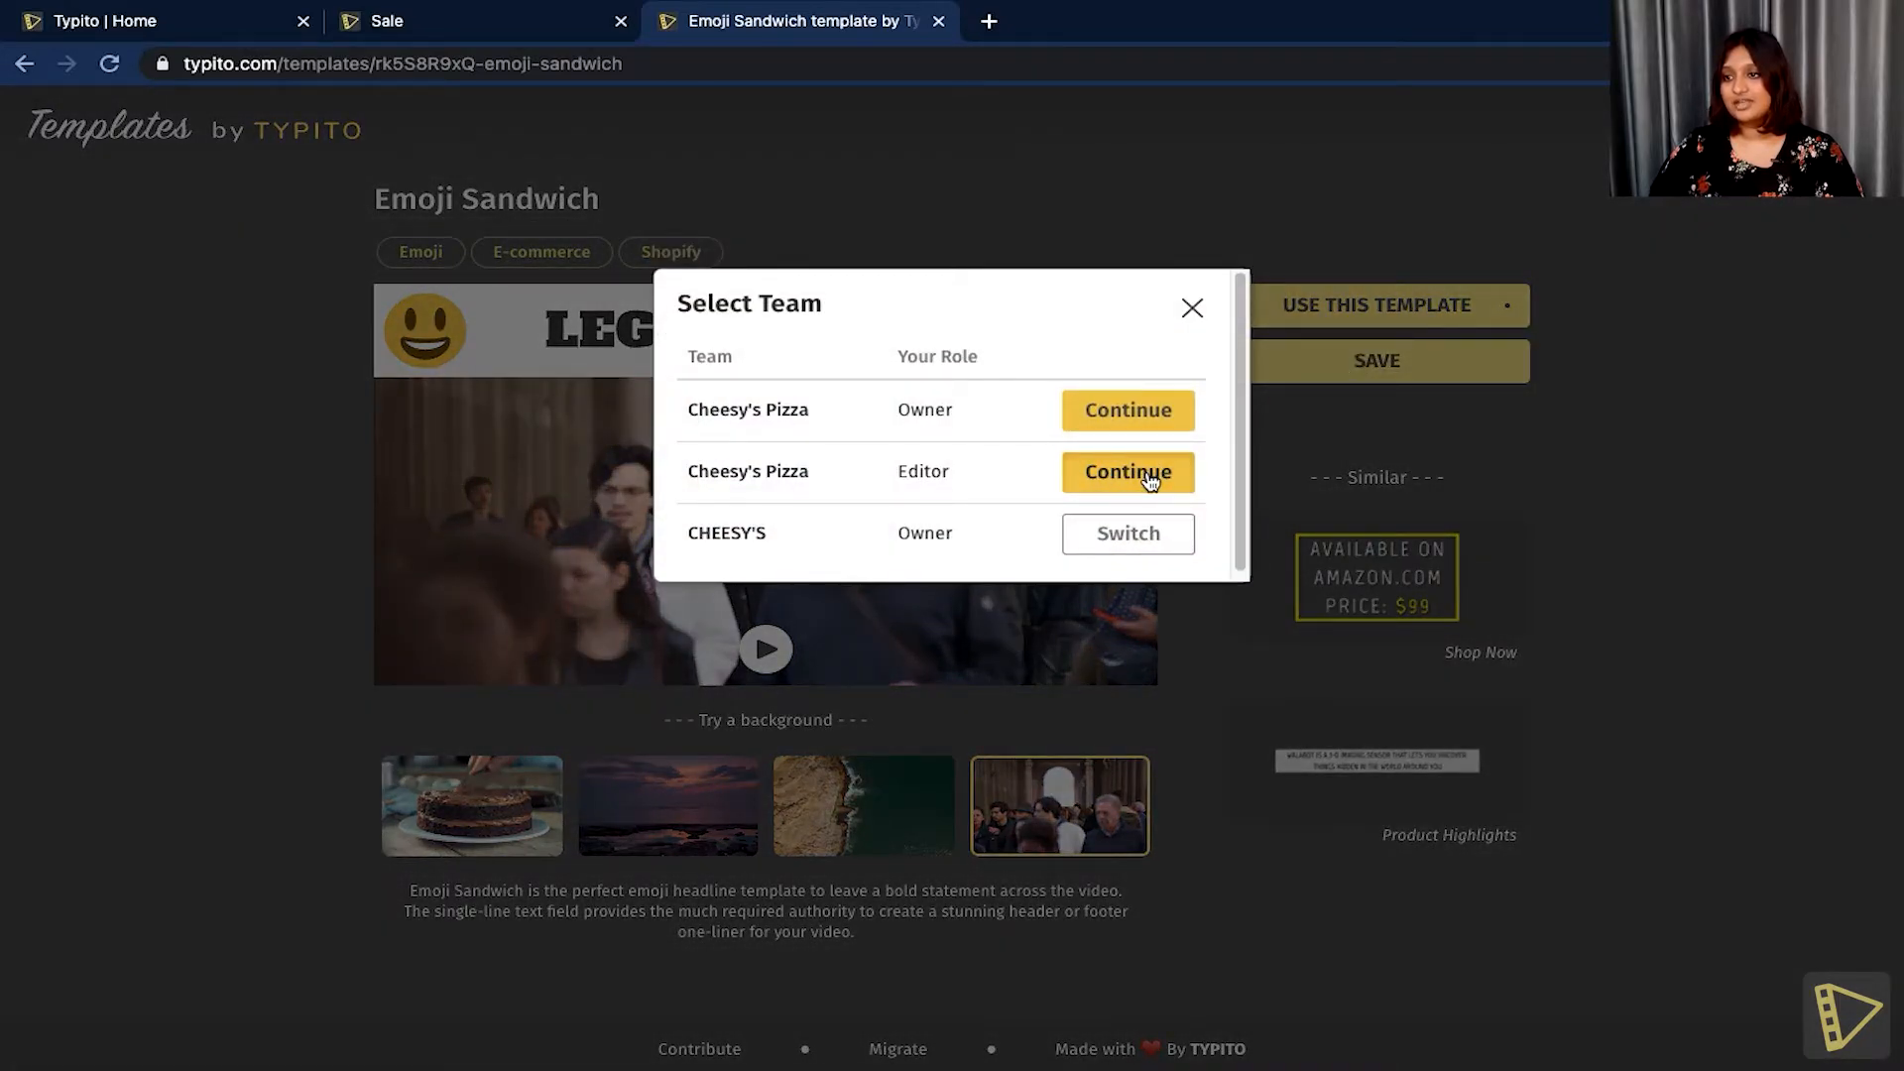
pyautogui.click(1127, 472)
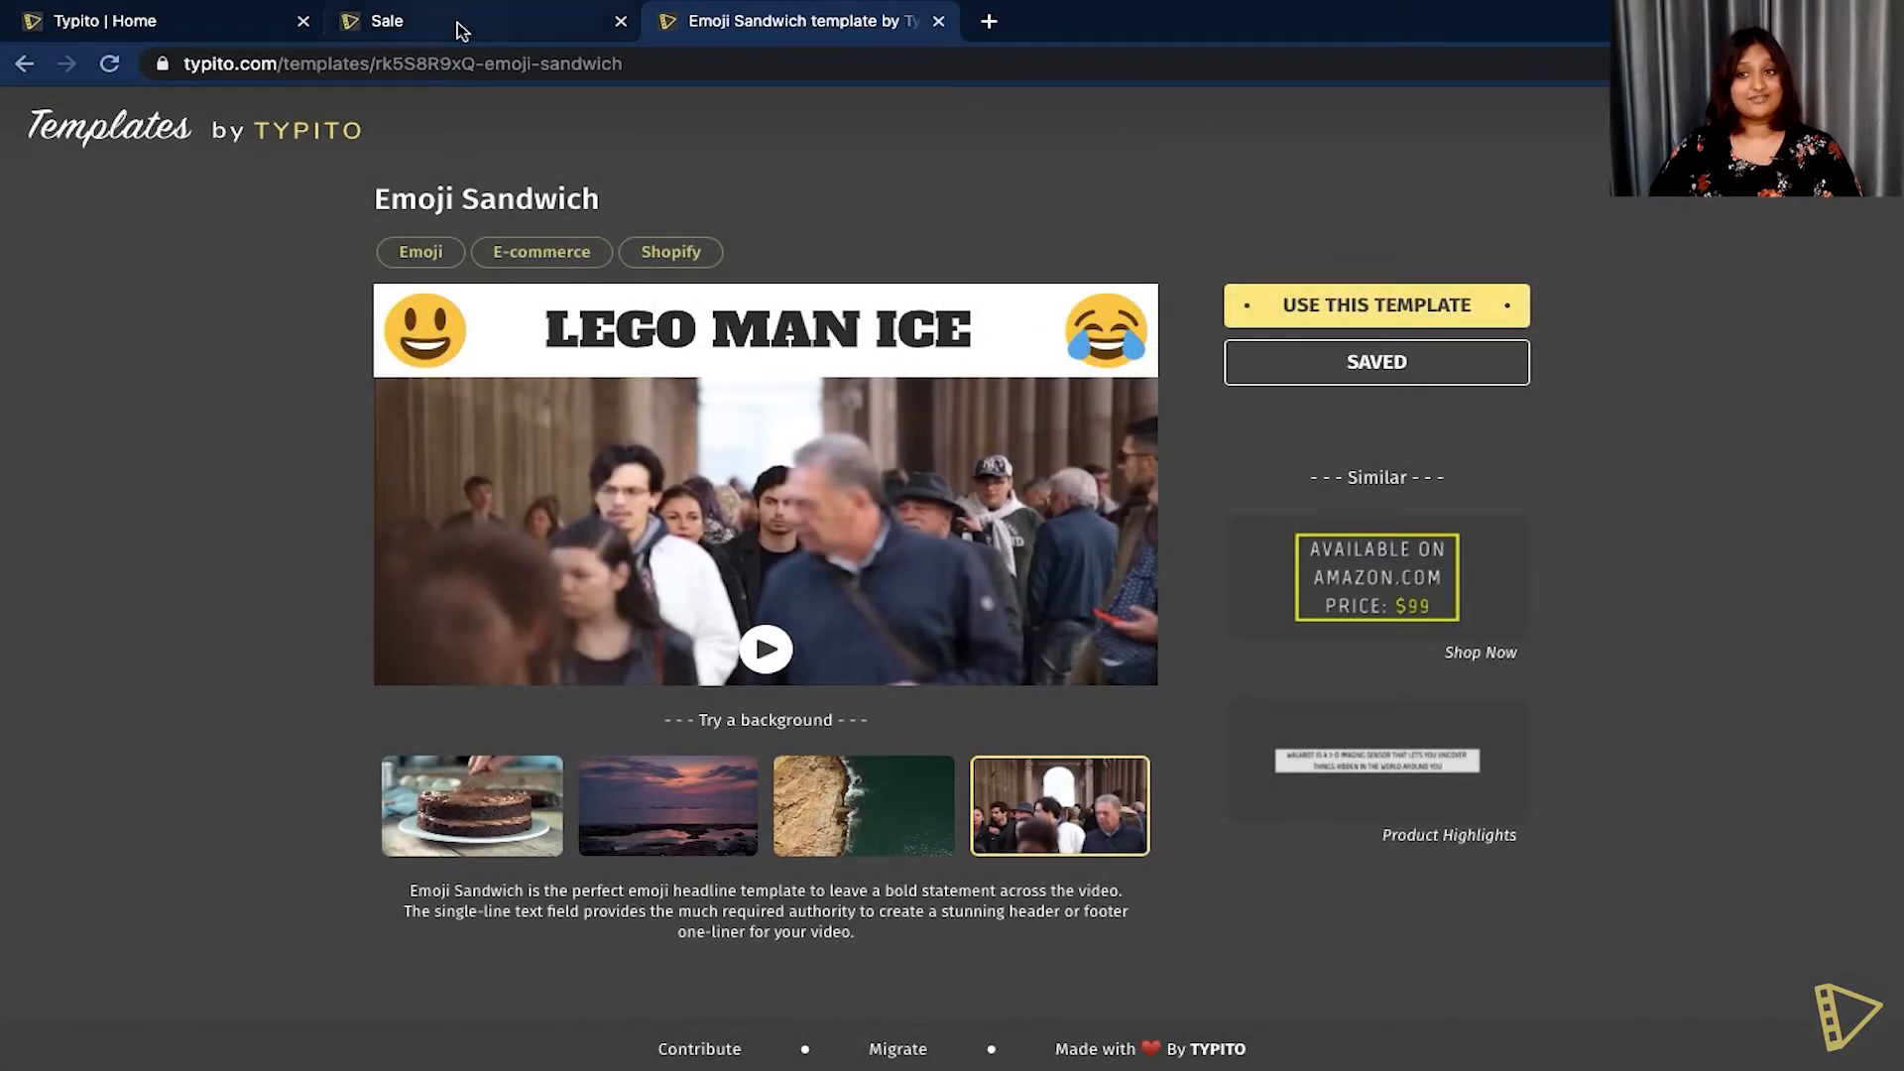
pyautogui.click(383, 22)
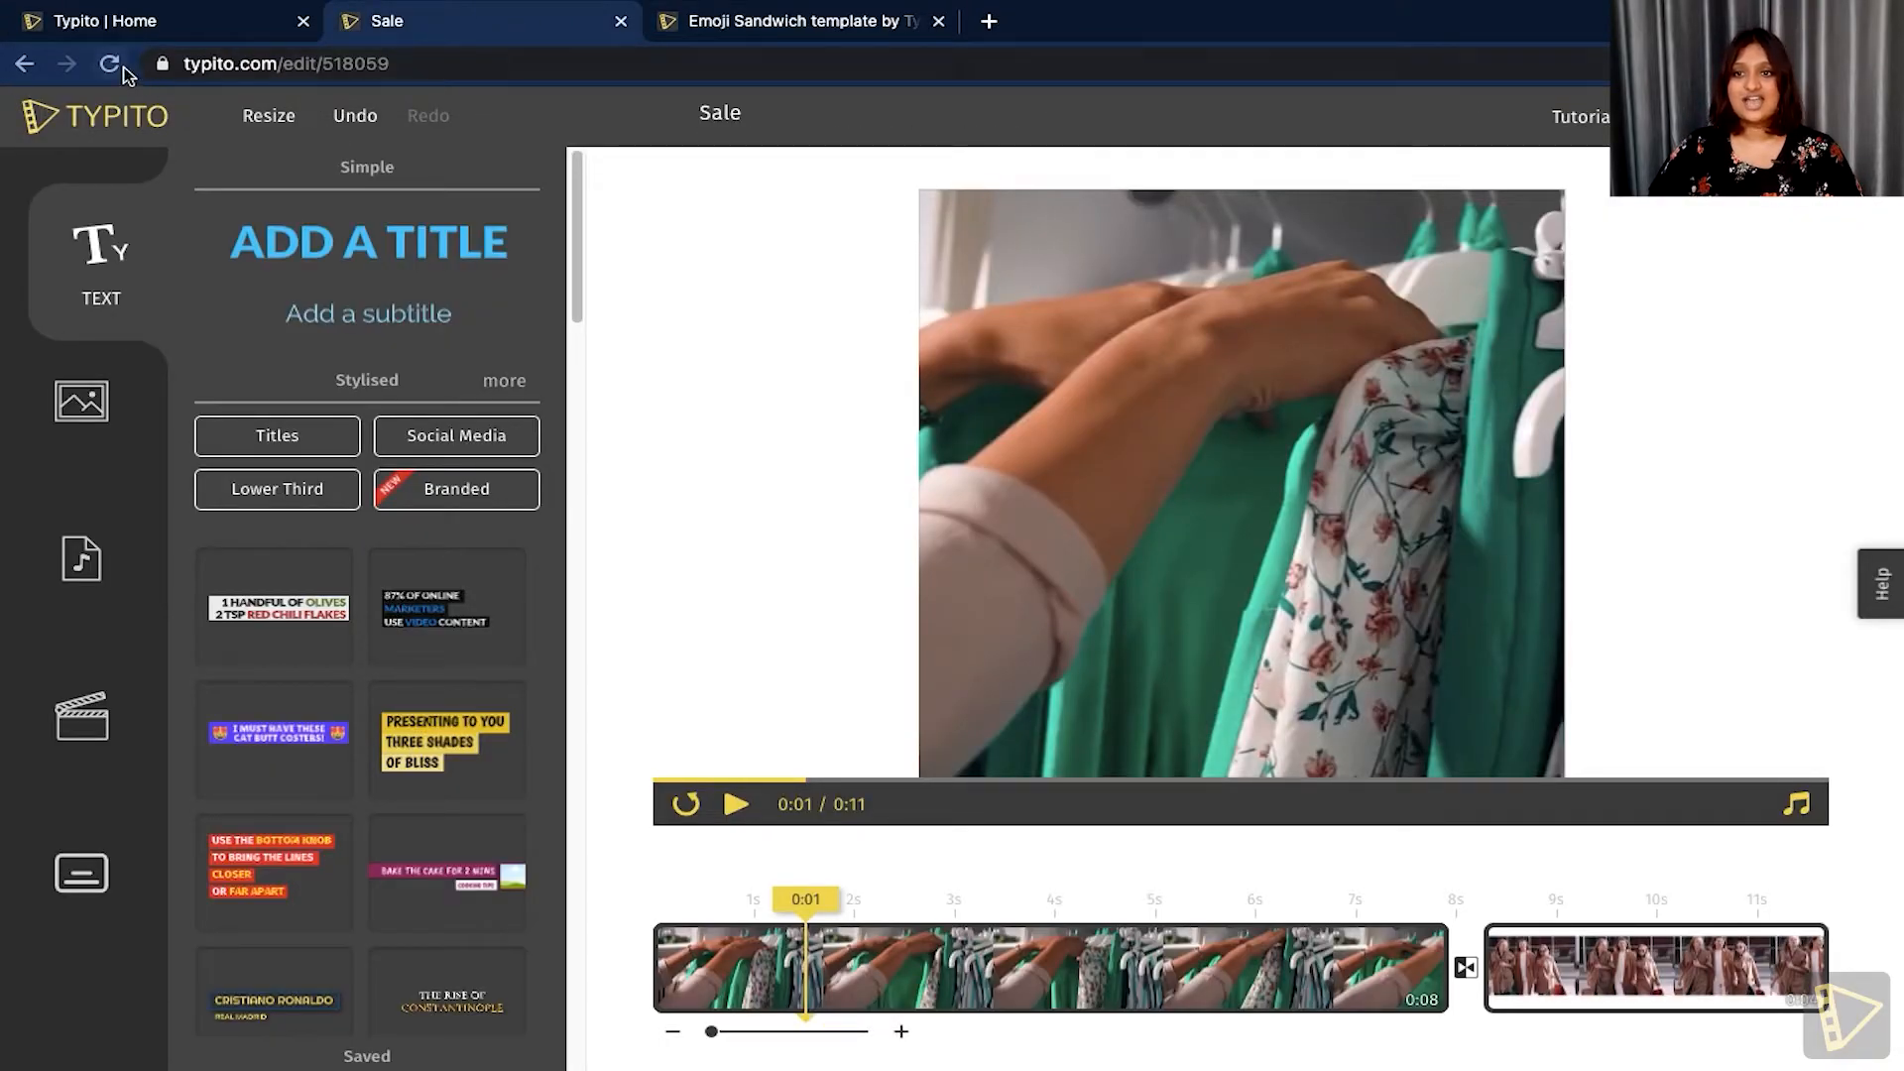
# Reload the Sale editor so the LEGO MAN ICE banner appears under Saved.
pyautogui.click(106, 61)
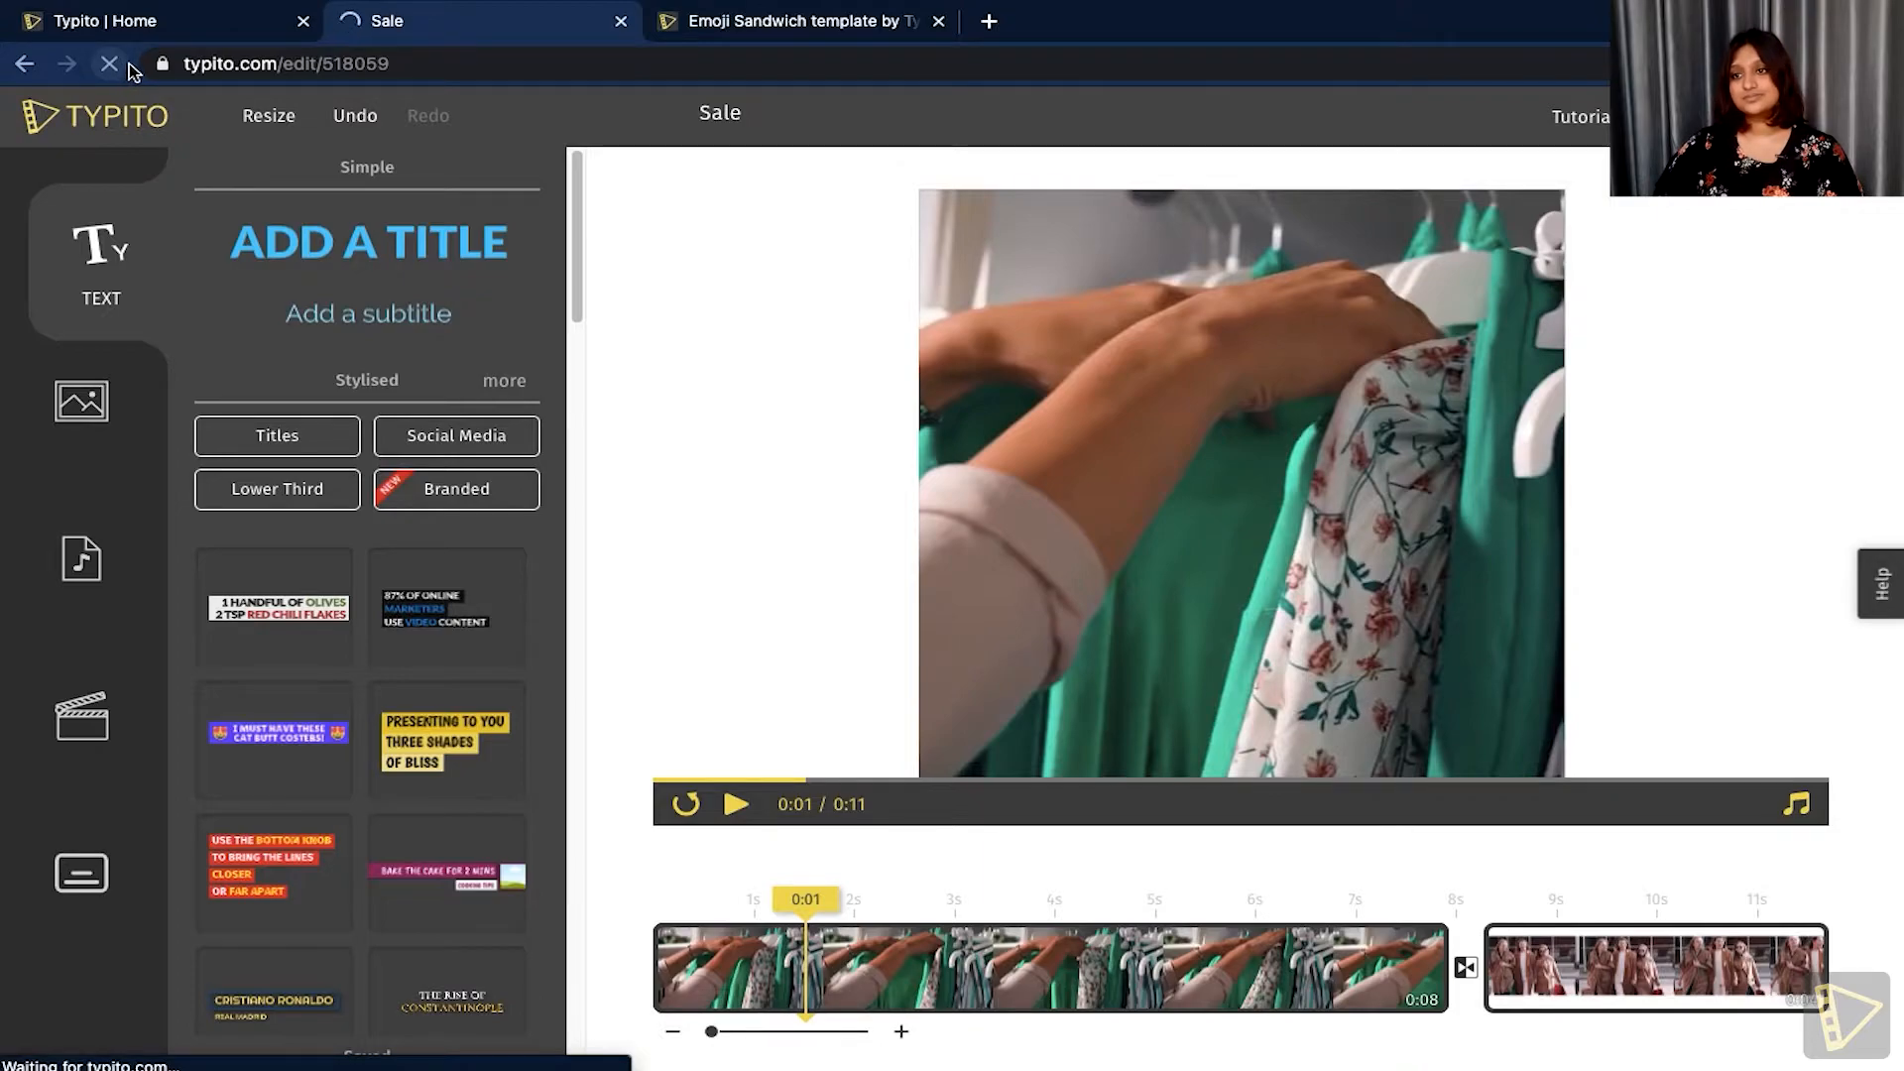
pyautogui.click(106, 63)
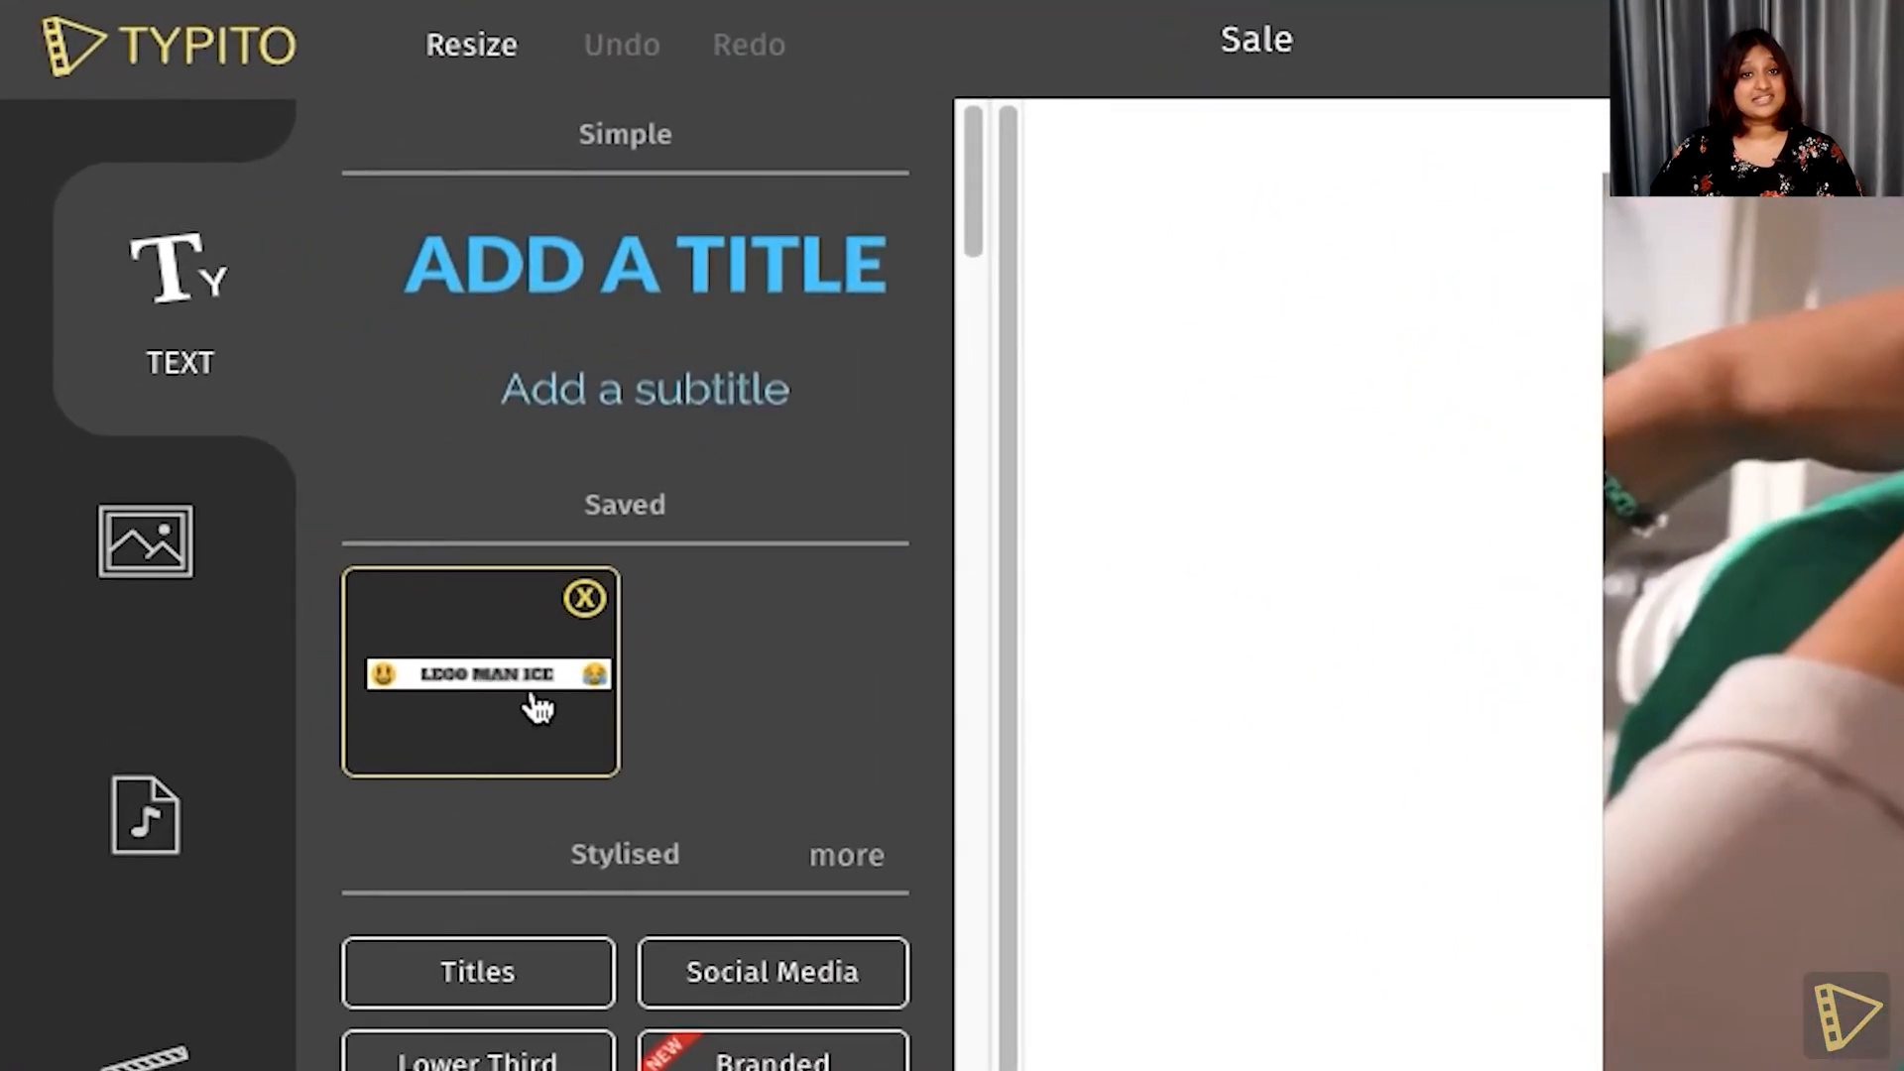
pyautogui.moveTo(1075, 900)
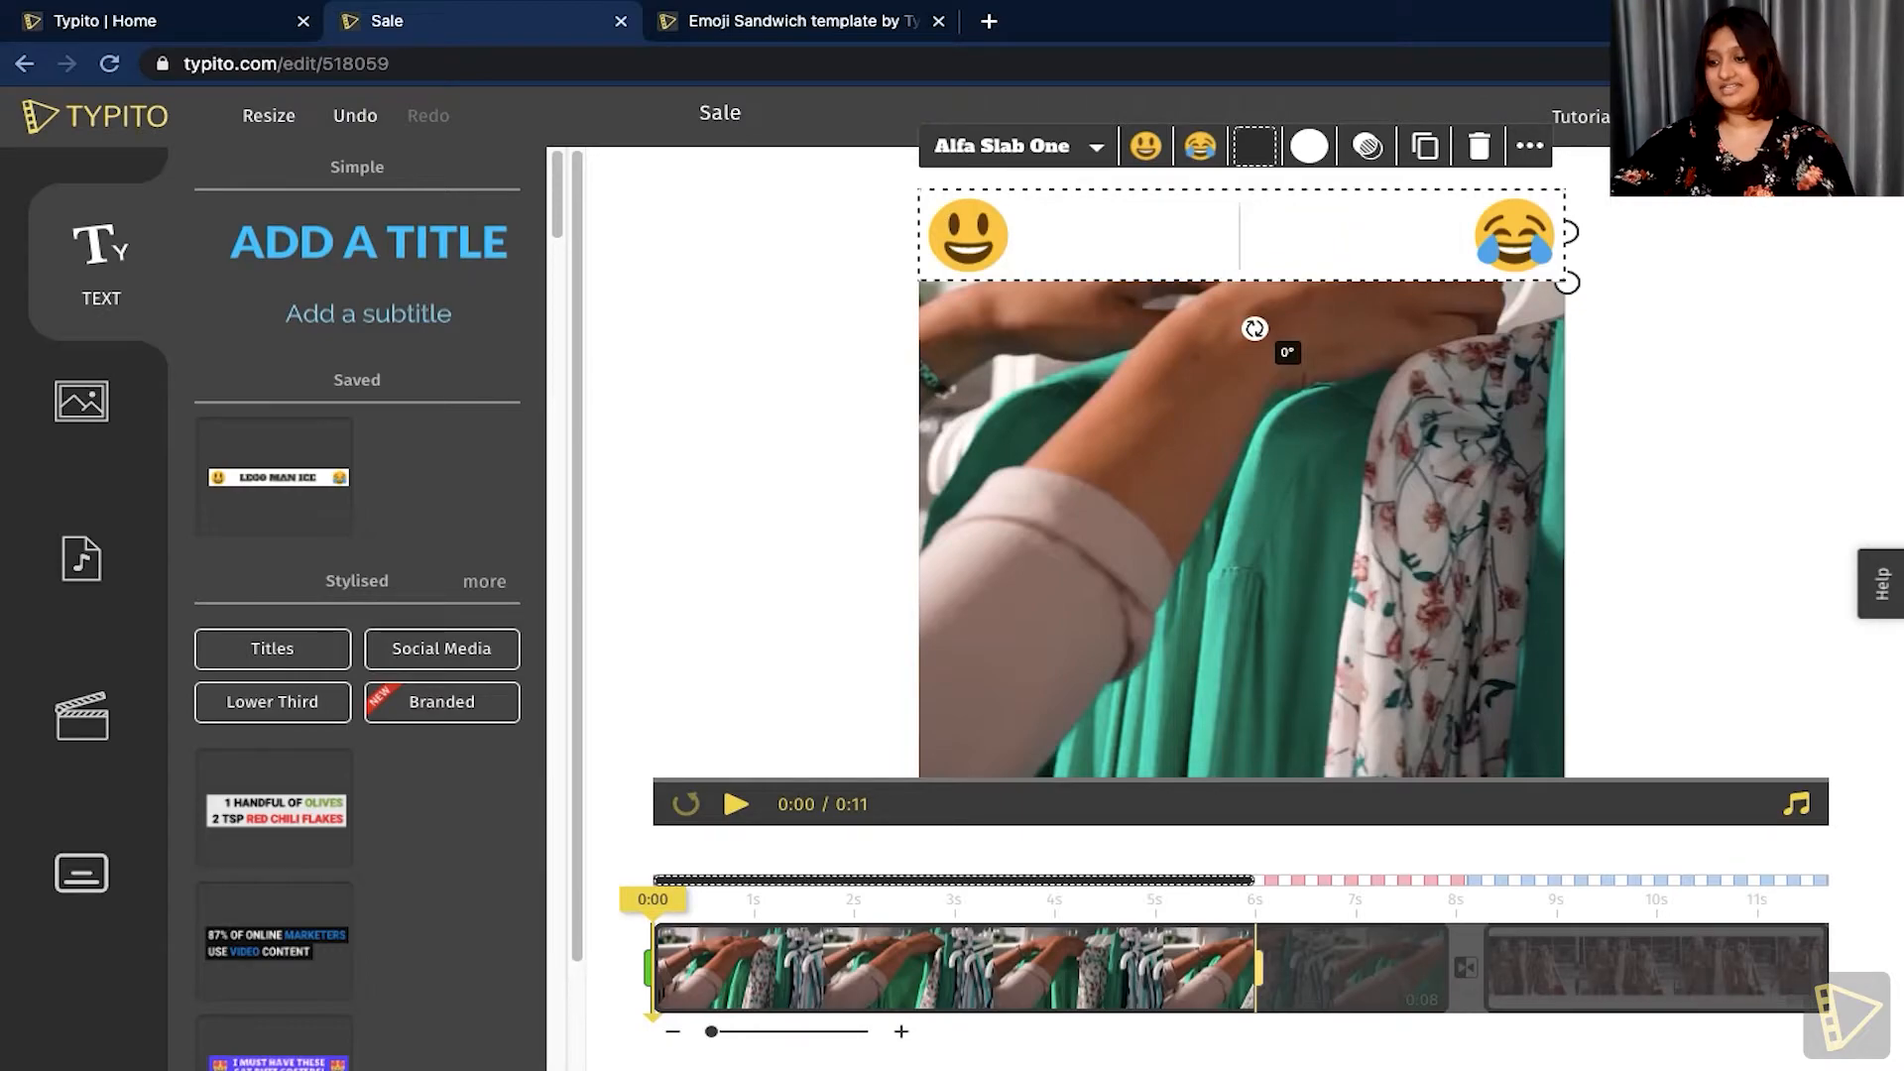
# Type 'YEAR END SALE' on the banner, trying Amiri and Alegreya Sans before Crimson Text.
pyautogui.write('YEAR')
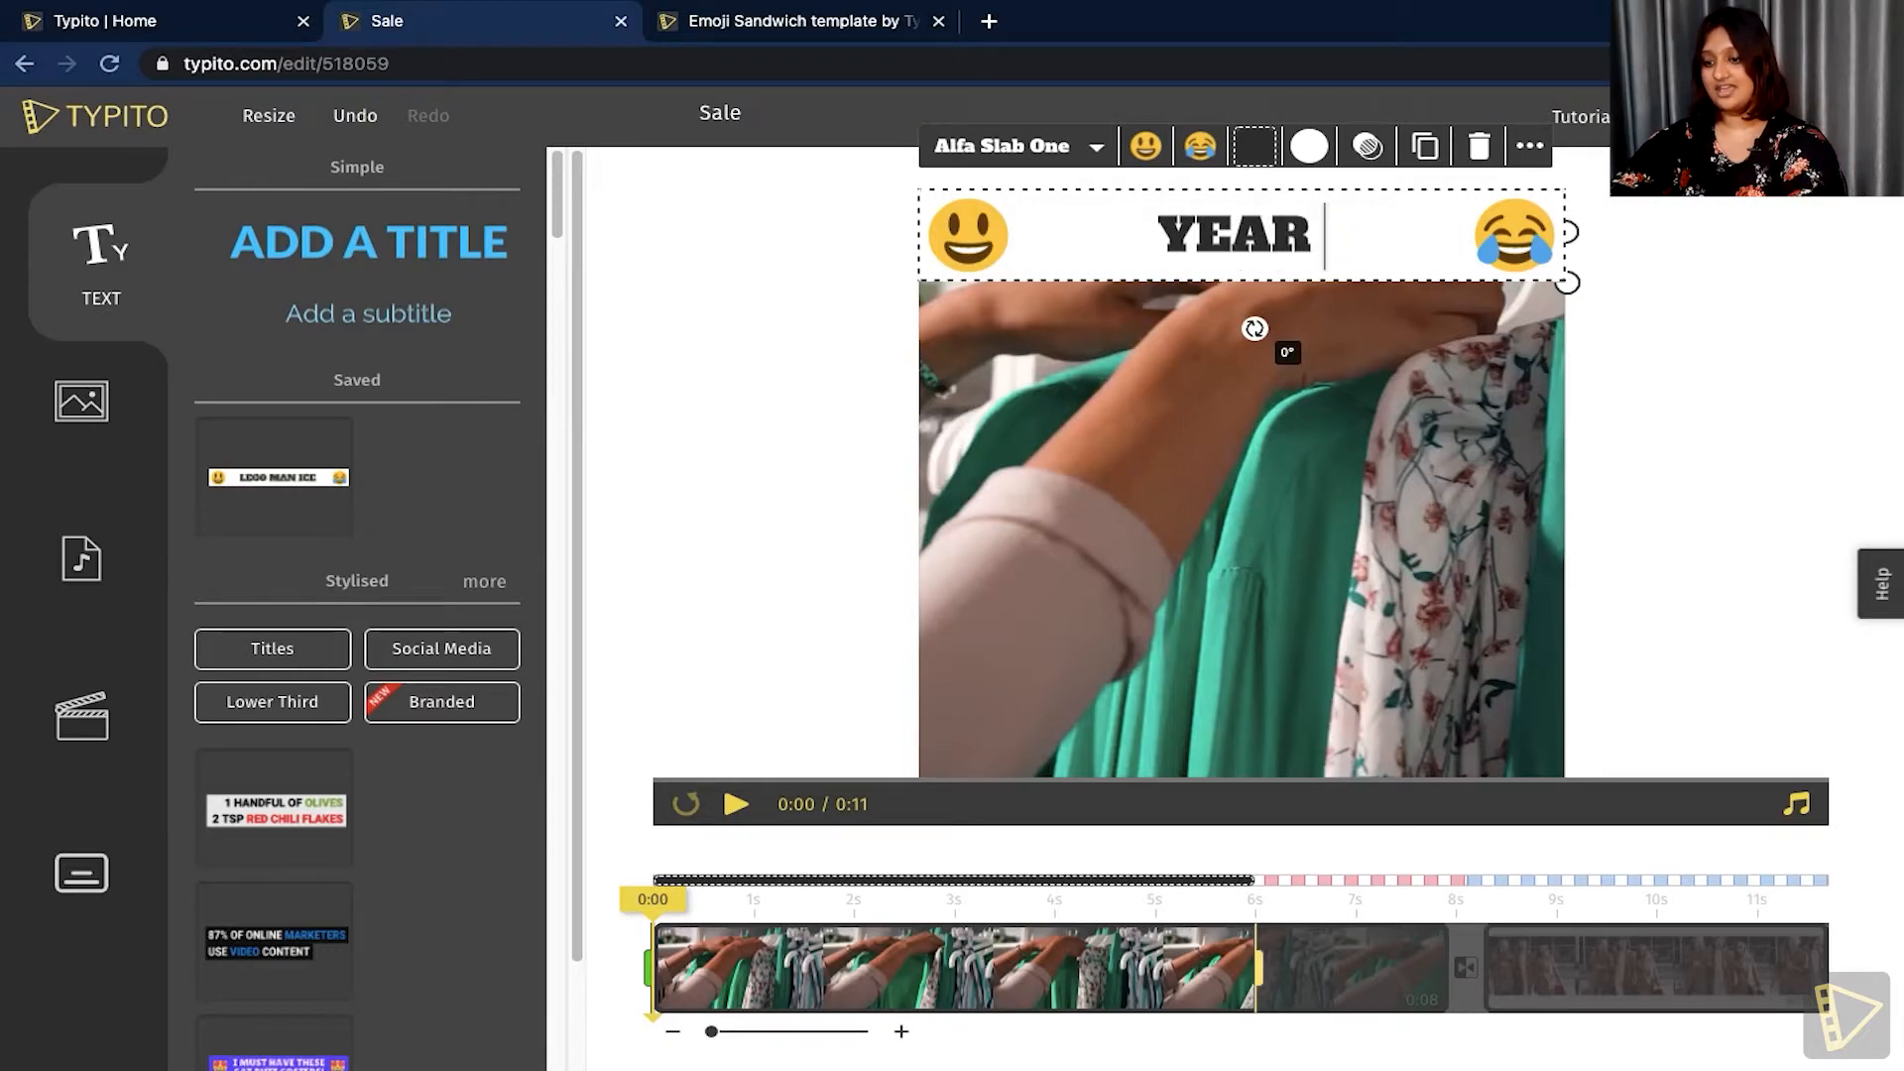
pyautogui.write('END SALE')
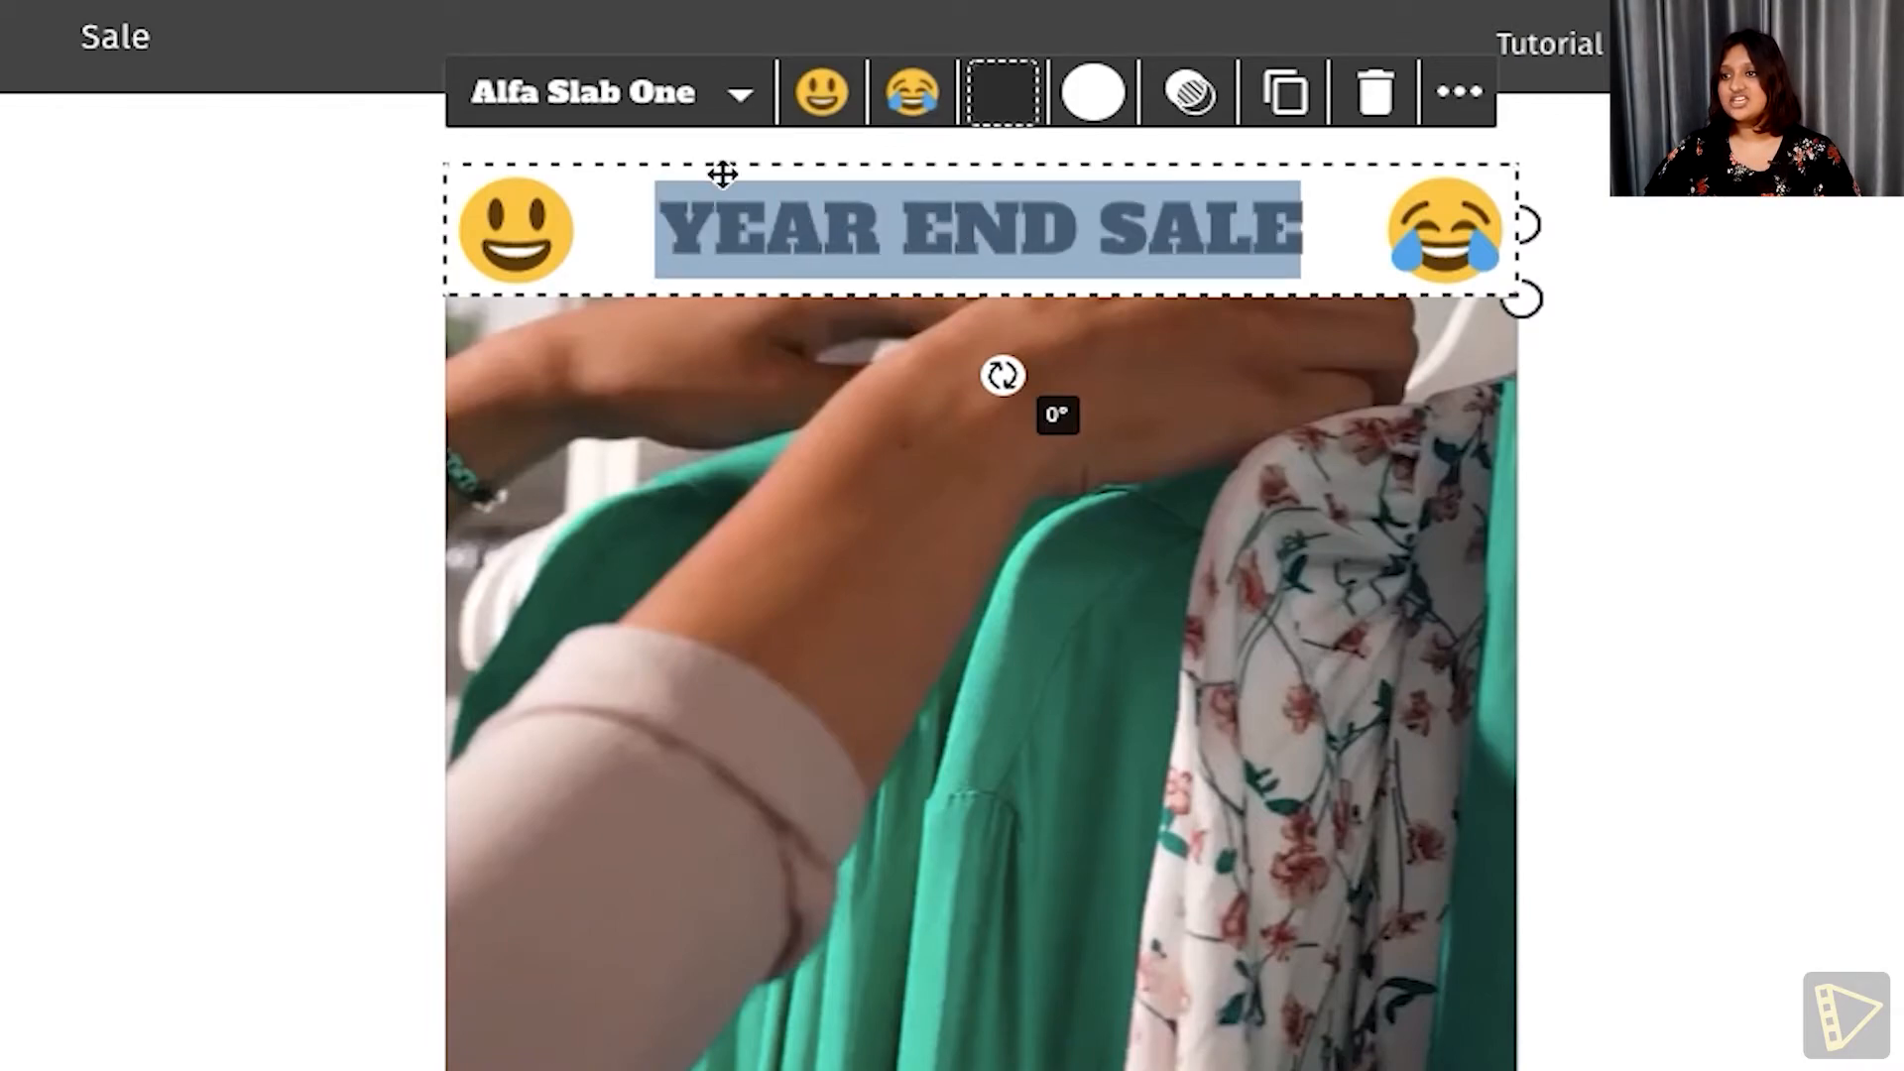
pyautogui.click(603, 91)
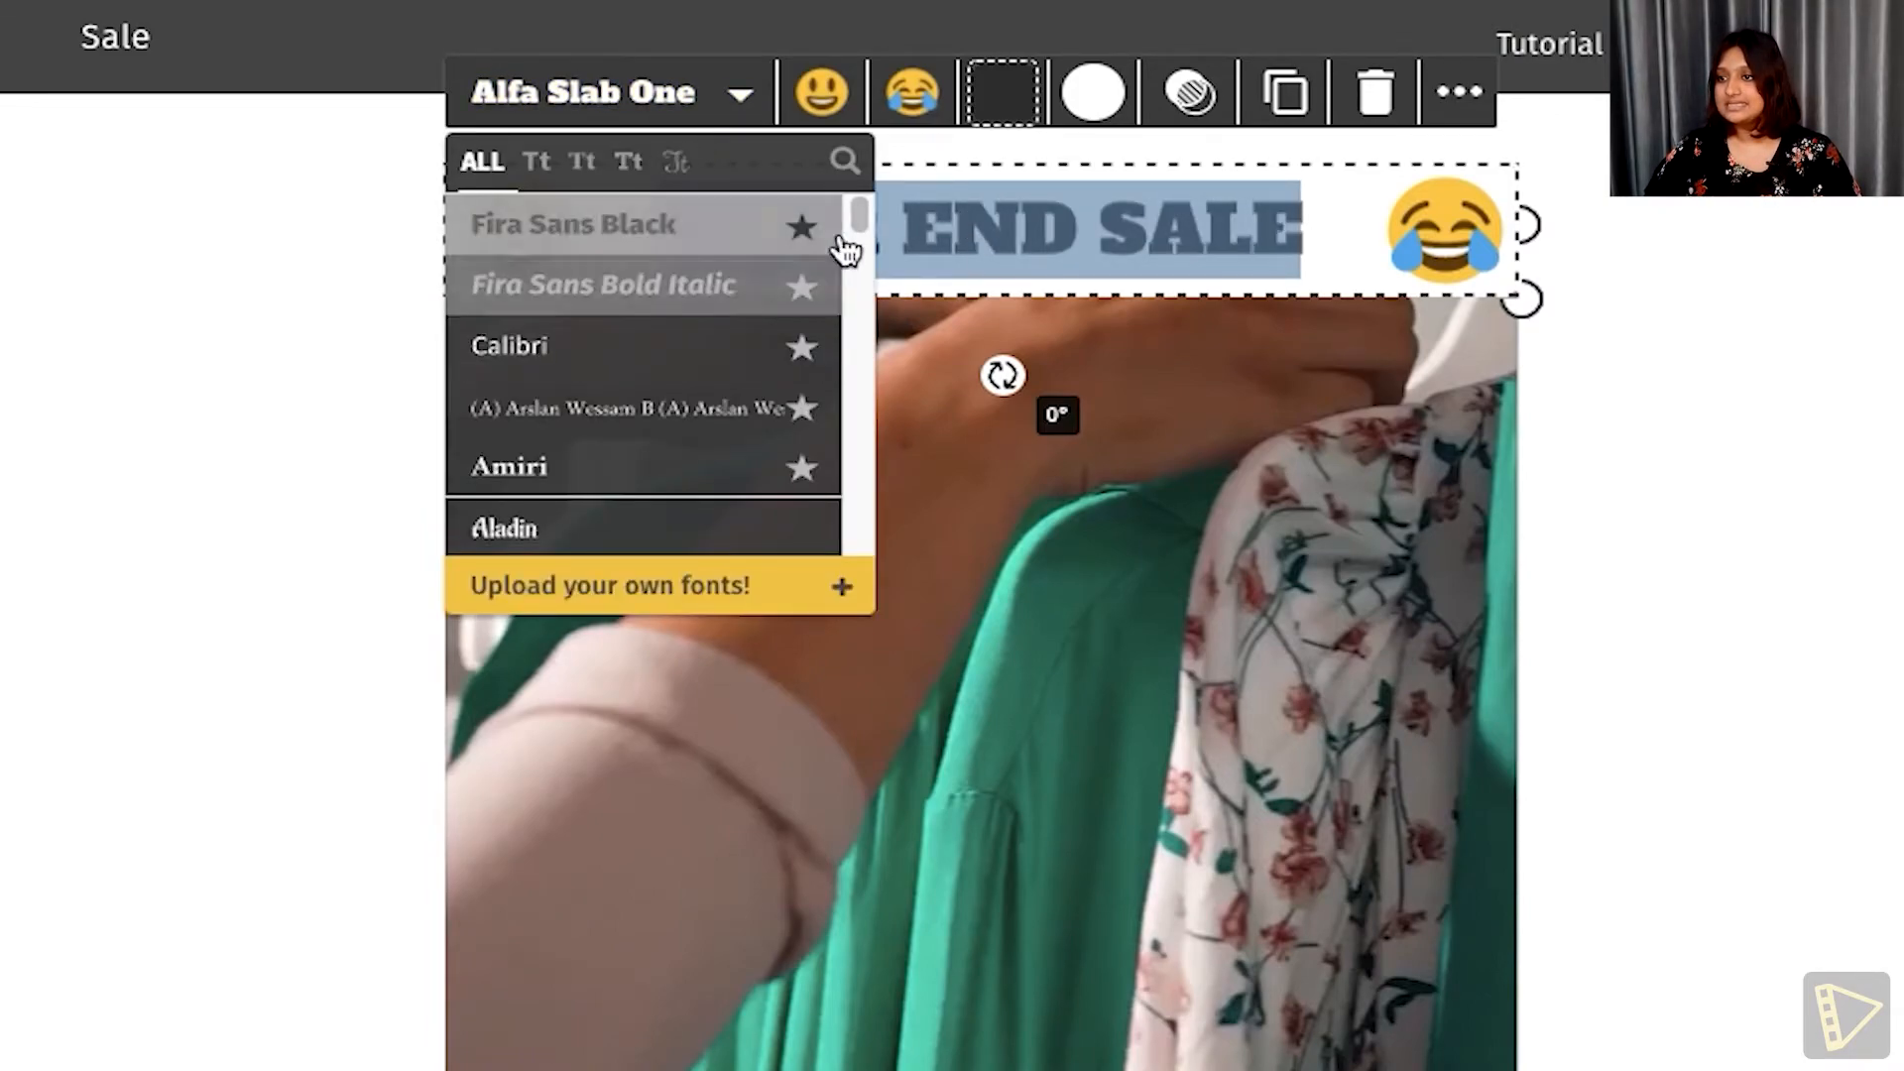
pyautogui.scroll(-3)
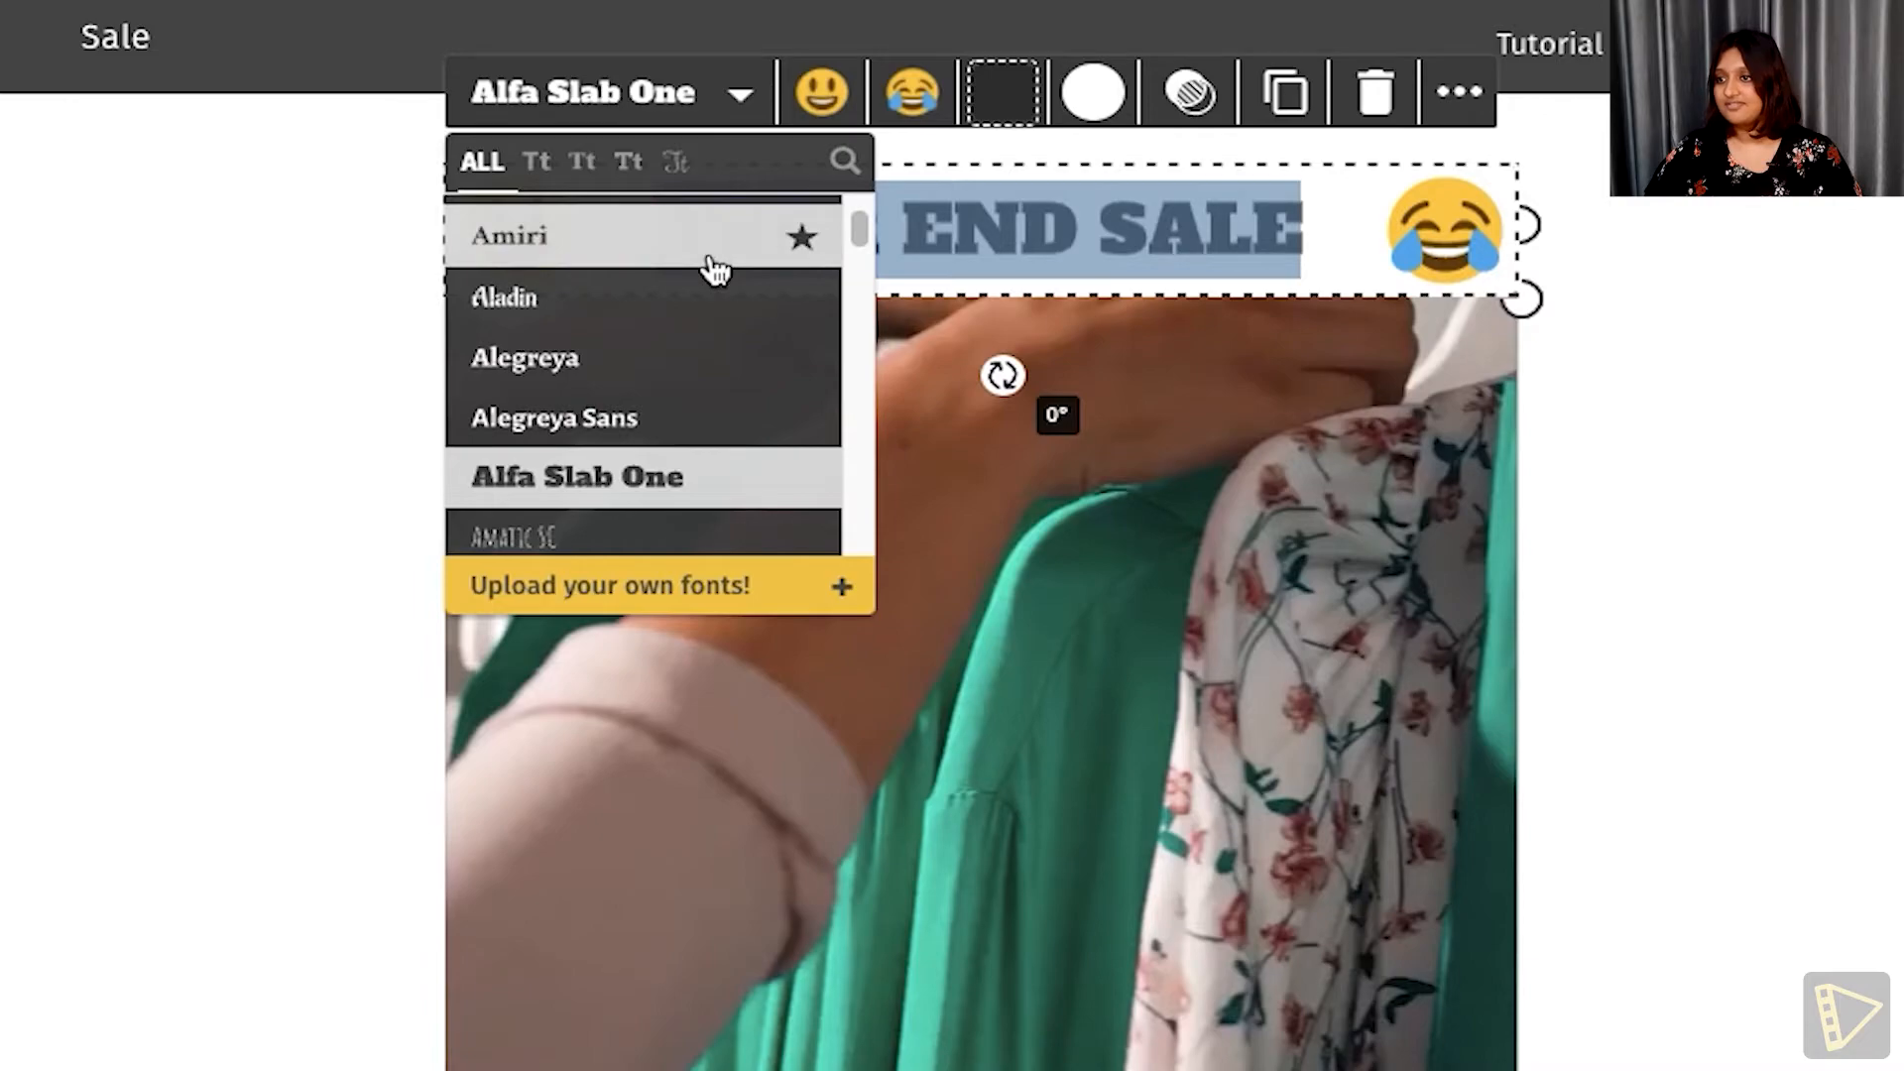
pyautogui.click(507, 236)
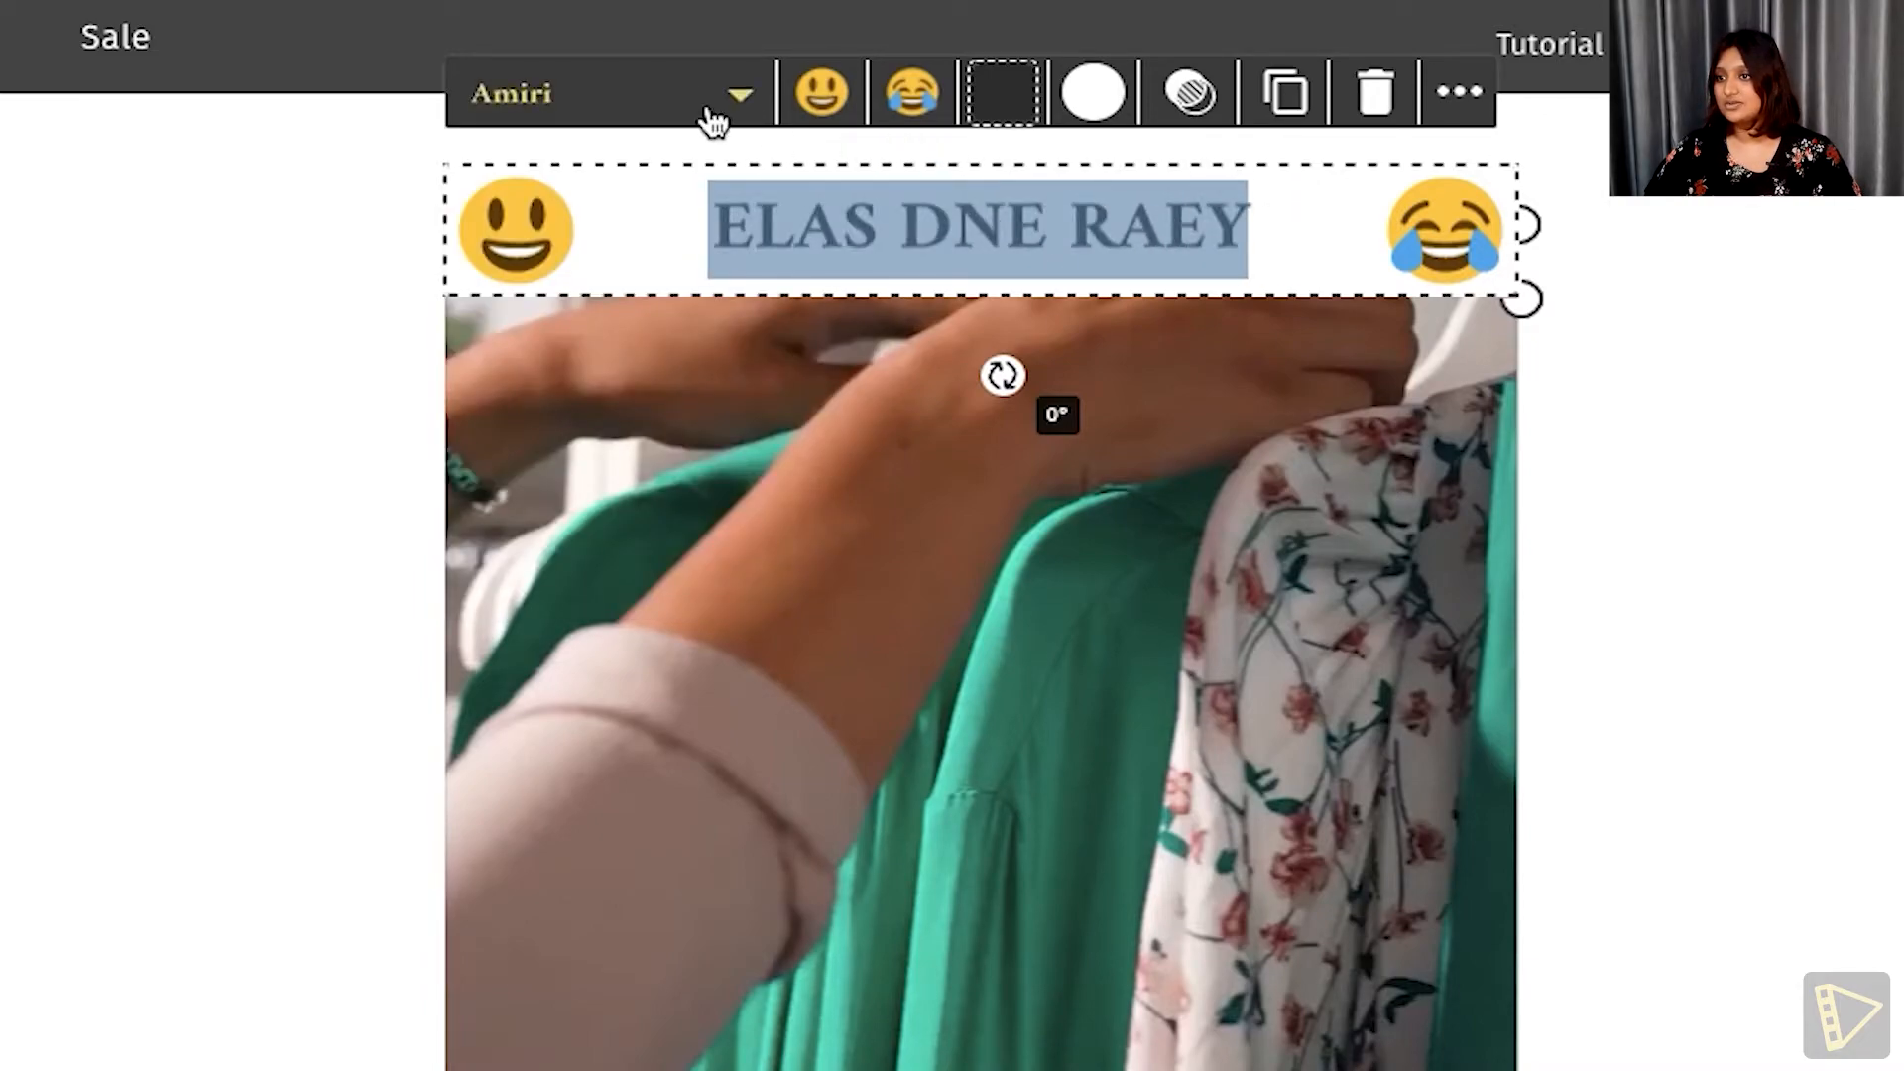
pyautogui.click(735, 95)
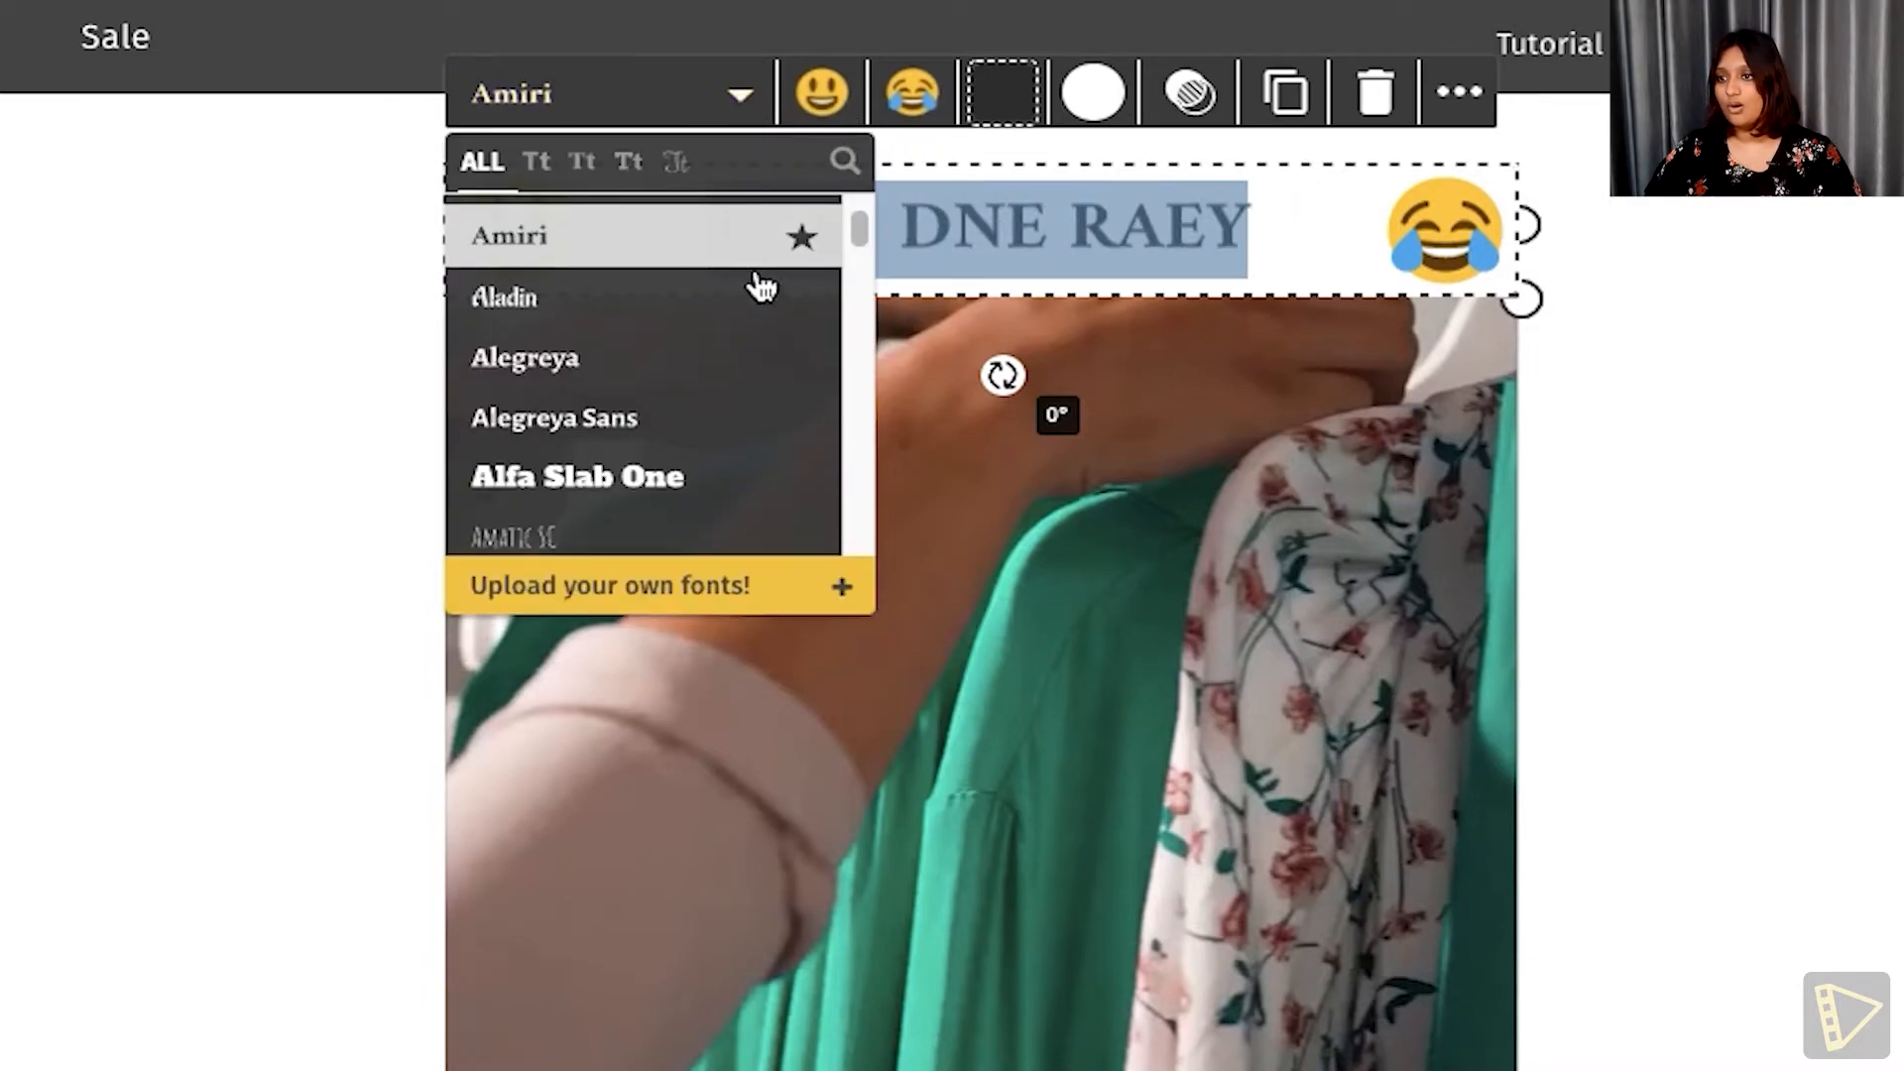
pyautogui.click(554, 418)
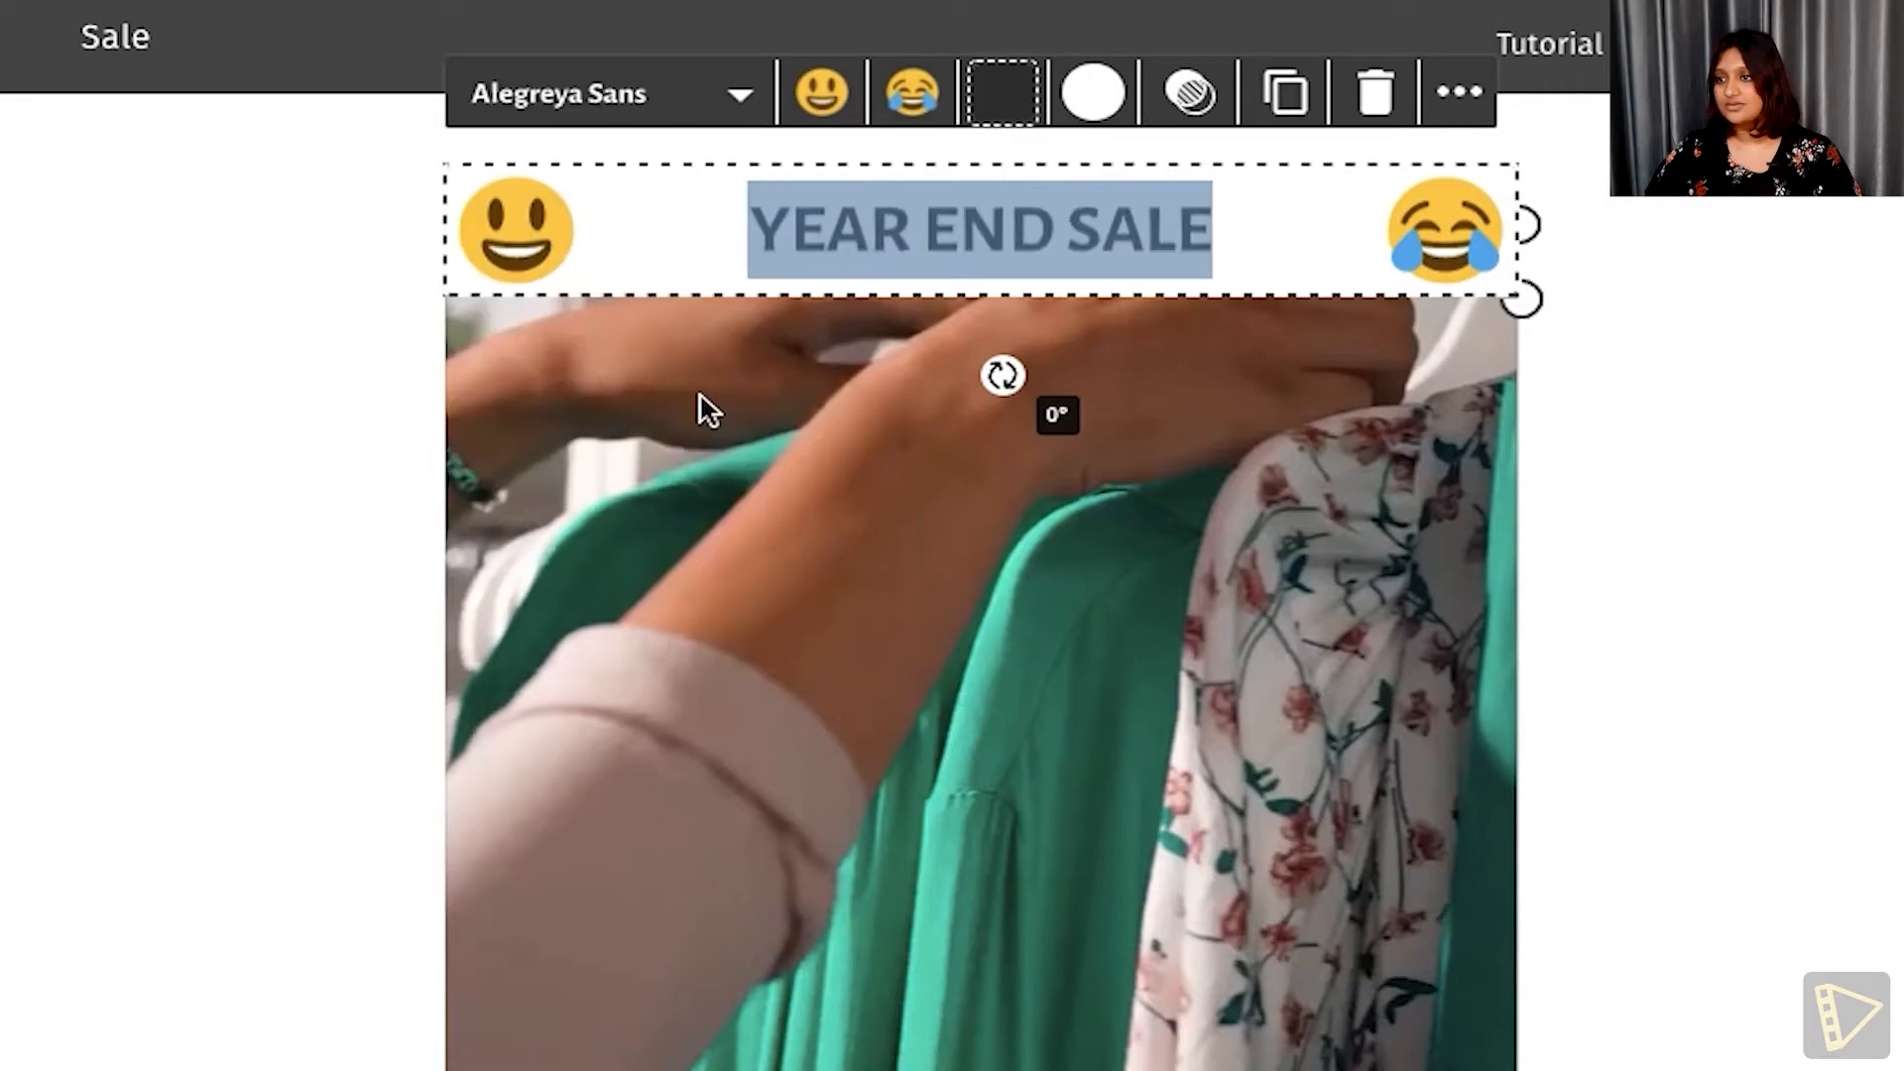
pyautogui.click(603, 92)
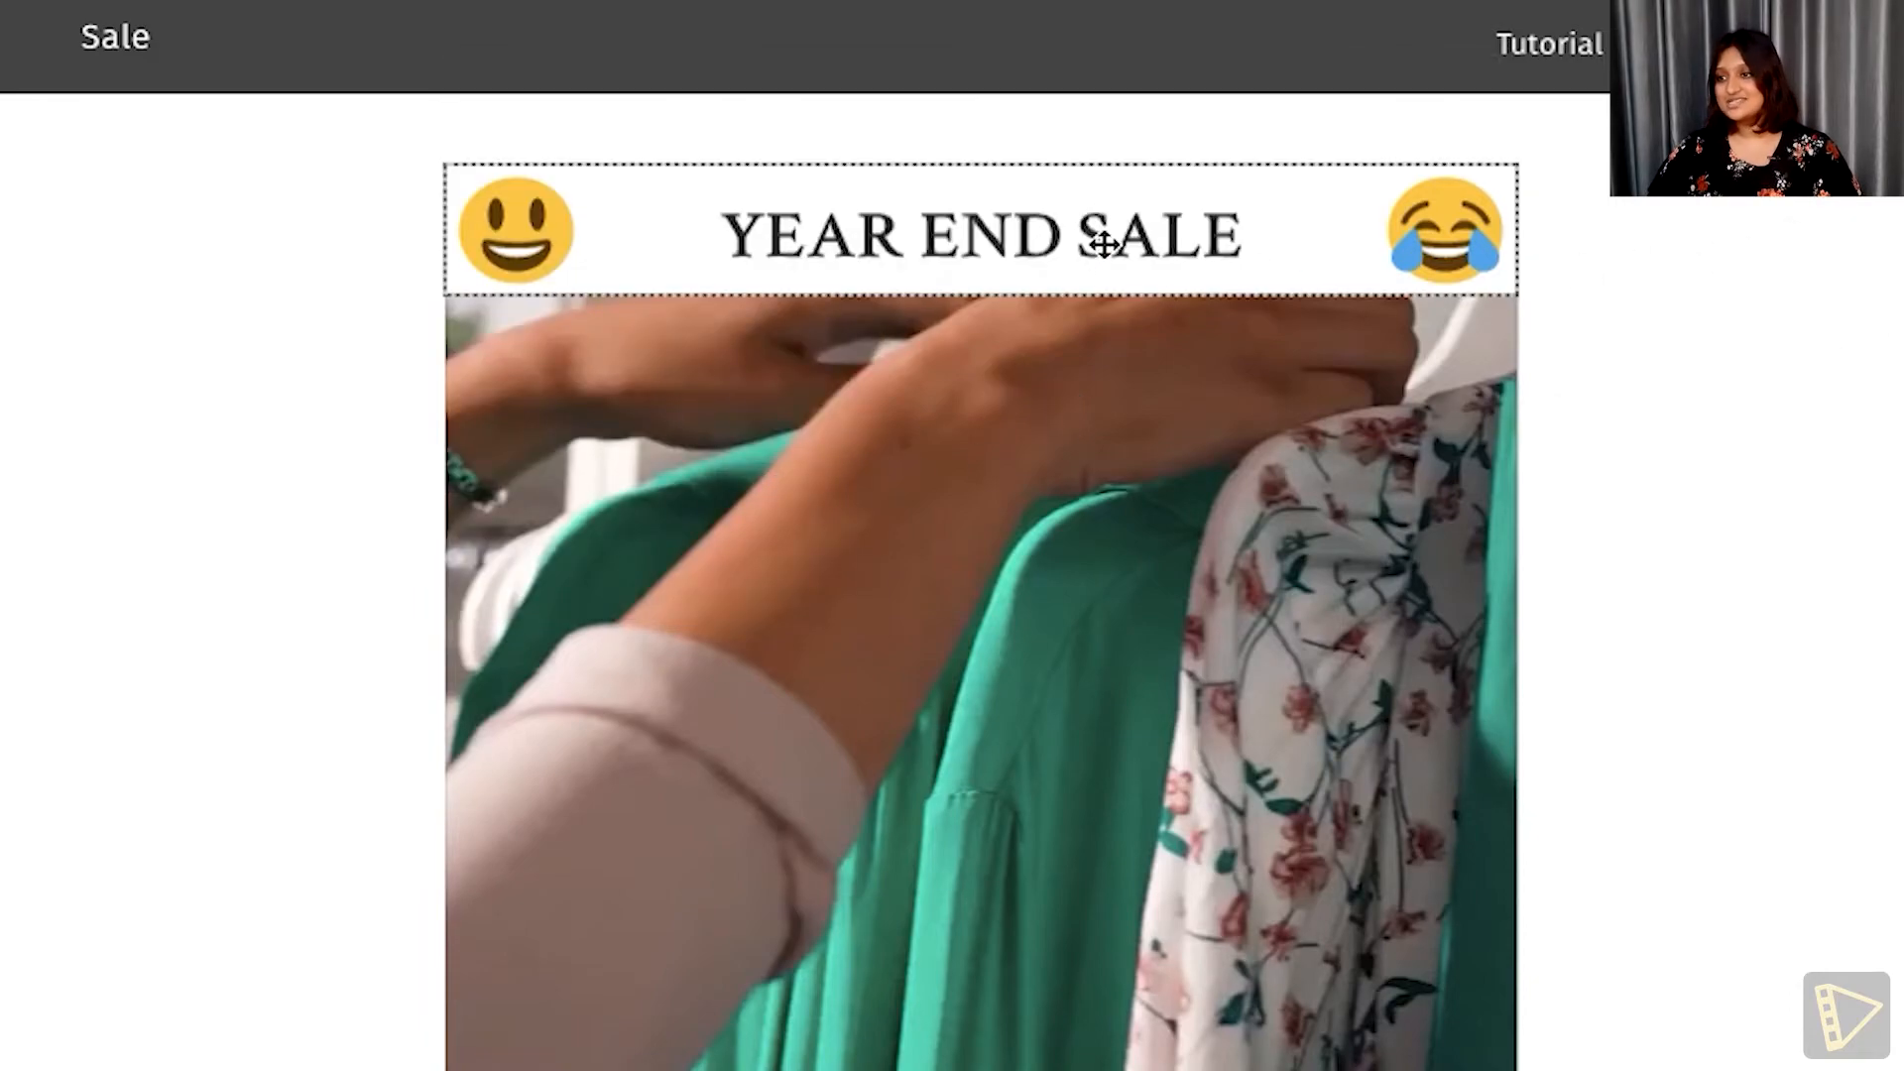
pyautogui.click(1107, 242)
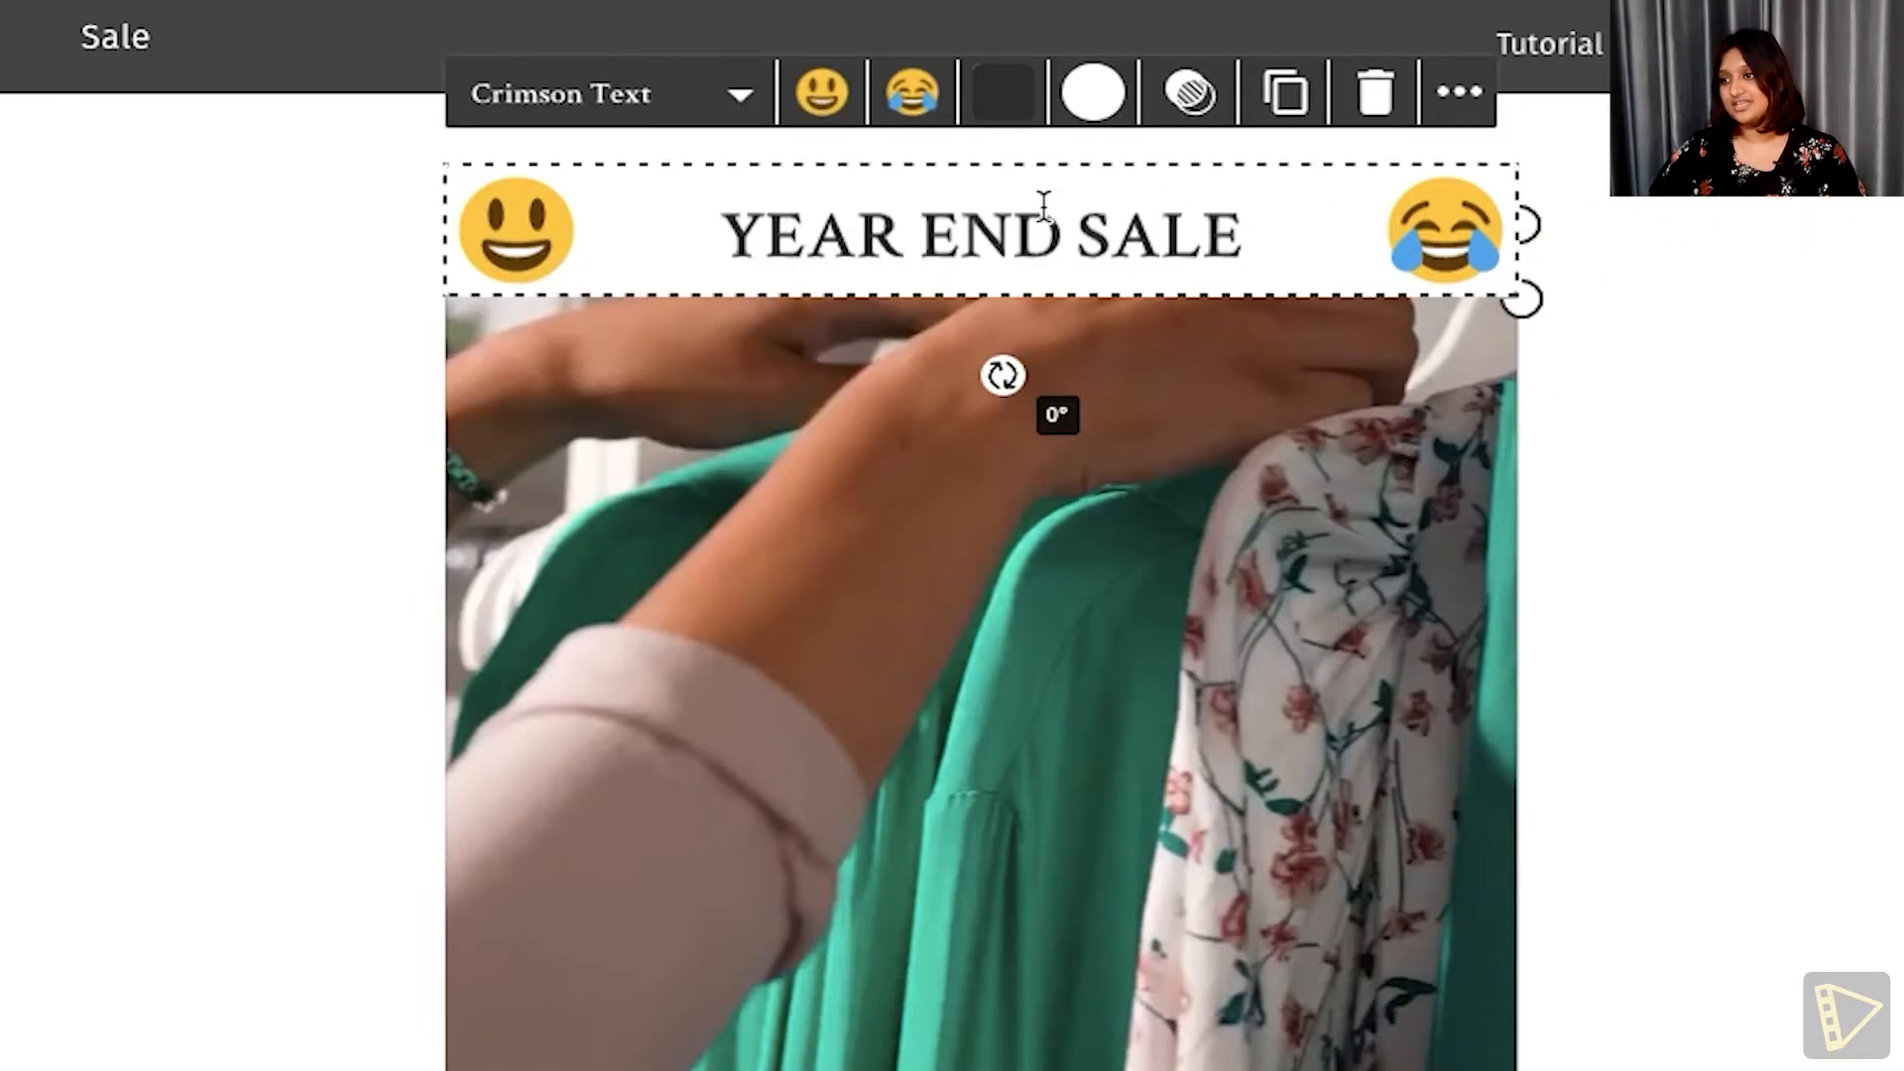
# Colour the YEAR END SALE text orange-yellow from the default palette.
pyautogui.click(1004, 90)
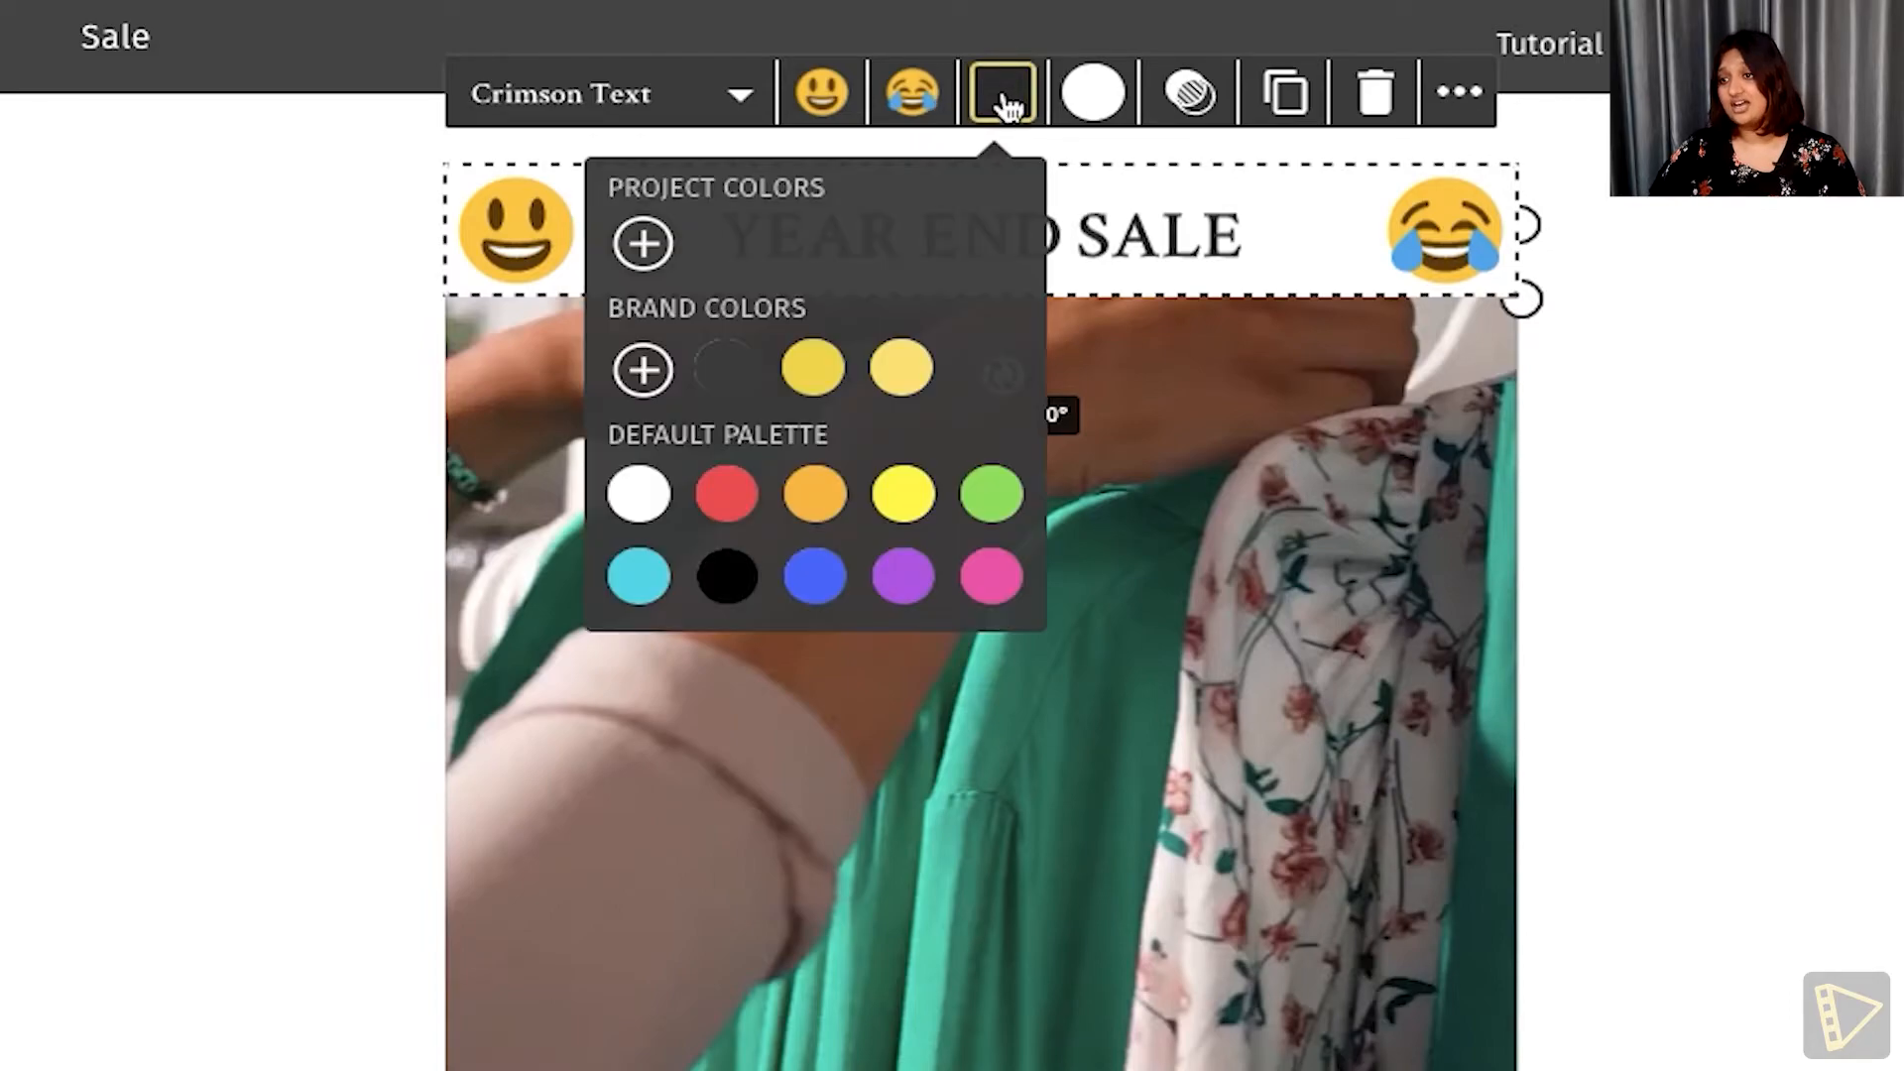
pyautogui.click(809, 519)
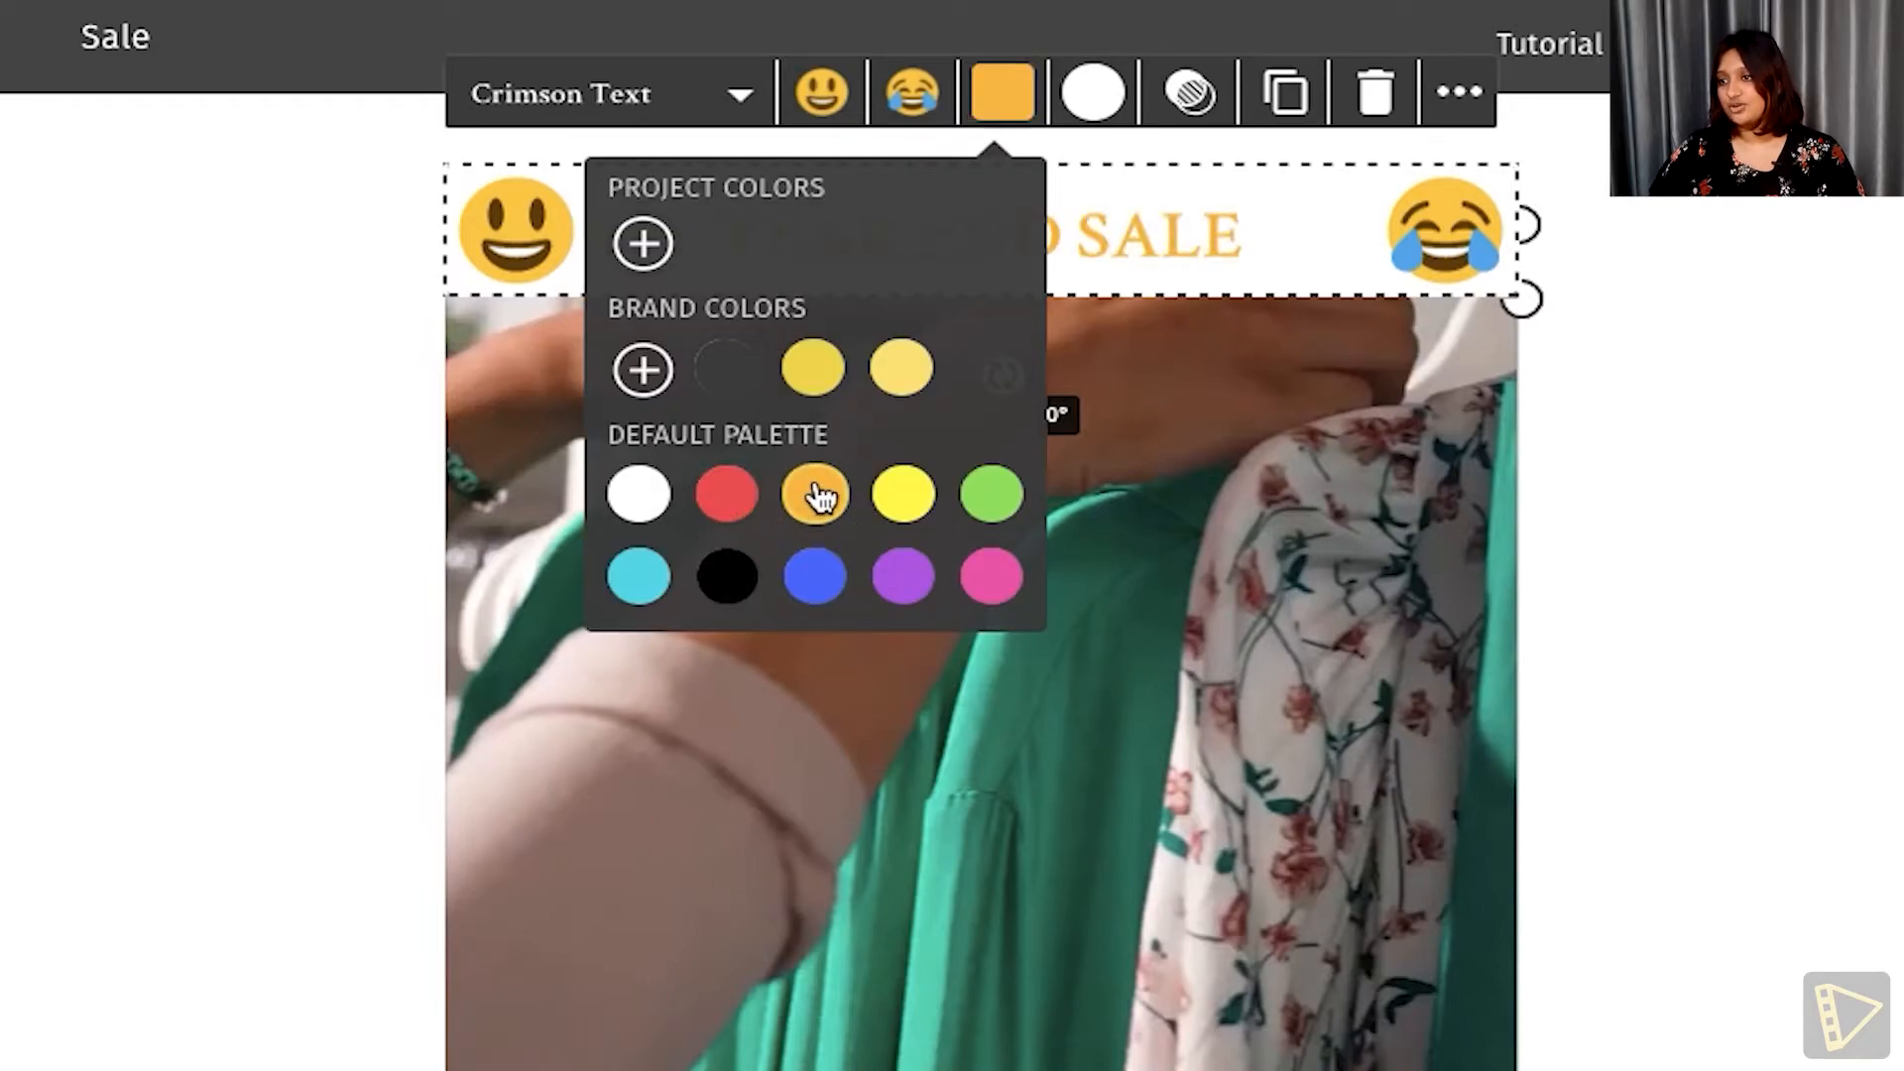
pyautogui.click(812, 495)
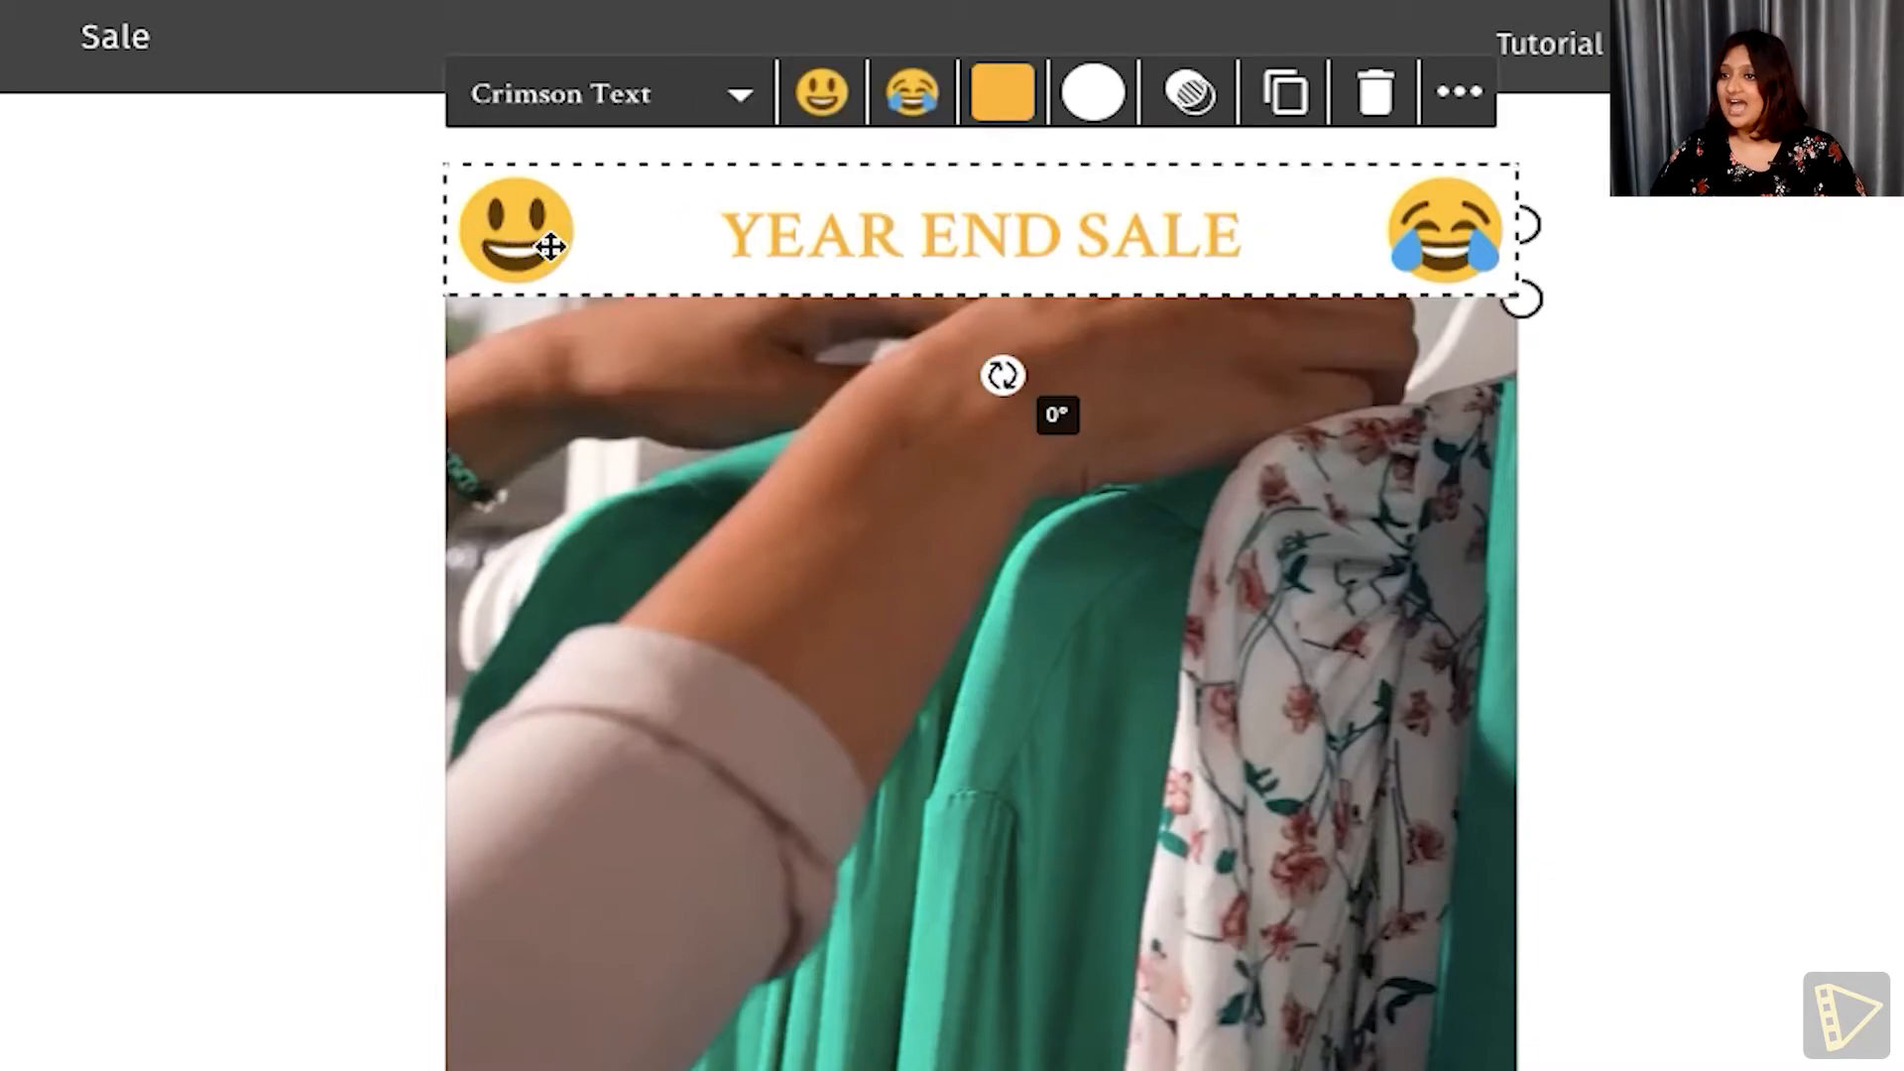
# Replace the banner's left emoji with the Money-Mouth Face and begin changing the right emoji.
pyautogui.click(822, 90)
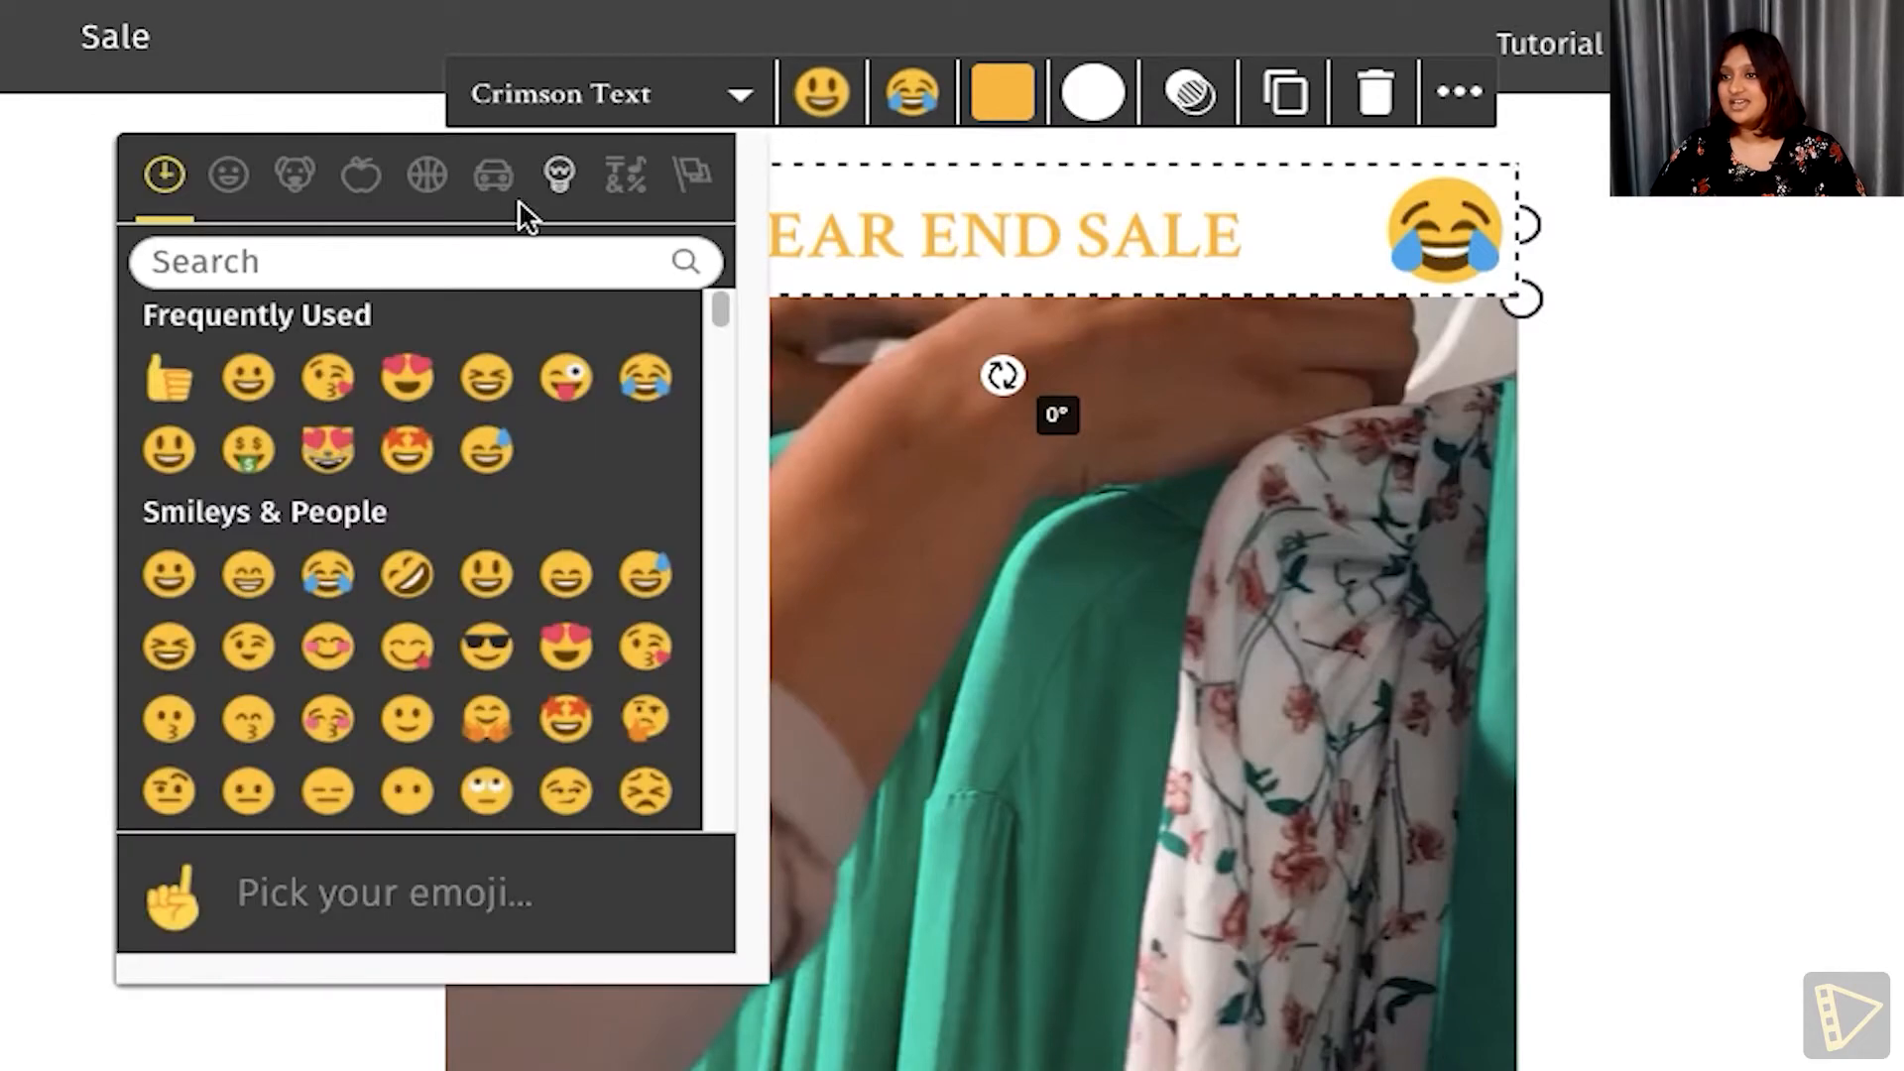
pyautogui.click(226, 174)
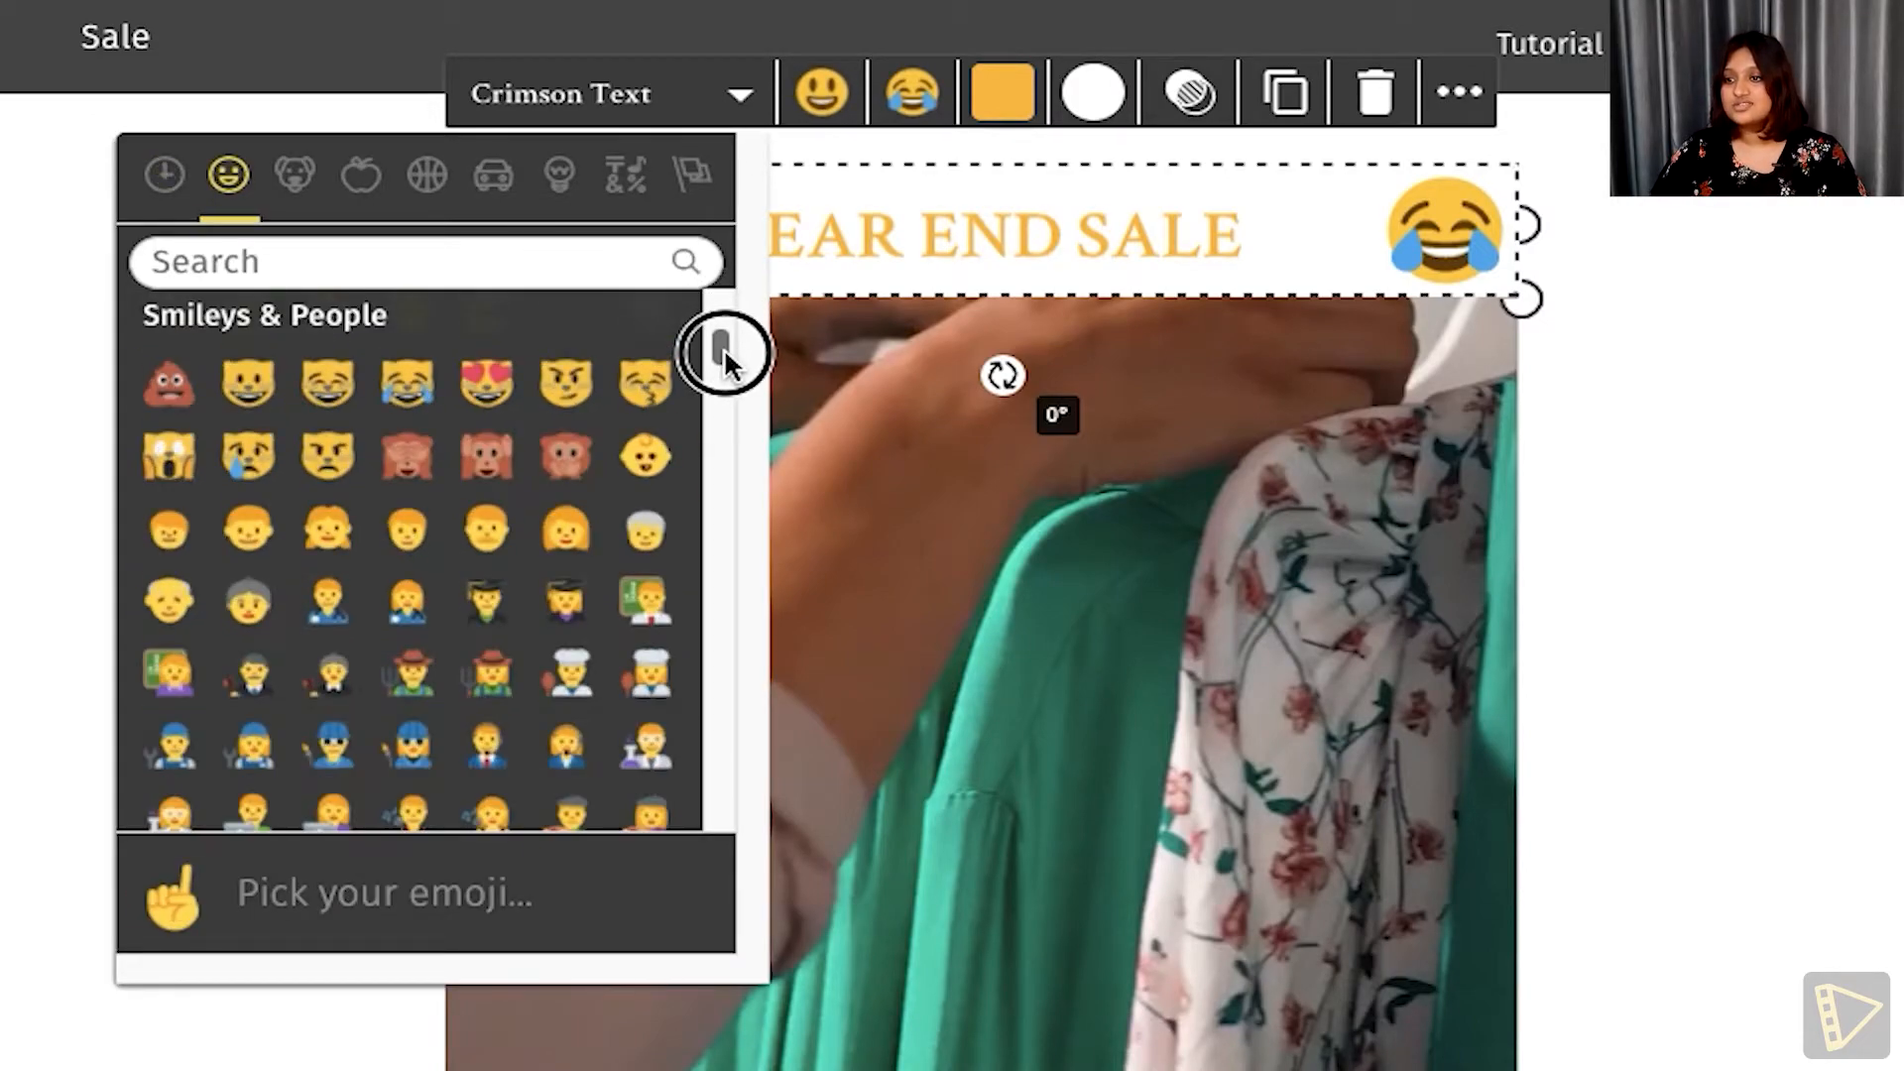
pyautogui.click(165, 176)
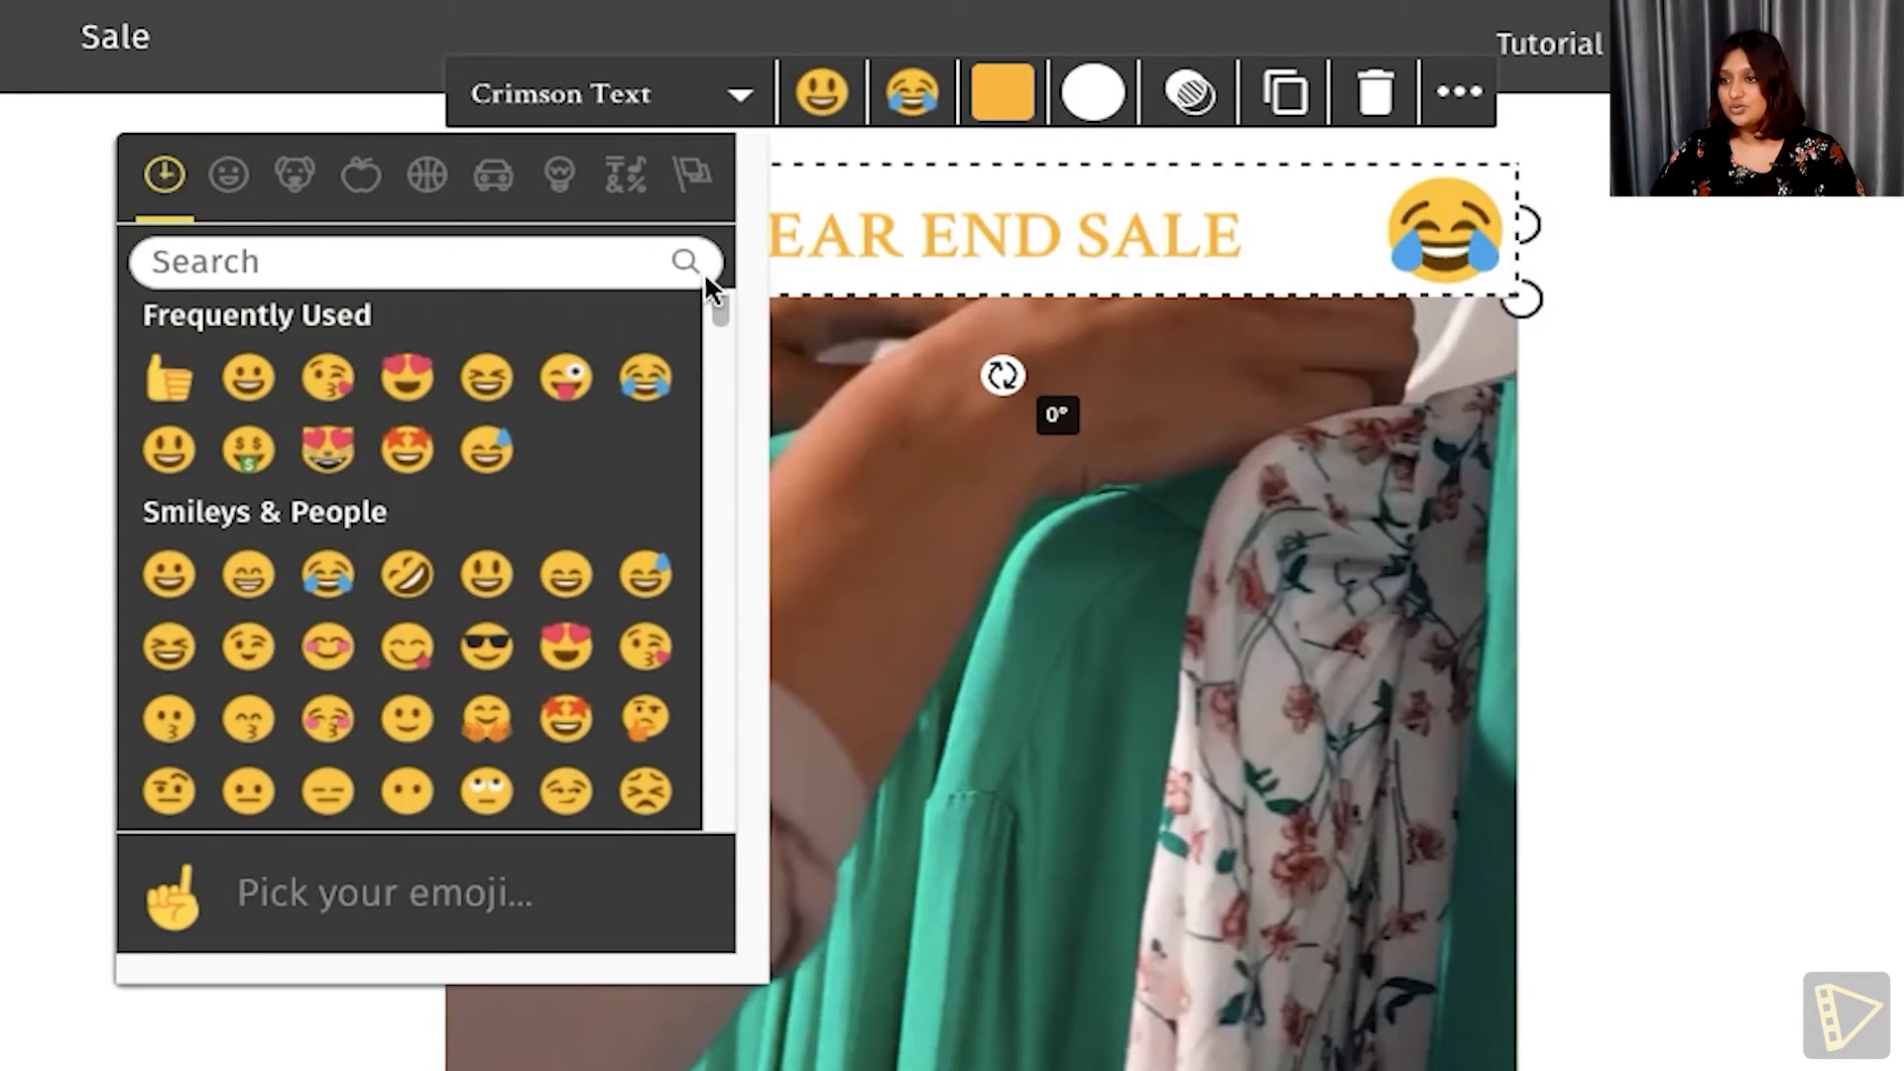
pyautogui.write('money')
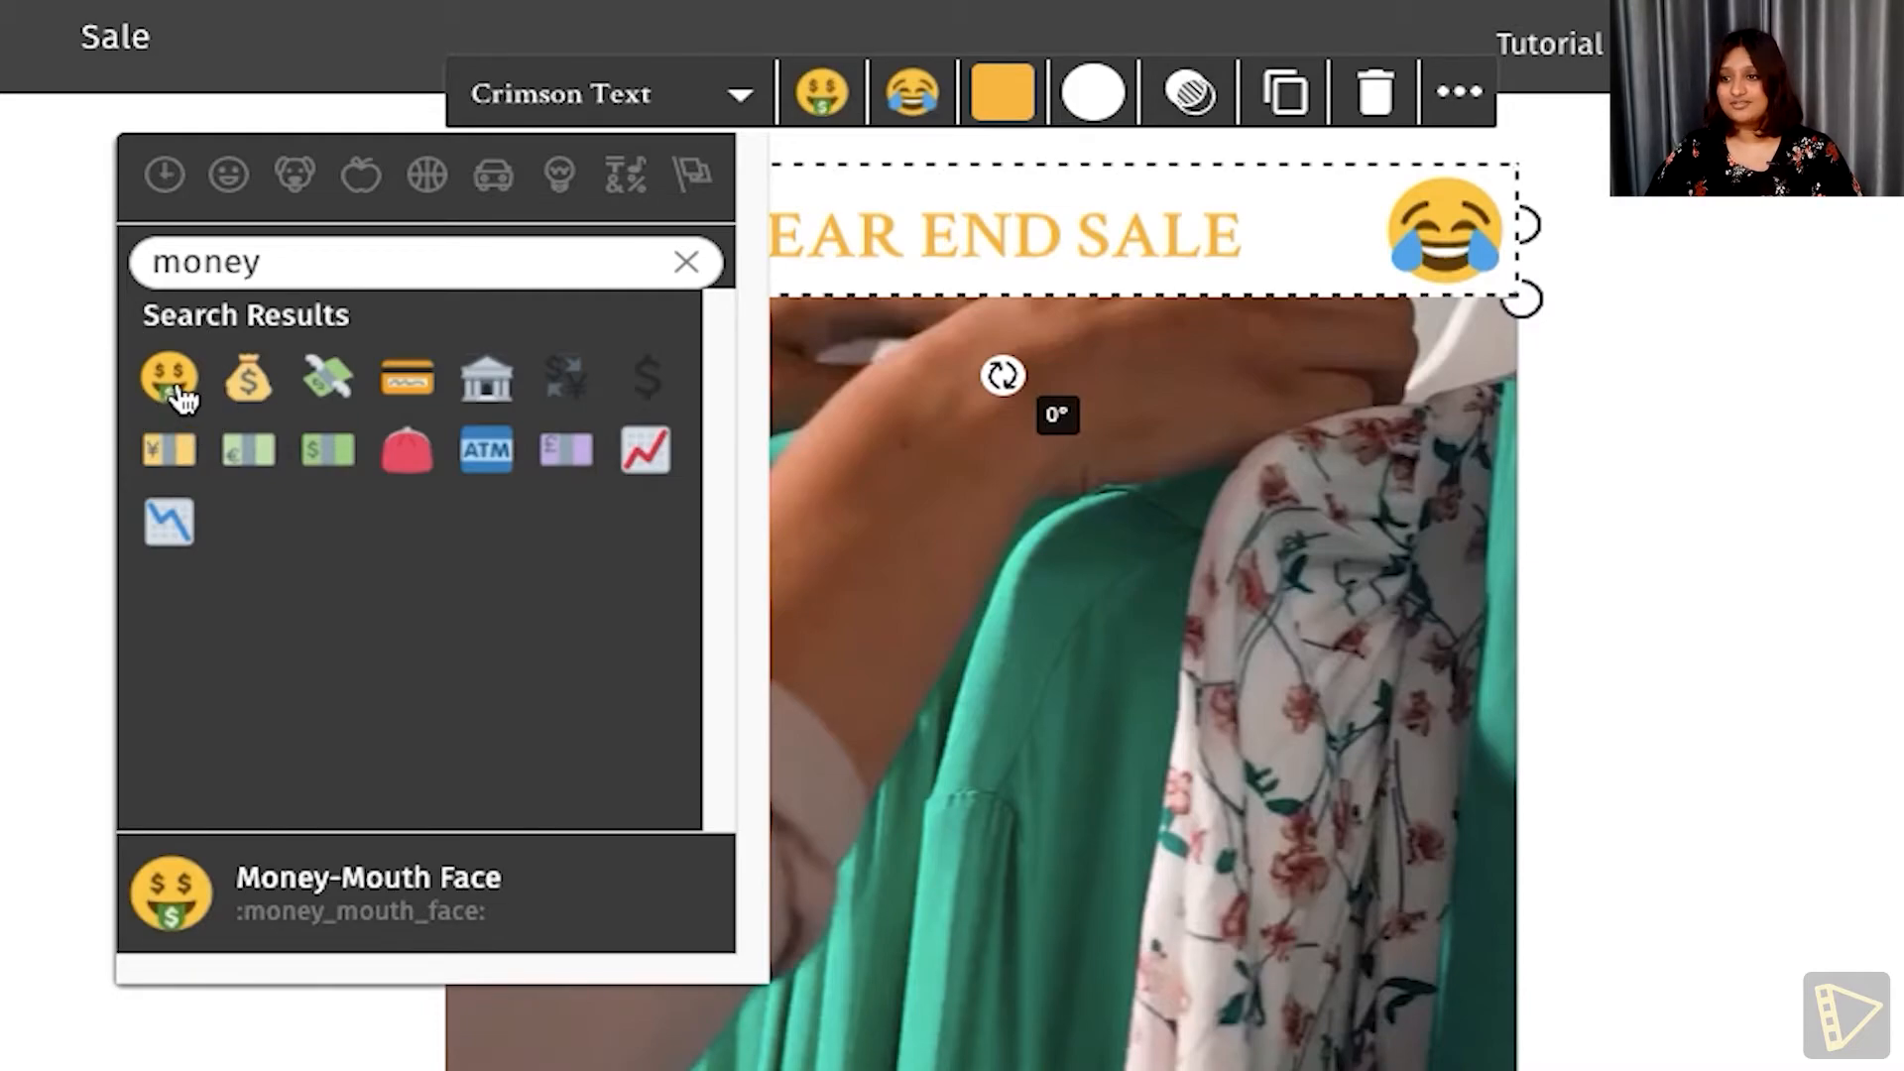
pyautogui.click(169, 379)
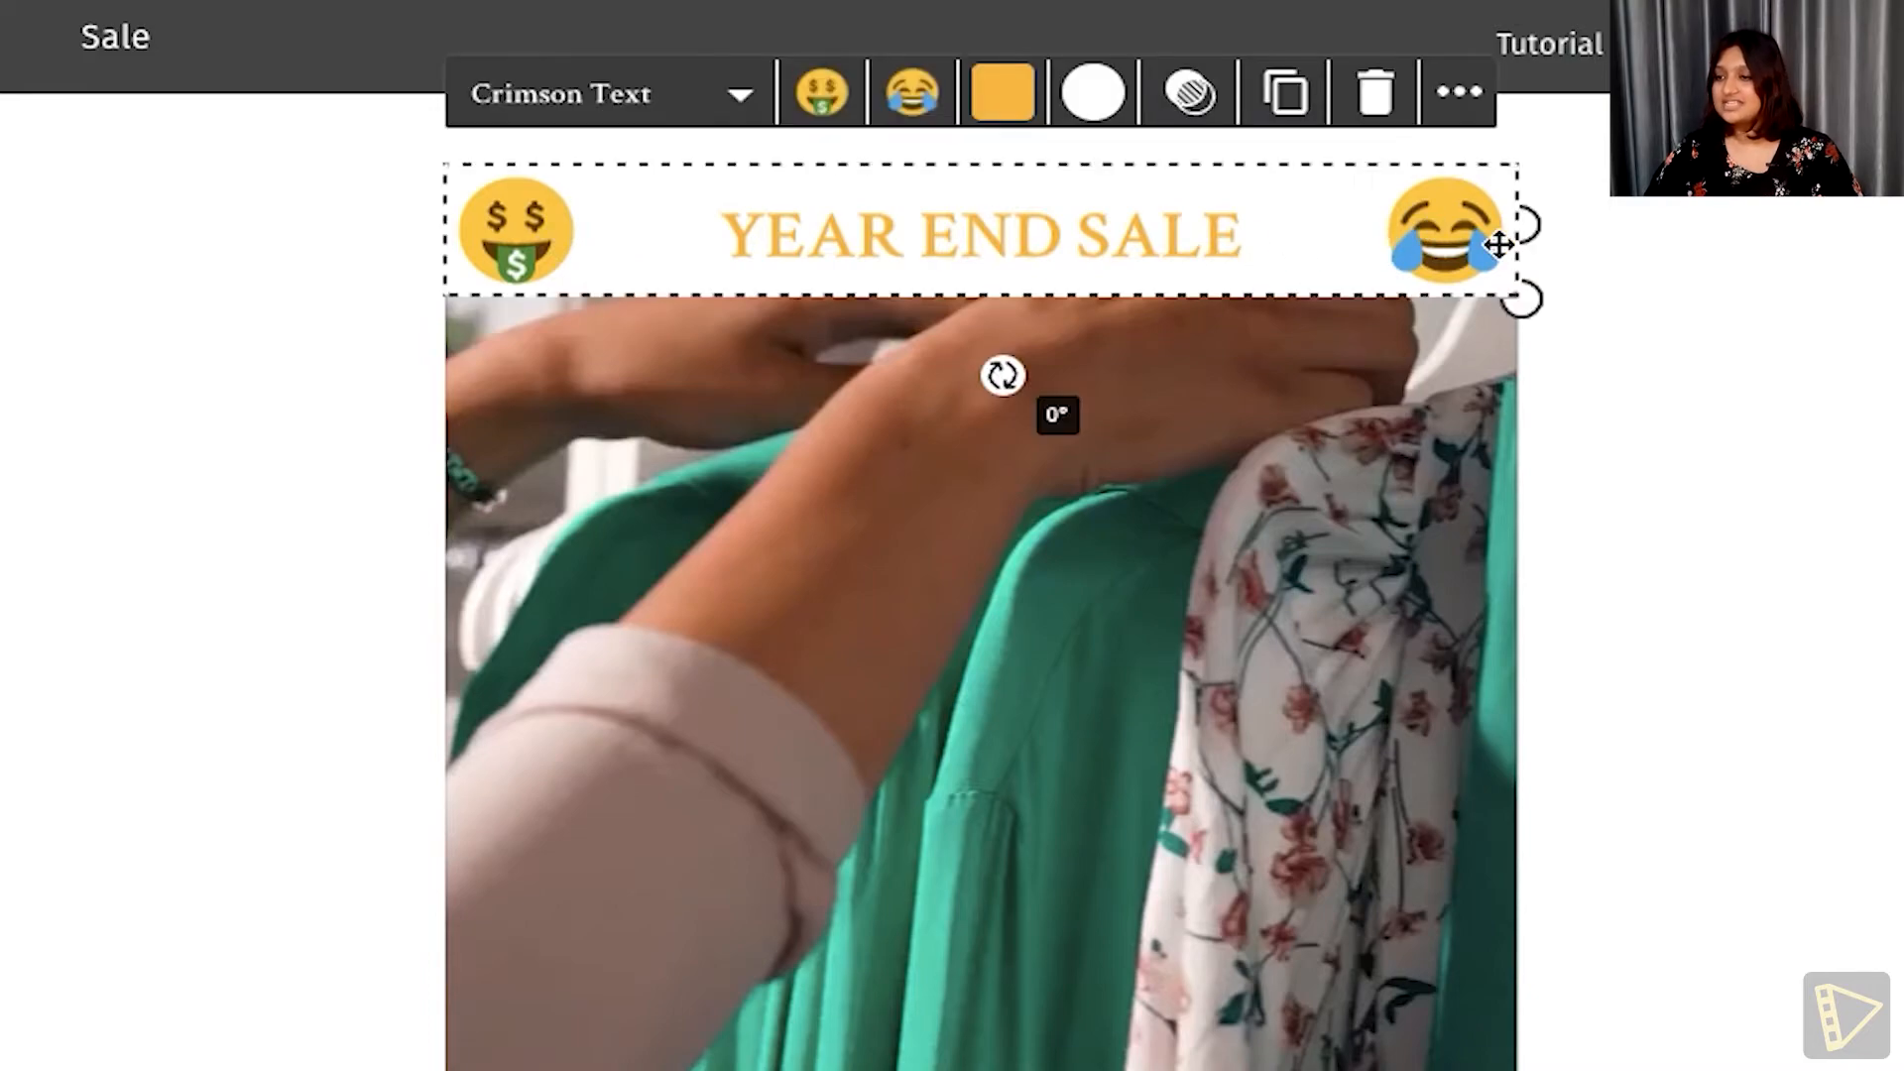
pyautogui.click(820, 91)
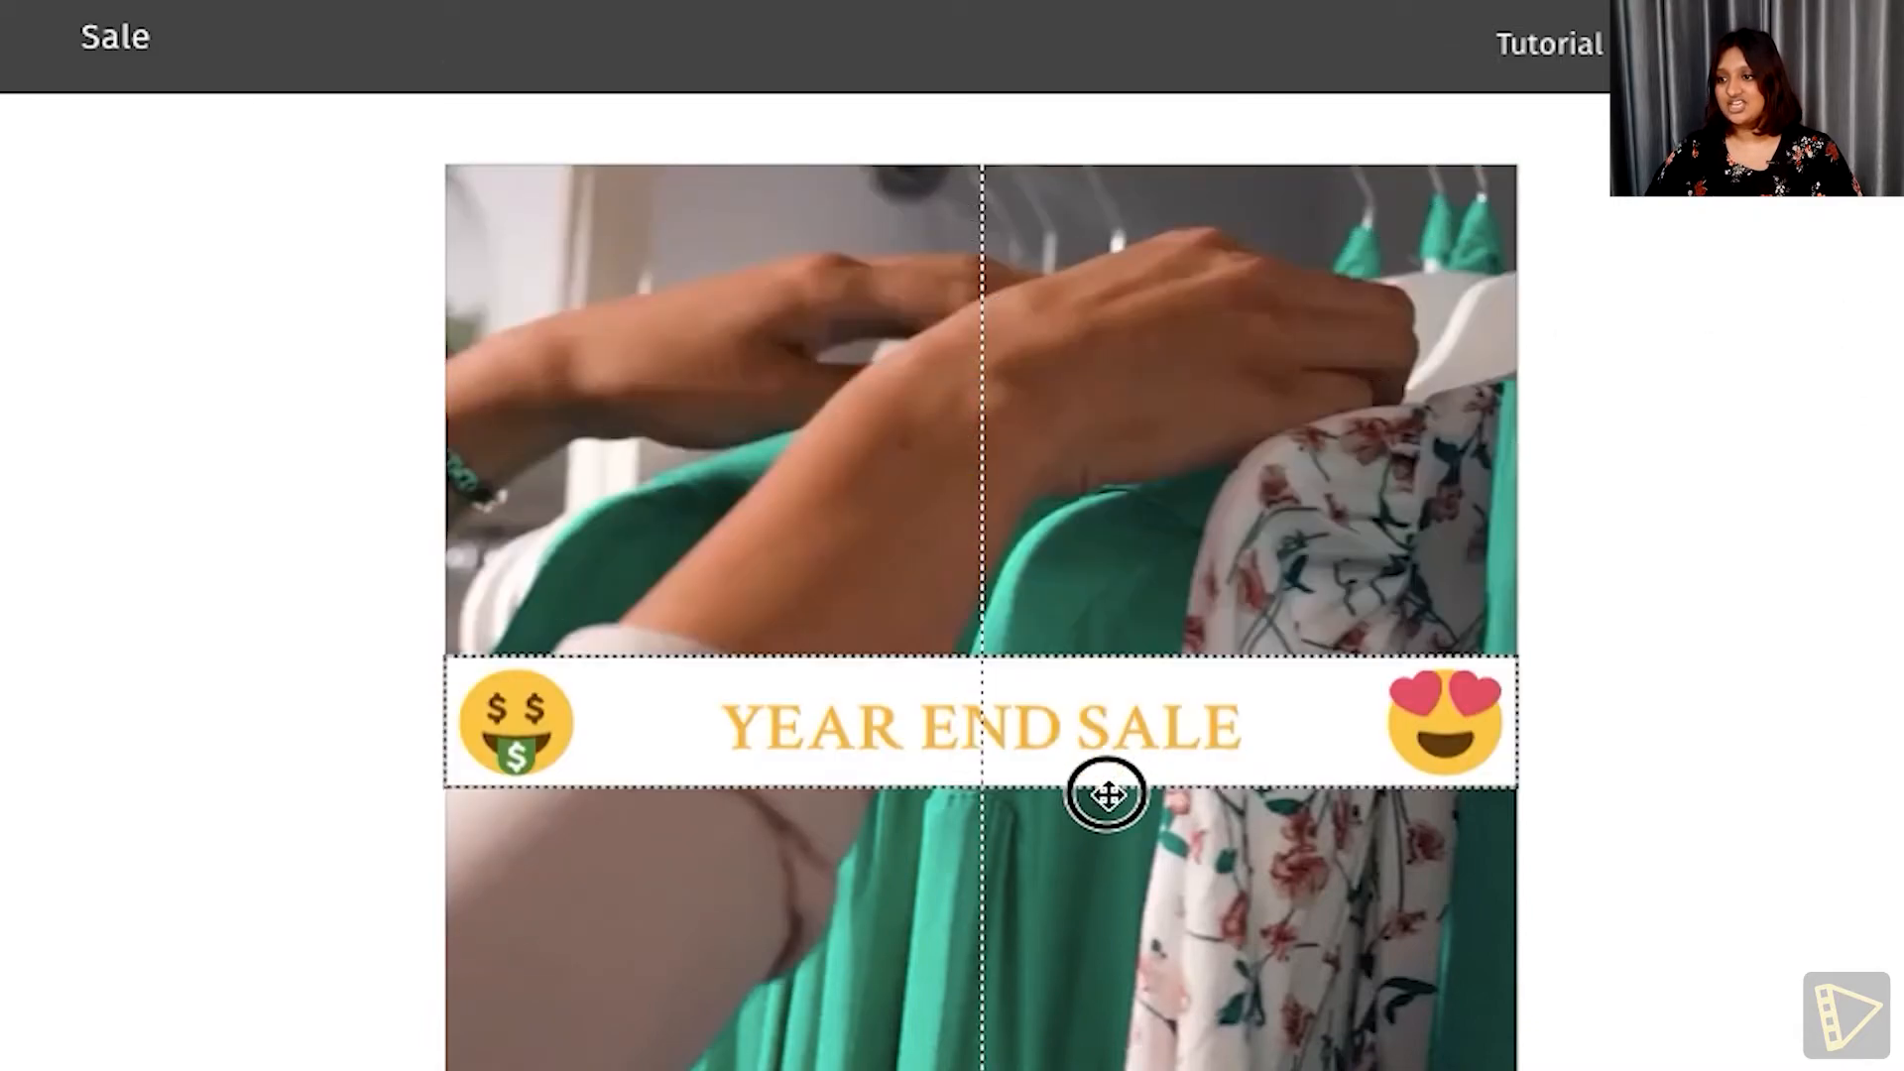
# Move the banner mid-clip, give it a yellow background and make its text black.
pyautogui.moveTo(1105, 794); pyautogui.dragTo(1099, 999)
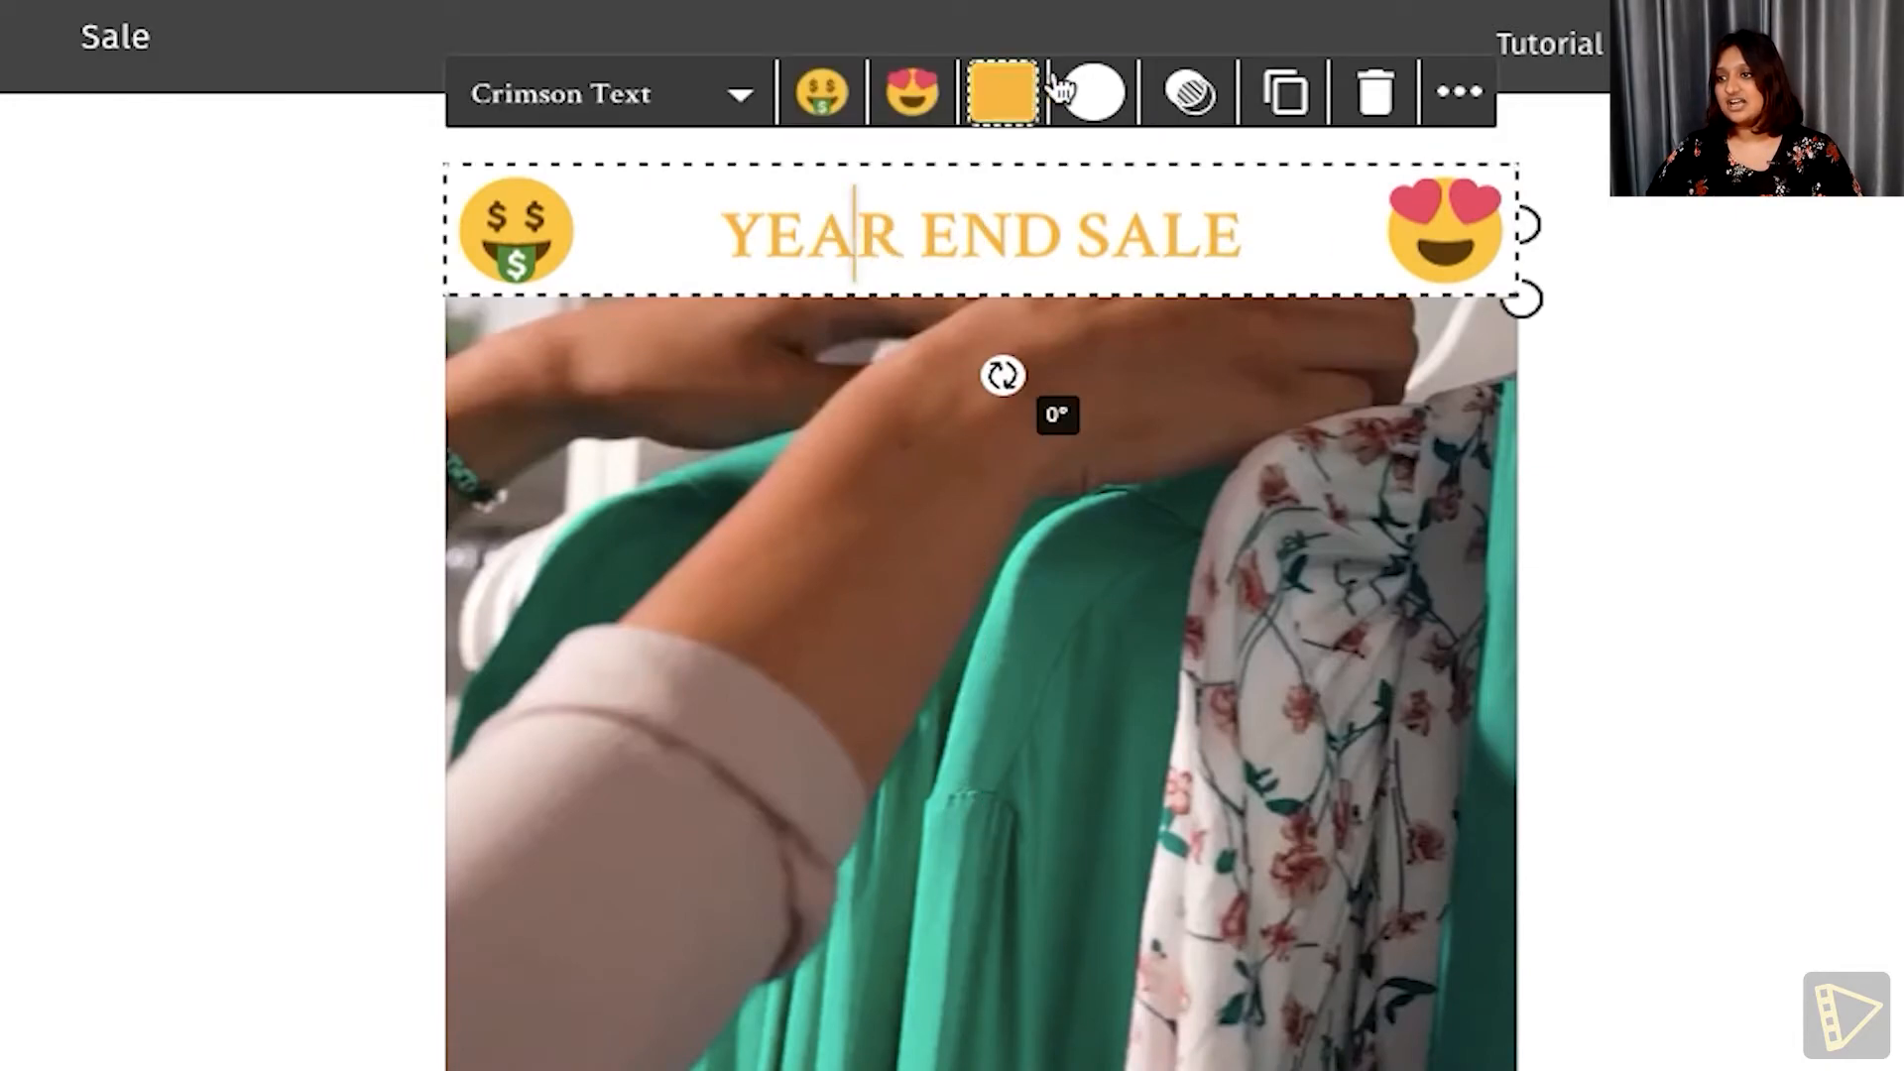
pyautogui.click(1092, 91)
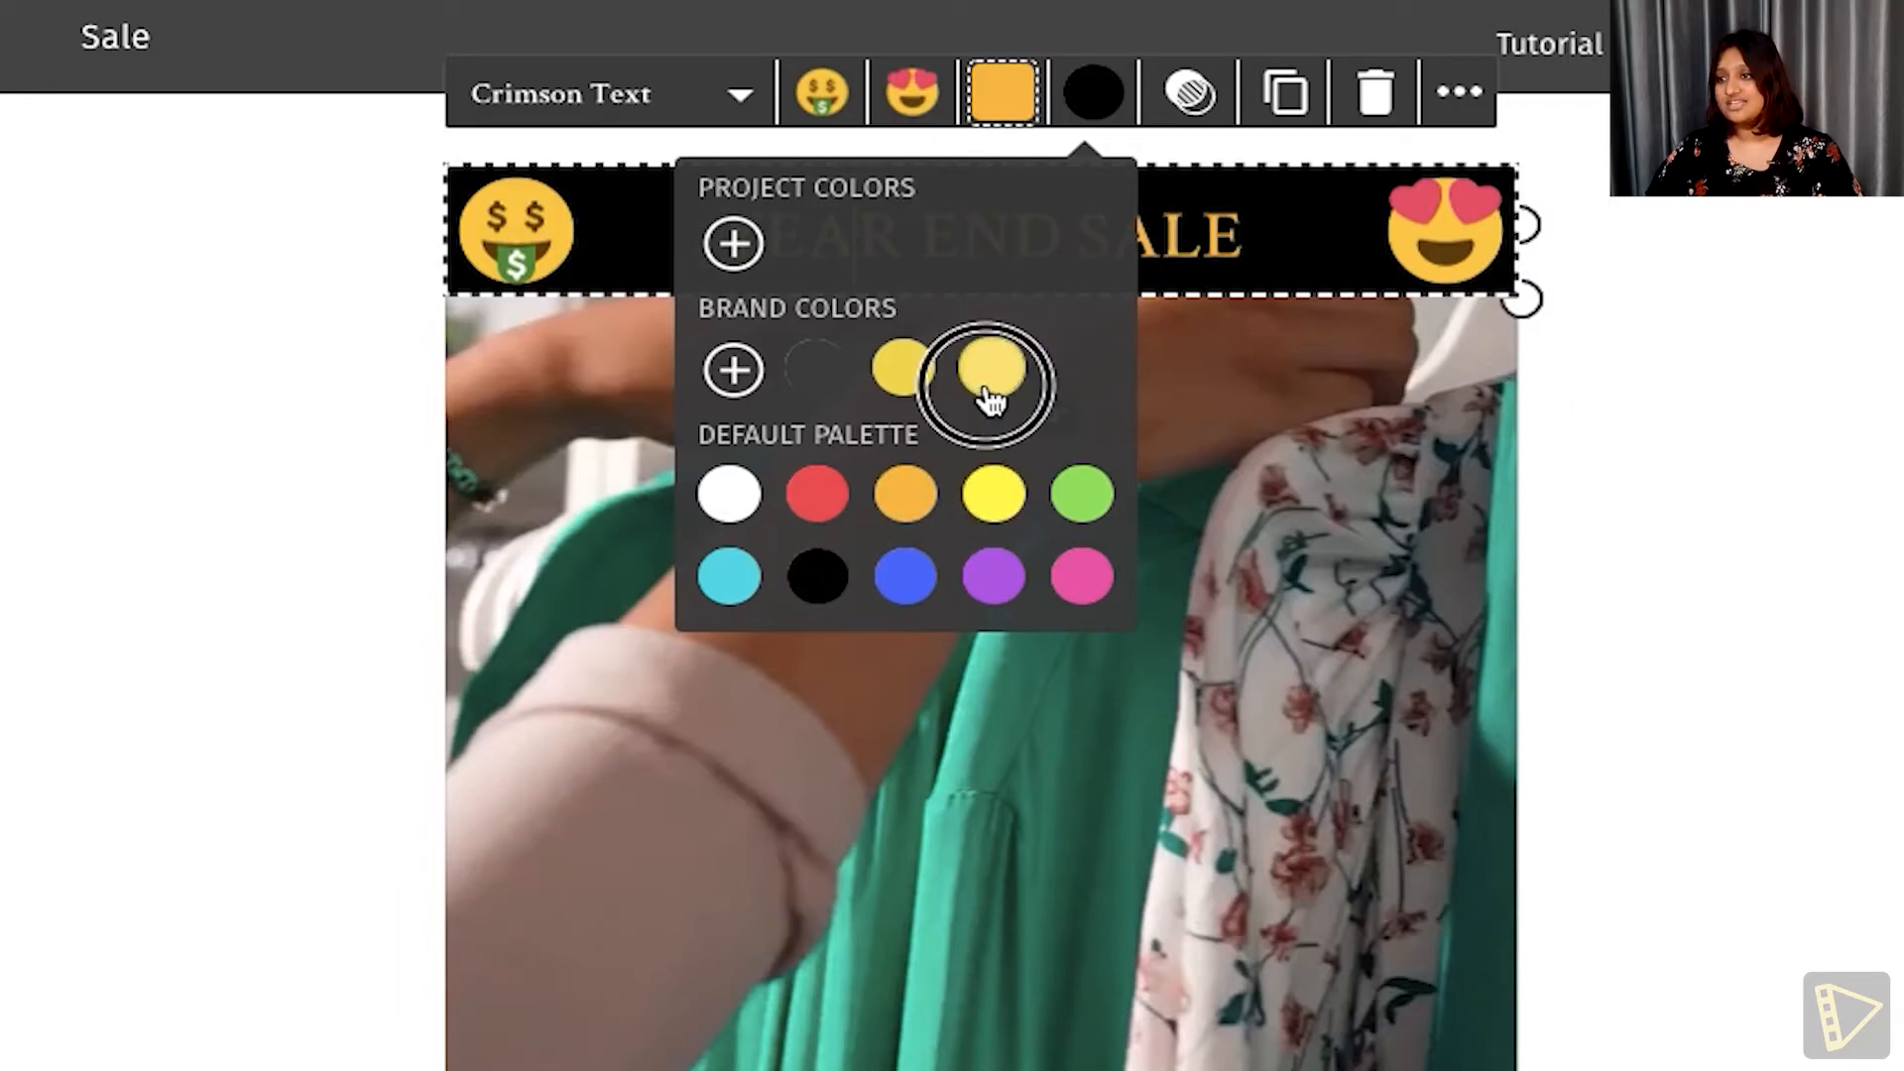
pyautogui.click(985, 369)
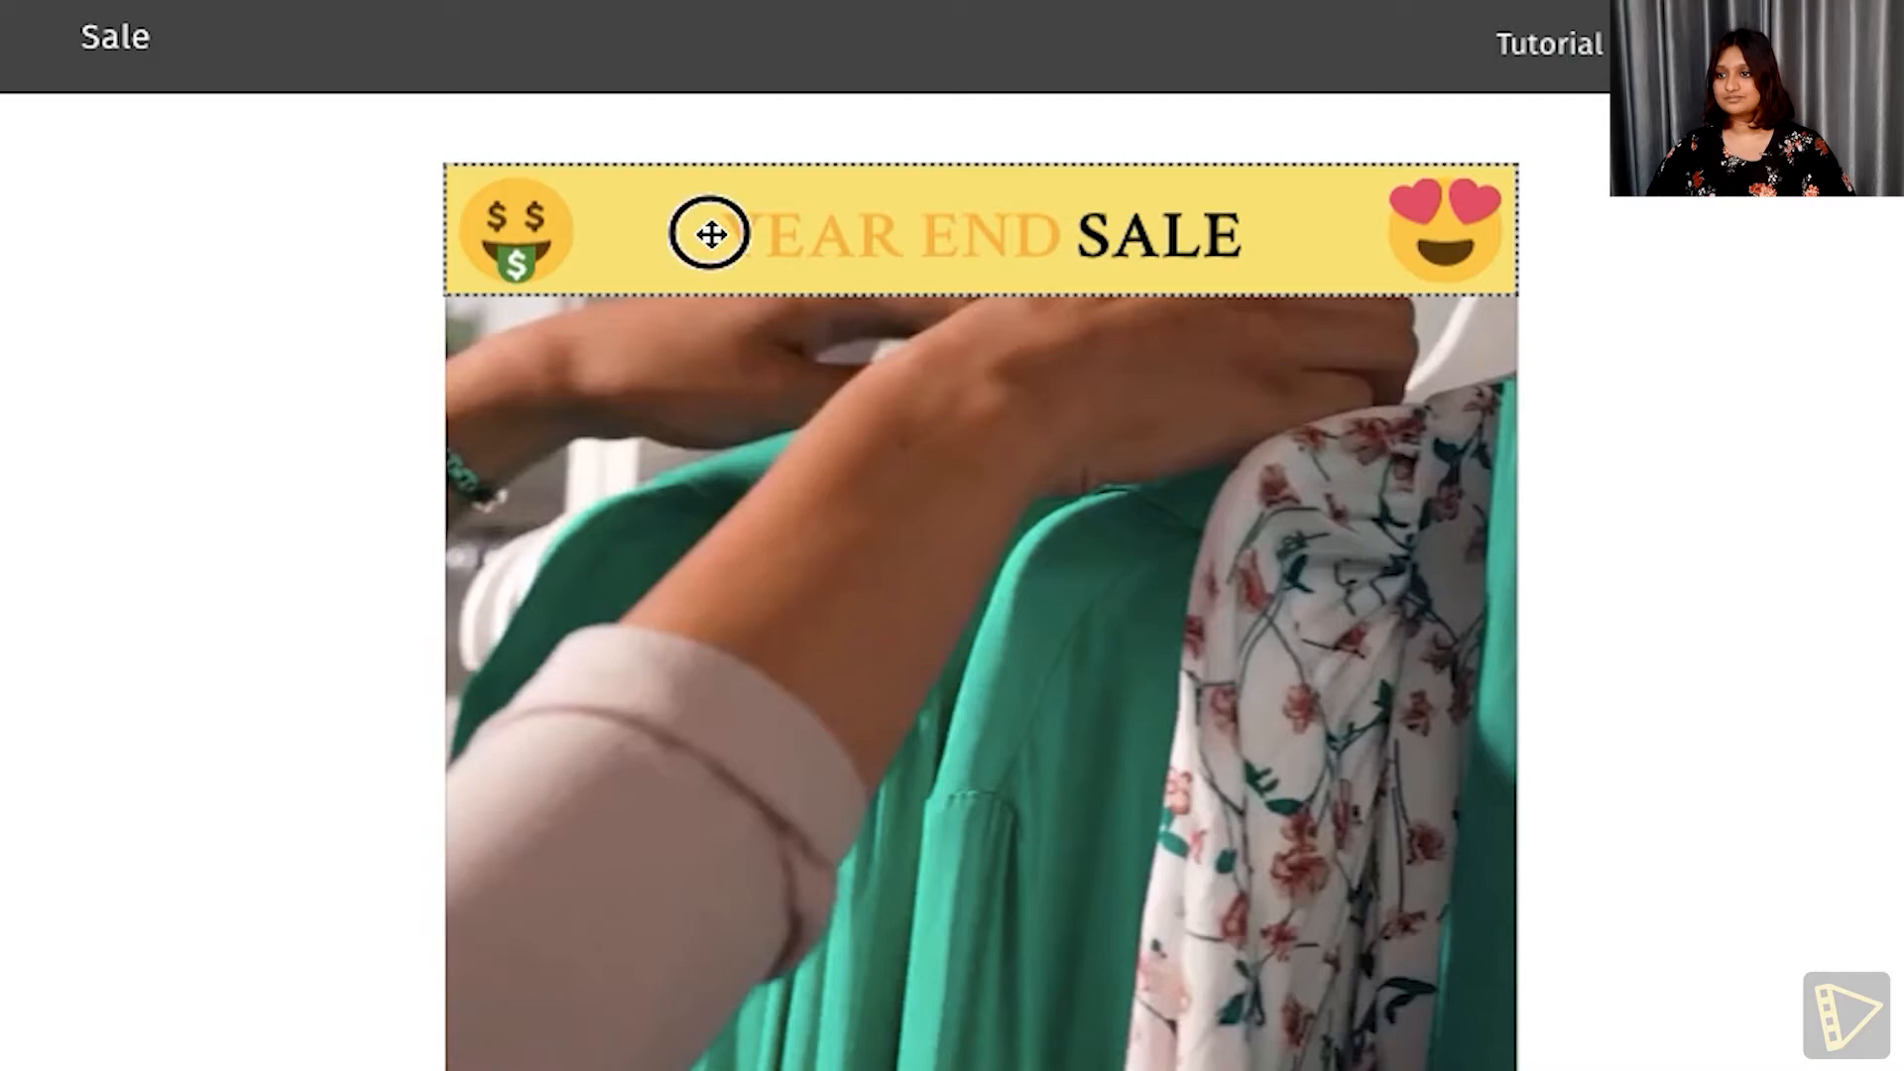
pyautogui.doubleClick(817, 233)
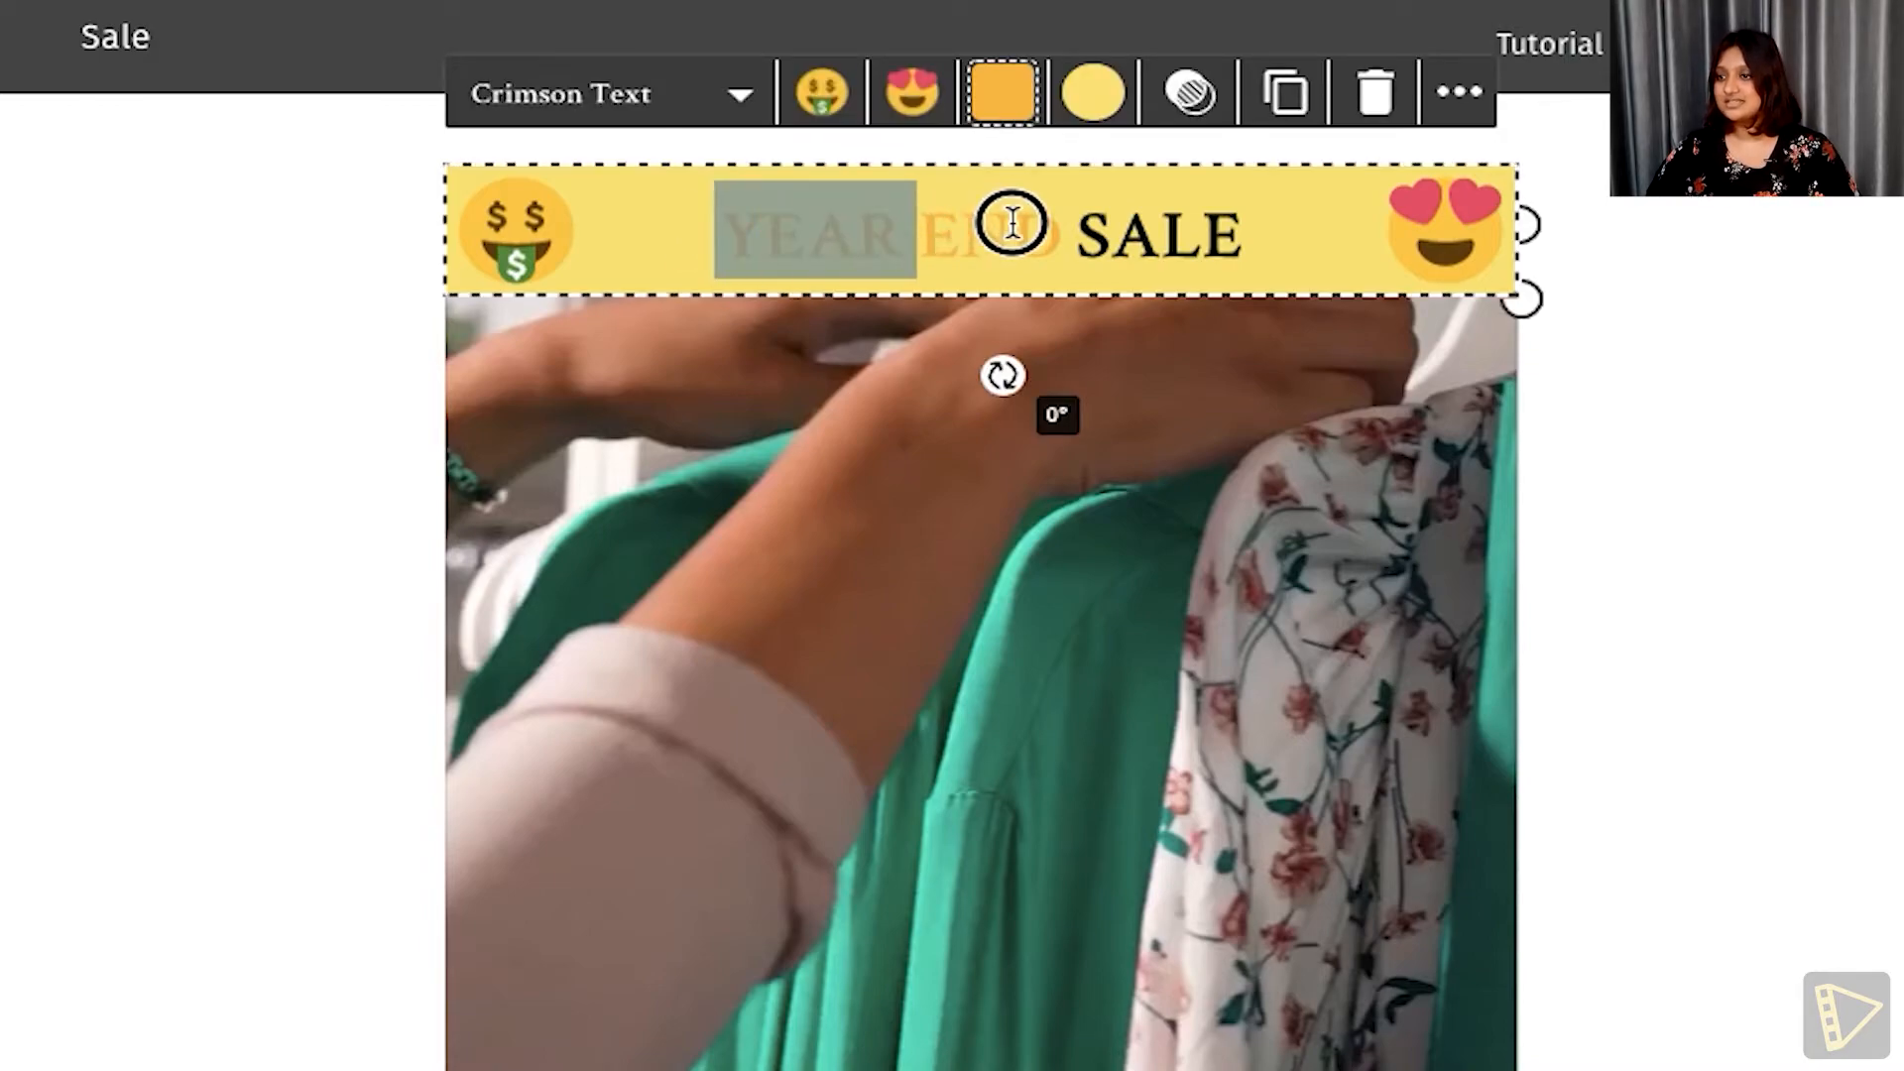
pyautogui.click(999, 90)
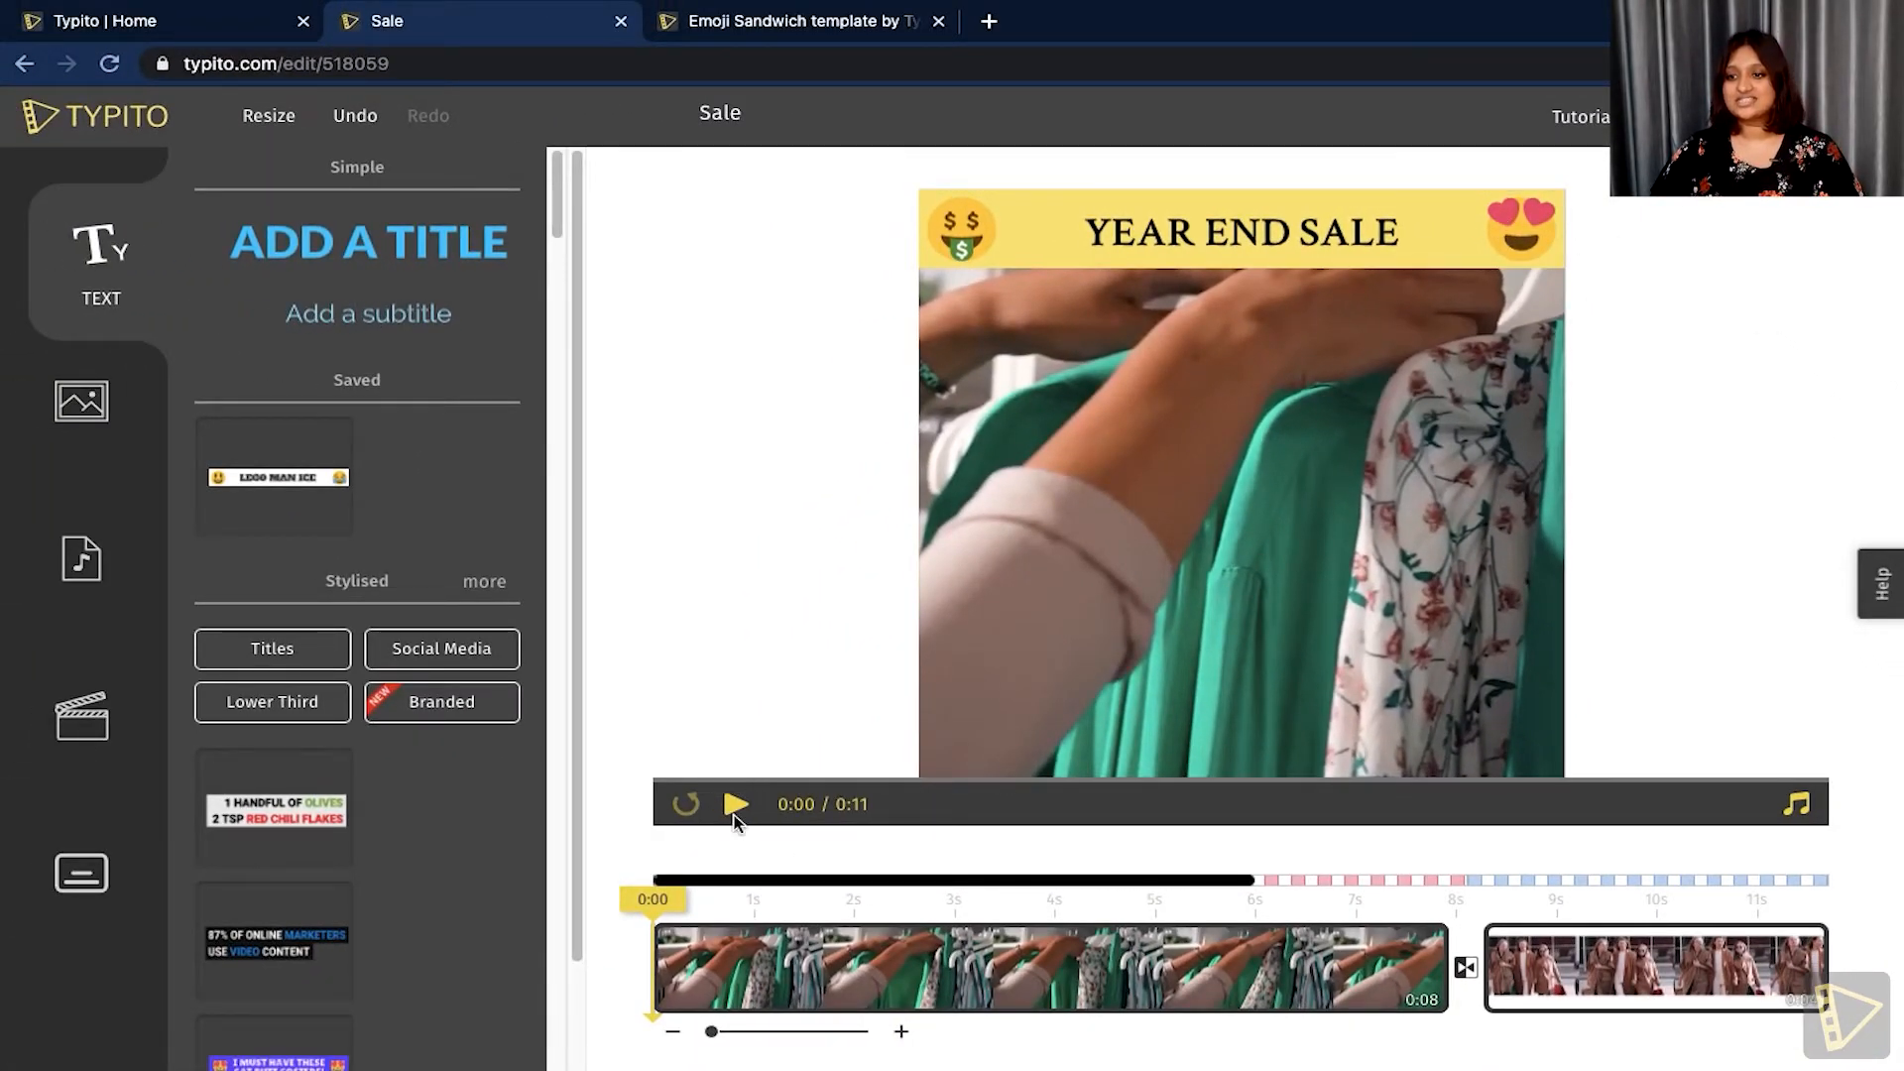
# Shorten the second clip's end on the timeline, then switch to the emoji templates tab.
pyautogui.click(736, 804)
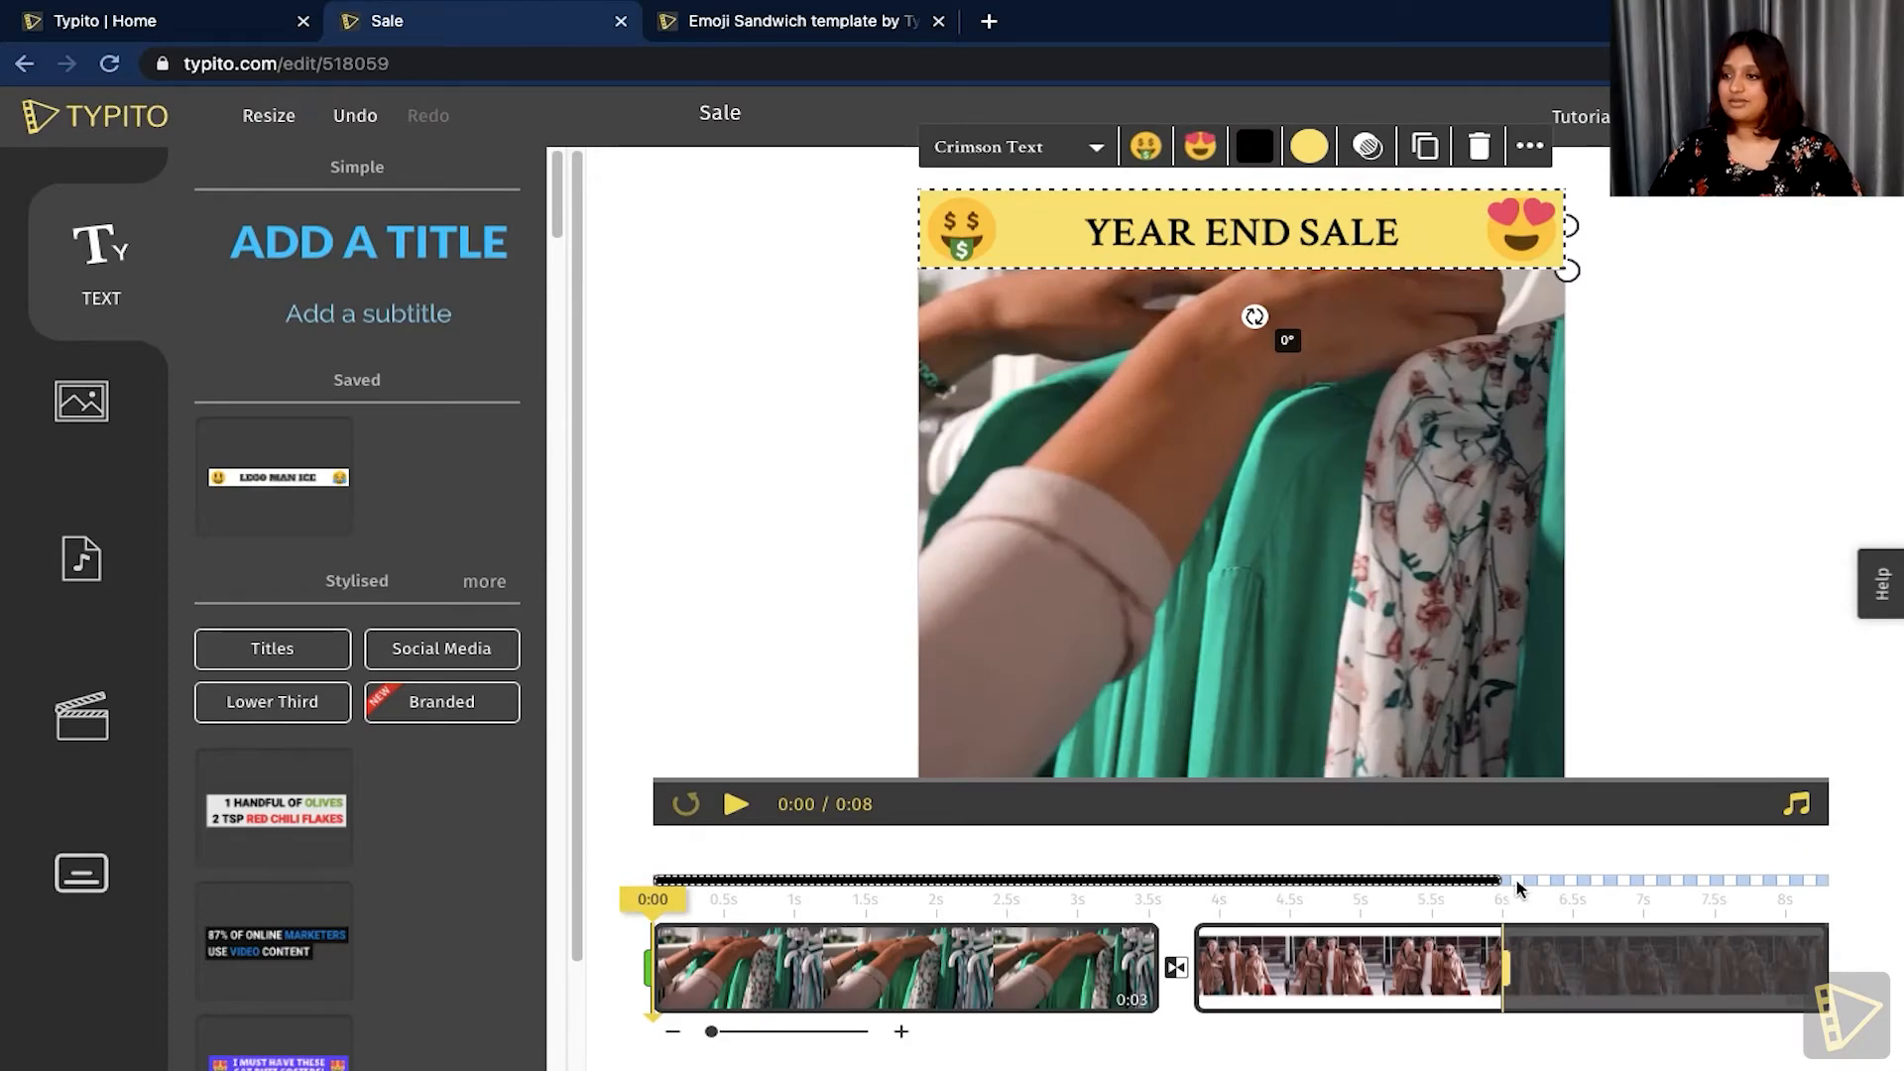
pyautogui.moveTo(1502, 968); pyautogui.dragTo(1794, 967)
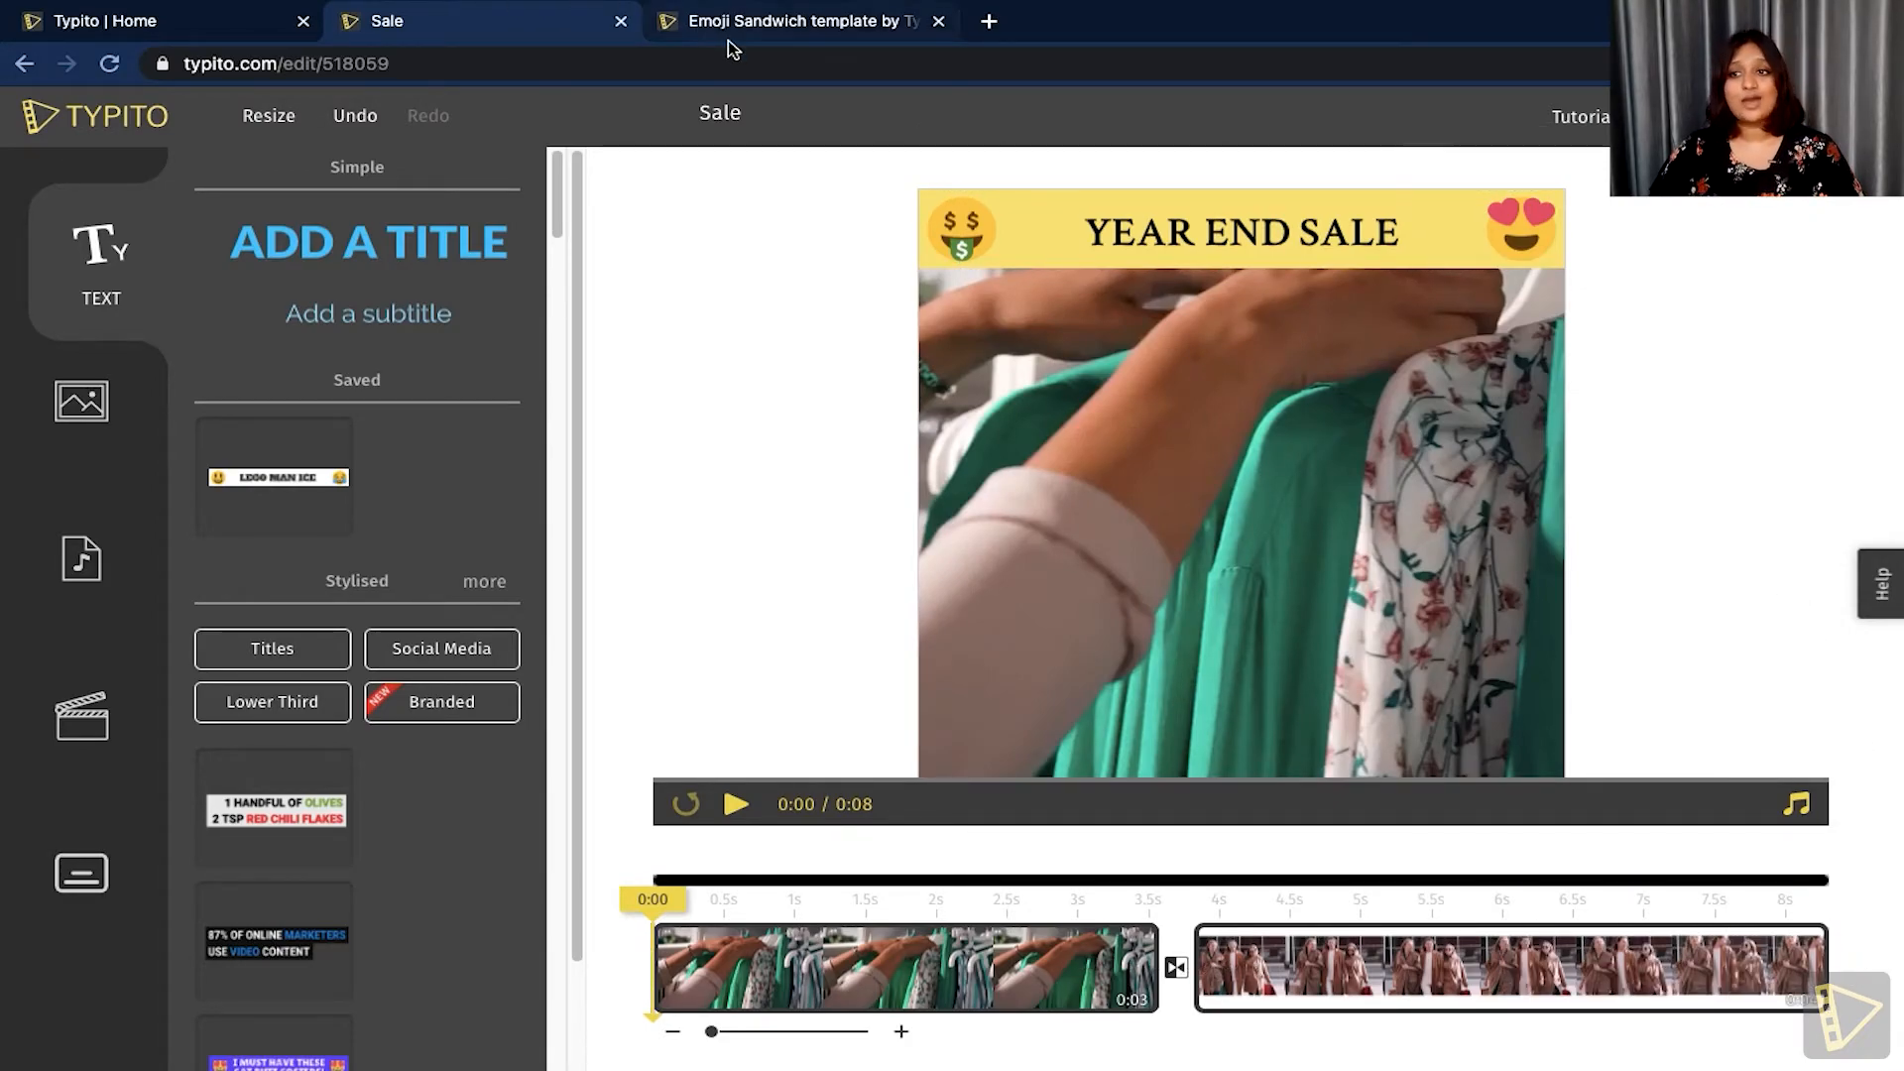
pyautogui.click(795, 20)
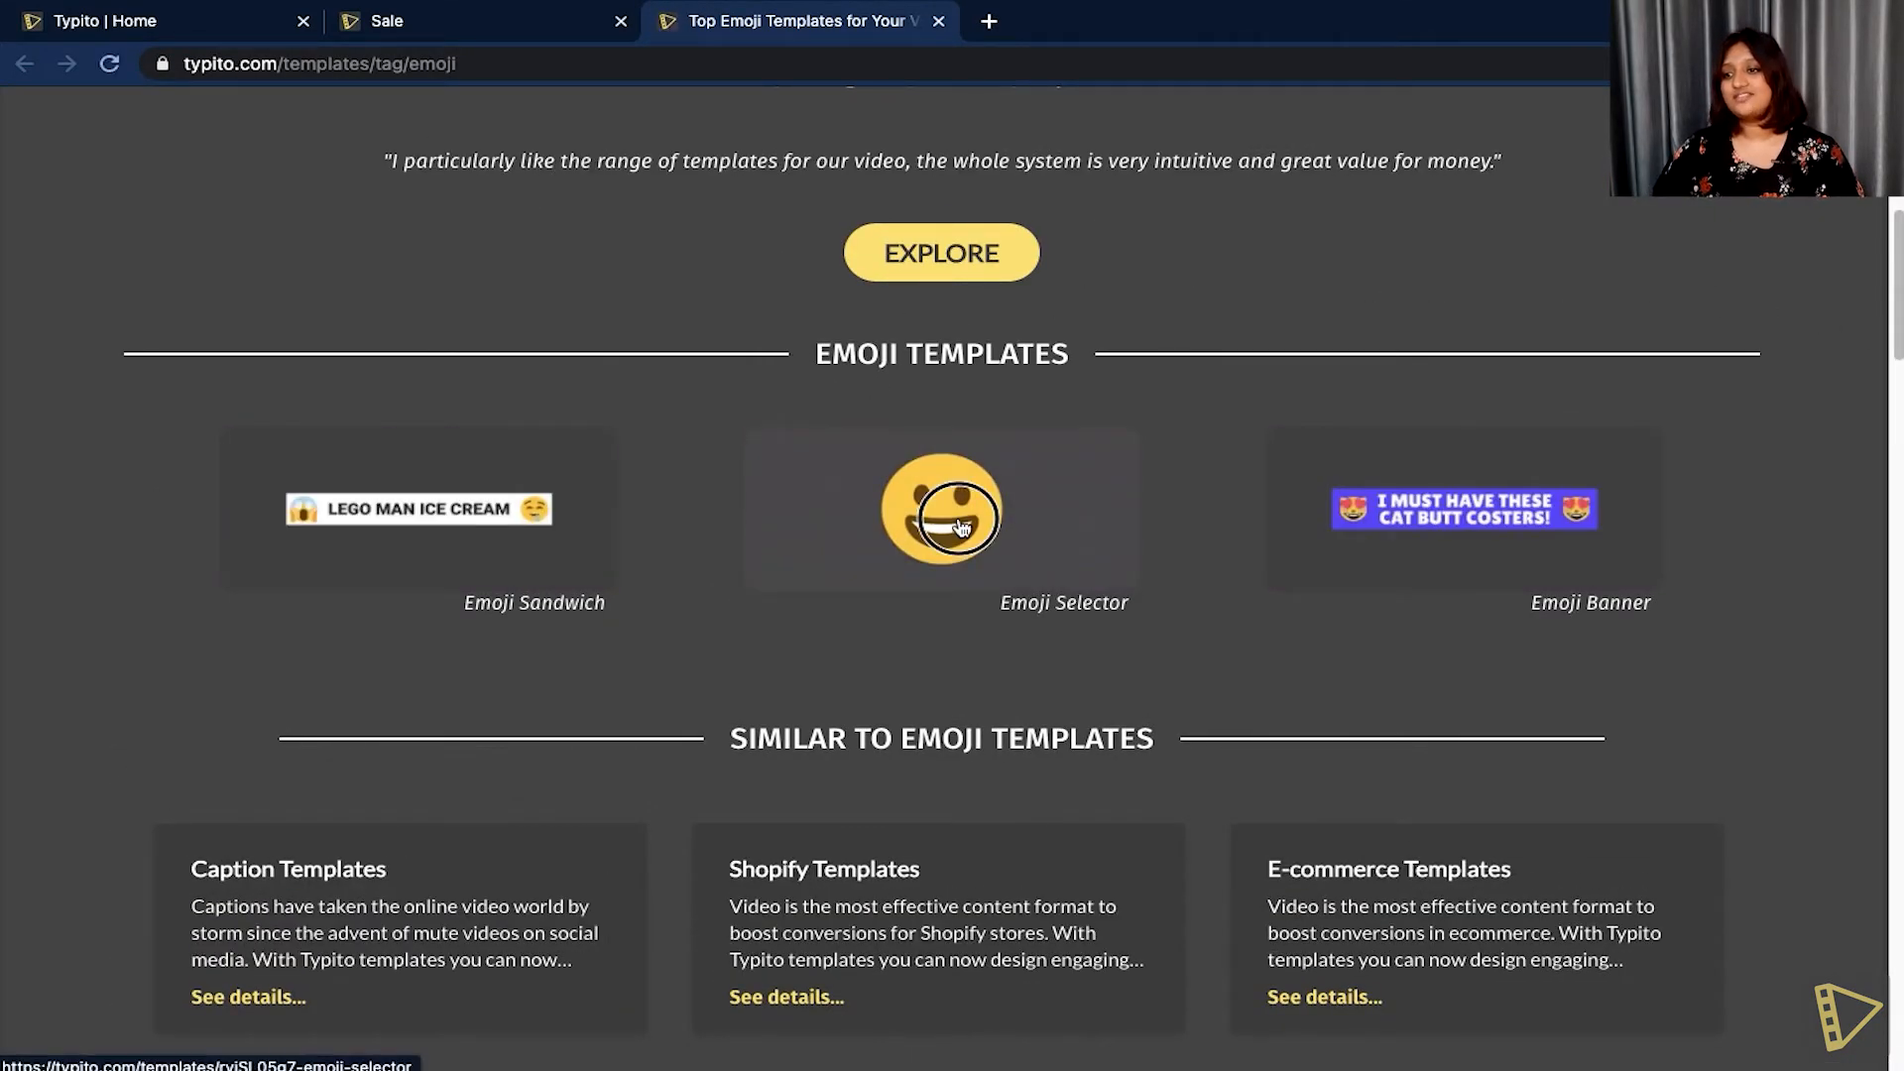
# Open the Emoji Selector template and save it for later use.
pyautogui.click(952, 526)
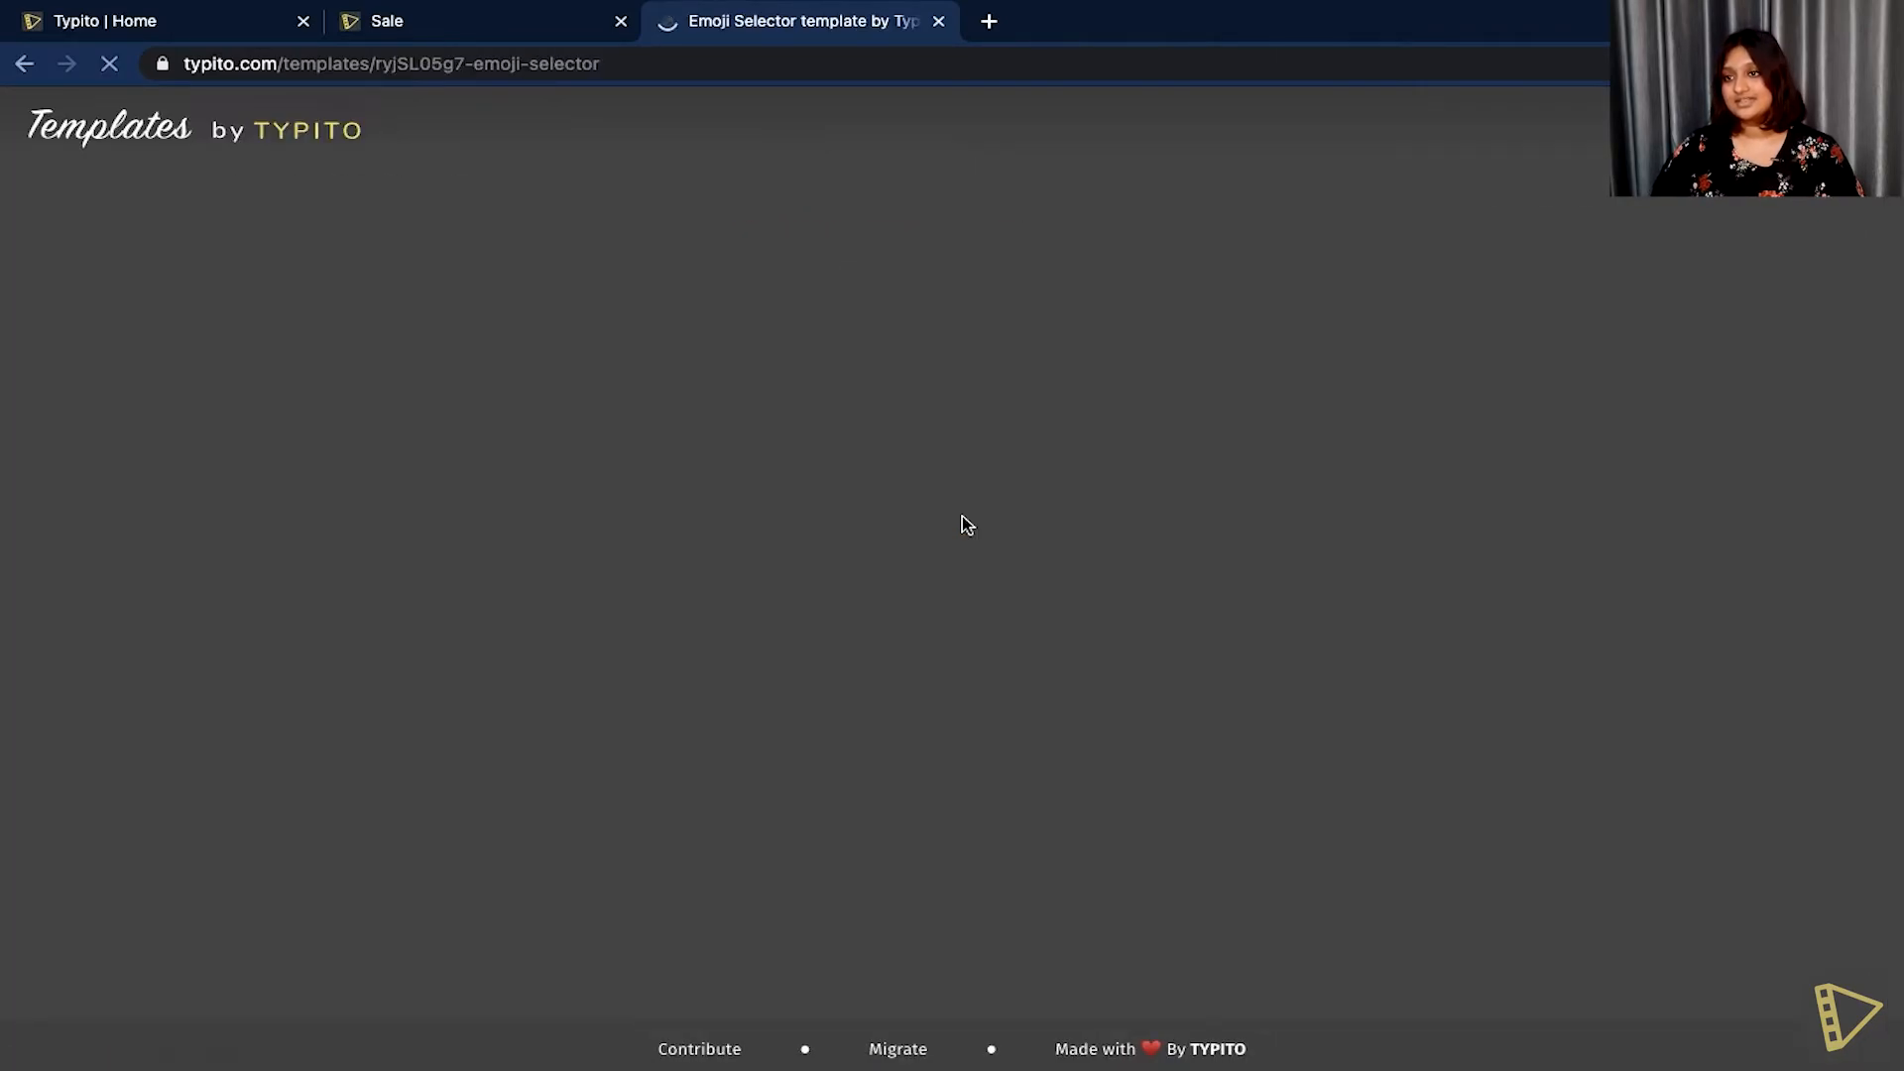
pyautogui.moveTo(971, 515)
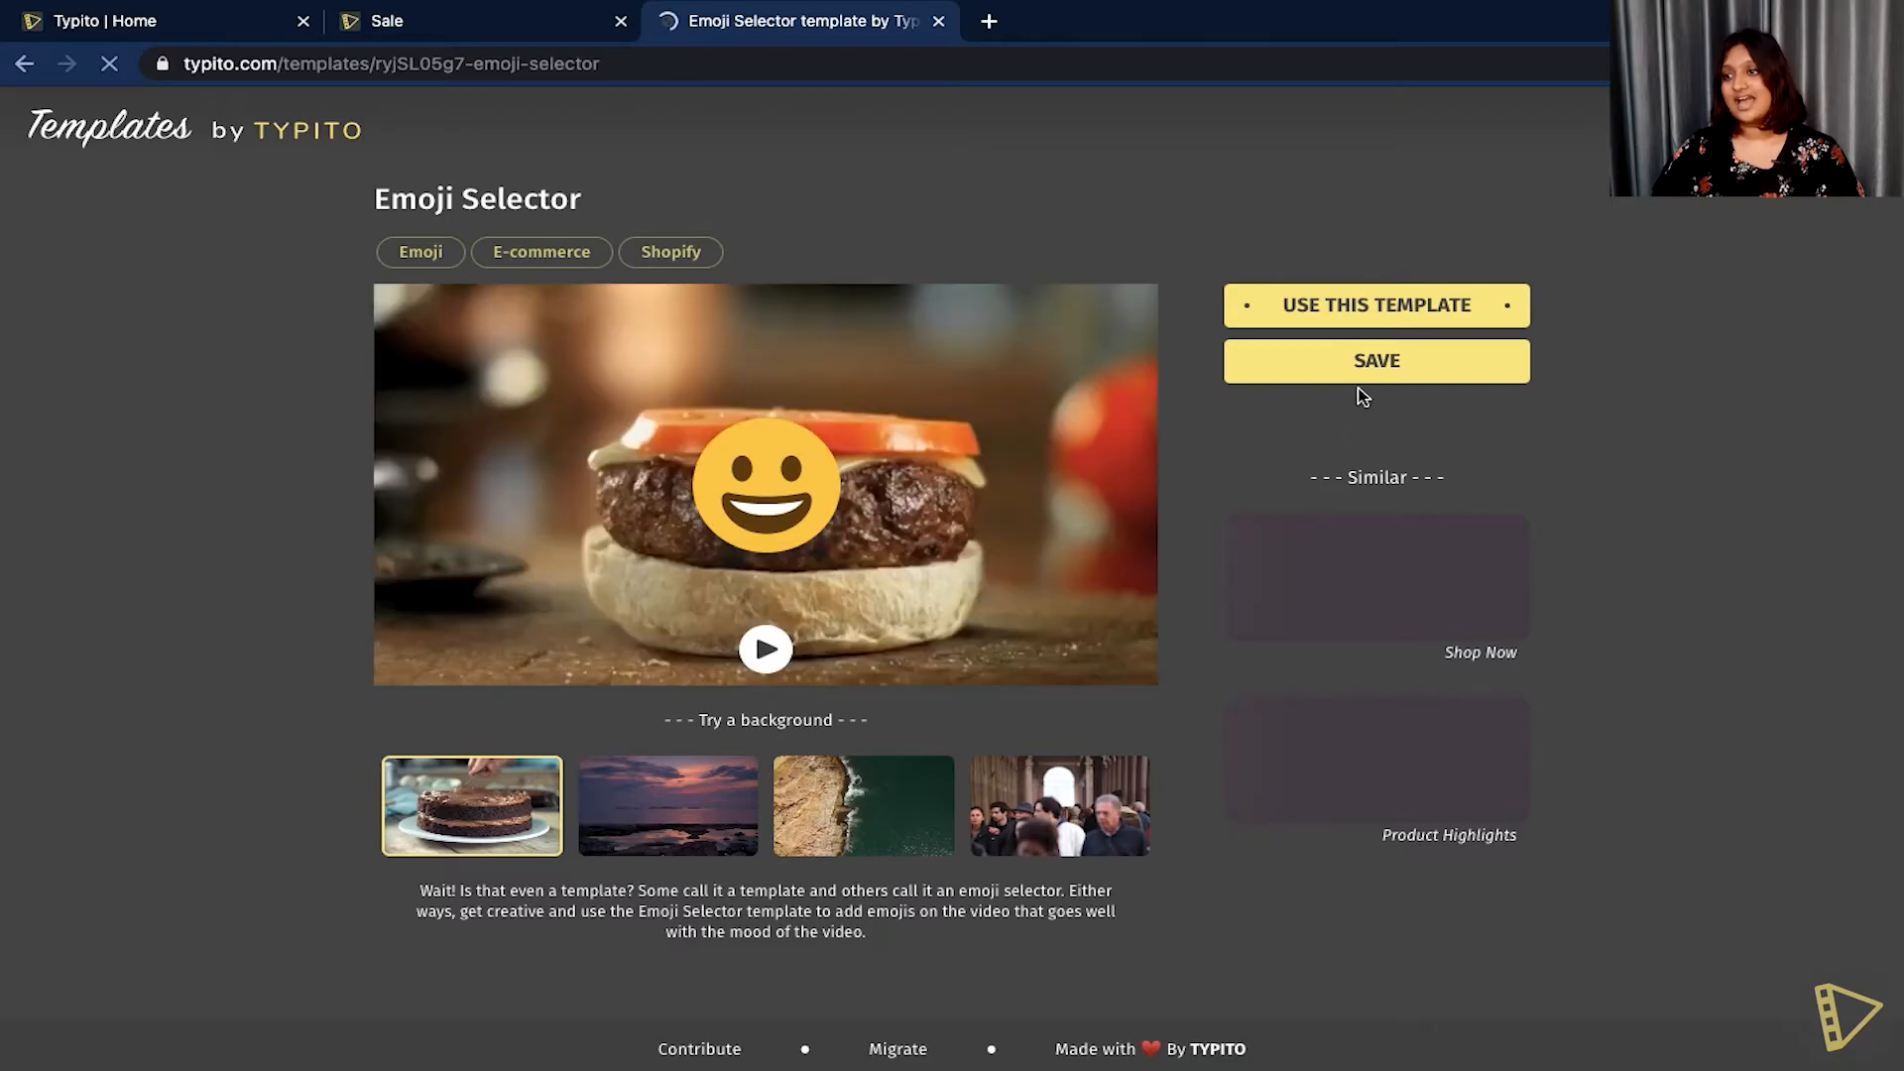
pyautogui.click(1376, 361)
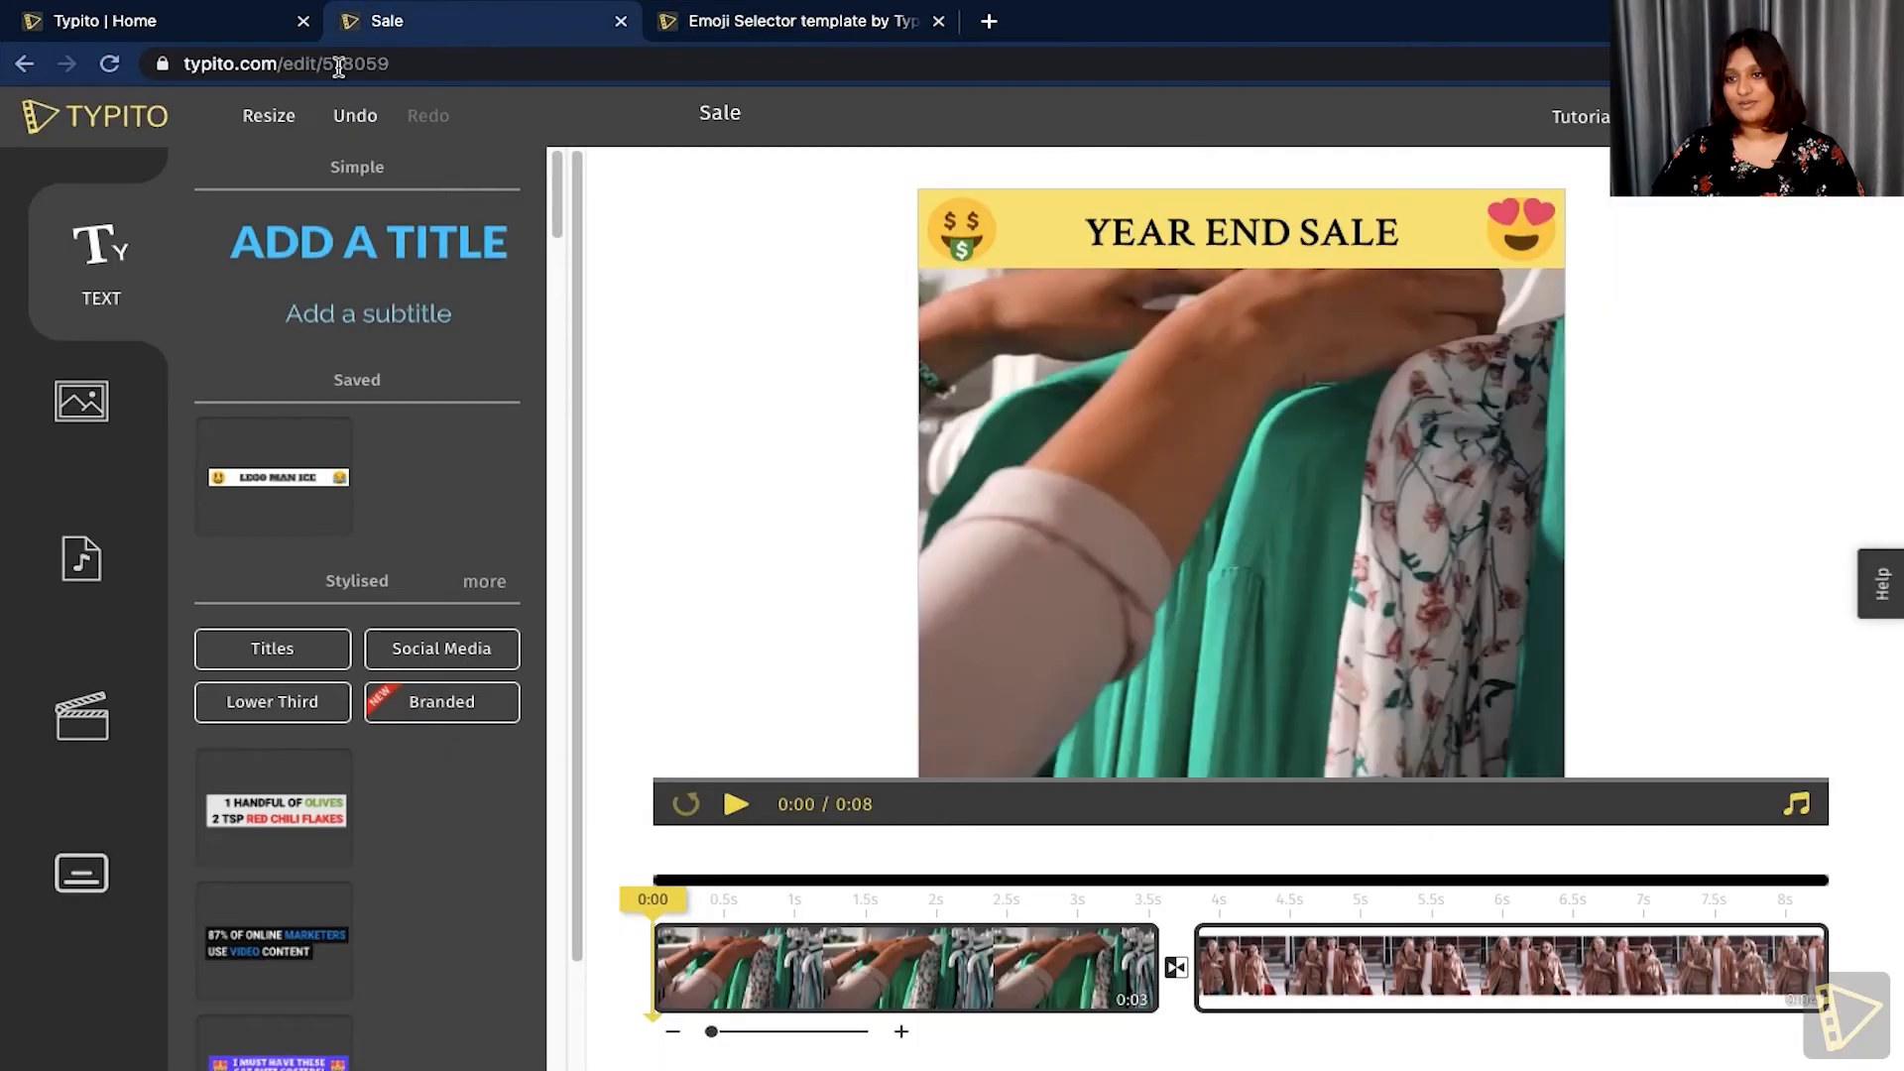
# Reload the editor, then narrow the YEAR END SALE banner around its text and centre it at top.
pyautogui.click(101, 62)
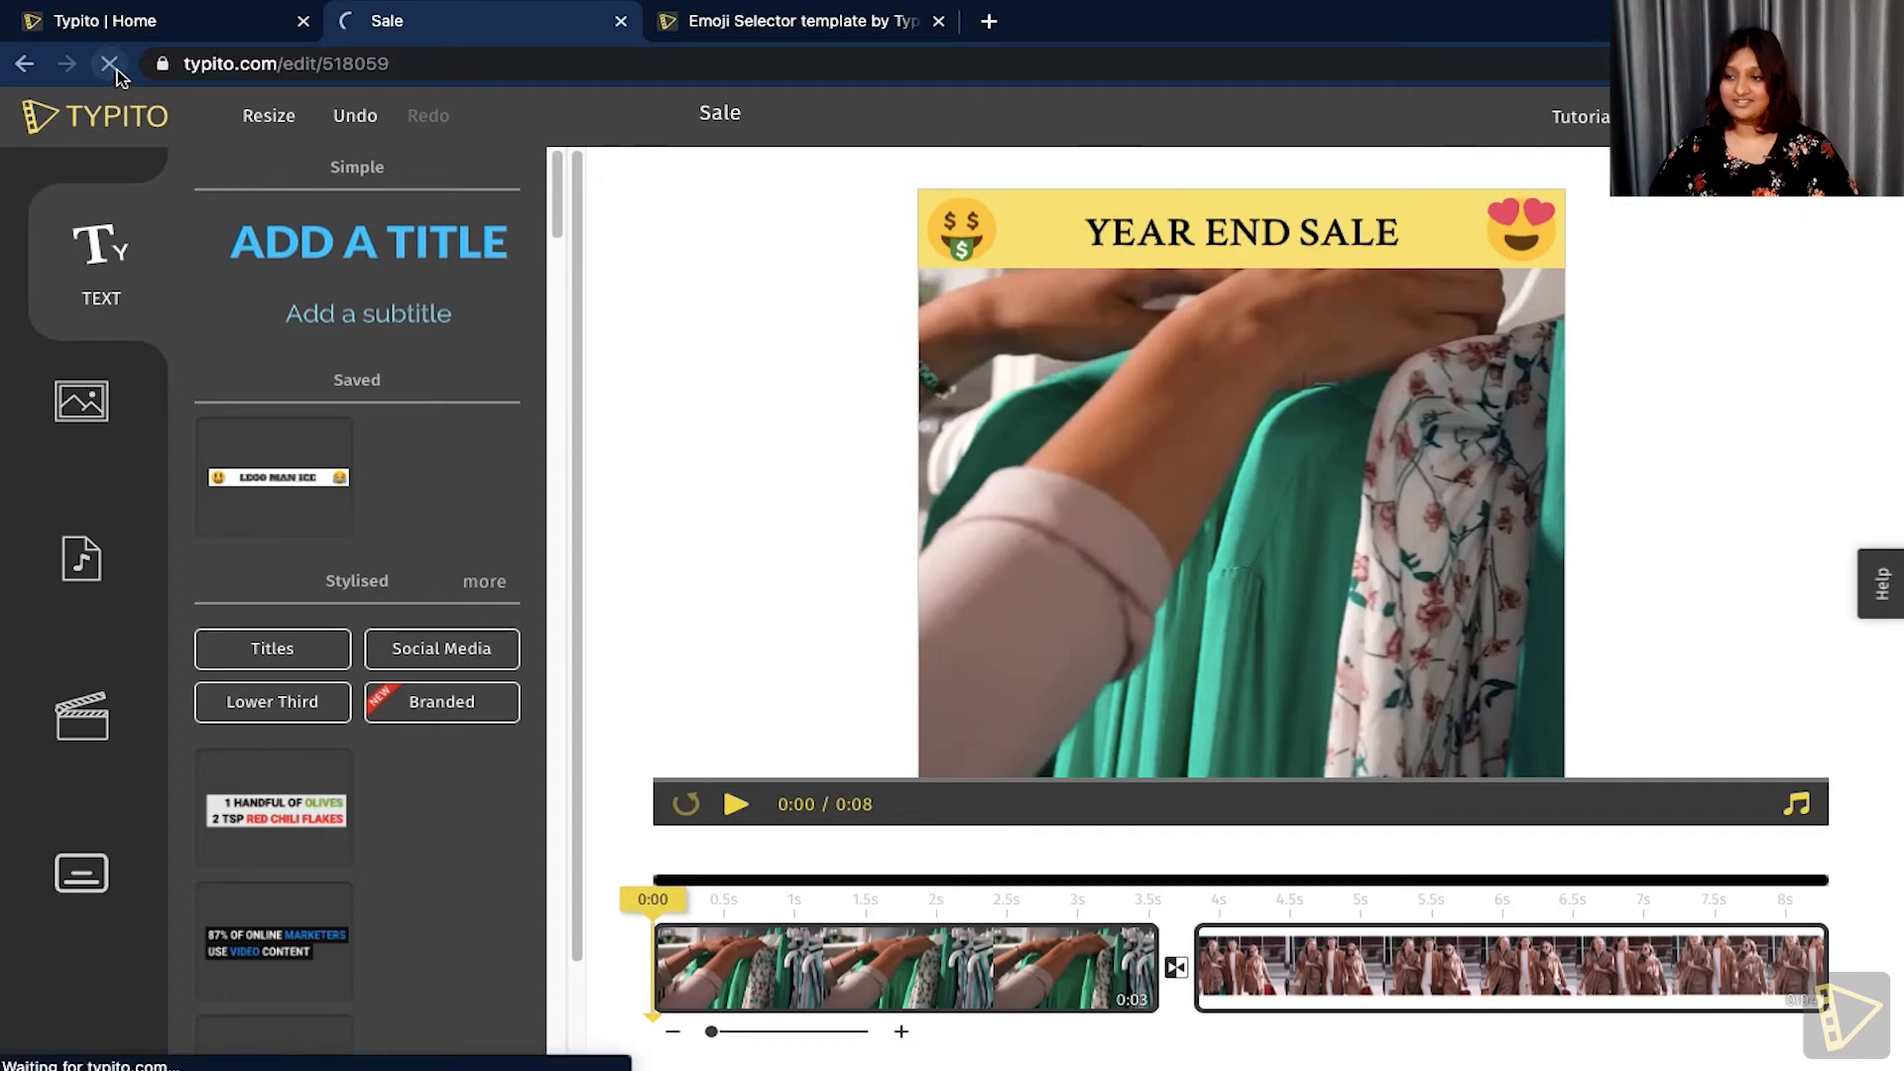
pyautogui.click(103, 61)
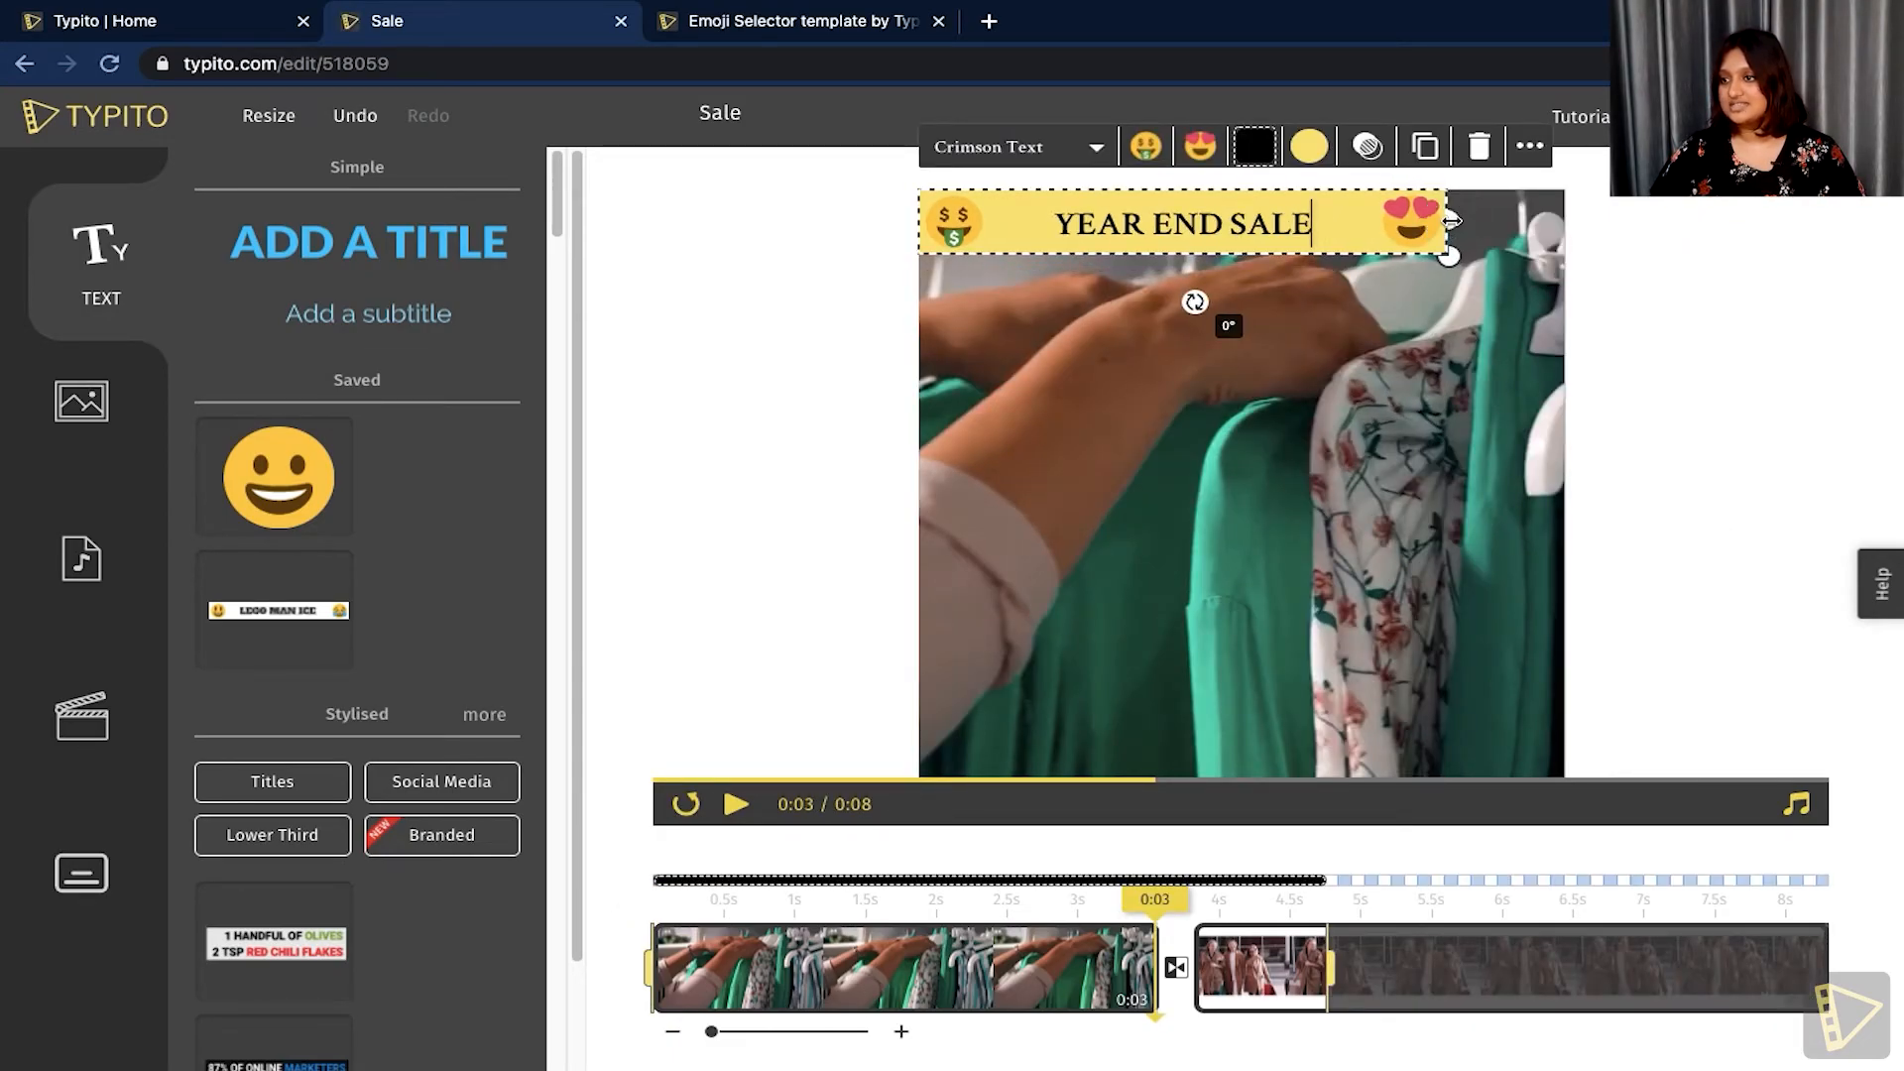
pyautogui.moveTo(1451, 222); pyautogui.dragTo(1345, 222)
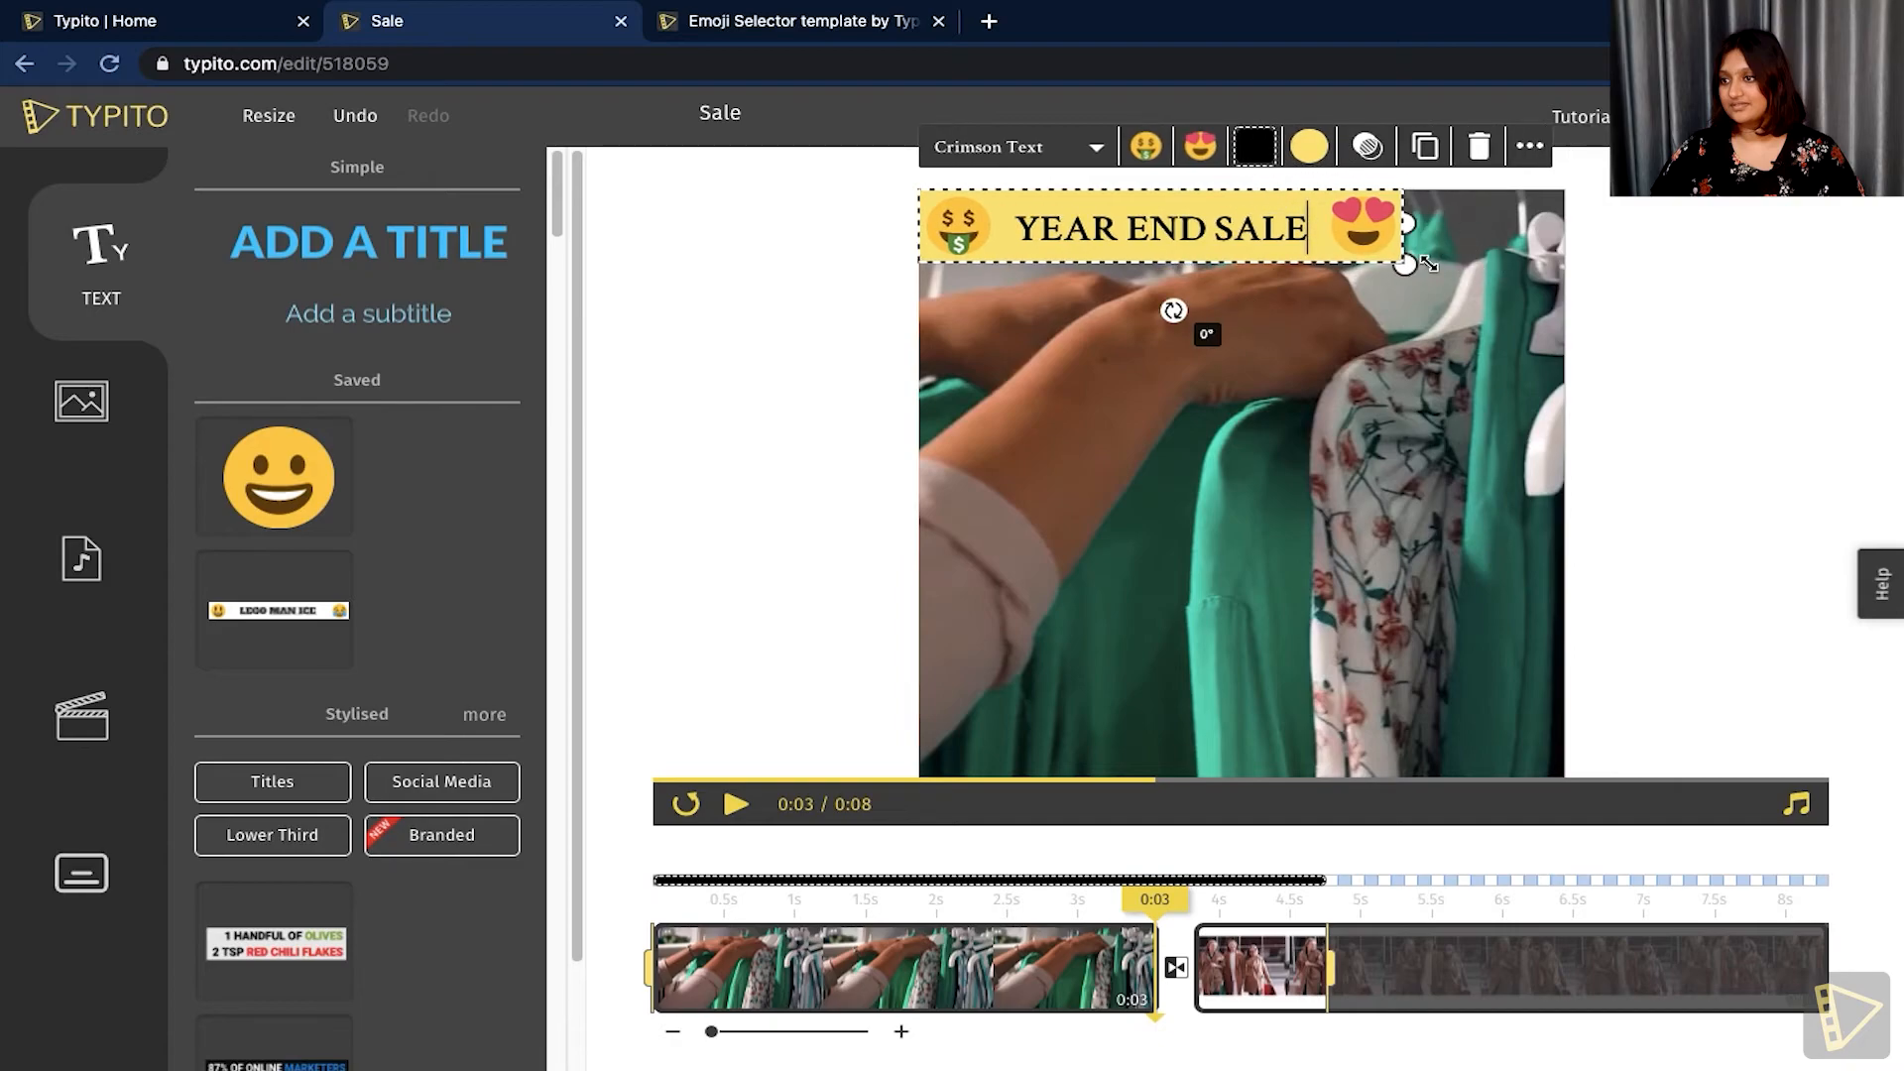
pyautogui.moveTo(1415, 261); pyautogui.dragTo(1542, 309)
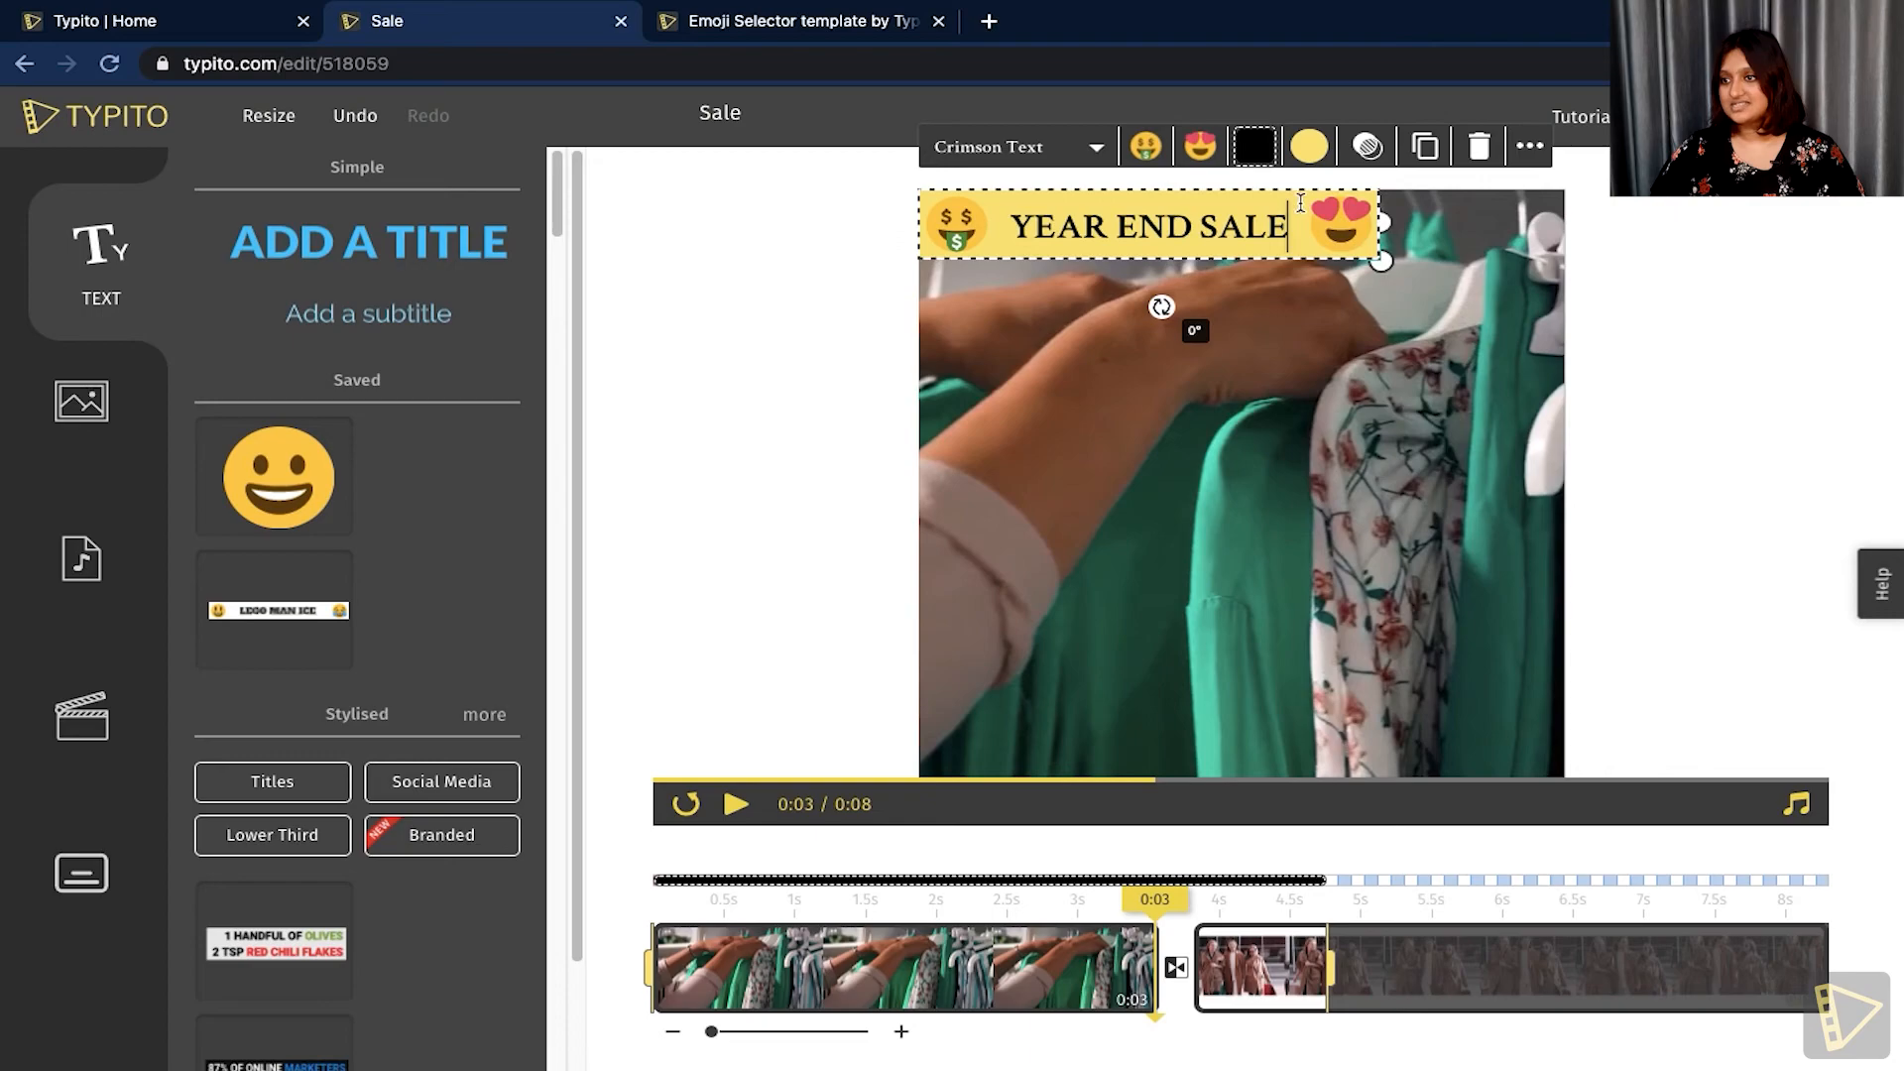
pyautogui.moveTo(1147, 225); pyautogui.dragTo(1255, 227)
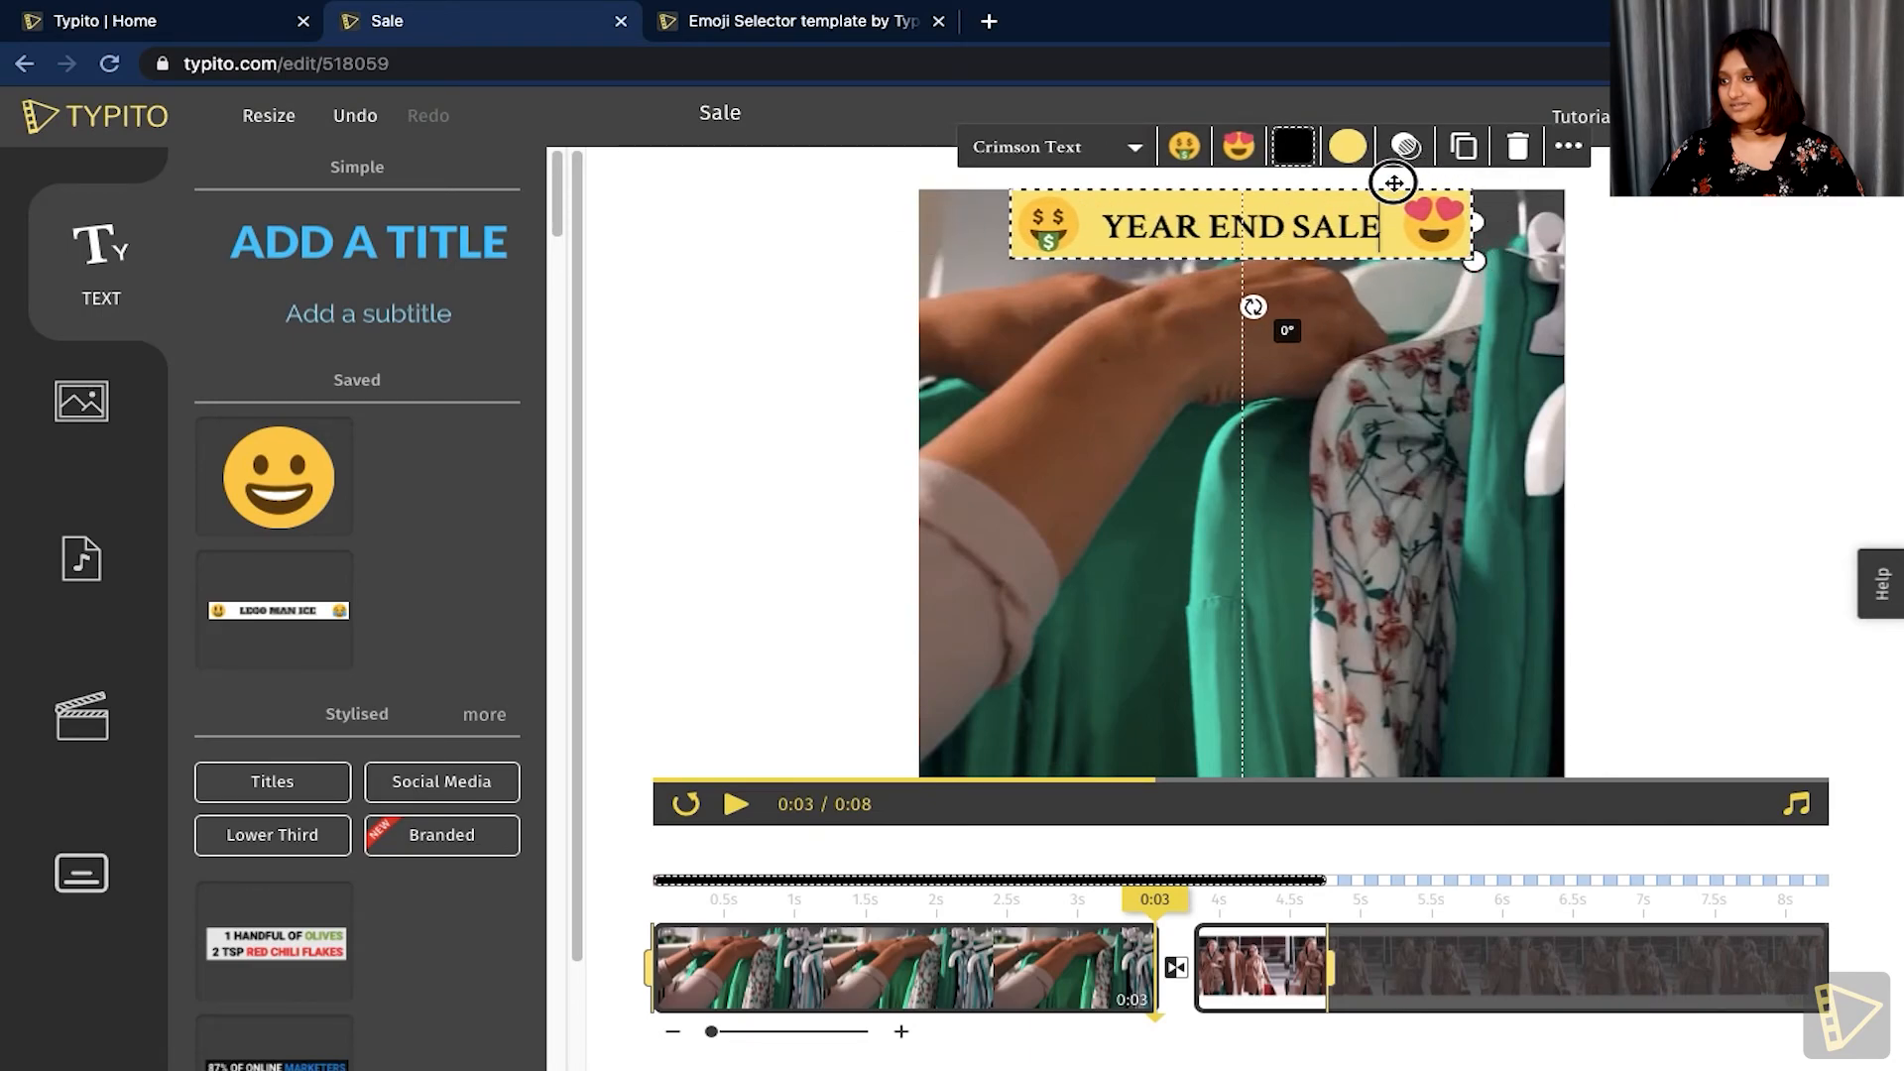
pyautogui.click(1133, 284)
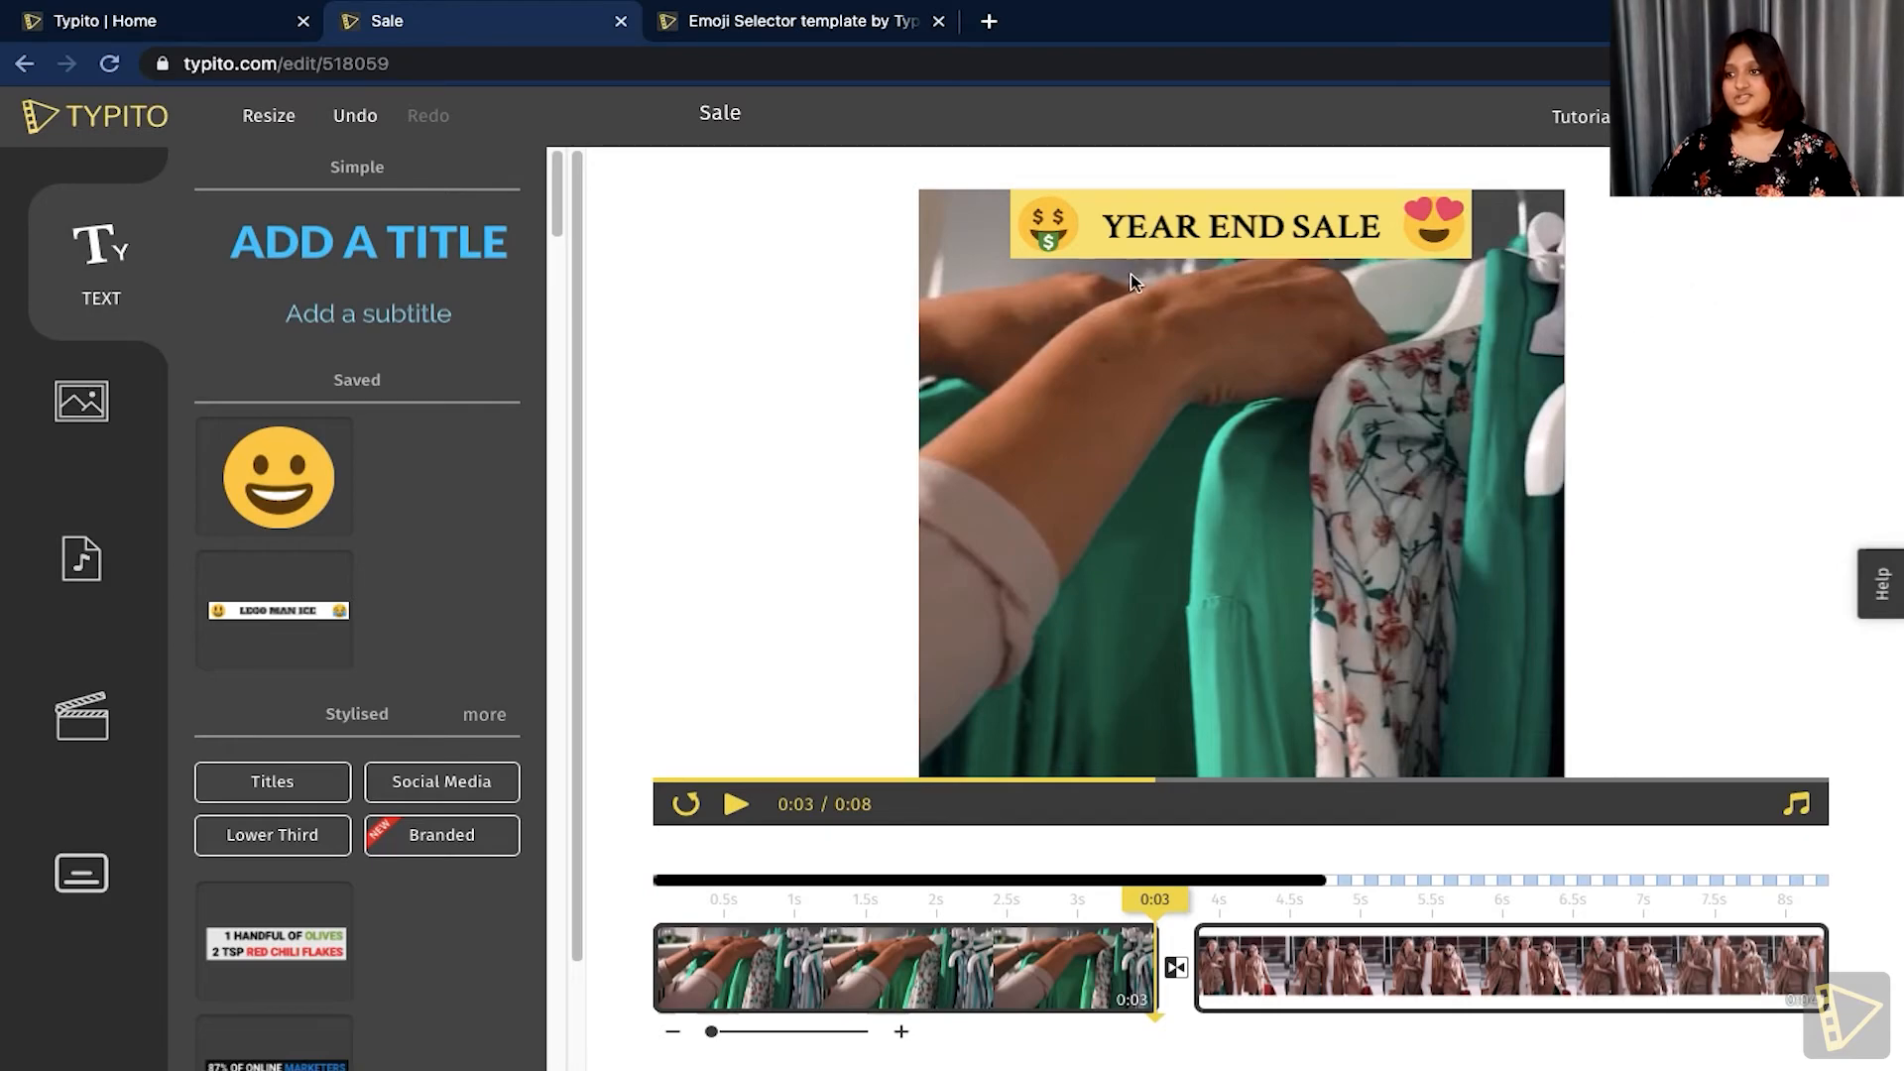
pyautogui.click(1491, 901)
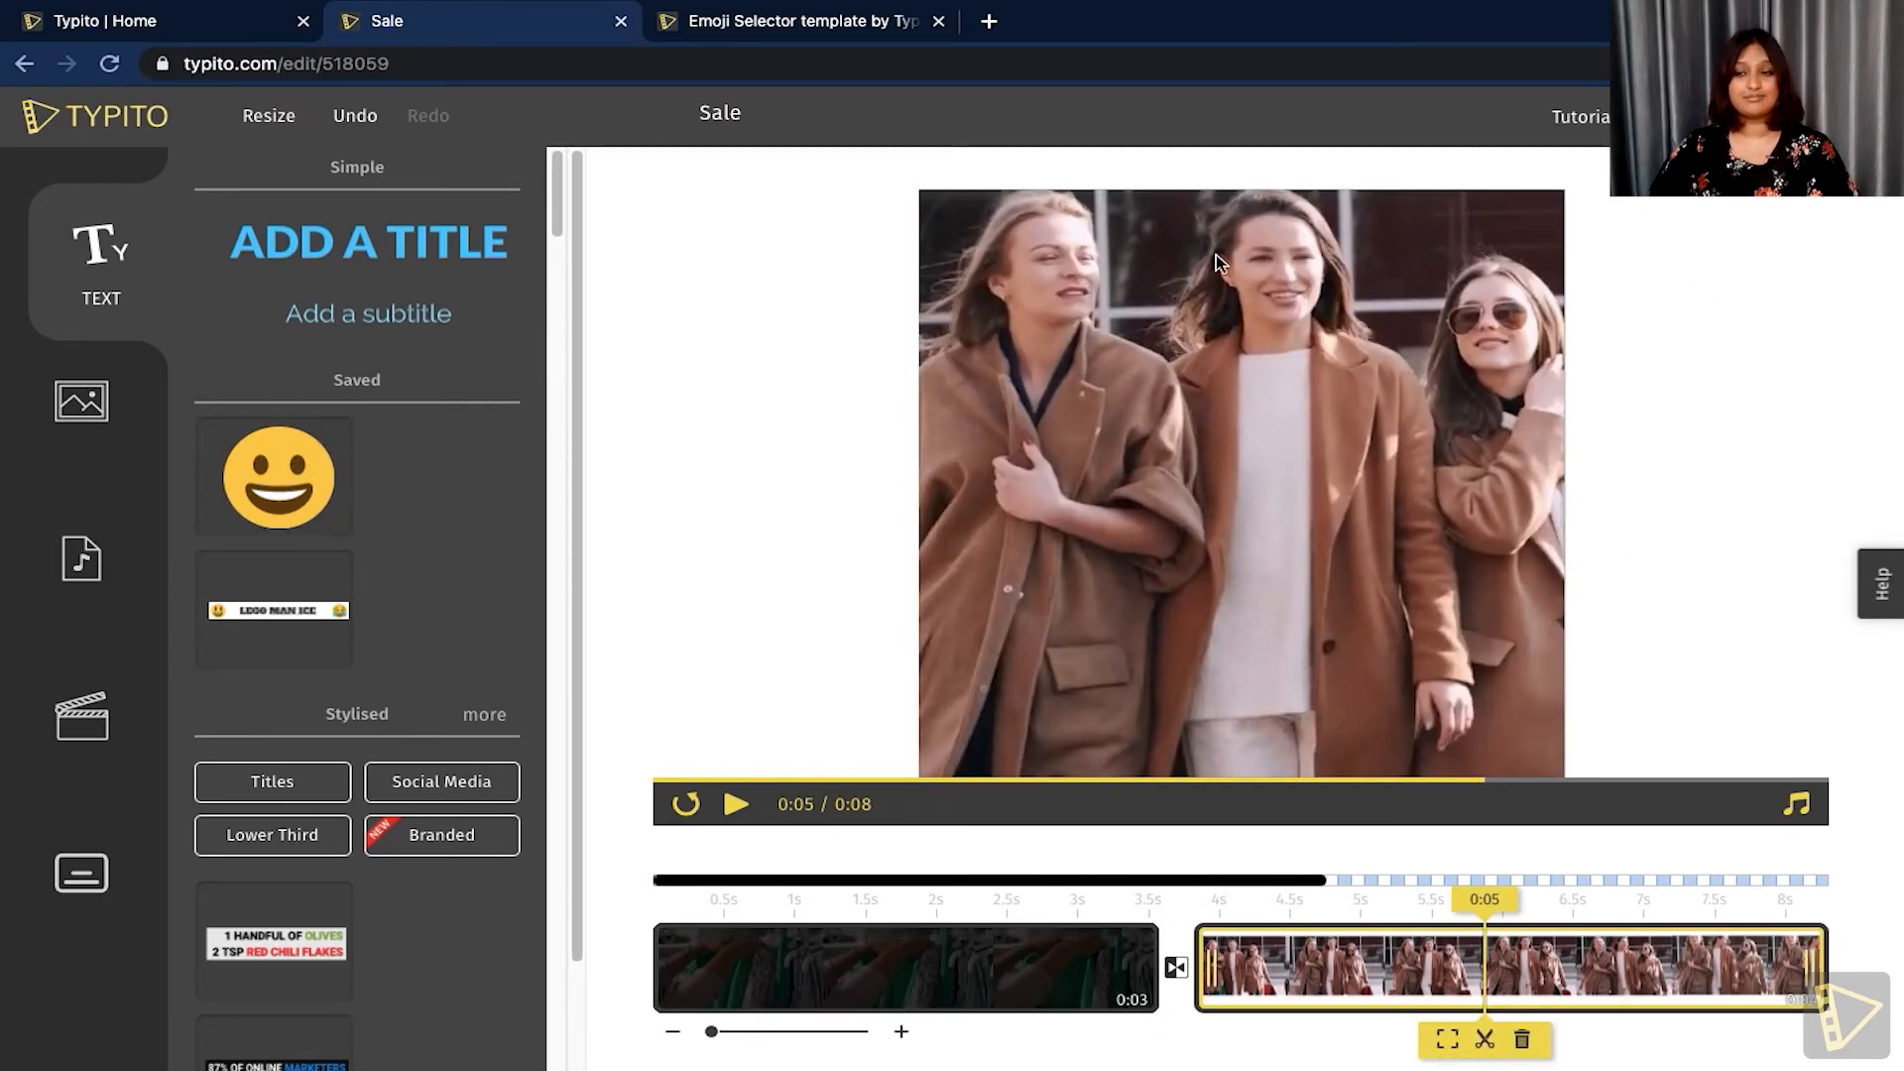
pyautogui.moveTo(308, 451)
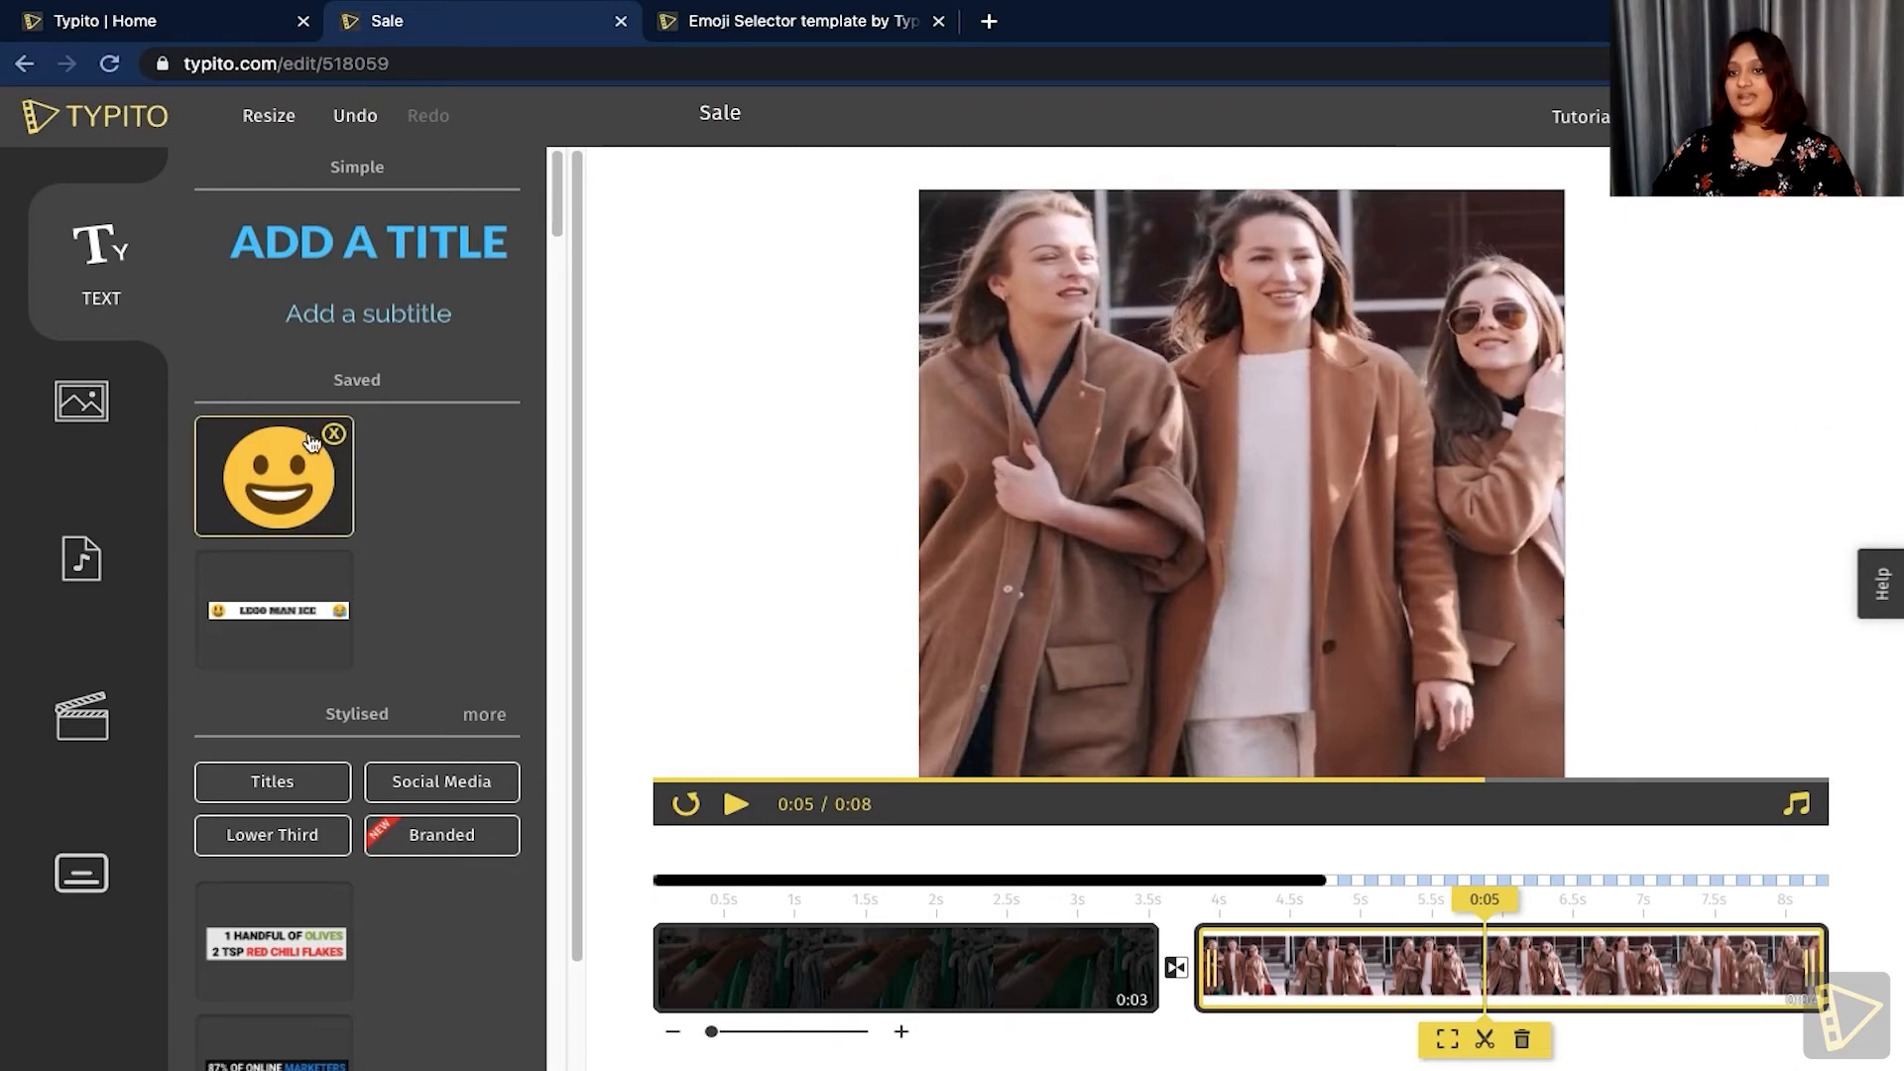
# Add the saved smiley to clip 2, tilt it, move it lower left, and swap it for Credit Card.
pyautogui.click(272, 479)
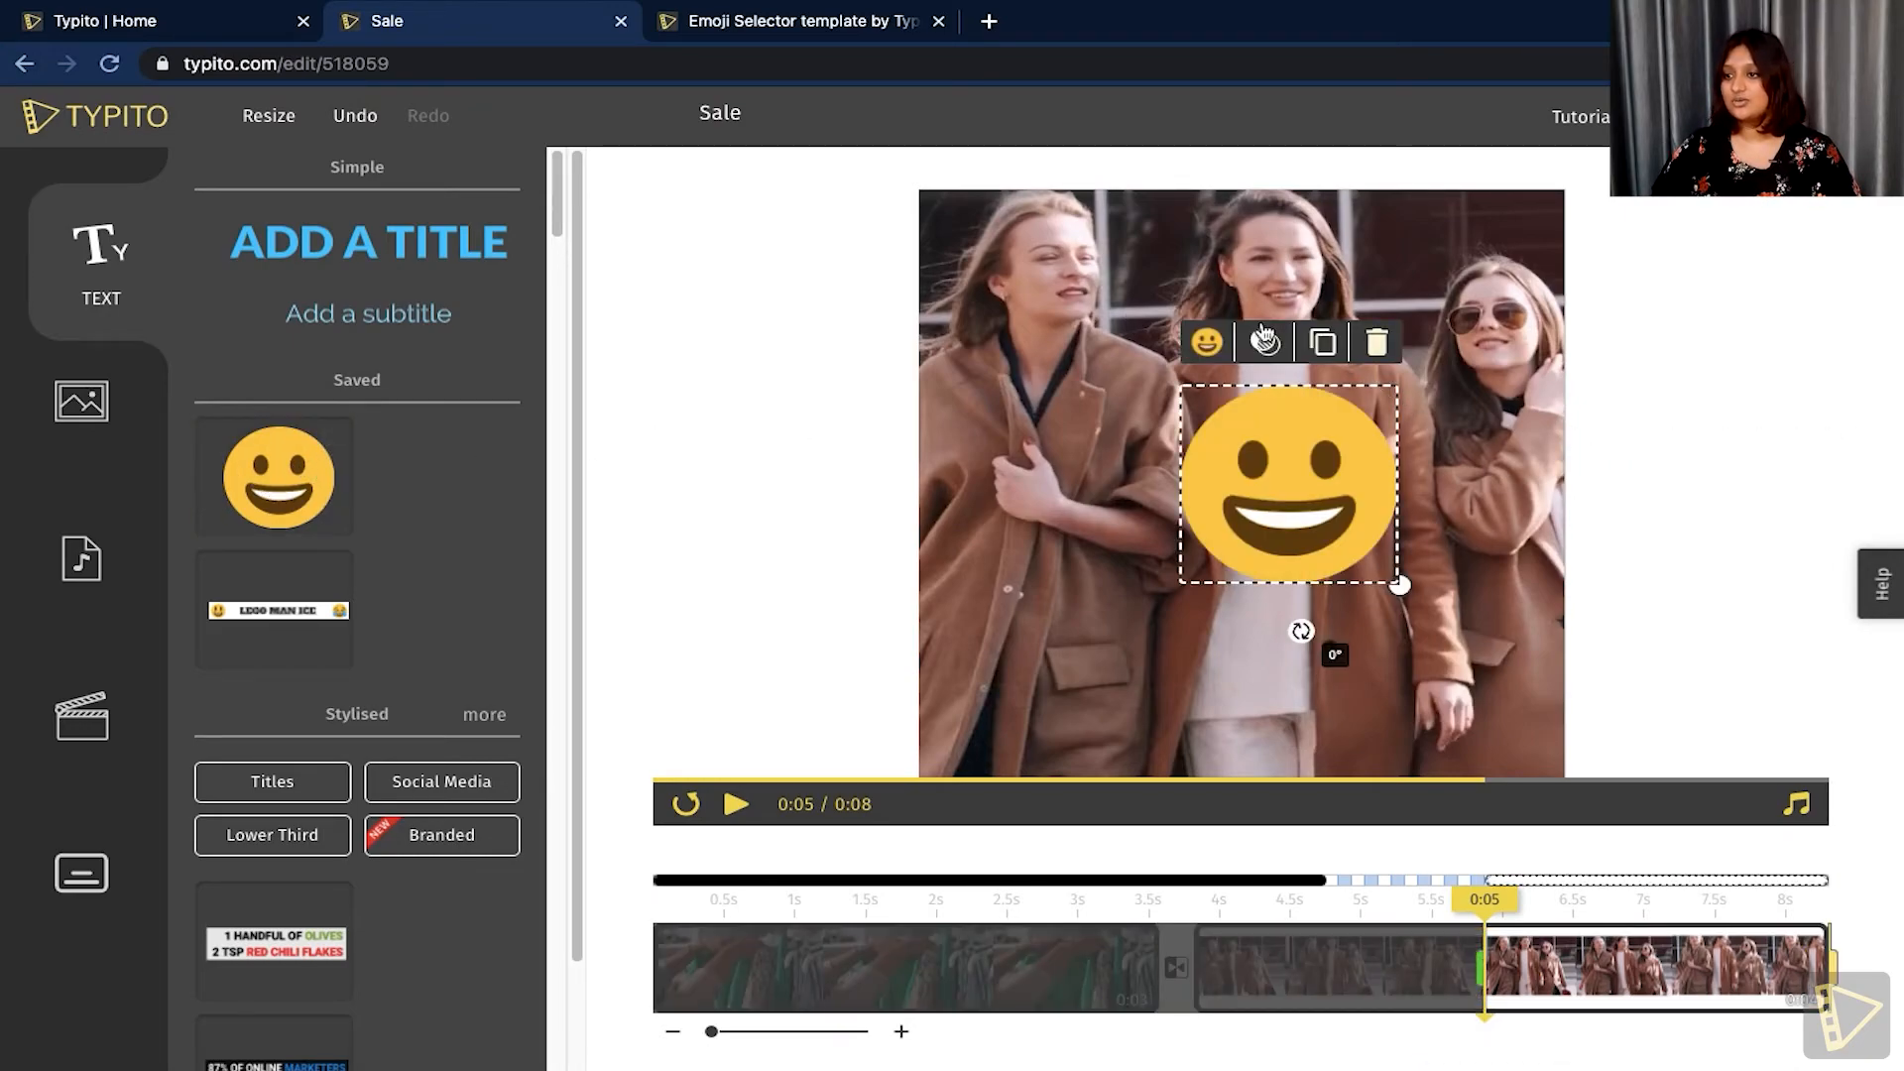
pyautogui.moveTo(1397, 585); pyautogui.dragTo(1330, 538)
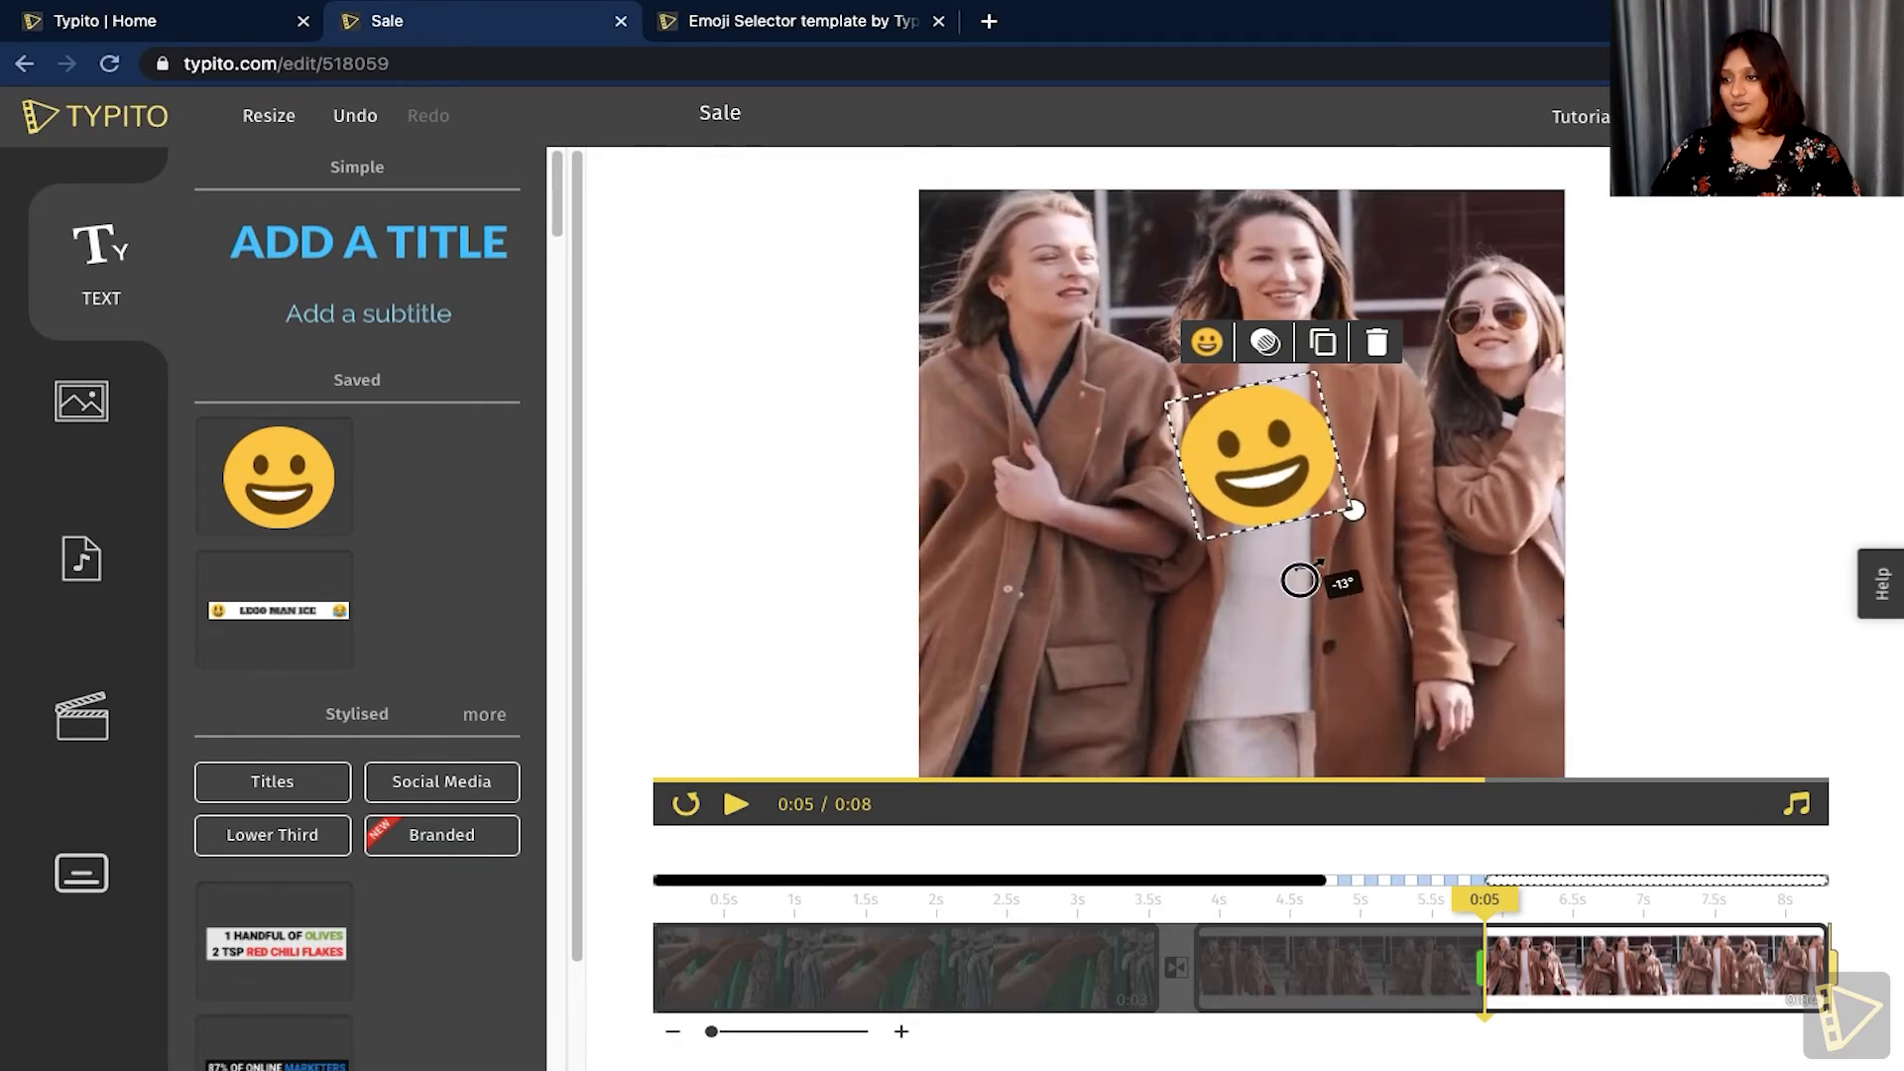
pyautogui.moveTo(1256, 455); pyautogui.dragTo(1042, 674)
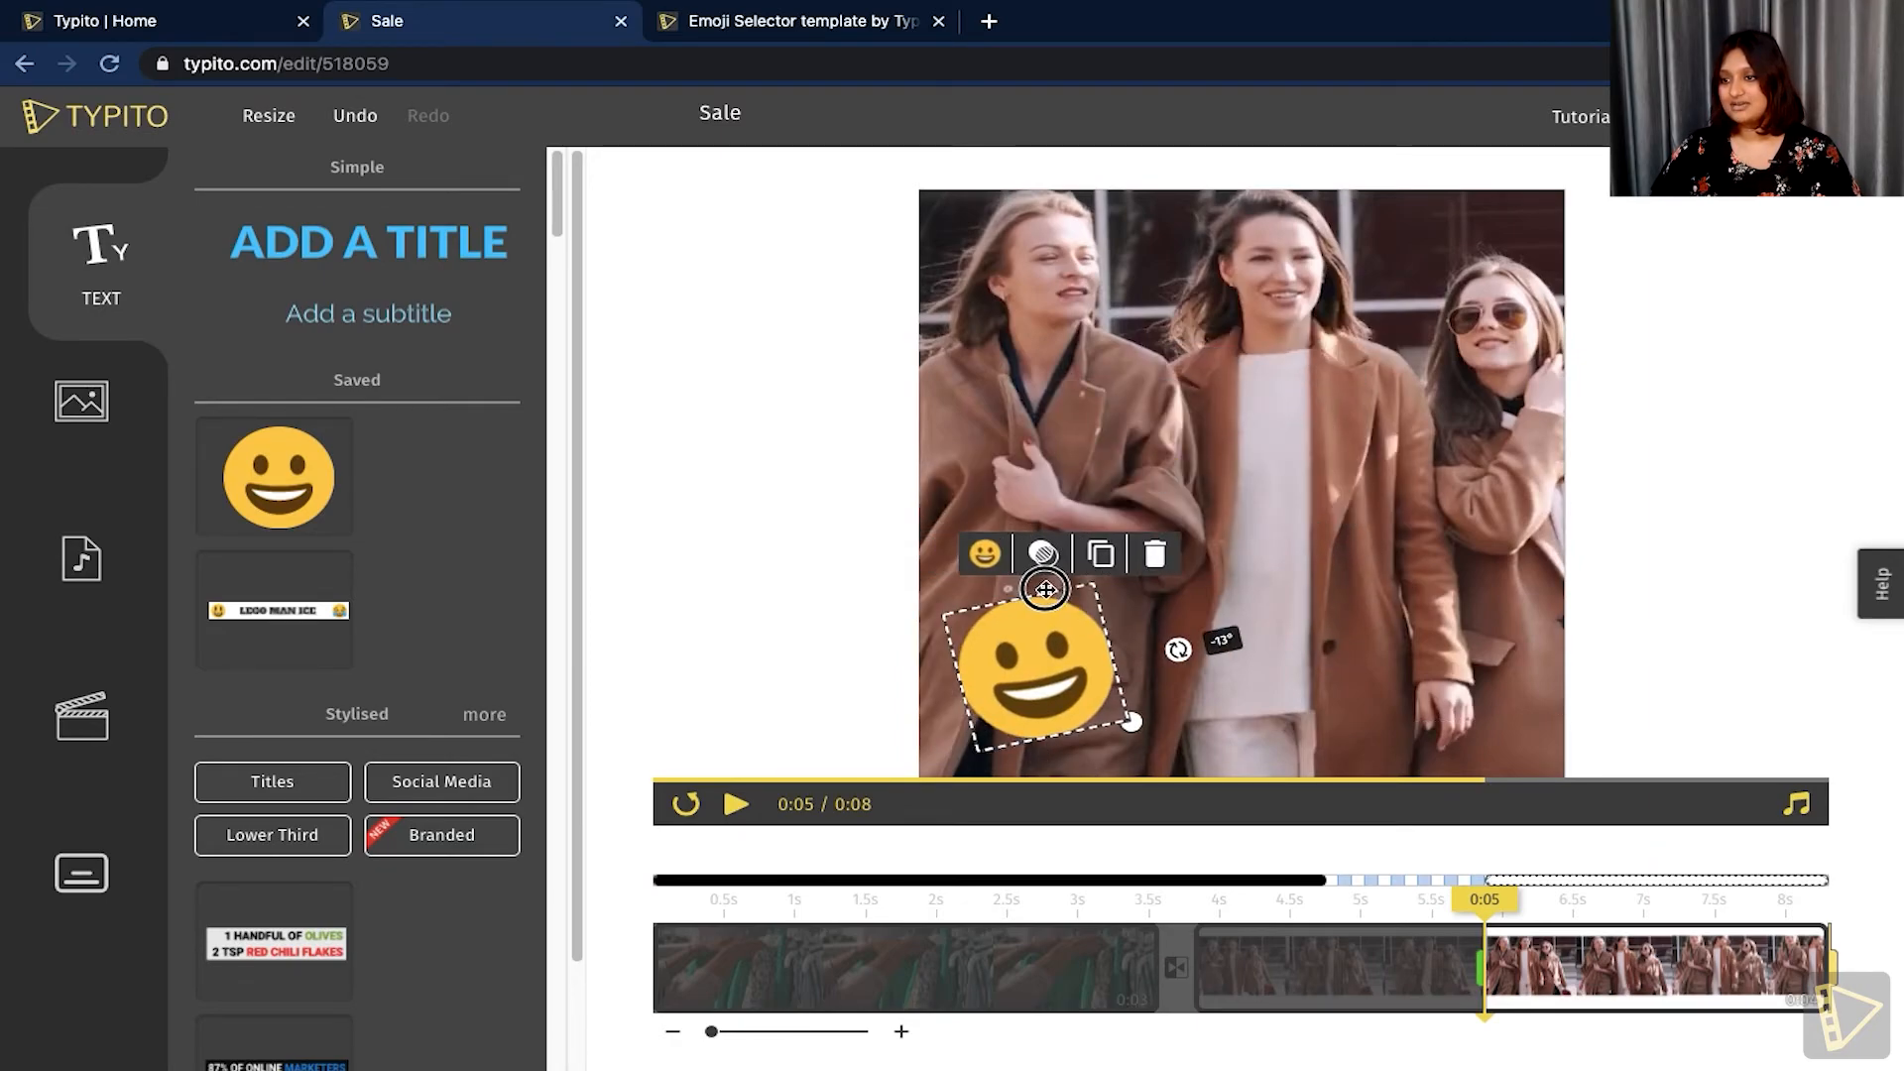
pyautogui.click(982, 553)
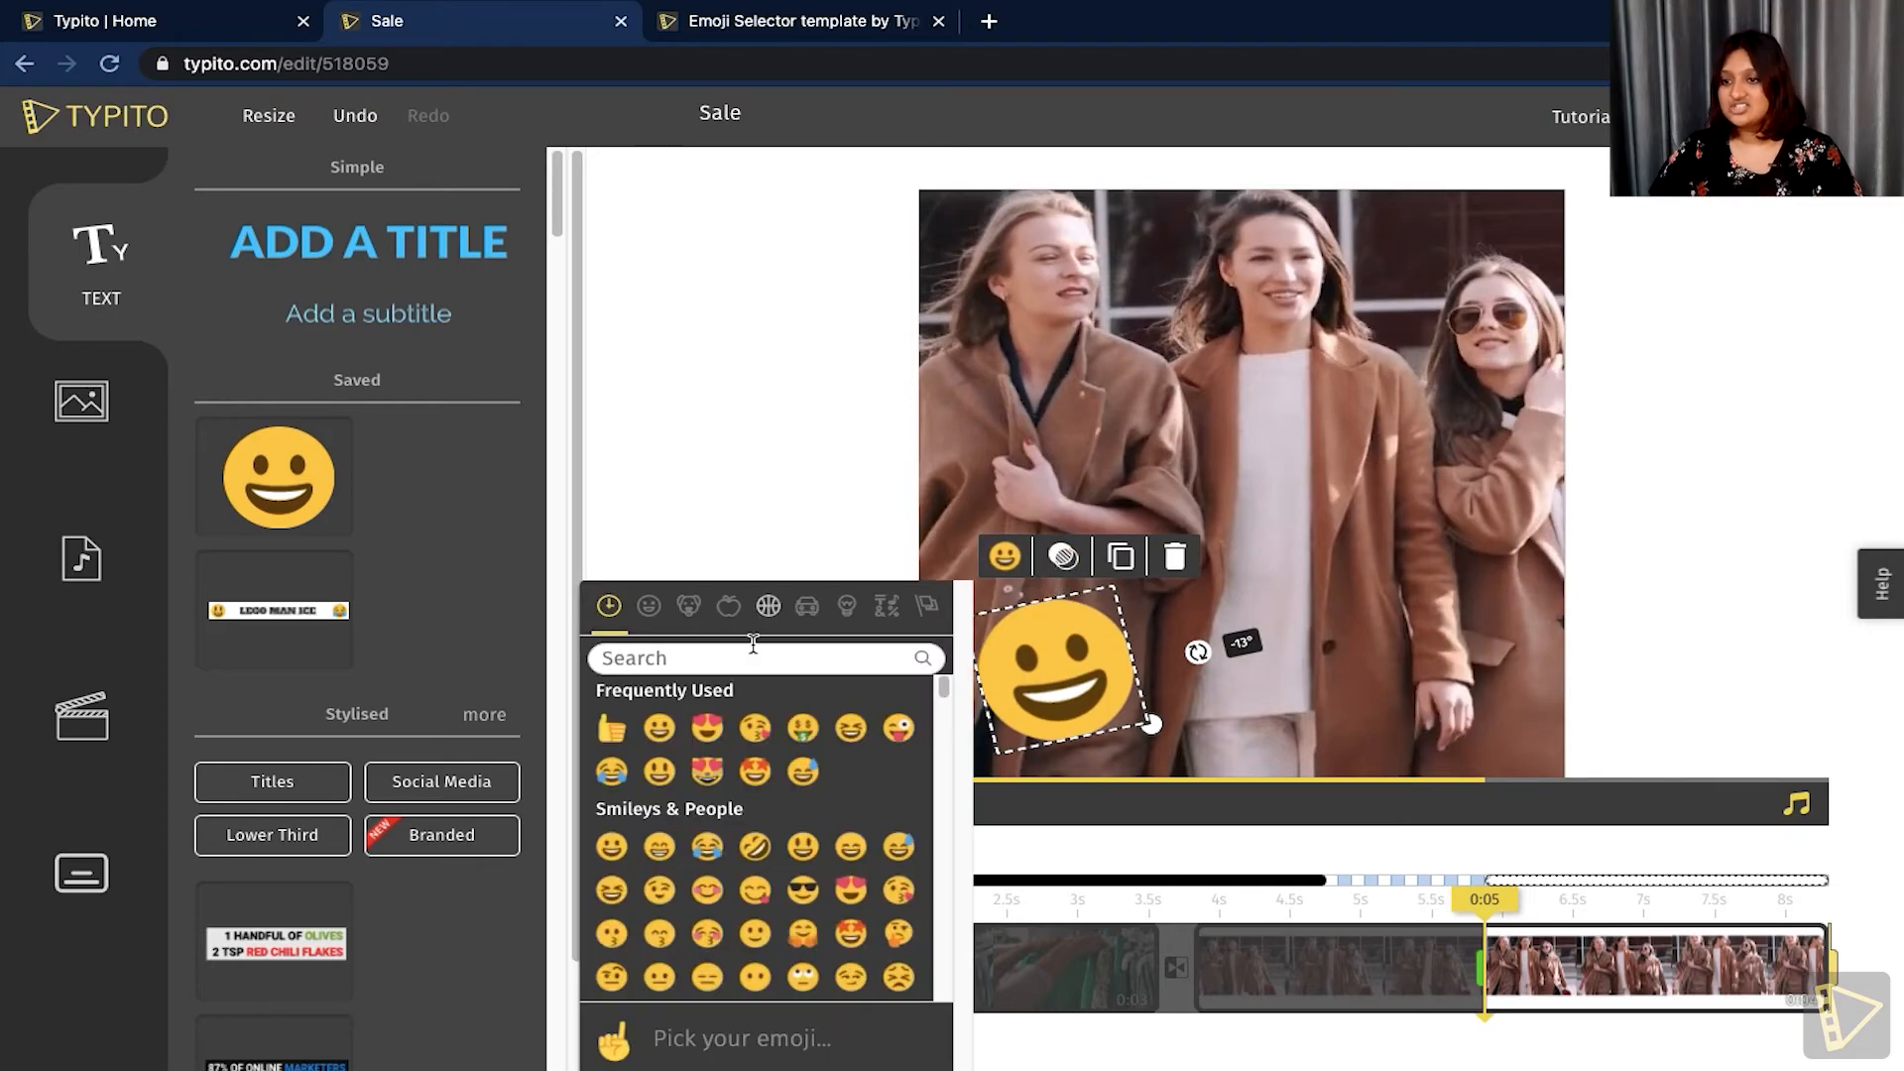
pyautogui.write('shopp')
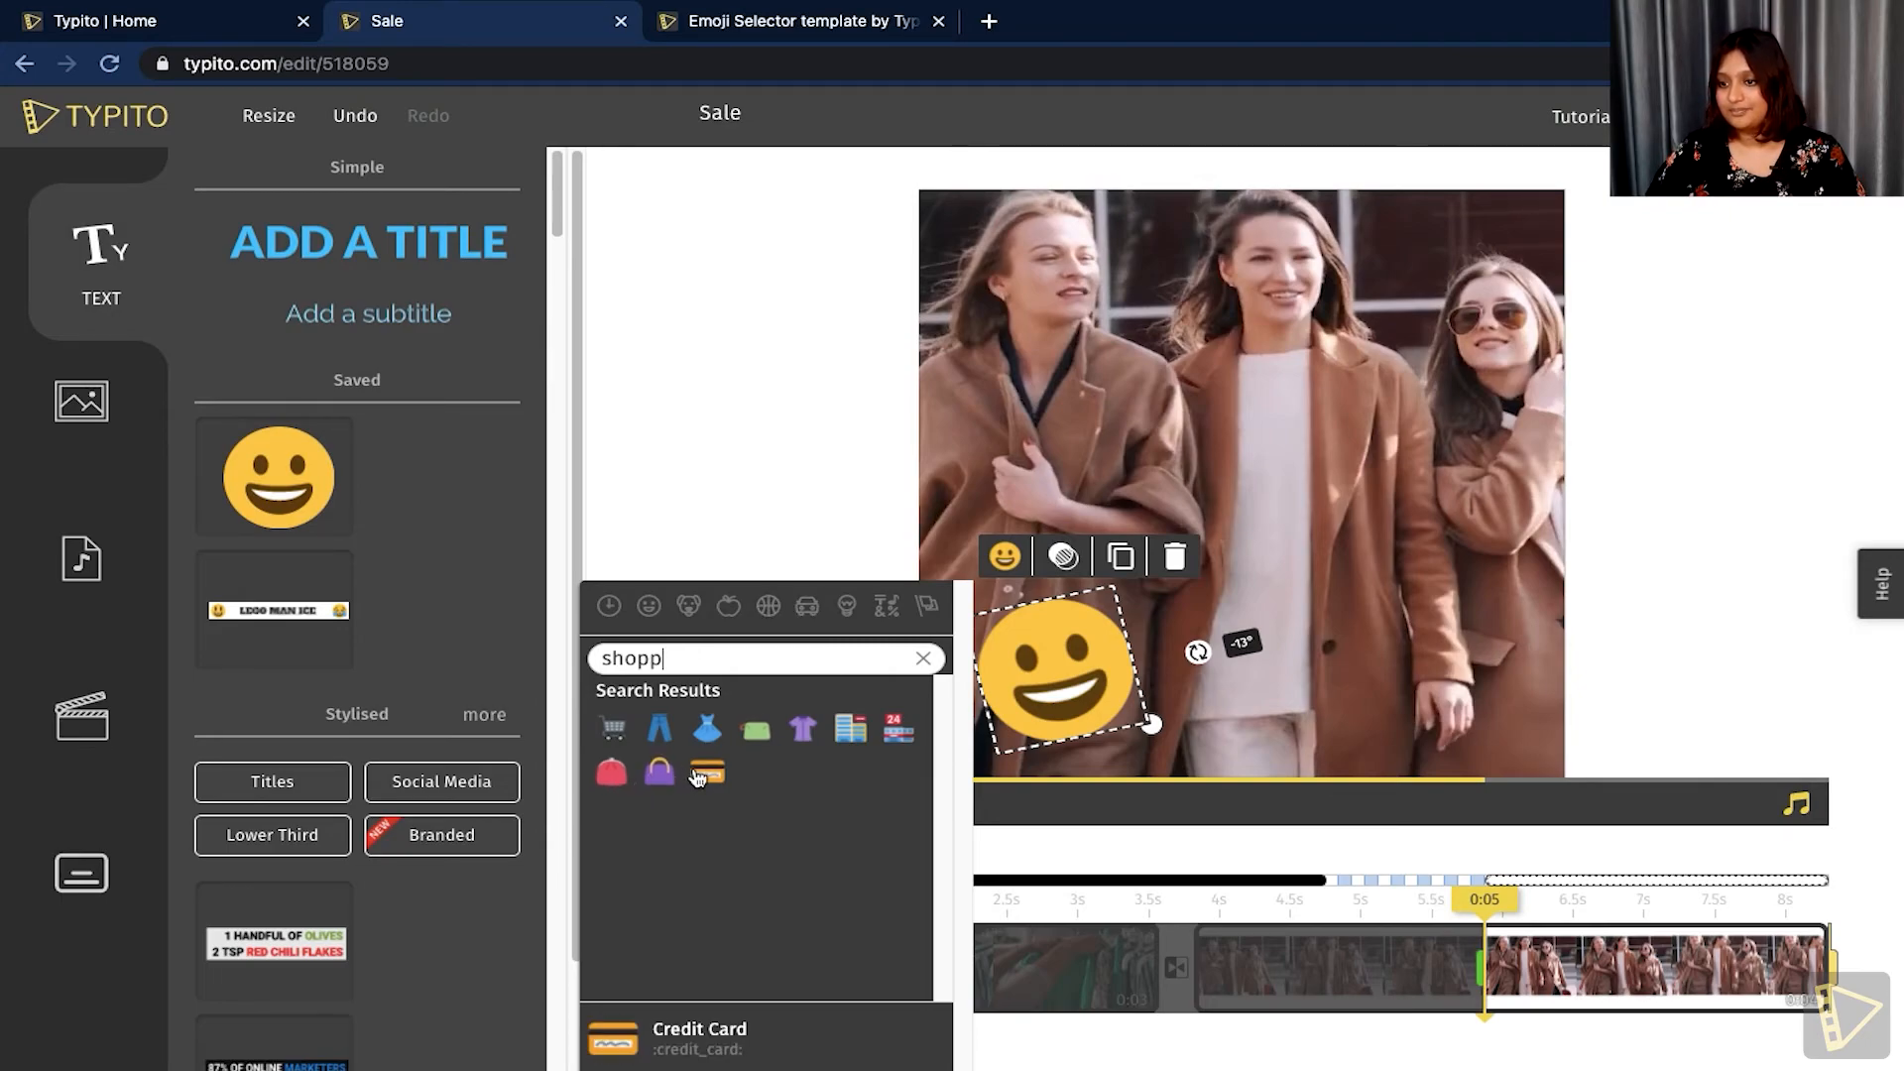
pyautogui.click(706, 772)
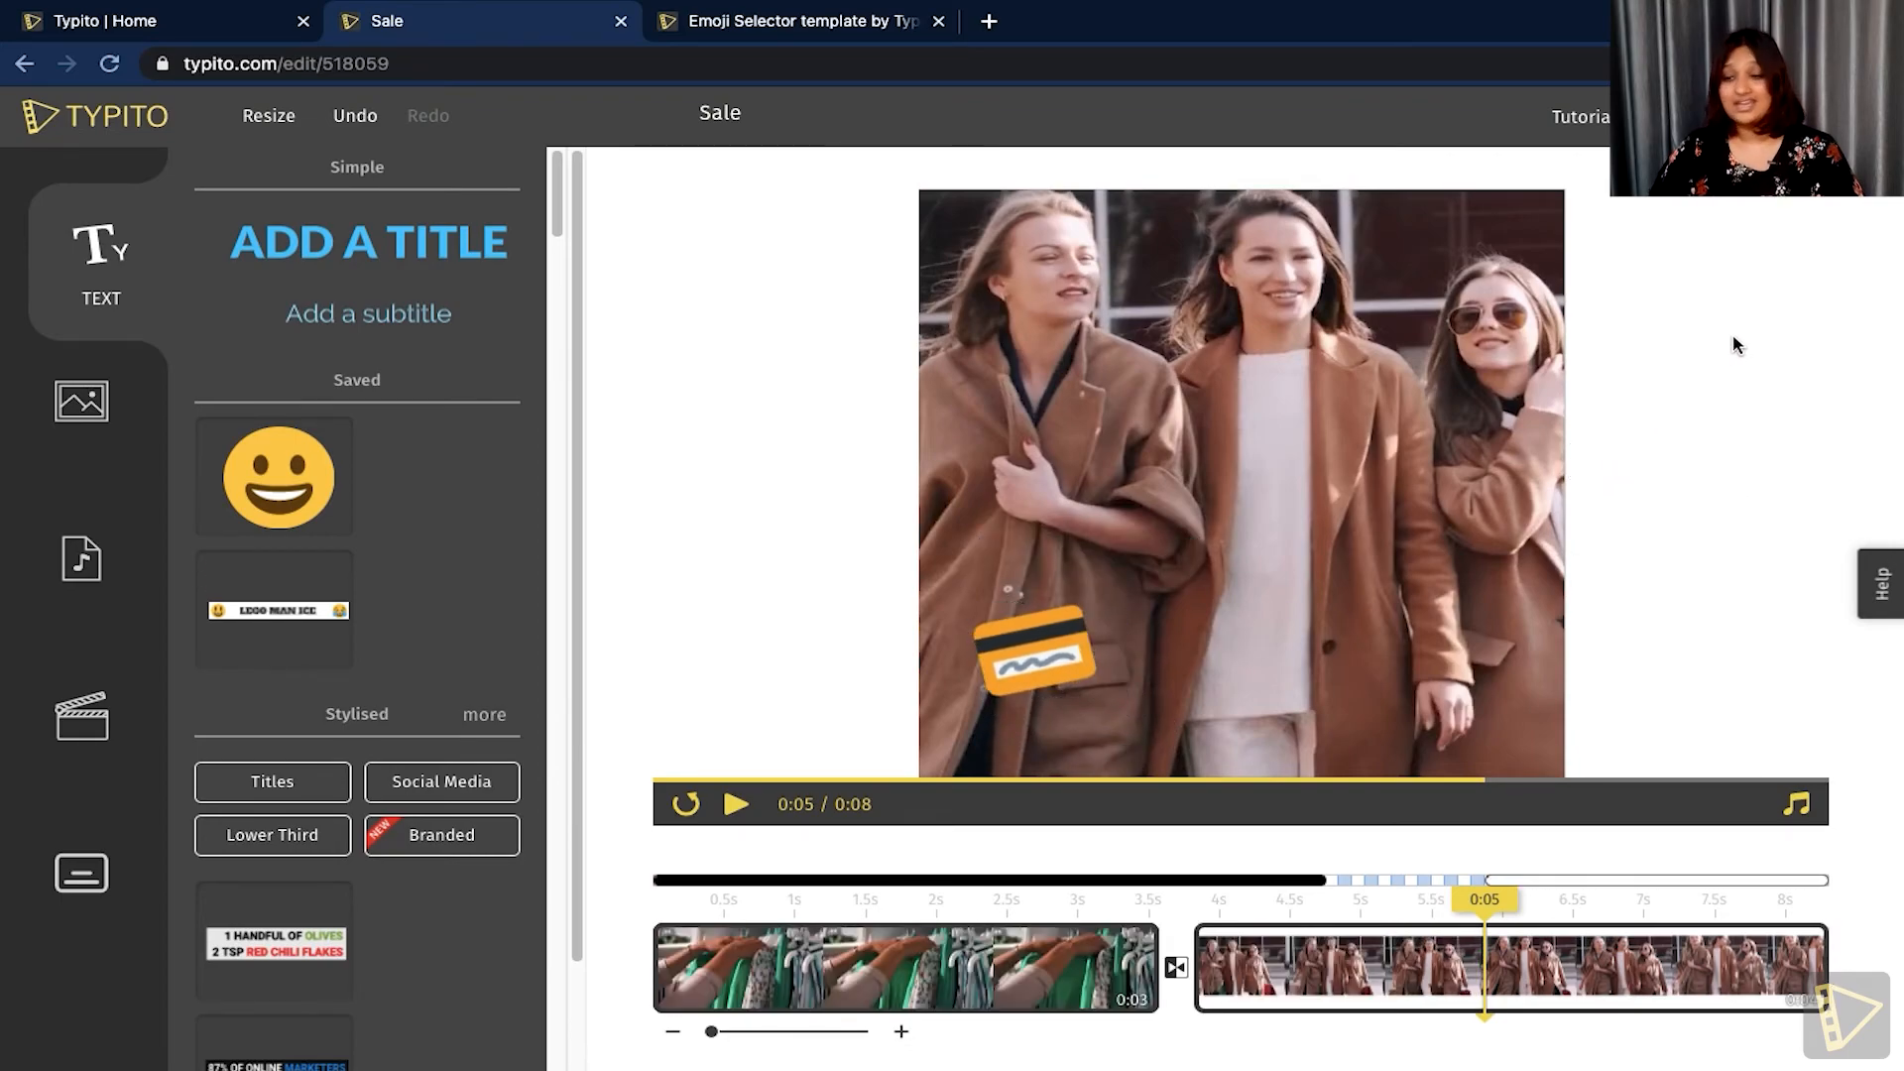
pyautogui.moveTo(1699, 371)
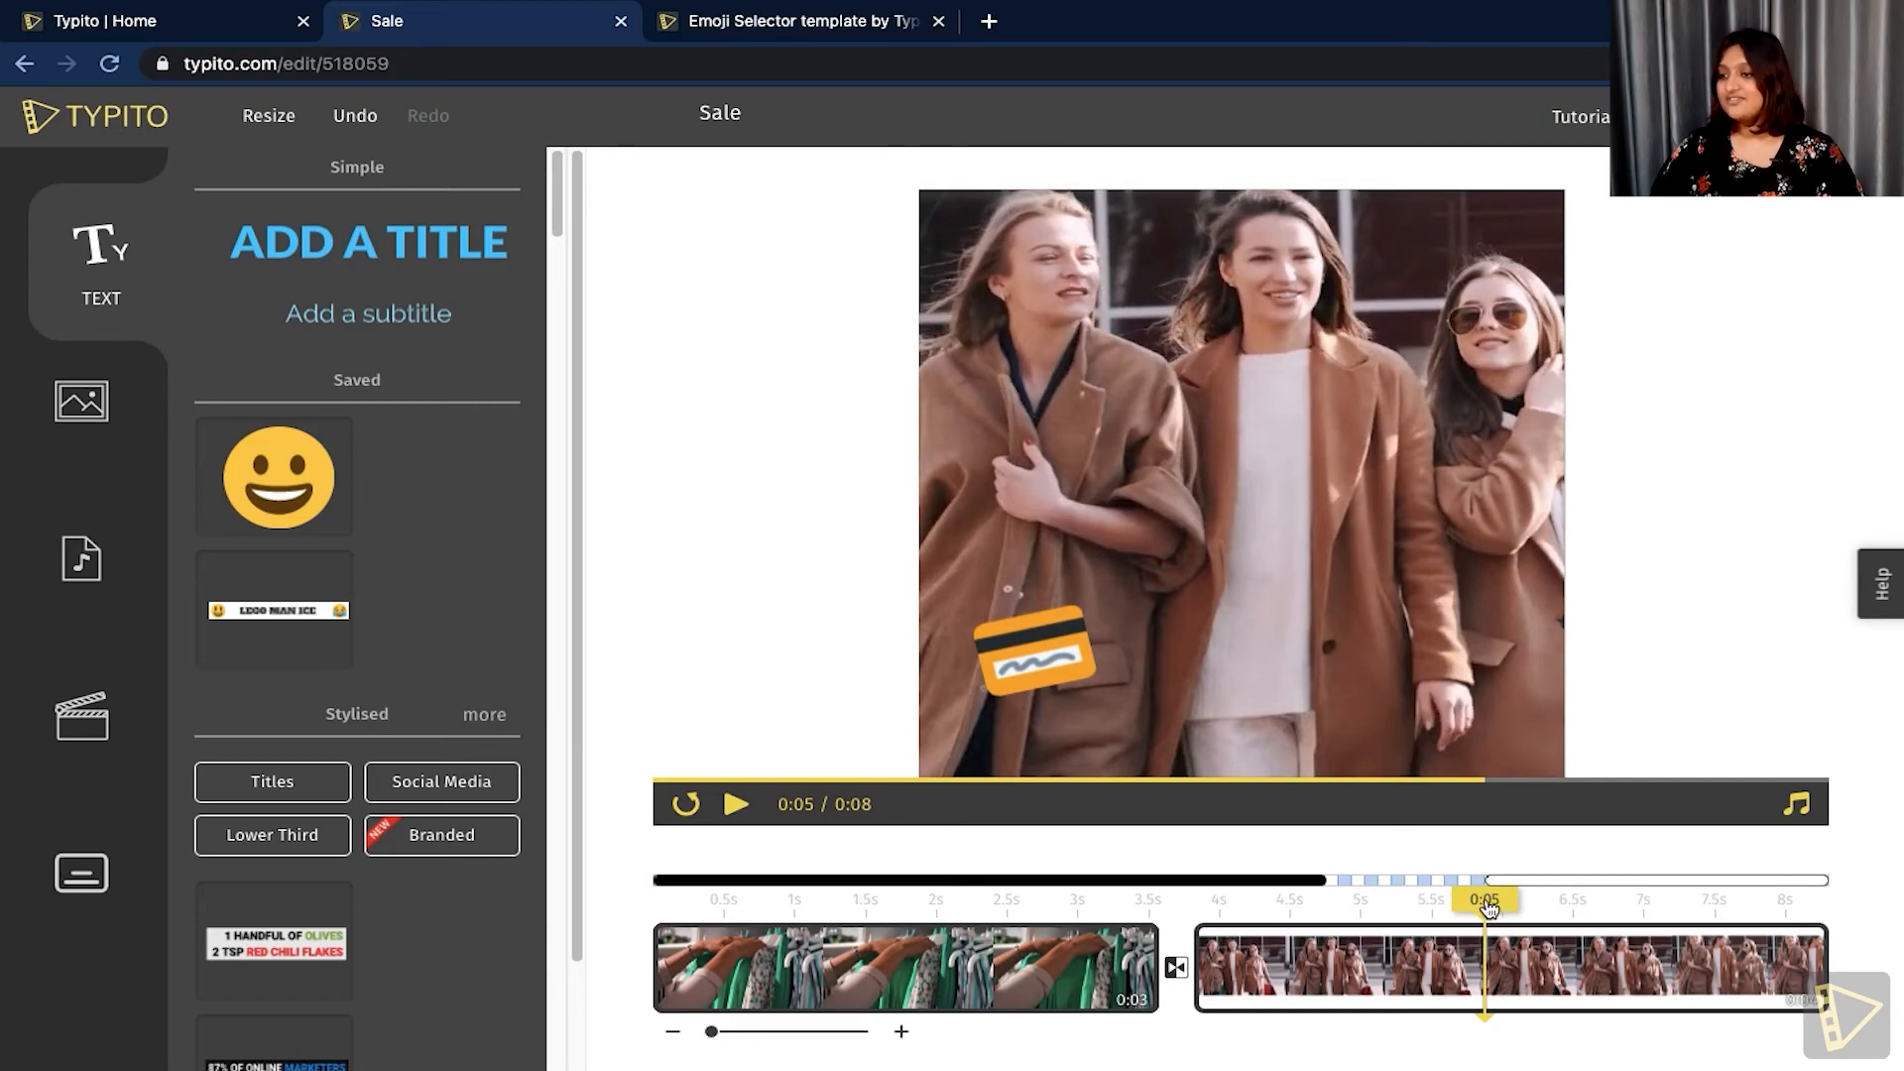
# Drag the credit-card emoji's timeline handle left so it appears earlier in the second clip.
pyautogui.click(735, 804)
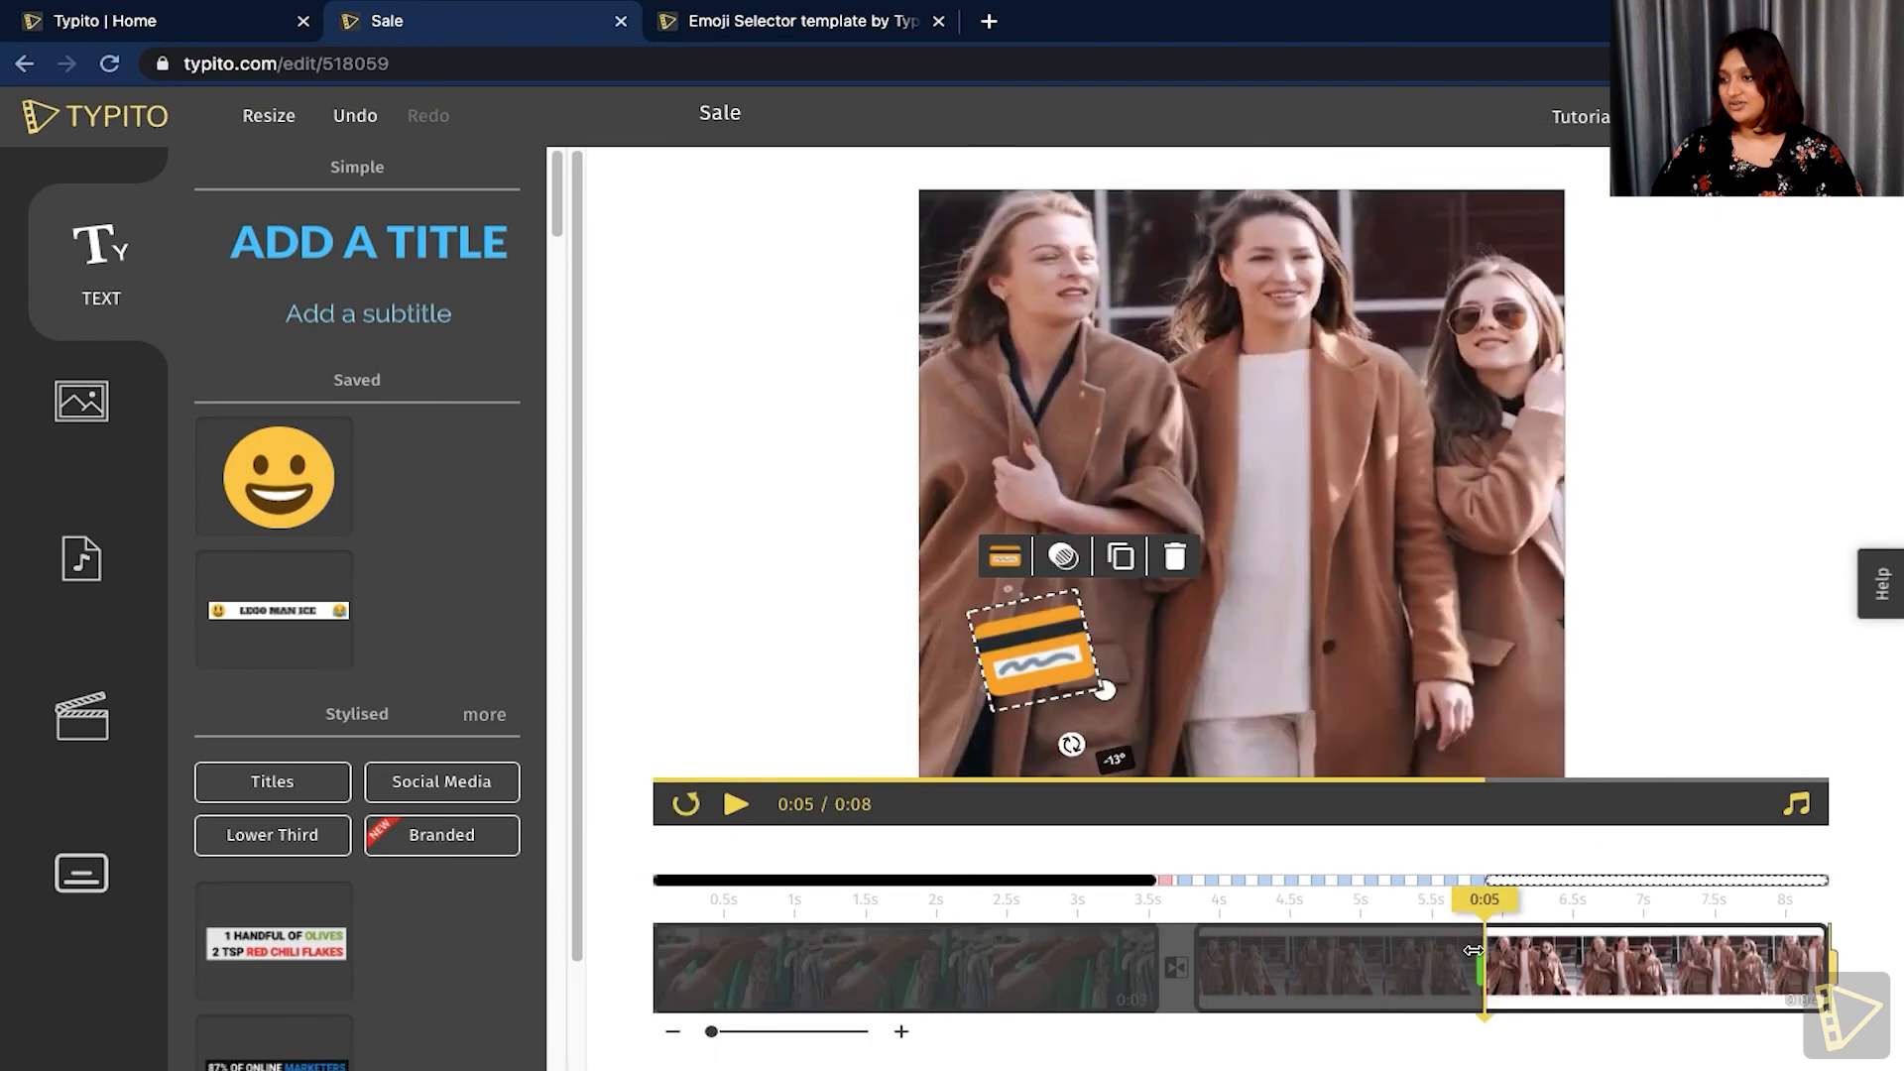
pyautogui.moveTo(1476, 951); pyautogui.dragTo(1190, 959)
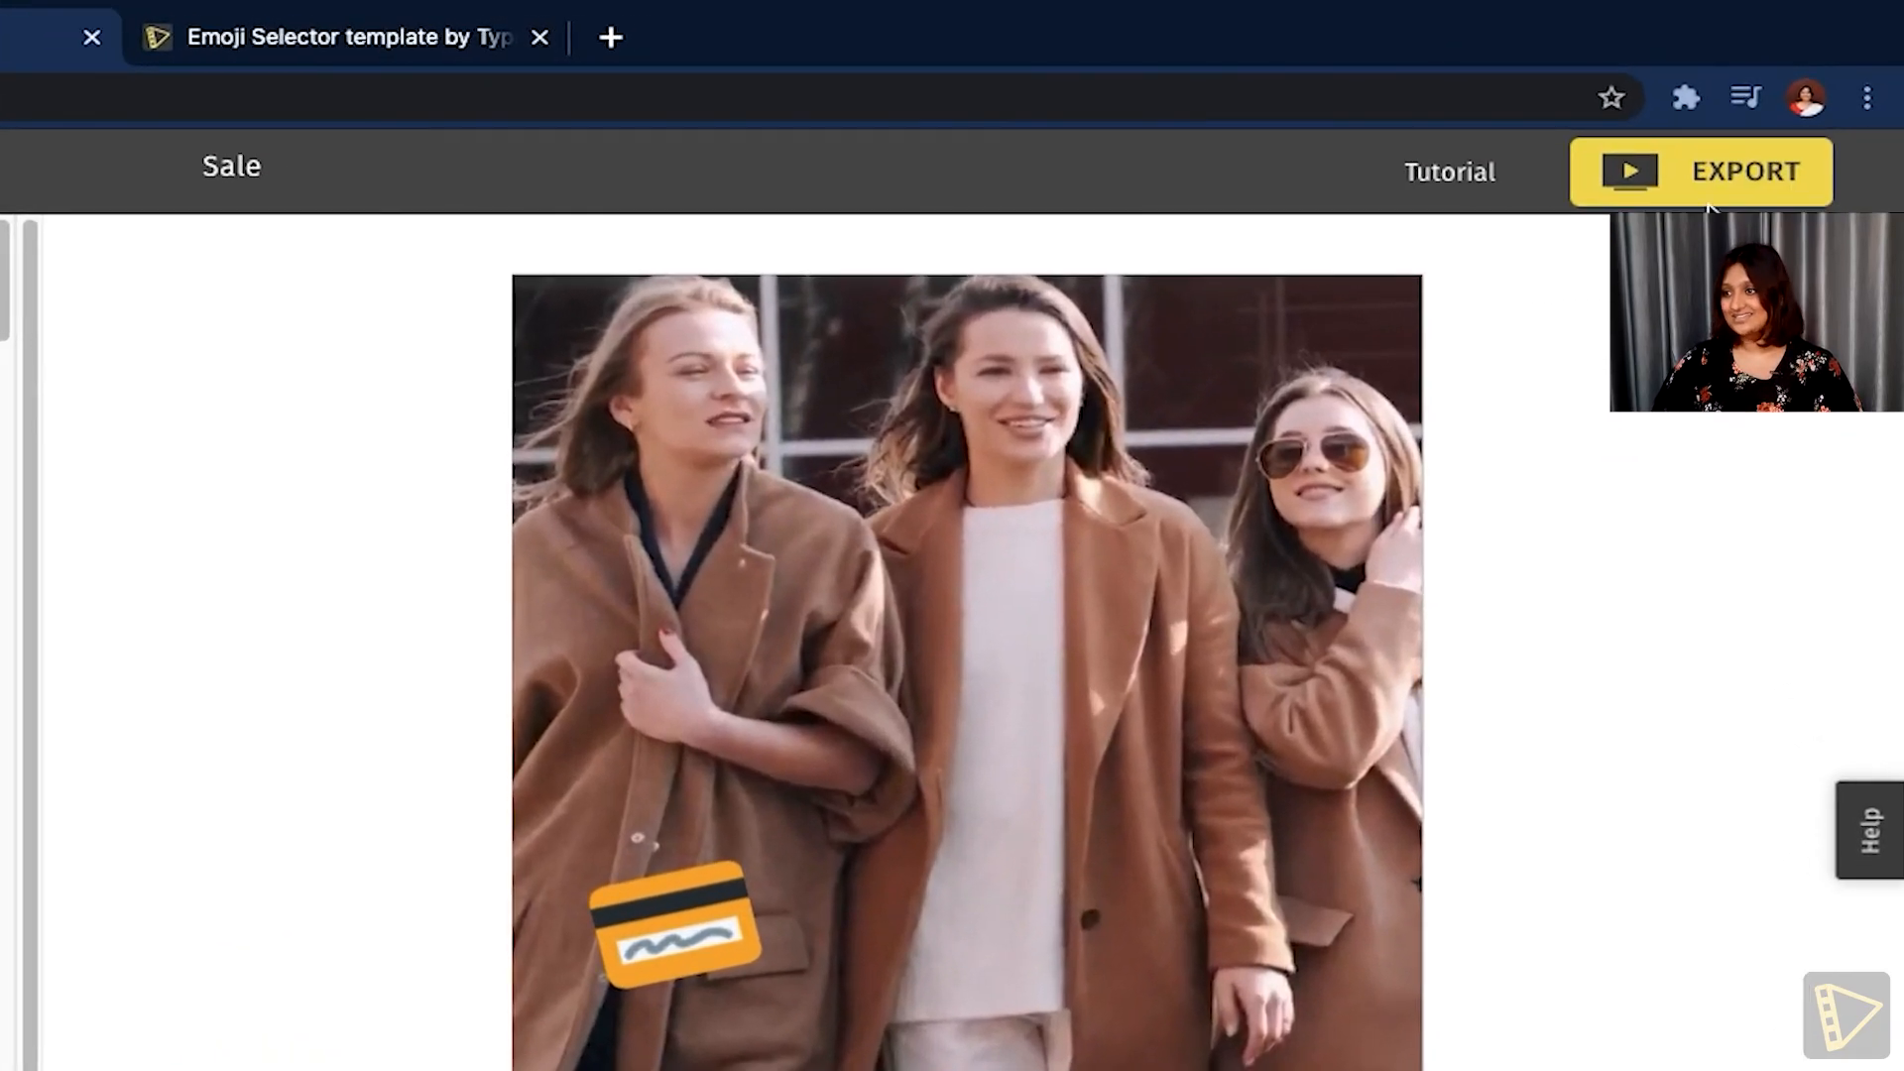
# Begin exporting the finished Sale video.
pyautogui.click(1700, 171)
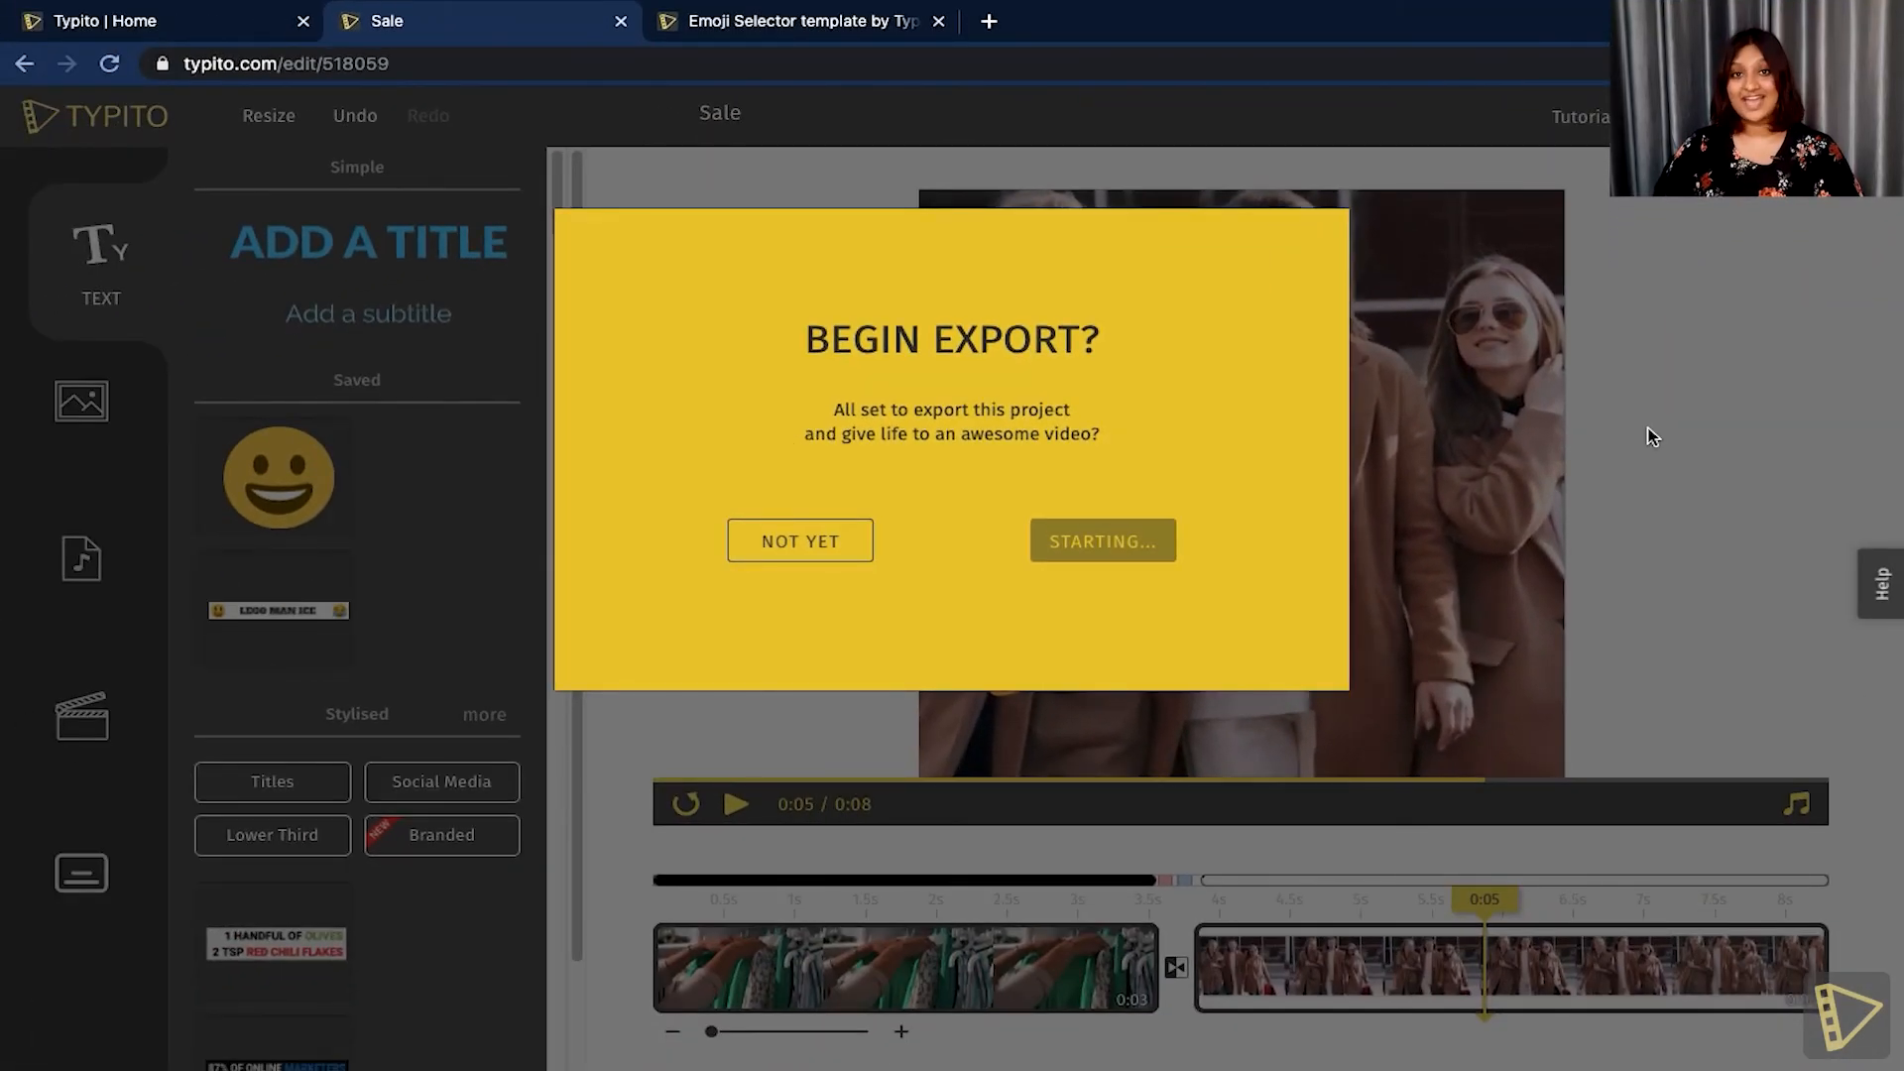